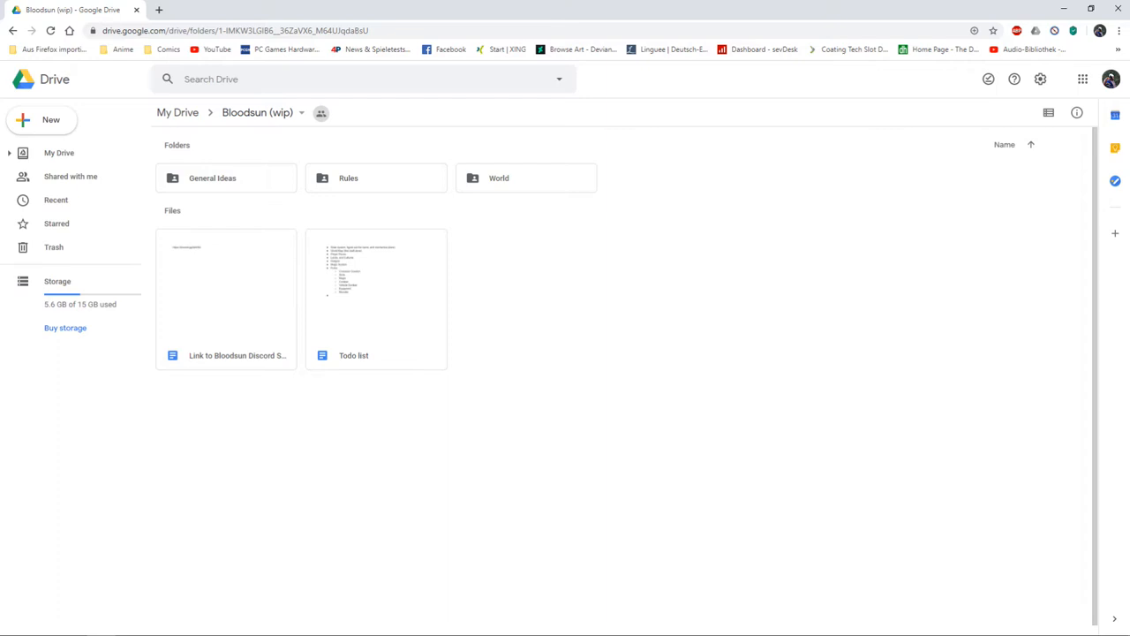
{"action": "mouse_move", "coordinate": [579, 339]}
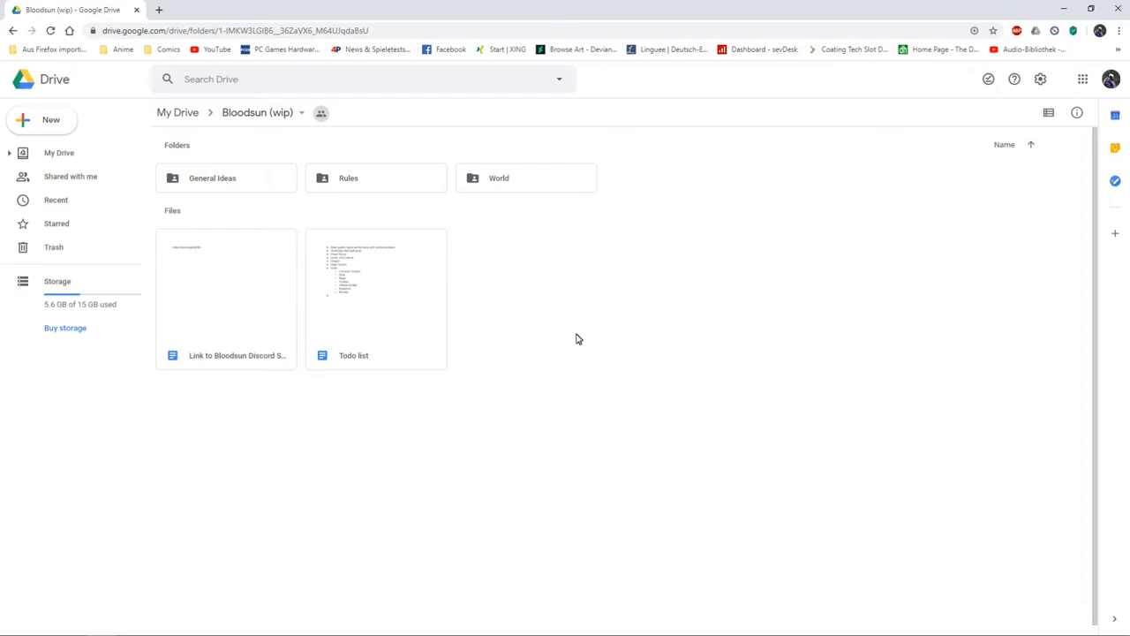
{"action": "mouse_move", "coordinate": [600, 323]}
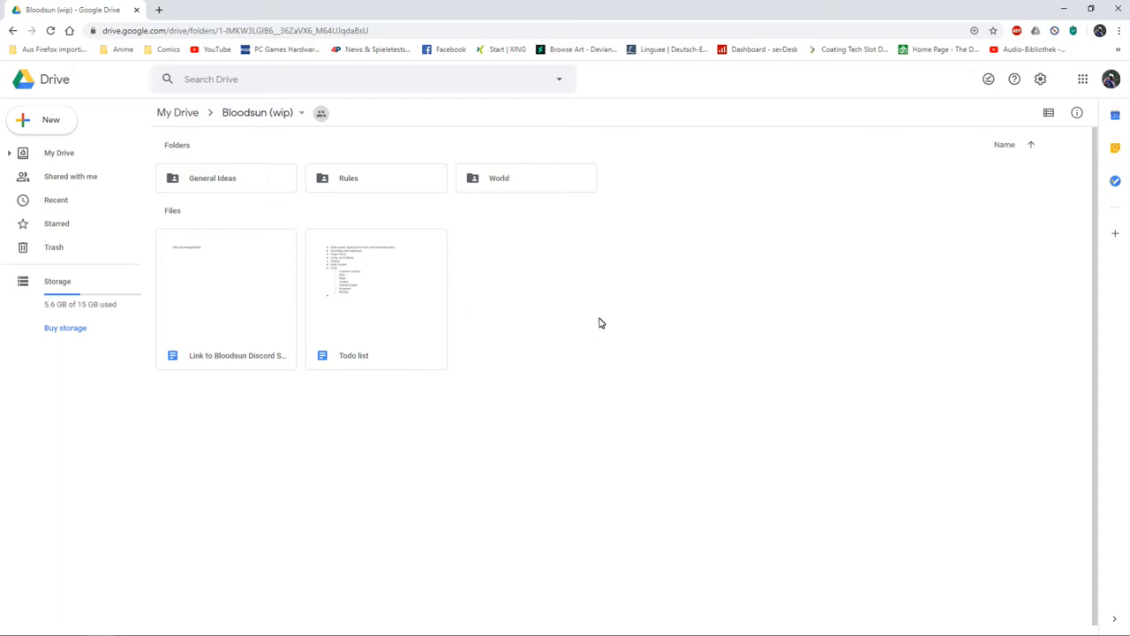
{"action": "mouse_move", "coordinate": [361, 184]}
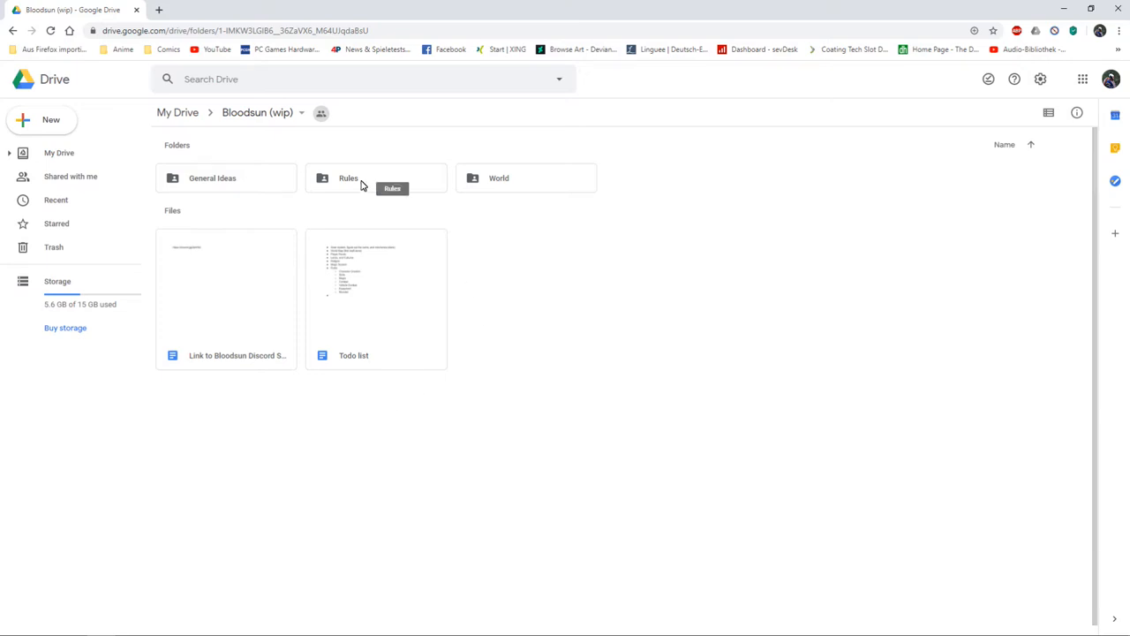
Navigate from the Bloodsun (wip) folder into Rules and then into General Rules.
{"action": "double_click", "coordinate": [348, 176]}
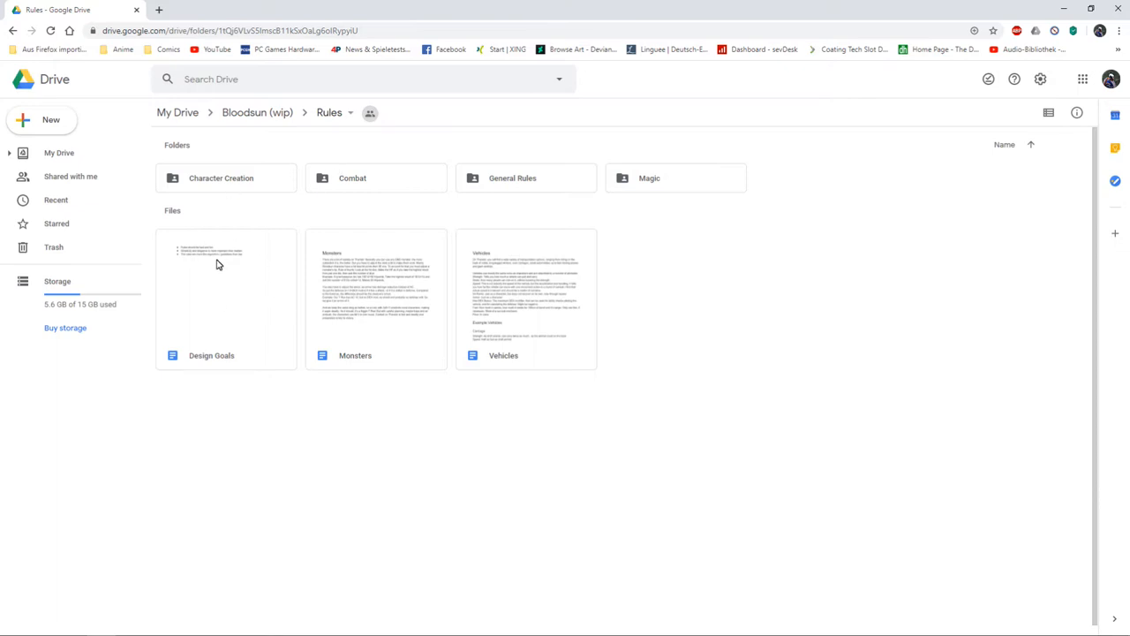
{"action": "left_click", "coordinate": [527, 176]}
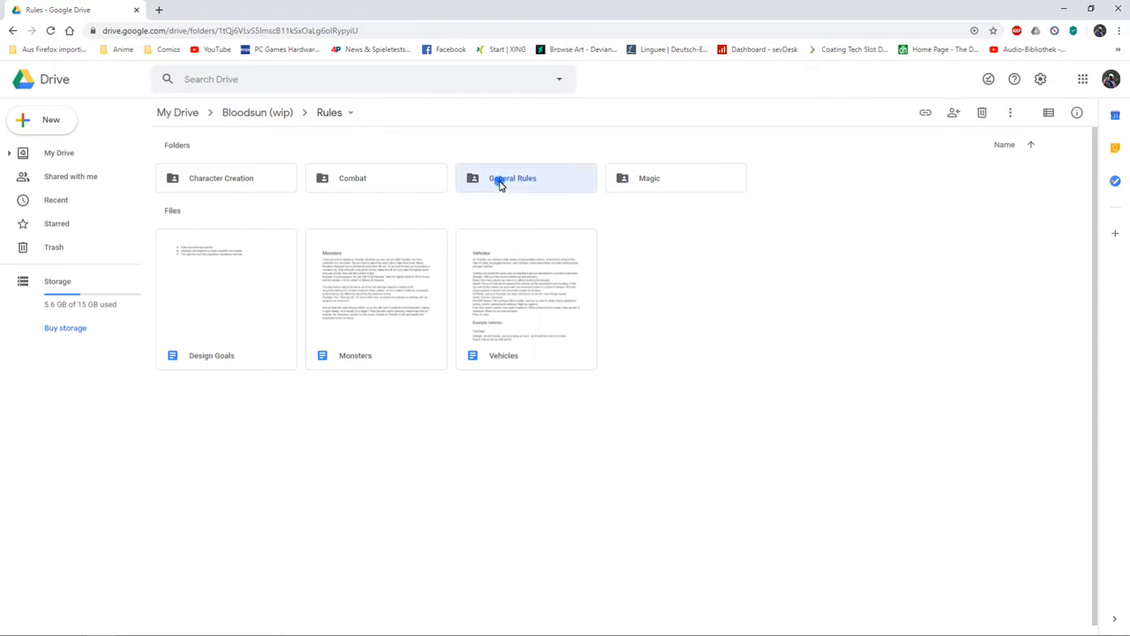
{"action": "double_click", "coordinate": [513, 177]}
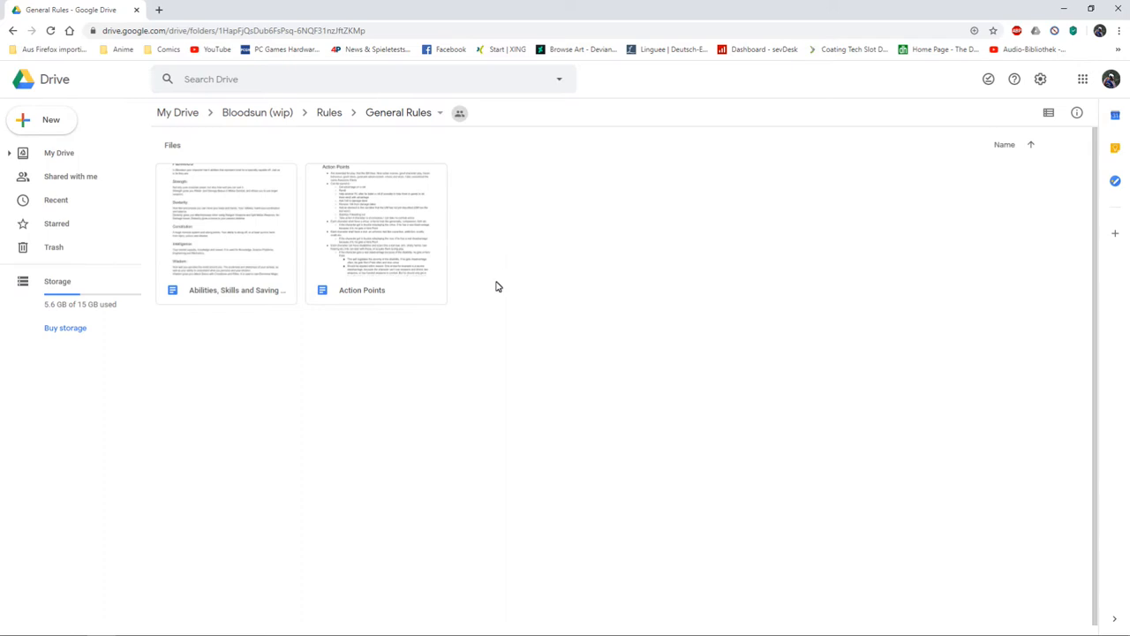
{"action": "double_click", "coordinate": [226, 226]}
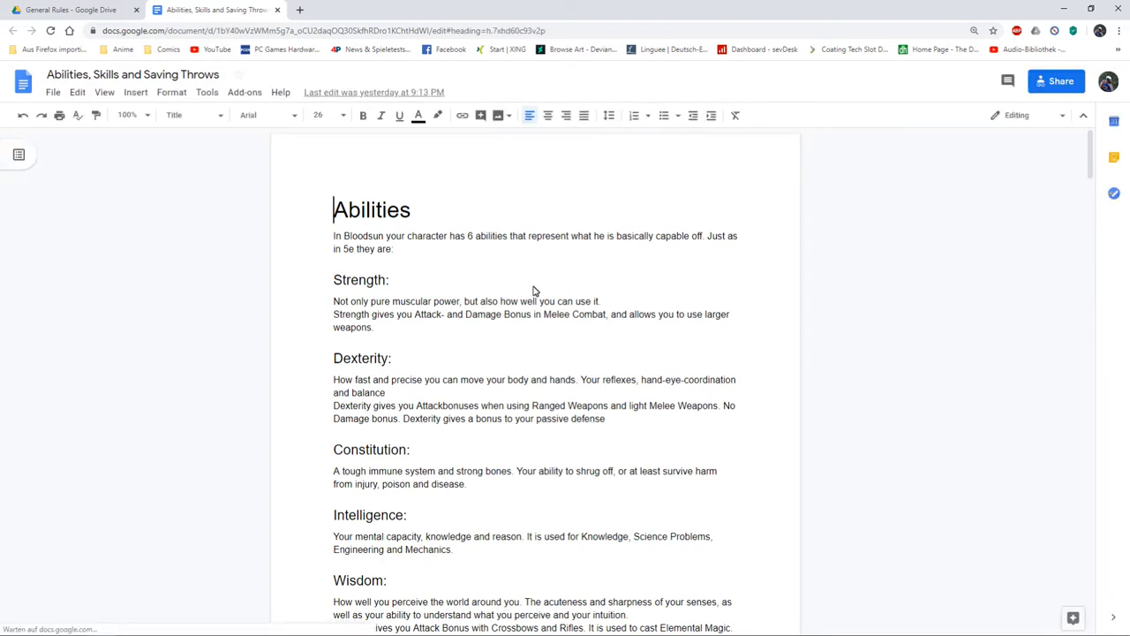
{"action": "scroll", "scroll_direction": "down", "scroll_amount": 3}
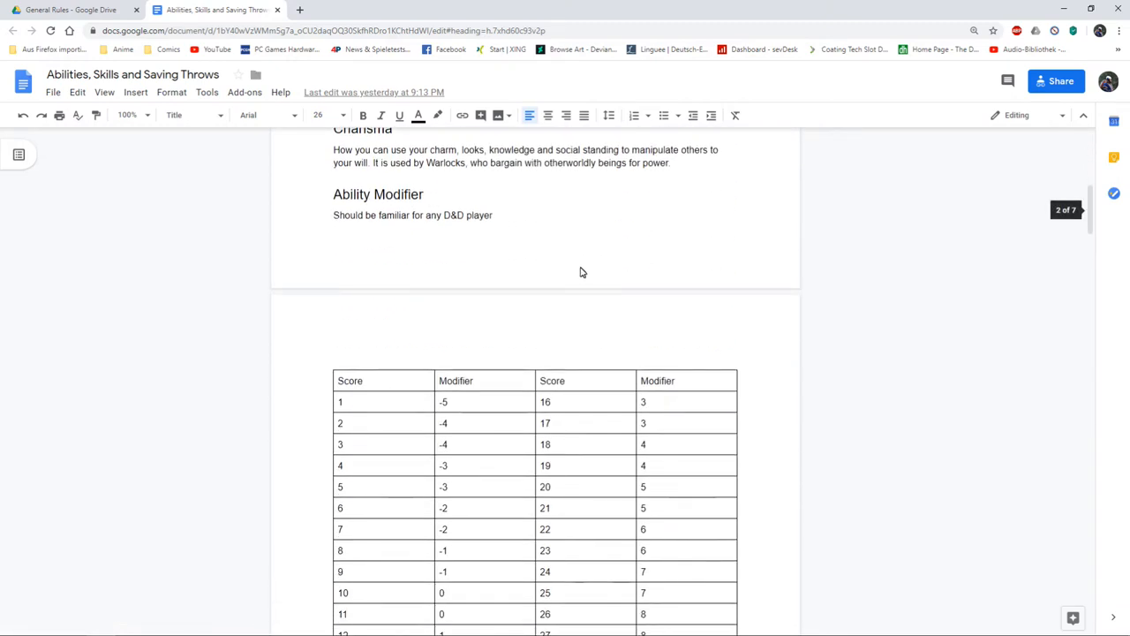
{"action": "scroll", "scroll_direction": "down", "scroll_amount": 3}
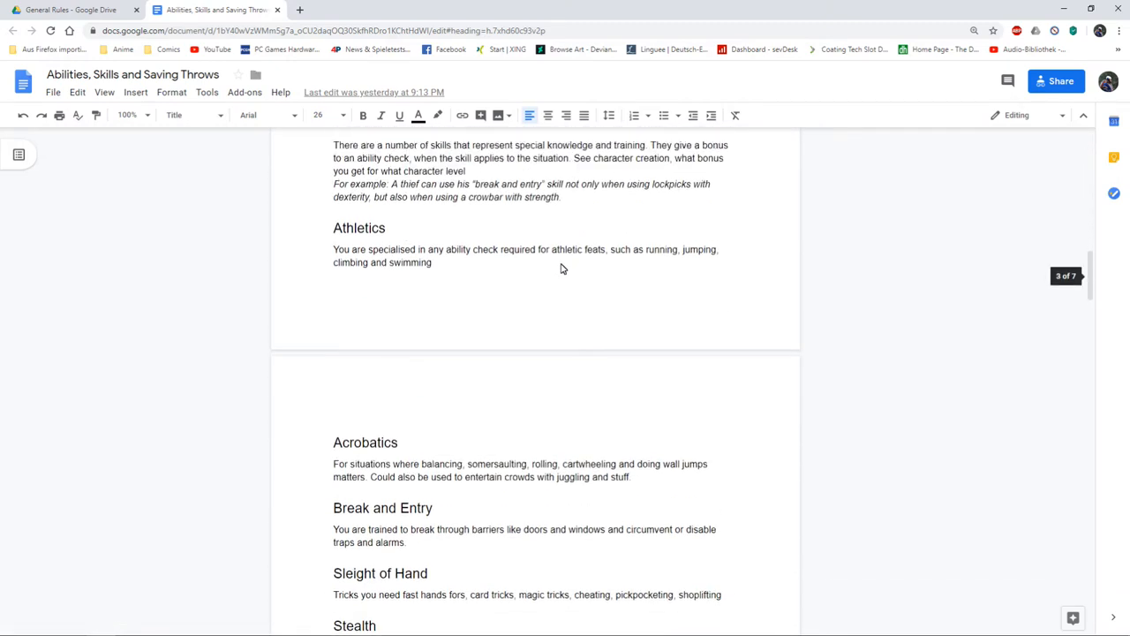
{"action": "scroll", "scroll_direction": "up", "scroll_amount": 3}
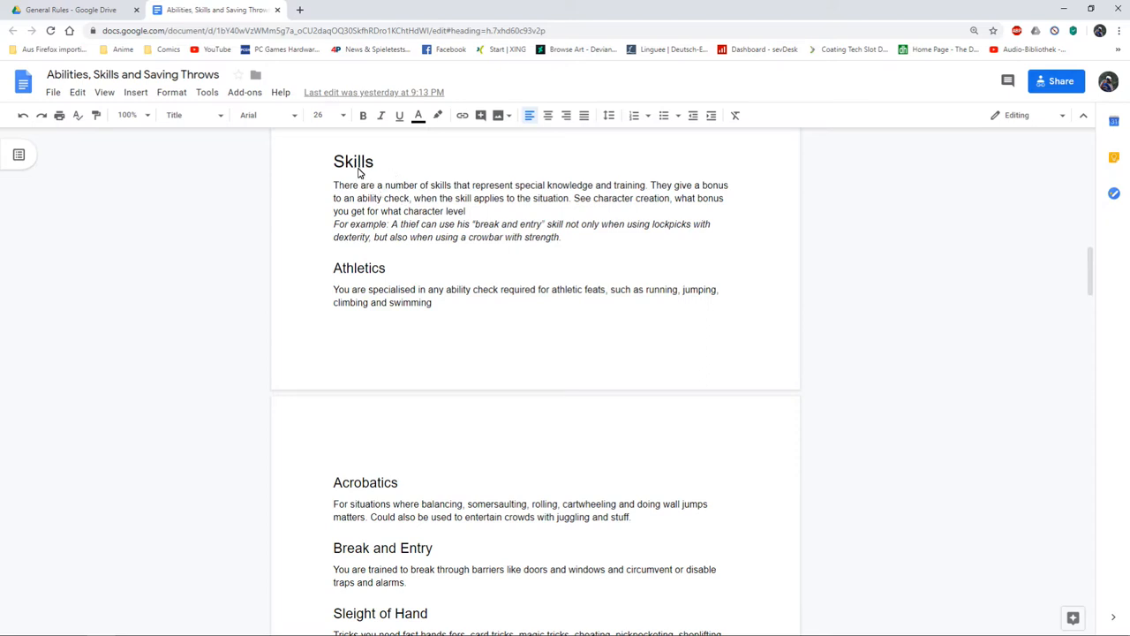
{"action": "mouse_move", "coordinate": [512, 233]}
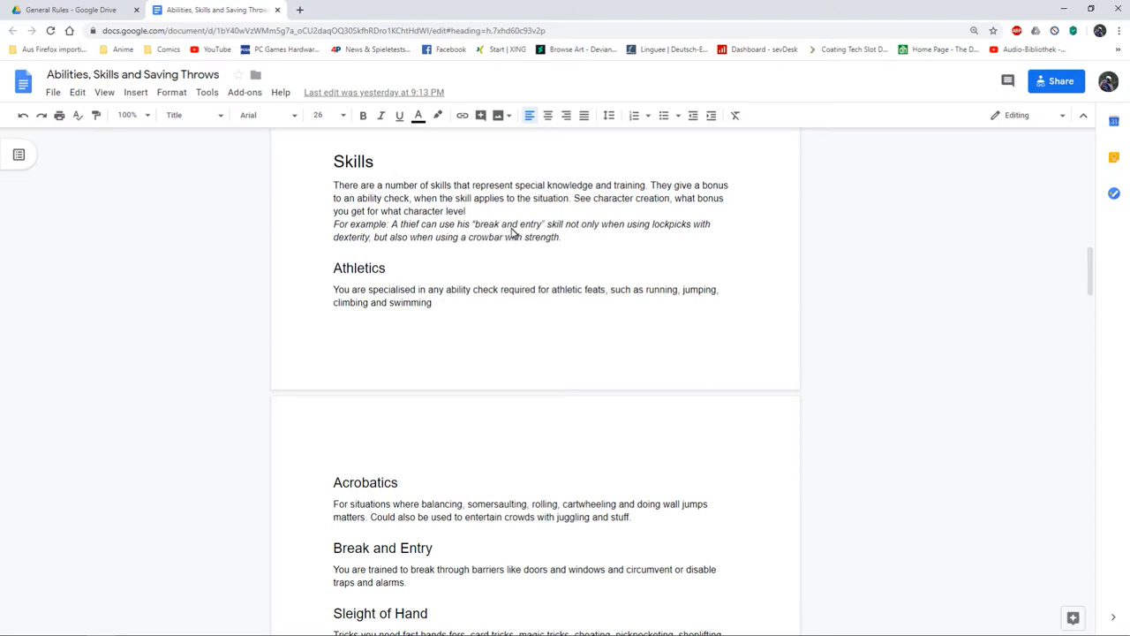
{"action": "scroll", "scroll_direction": "down", "scroll_amount": 3}
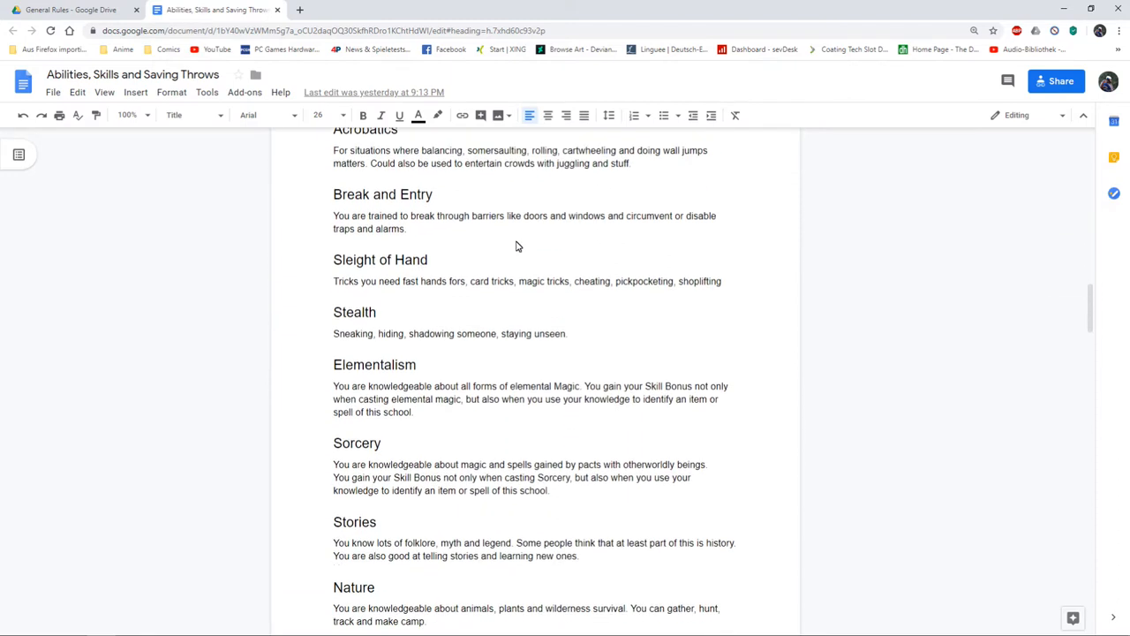
{"action": "scroll", "scroll_direction": "down", "scroll_amount": 3}
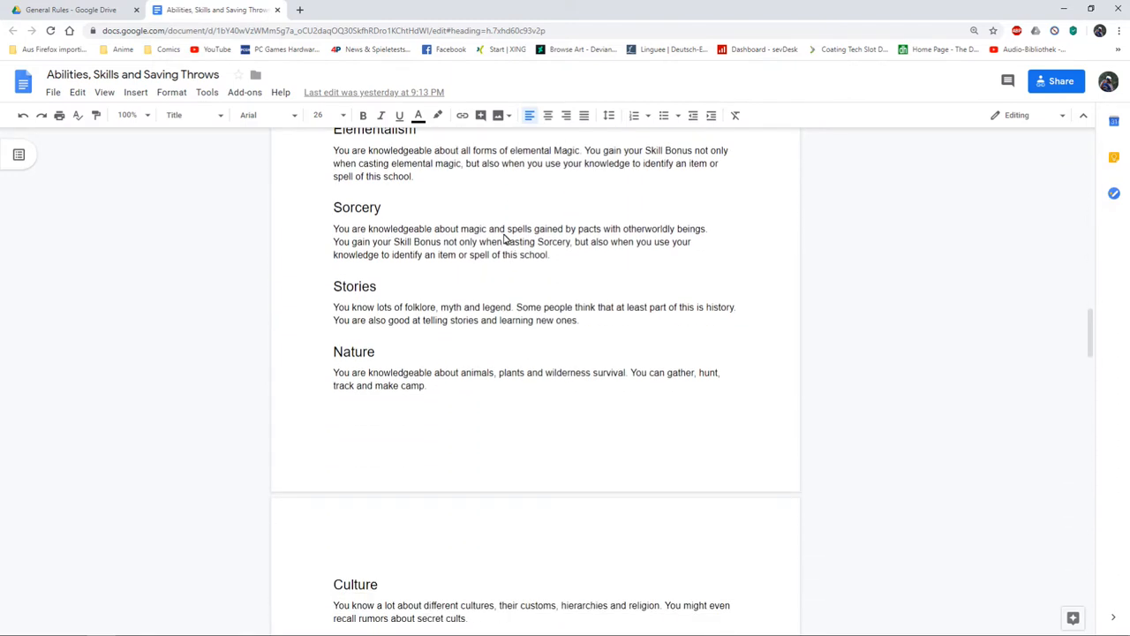
{"action": "mouse_move", "coordinate": [475, 258]}
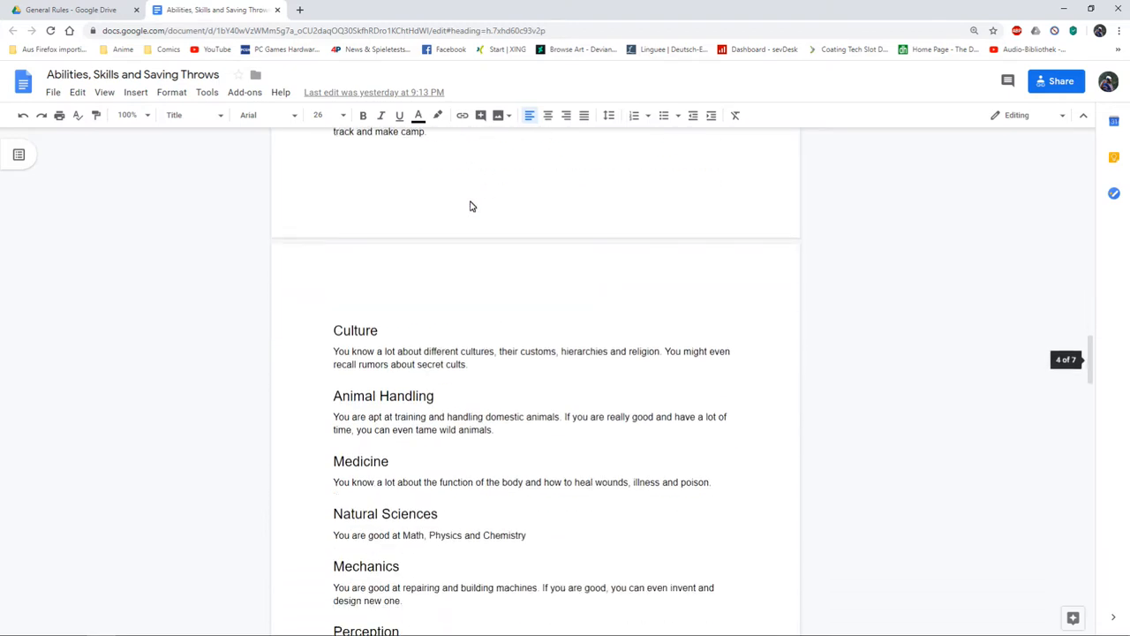
{"action": "scroll", "scroll_direction": "down", "scroll_amount": 3}
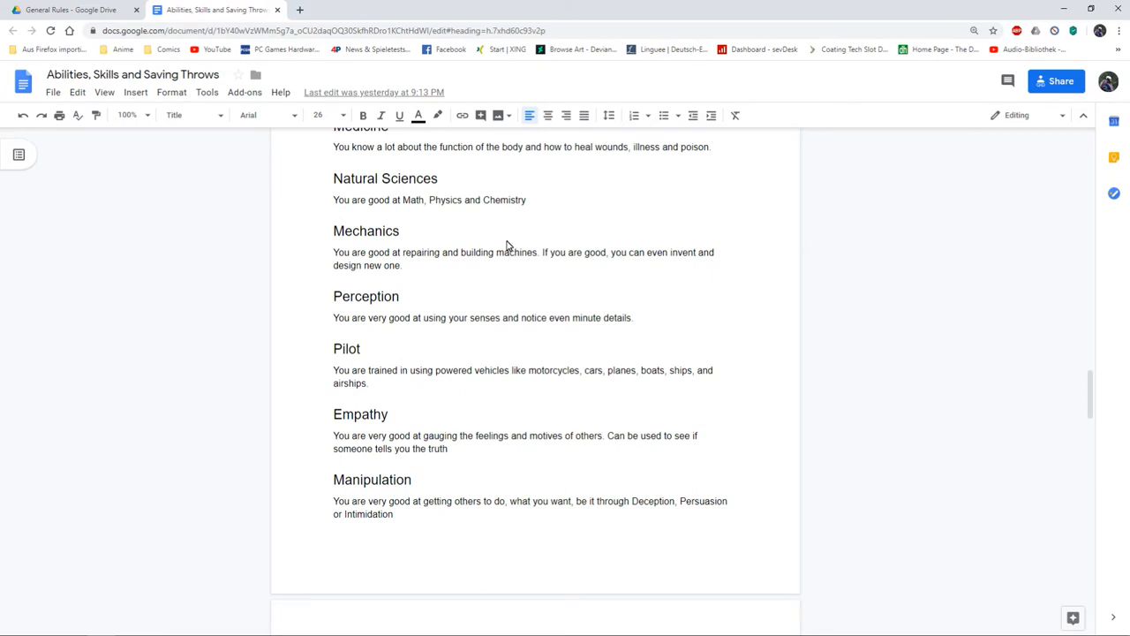
{"action": "scroll", "scroll_direction": "down", "scroll_amount": 3}
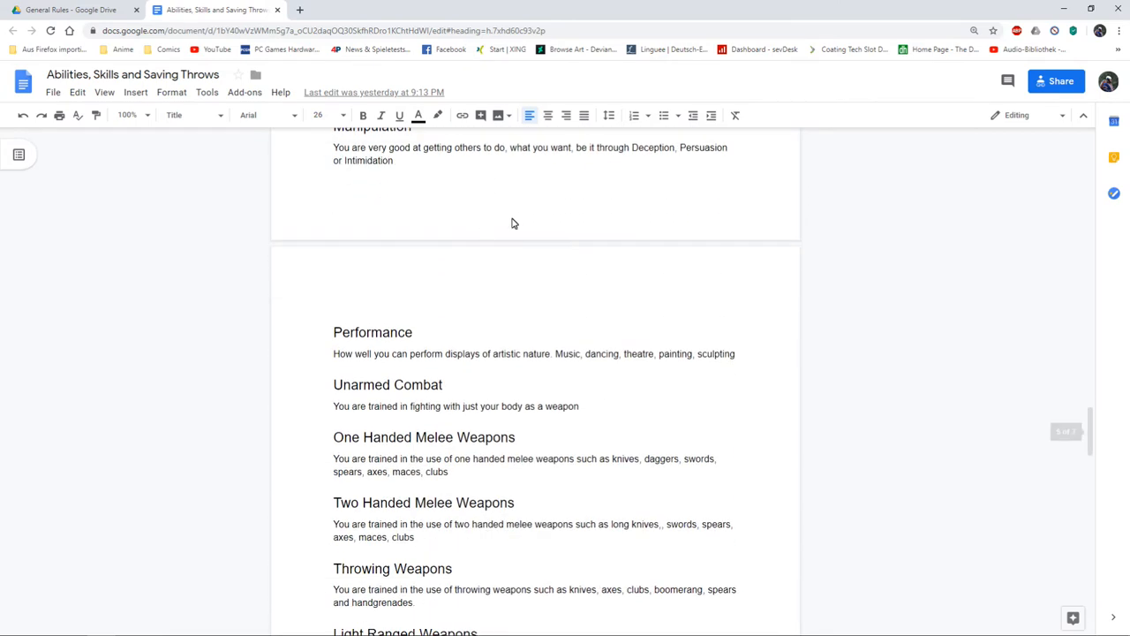
{"action": "scroll", "scroll_direction": "down", "scroll_amount": 3}
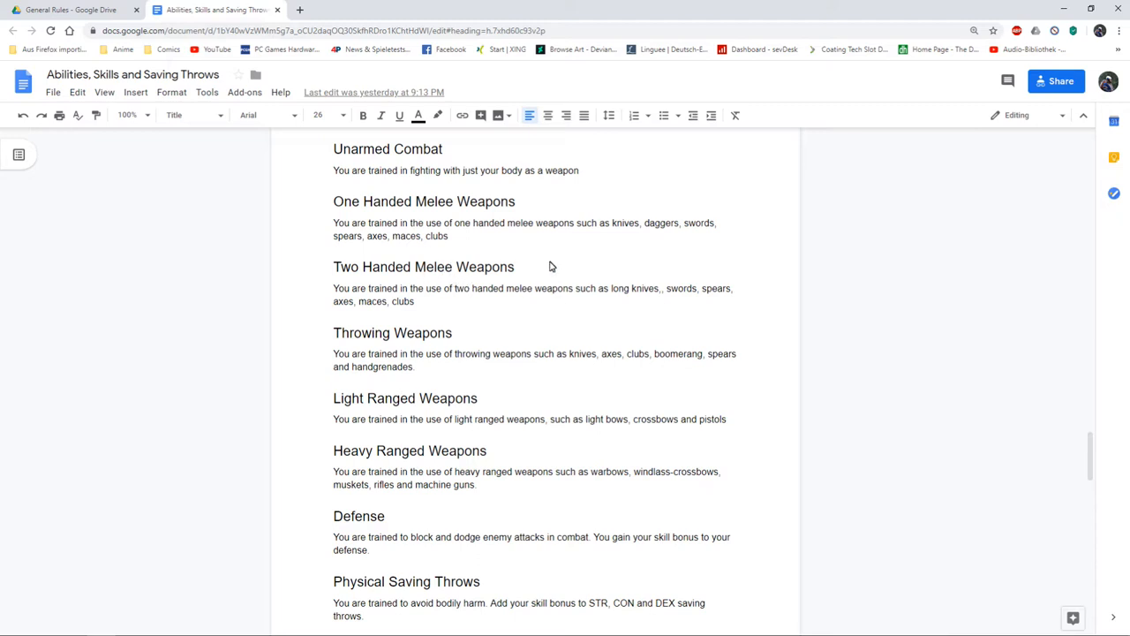
{"action": "mouse_move", "coordinate": [498, 240]}
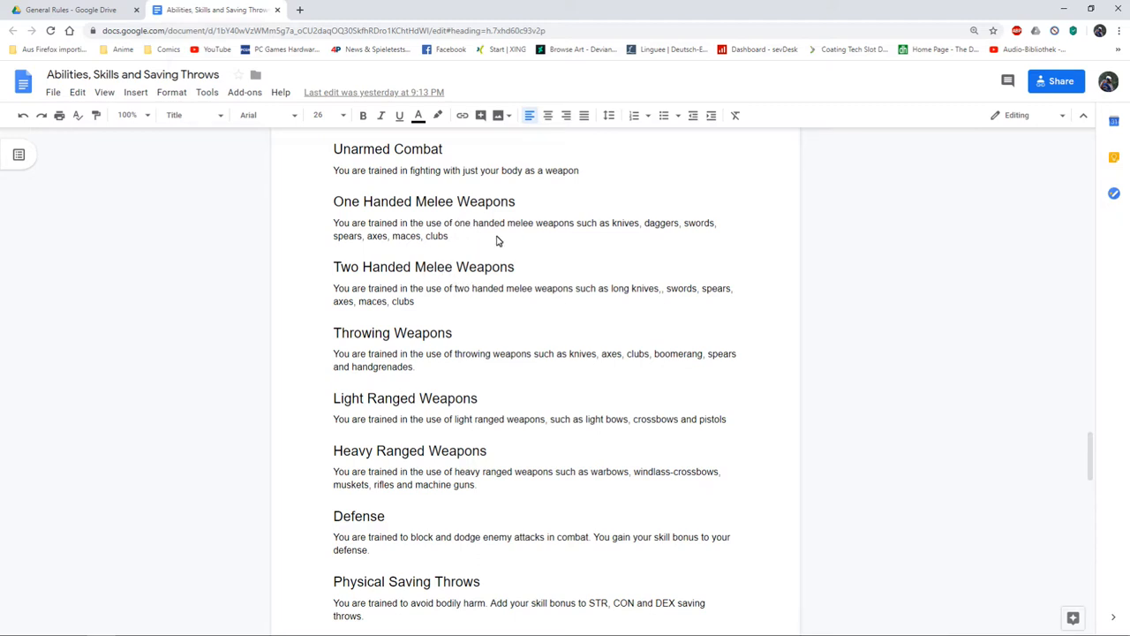
{"action": "mouse_move", "coordinate": [410, 229]}
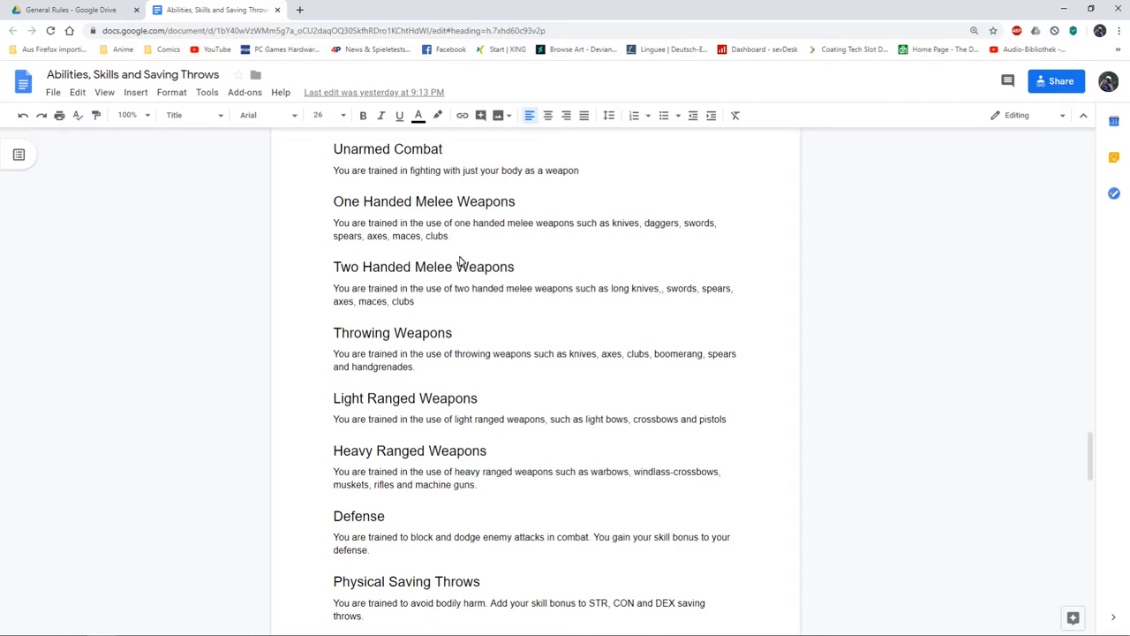
{"action": "scroll", "scroll_direction": "down", "scroll_amount": 3}
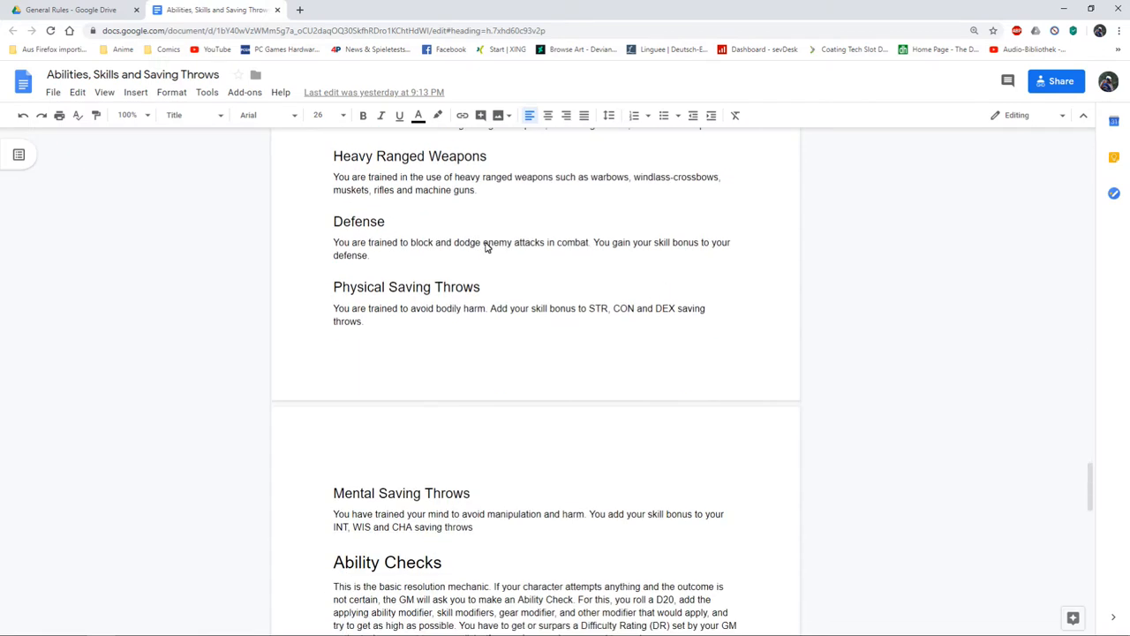
{"action": "scroll", "scroll_direction": "down", "scroll_amount": 3}
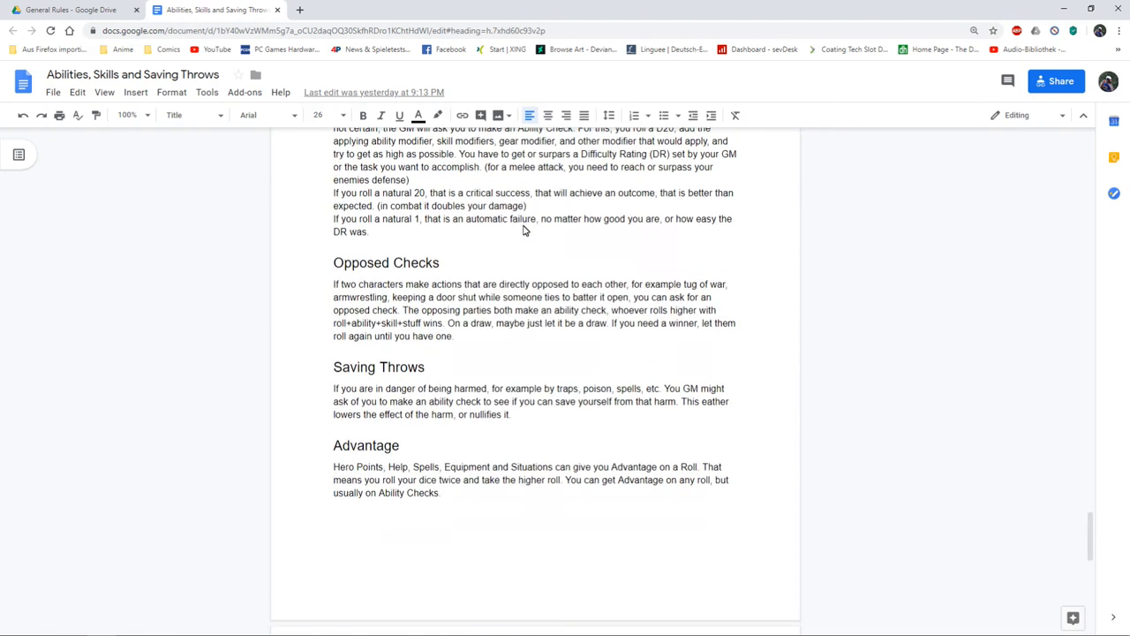
{"action": "scroll", "scroll_direction": "down", "scroll_amount": 3}
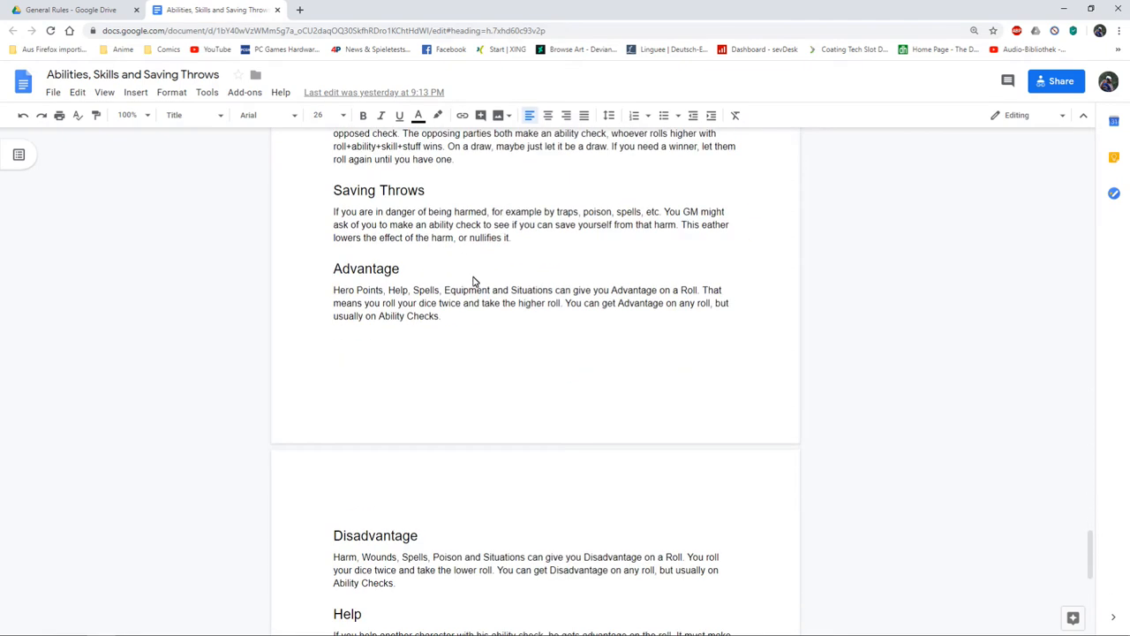
{"action": "scroll", "scroll_direction": "down", "scroll_amount": 3}
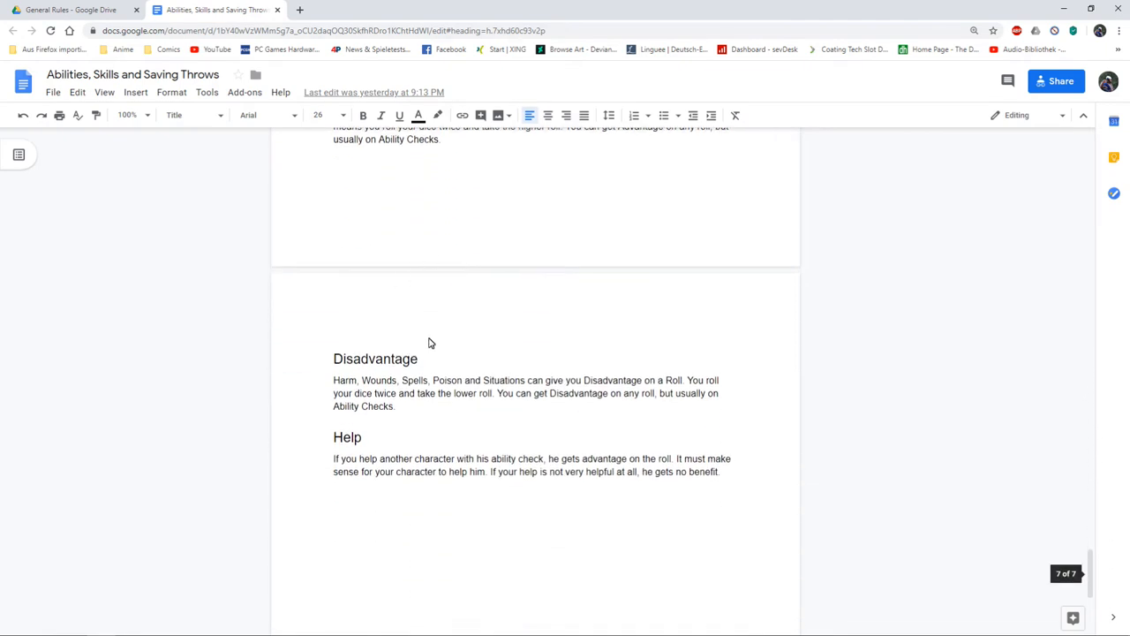
{"action": "scroll", "scroll_direction": "down", "scroll_amount": 3}
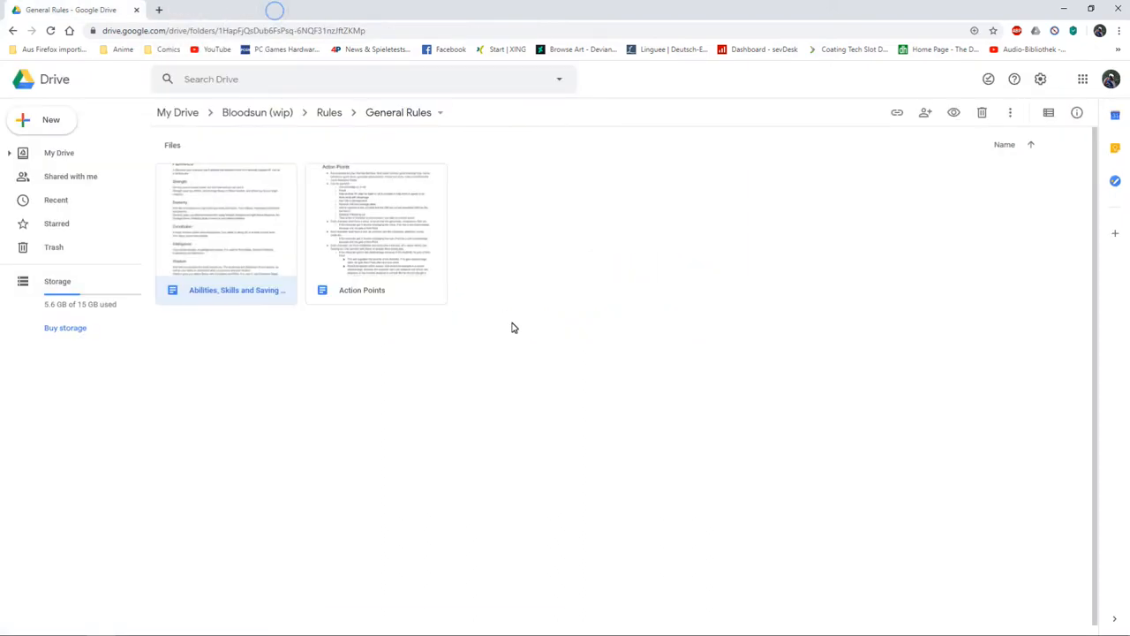
Go back up to the Rules folder via the breadcrumb path.
{"action": "left_click", "coordinate": [258, 113]}
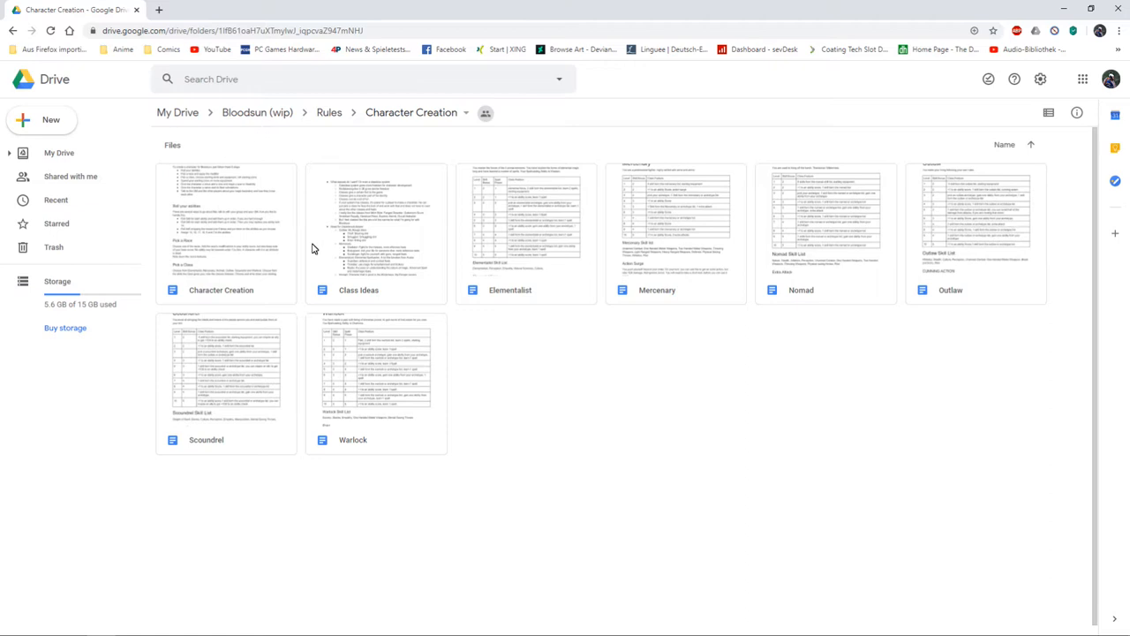
Read through the Class Ideas document, then return to the Character Creation folder.
{"action": "double_click", "coordinate": [359, 233]}
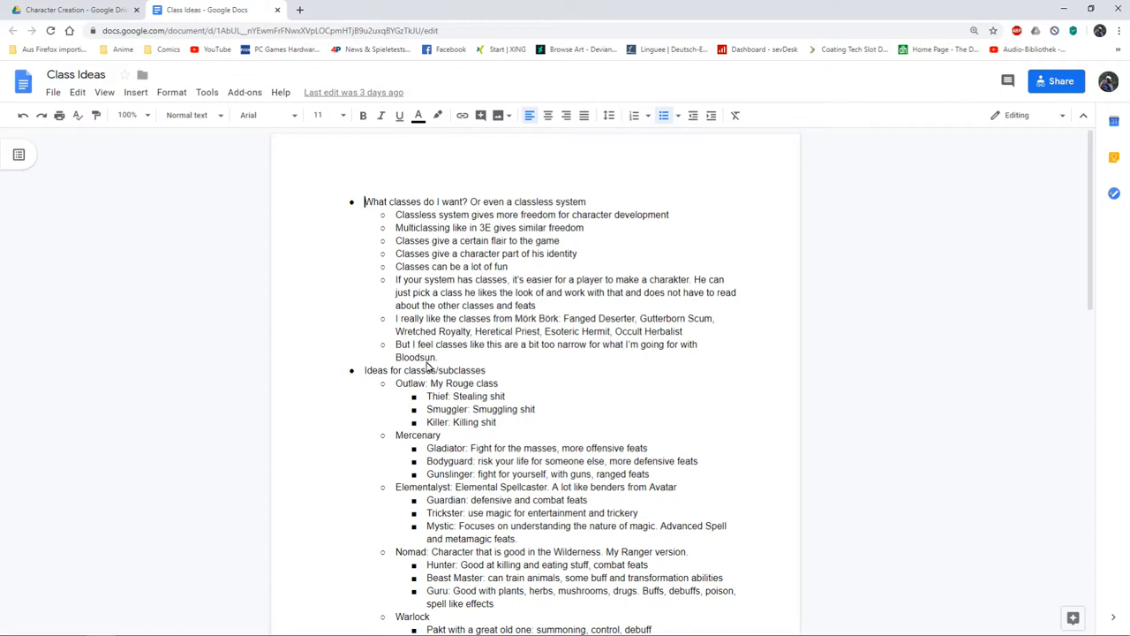
{"action": "scroll", "scroll_direction": "down", "scroll_amount": 3}
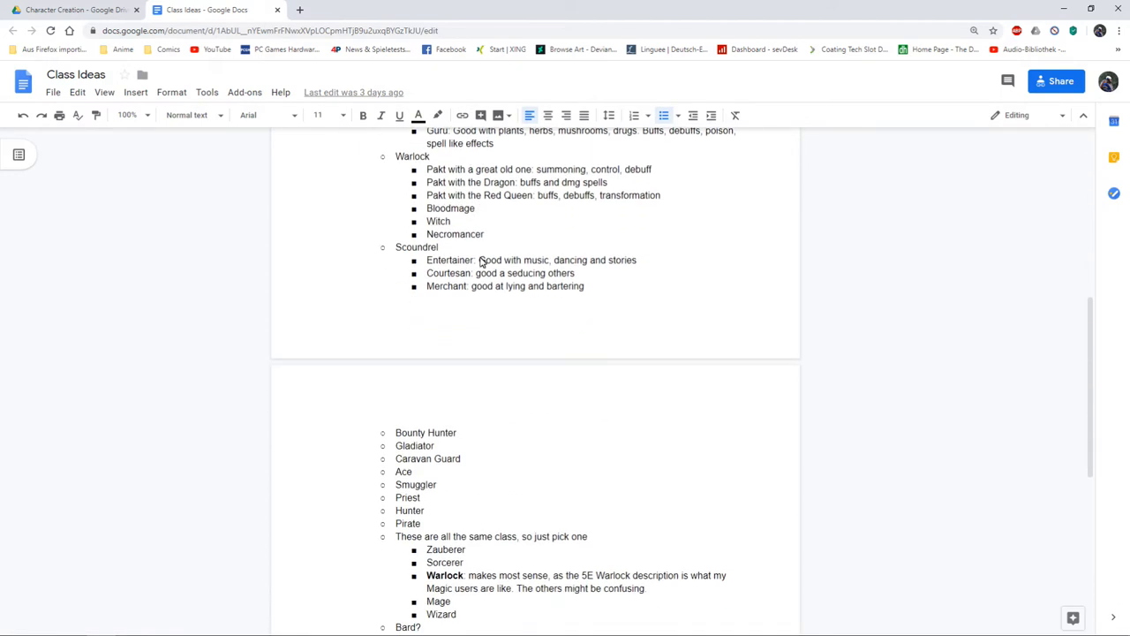
{"action": "scroll", "scroll_direction": "down", "scroll_amount": 3}
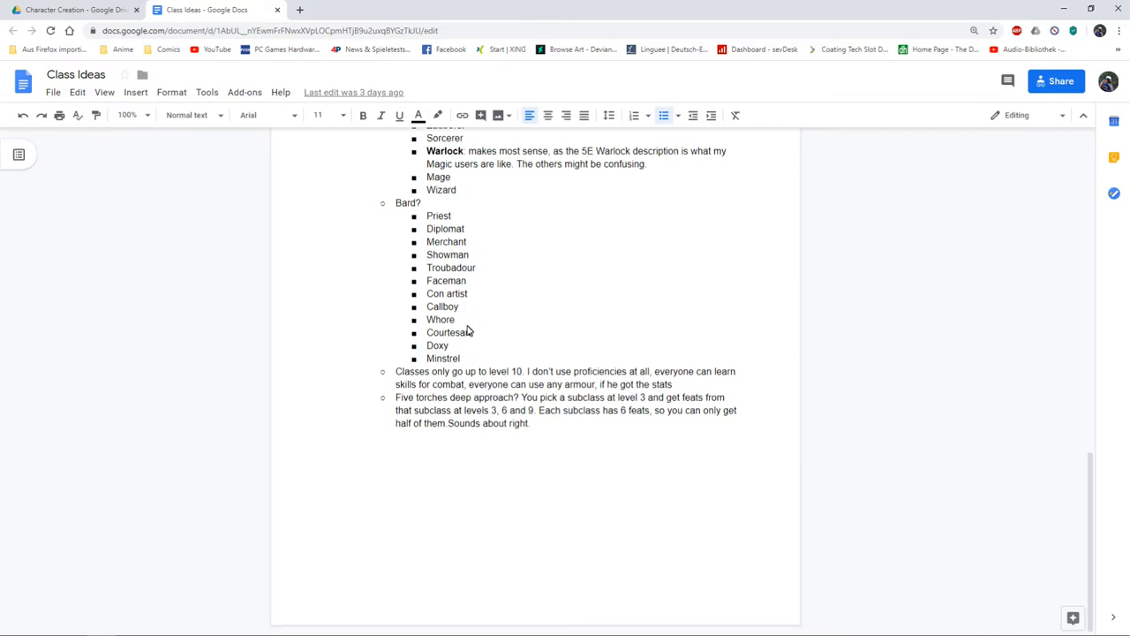
{"action": "mouse_move", "coordinate": [470, 354]}
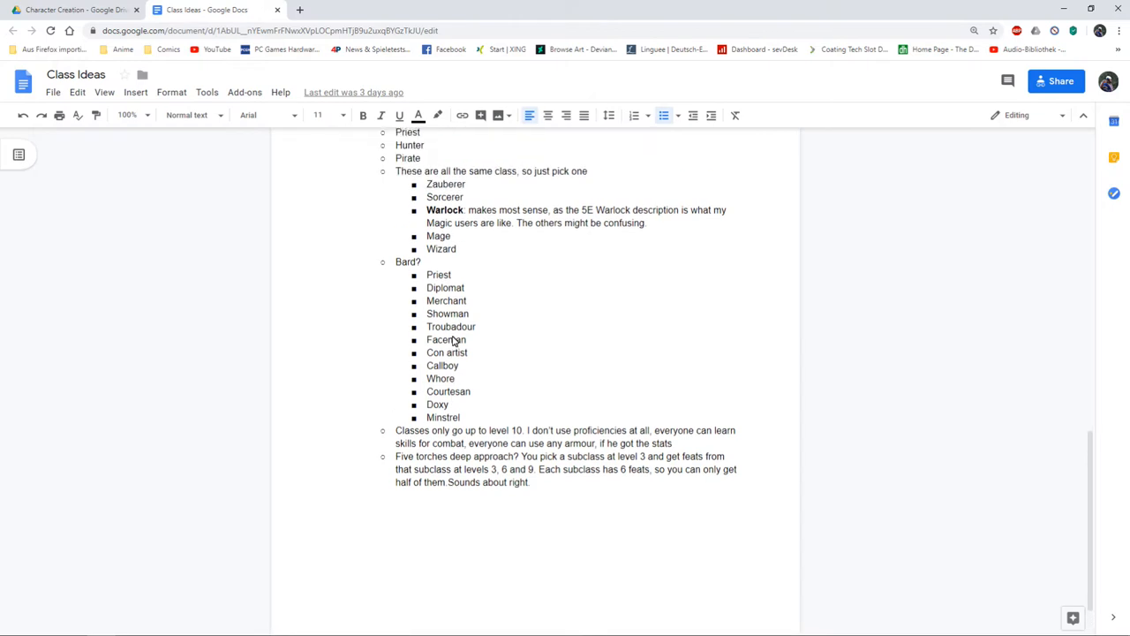
{"action": "scroll", "scroll_direction": "up", "scroll_amount": 3}
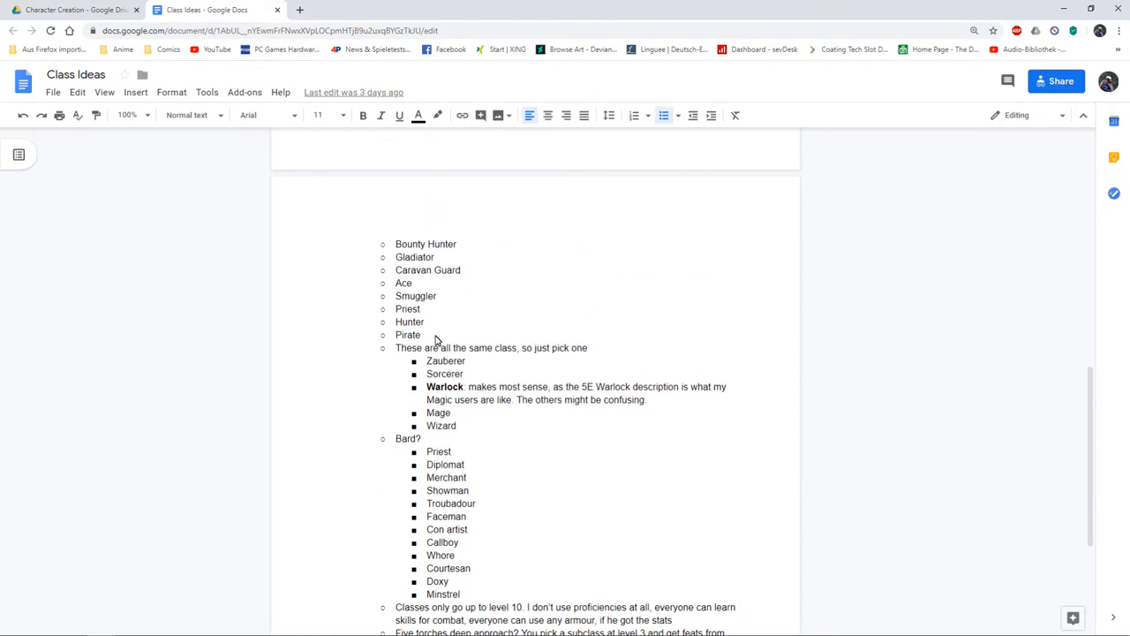
{"action": "scroll", "scroll_direction": "down", "scroll_amount": 3}
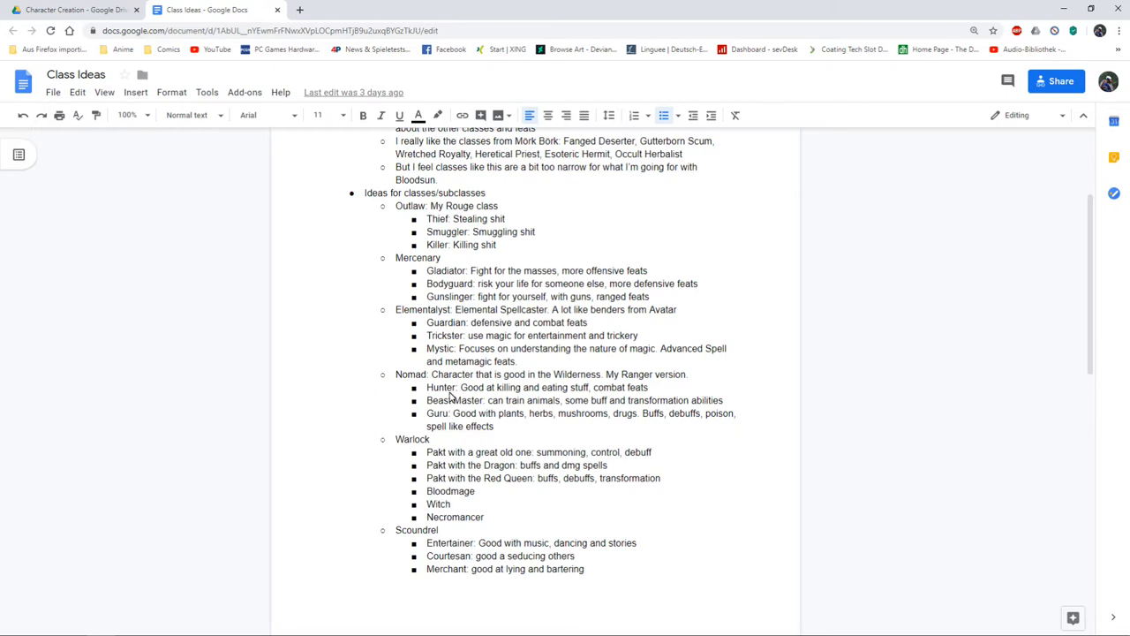
{"action": "scroll", "scroll_direction": "down", "scroll_amount": 3}
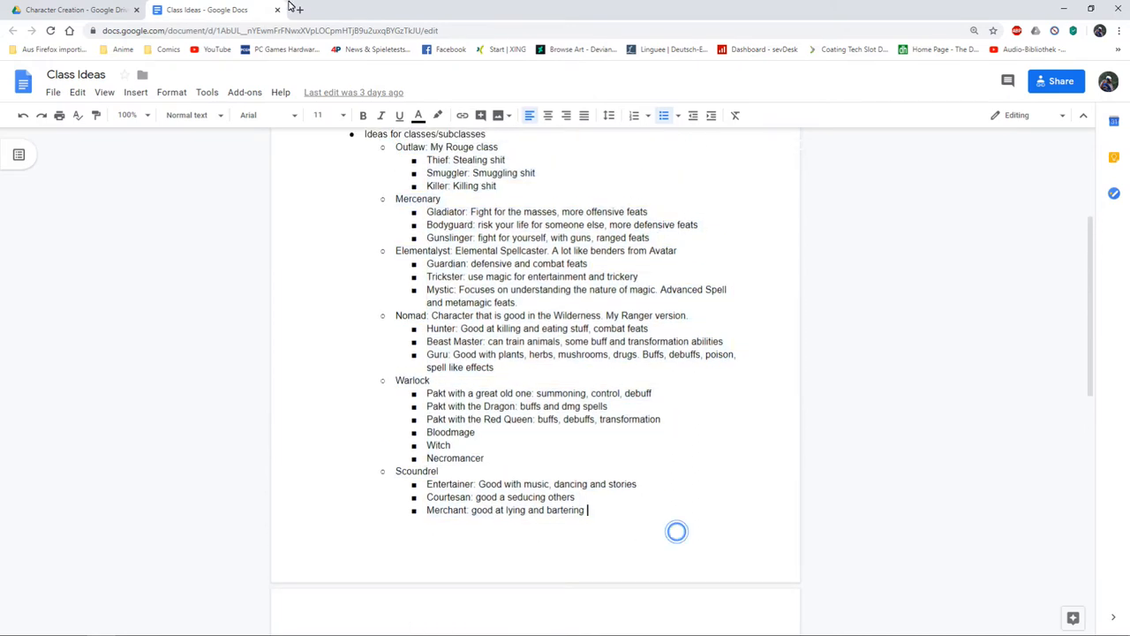
{"action": "left_click", "coordinate": [71, 11]}
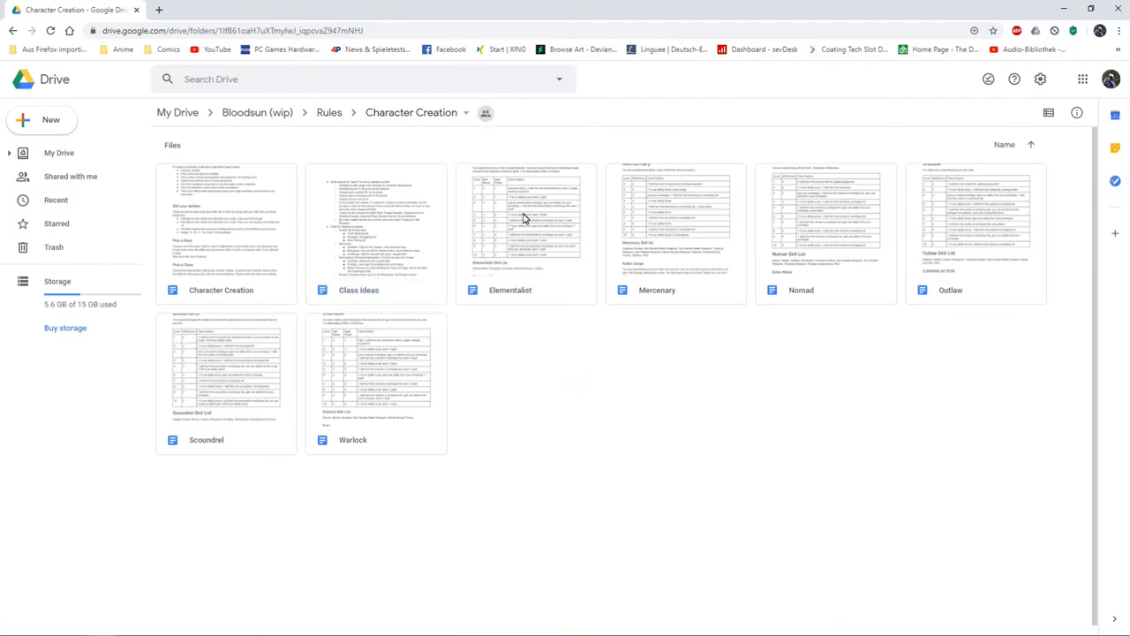
Read the Elementalist document's level table and first elemental spell lists.
{"action": "double_click", "coordinate": [526, 226]}
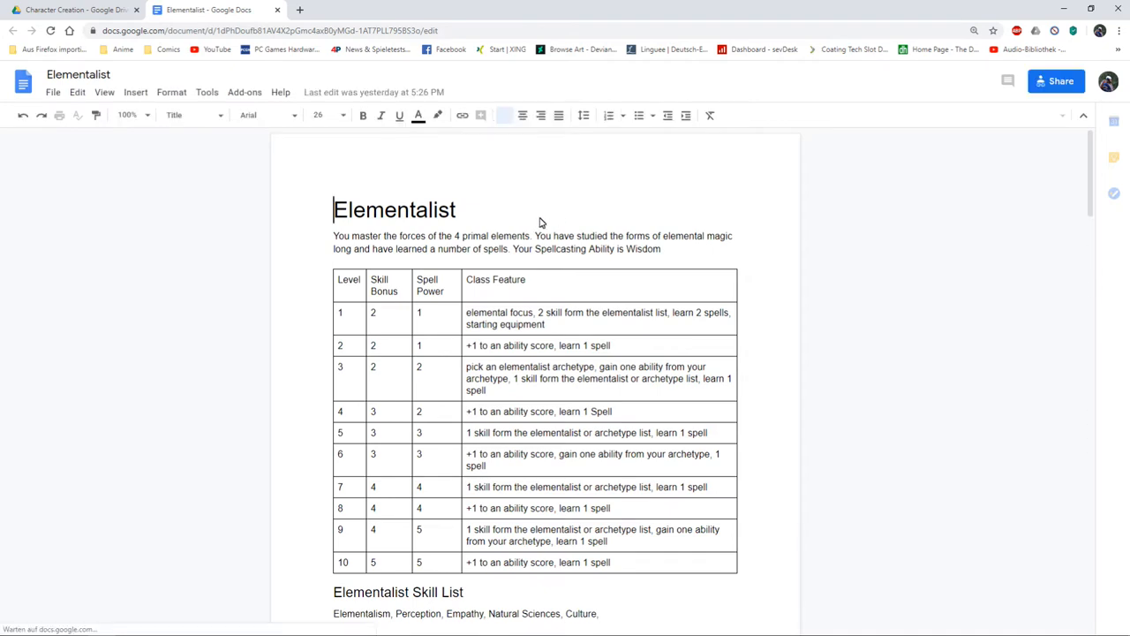
{"action": "scroll", "scroll_direction": "down", "scroll_amount": 3}
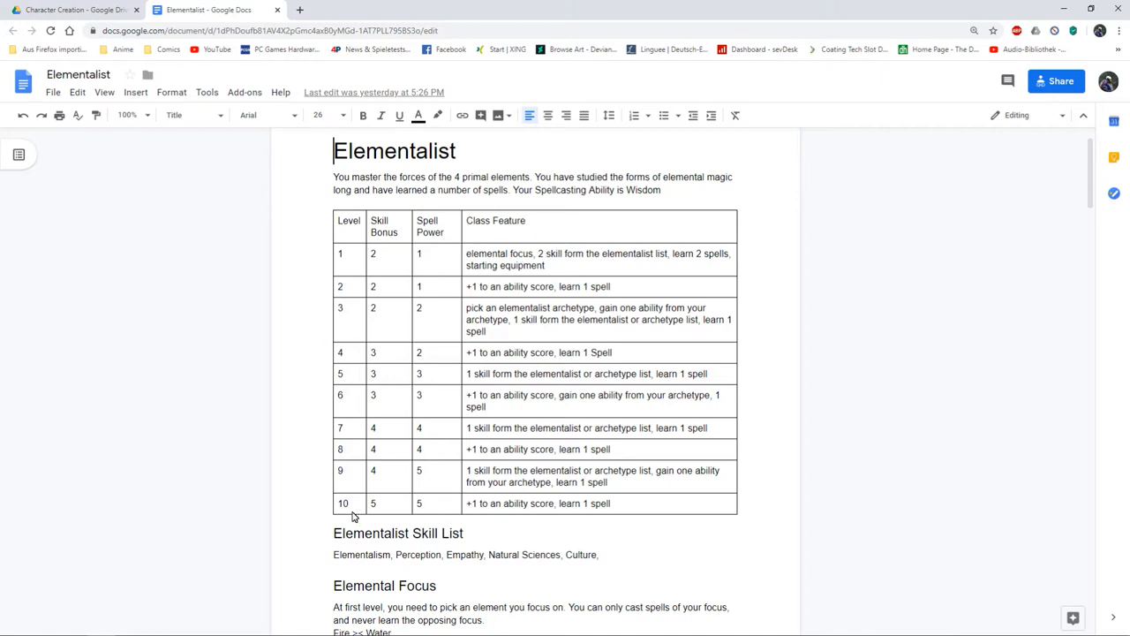
{"action": "mouse_move", "coordinate": [408, 378]}
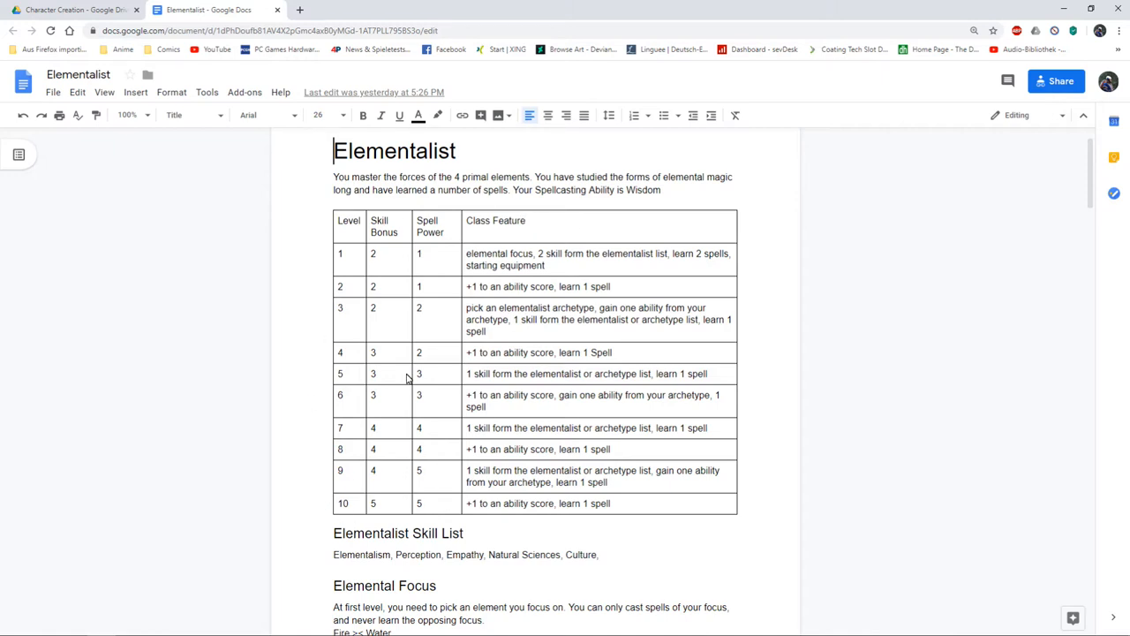
{"action": "mouse_move", "coordinate": [433, 330]}
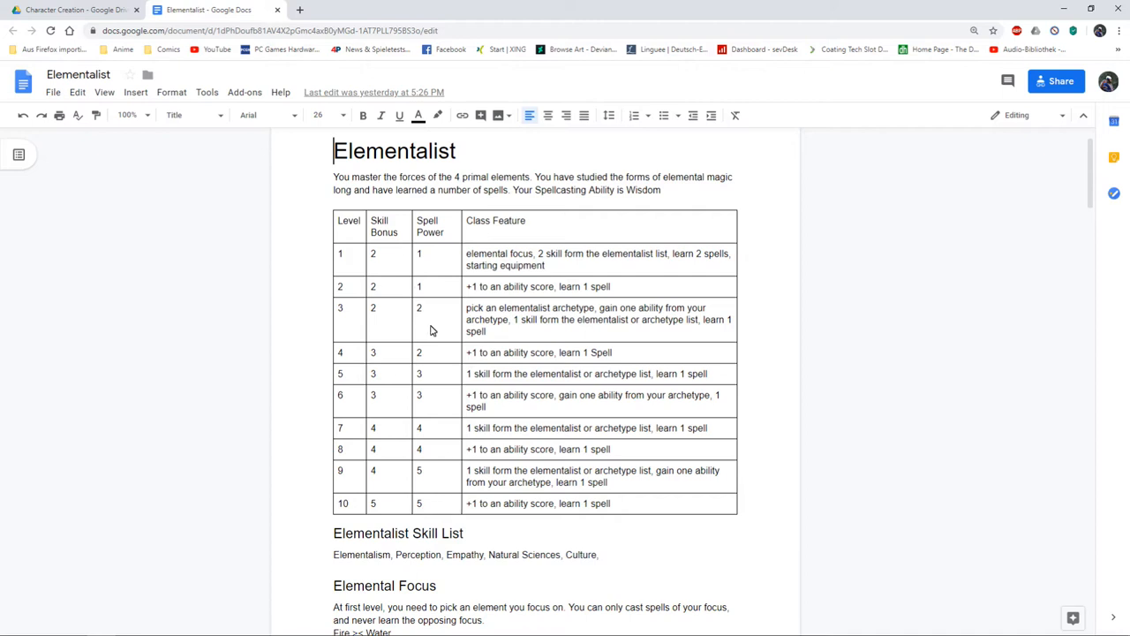
{"action": "mouse_move", "coordinate": [599, 293]}
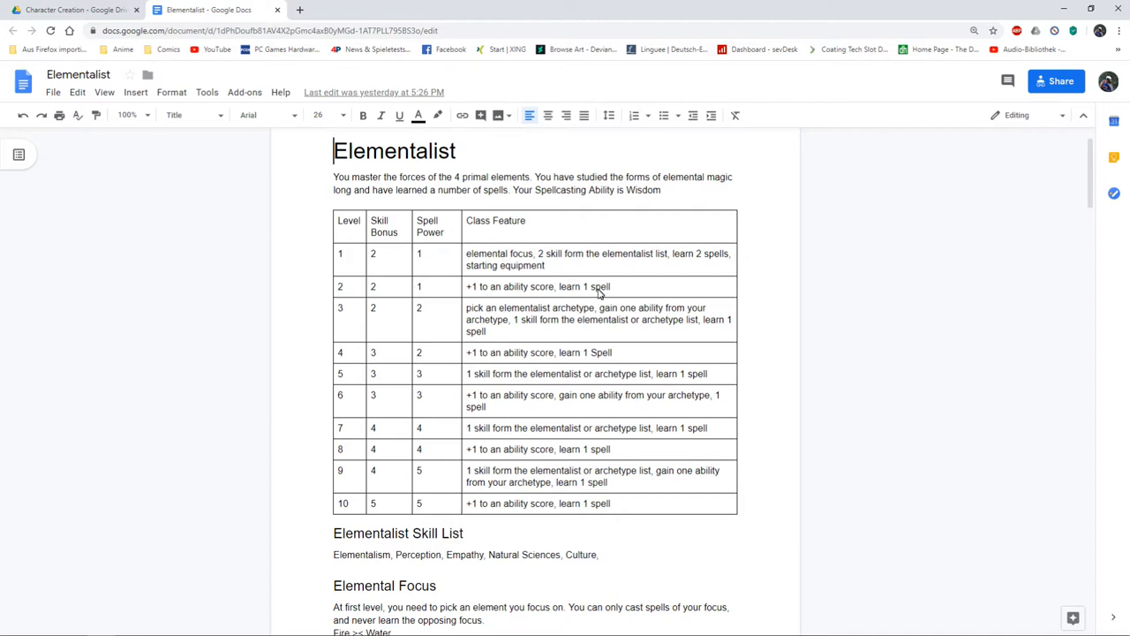
{"action": "scroll", "scroll_direction": "down", "scroll_amount": 3}
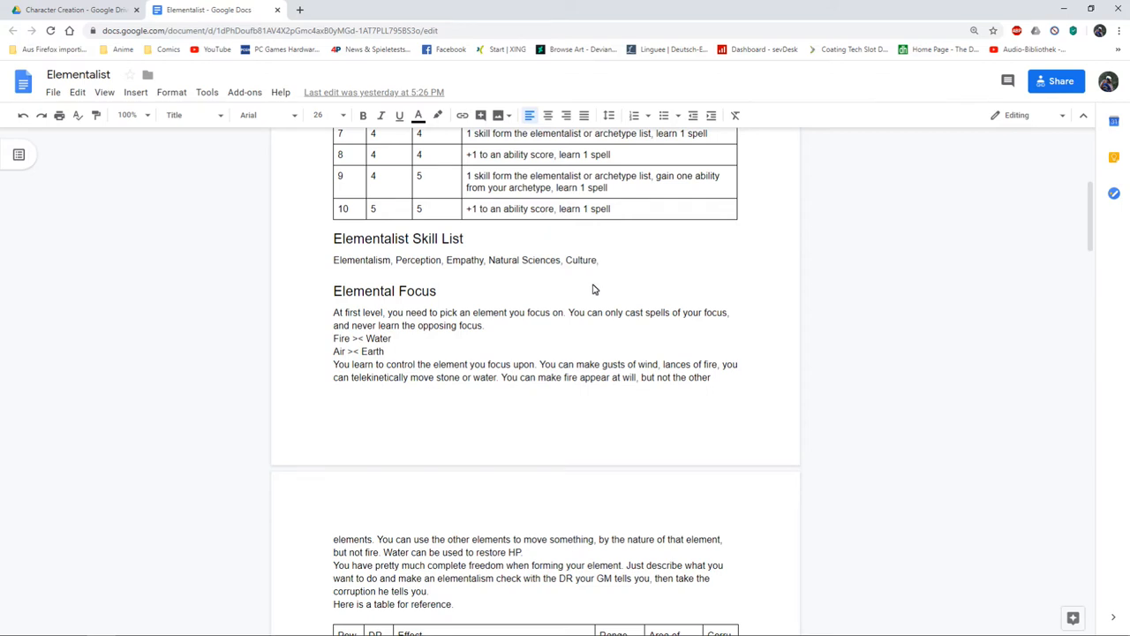
{"action": "mouse_move", "coordinate": [510, 272]}
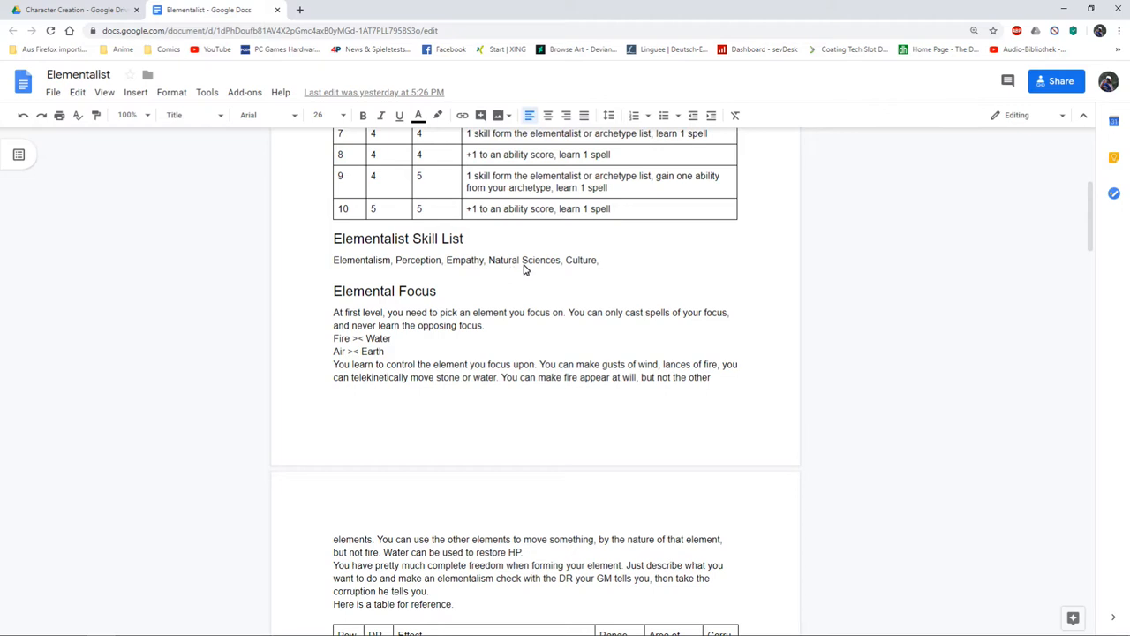
{"action": "mouse_move", "coordinate": [519, 271]}
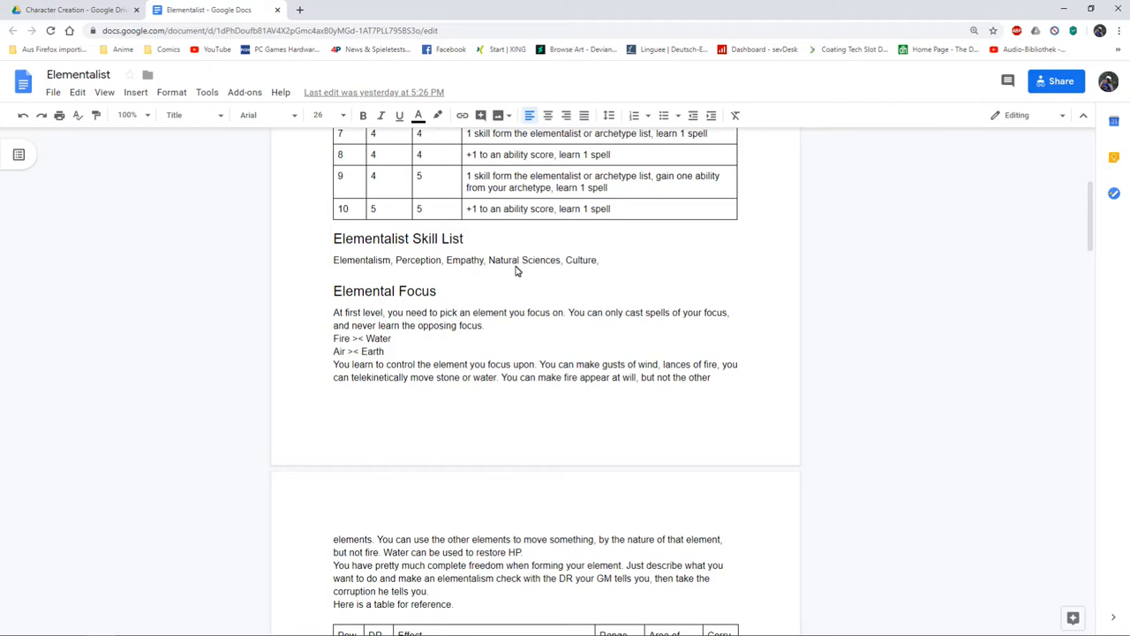
{"action": "mouse_move", "coordinate": [505, 290]}
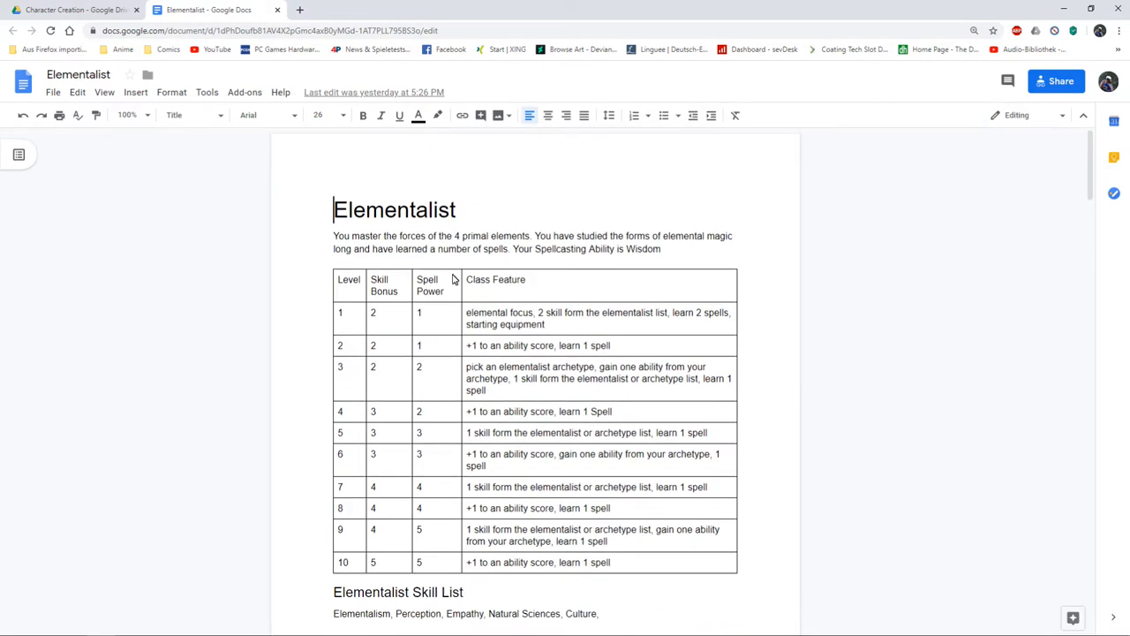
{"action": "mouse_move", "coordinate": [458, 311]}
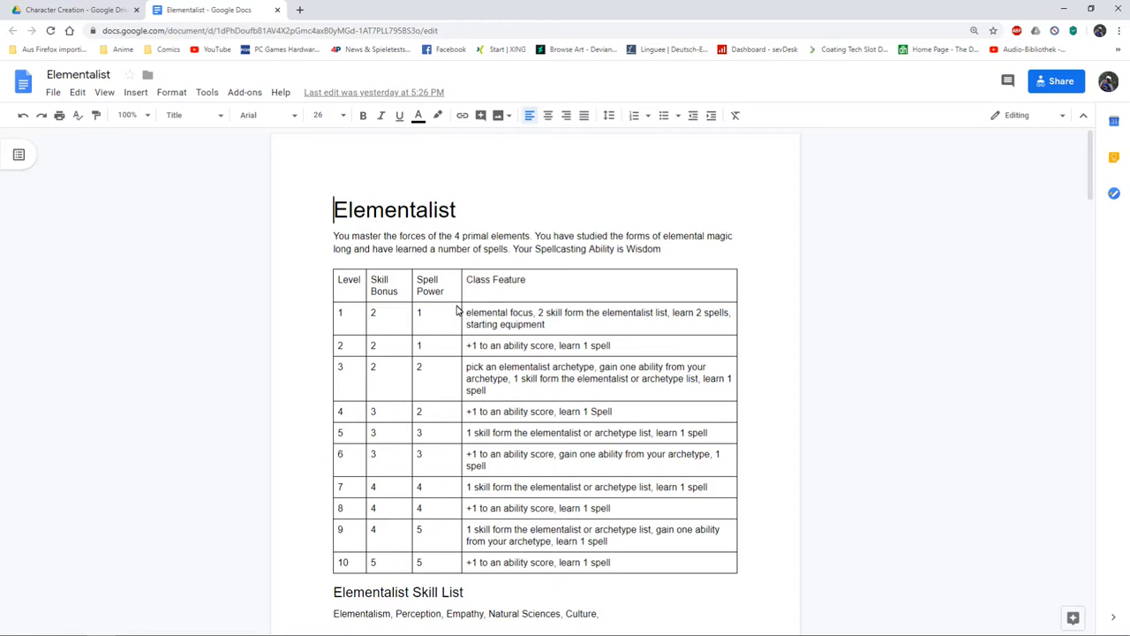
{"action": "scroll", "scroll_direction": "down", "scroll_amount": 3}
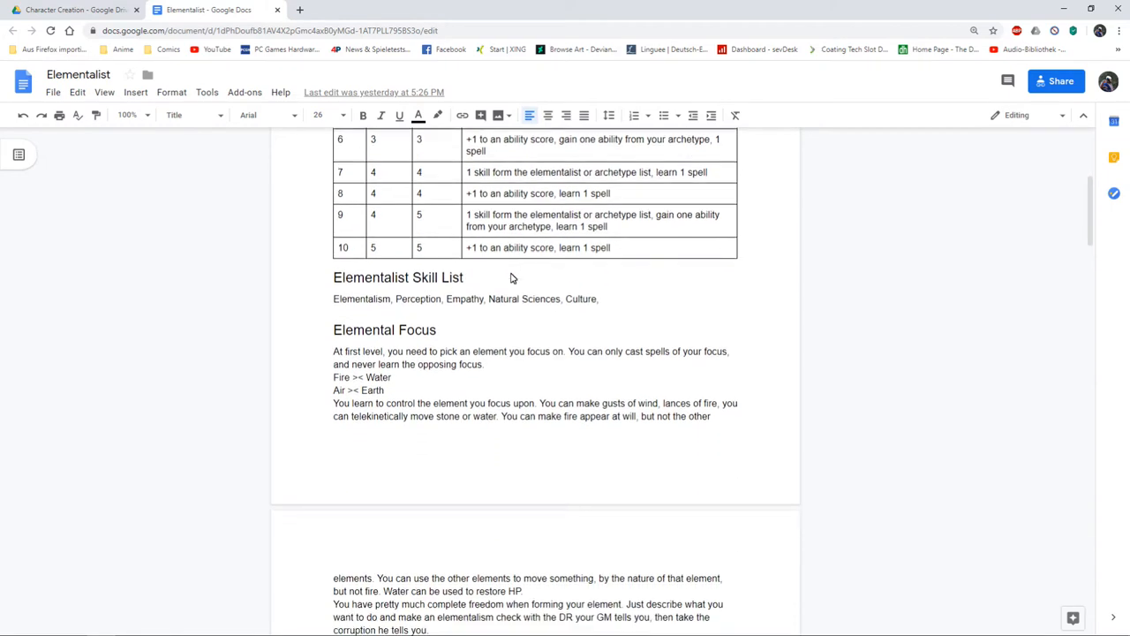
{"action": "scroll", "scroll_direction": "down", "scroll_amount": 3}
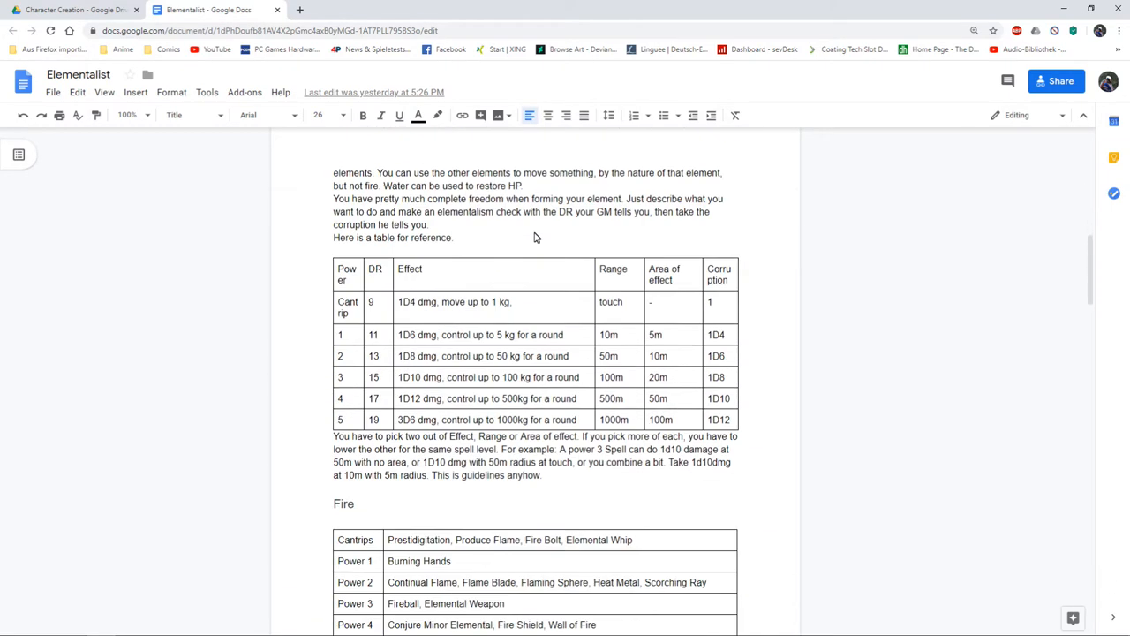
{"action": "scroll", "scroll_direction": "down", "scroll_amount": 3}
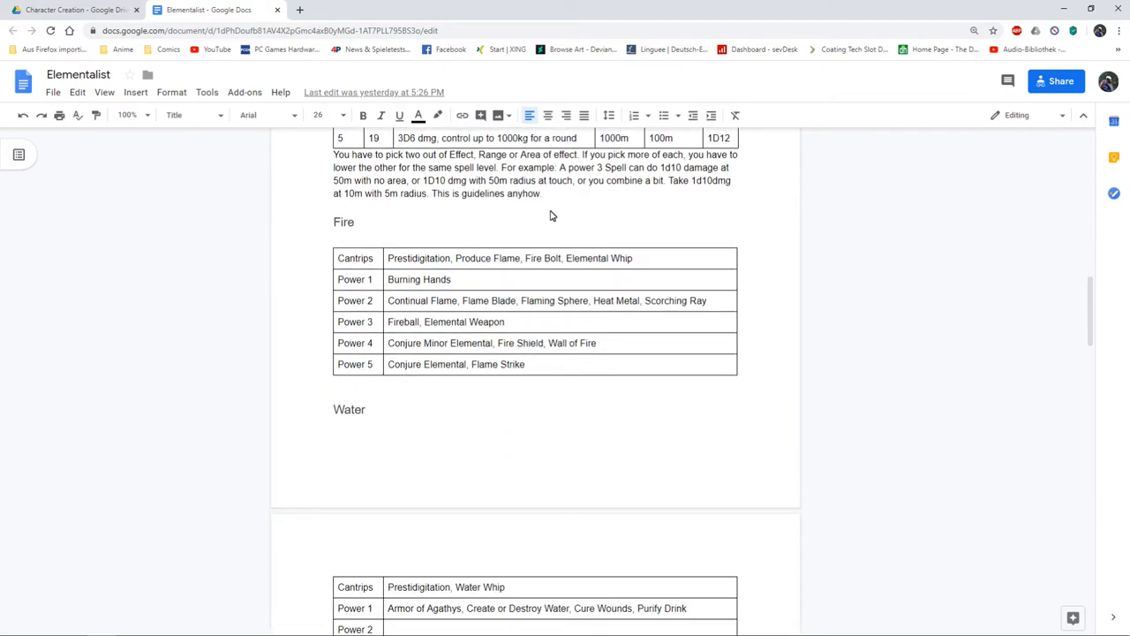
{"action": "mouse_move", "coordinate": [434, 276]}
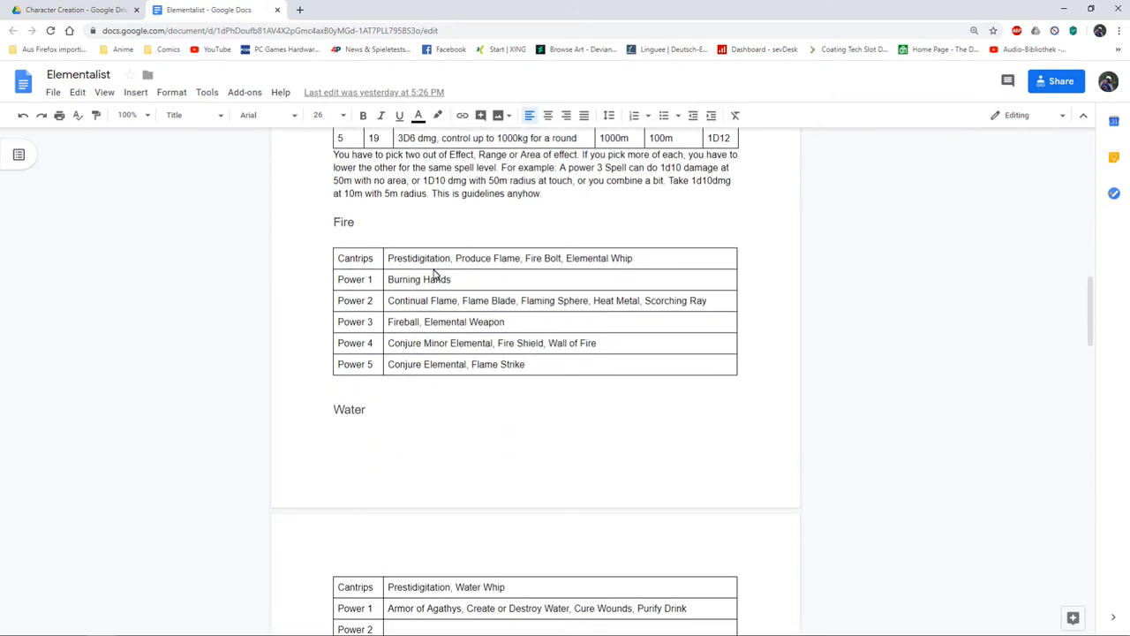
Continue through the Fire, Water, Air and Earth spell tables to Starting Equipment.
{"action": "scroll", "scroll_direction": "down", "scroll_amount": 3}
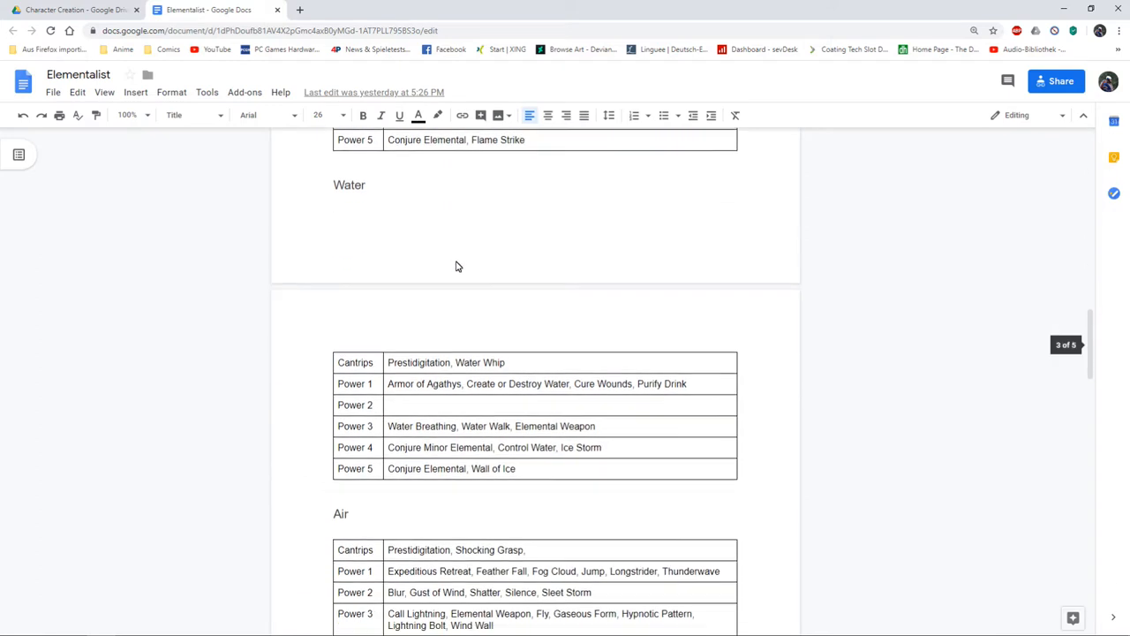
{"action": "scroll", "scroll_direction": "down", "scroll_amount": 3}
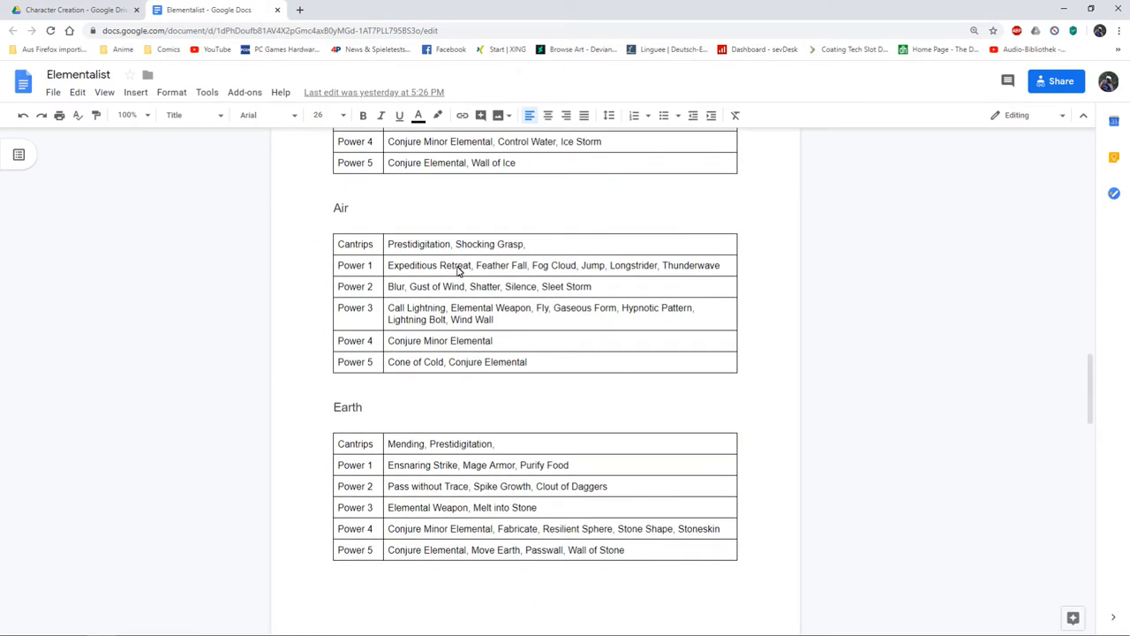
{"action": "scroll", "scroll_direction": "down", "scroll_amount": 3}
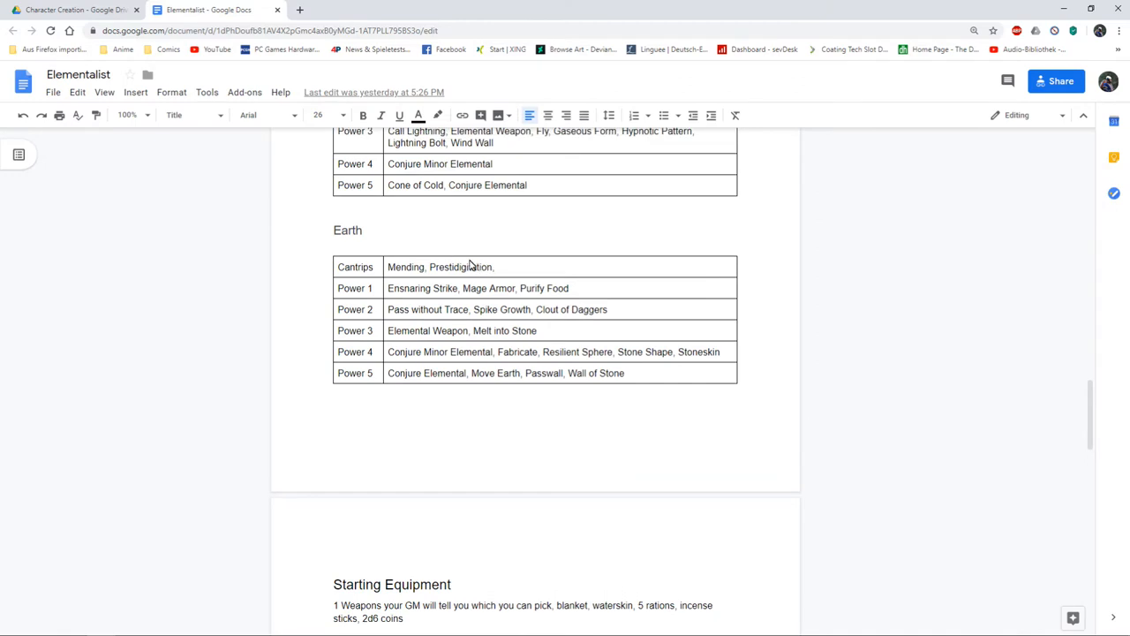
{"action": "scroll", "scroll_direction": "down", "scroll_amount": 3}
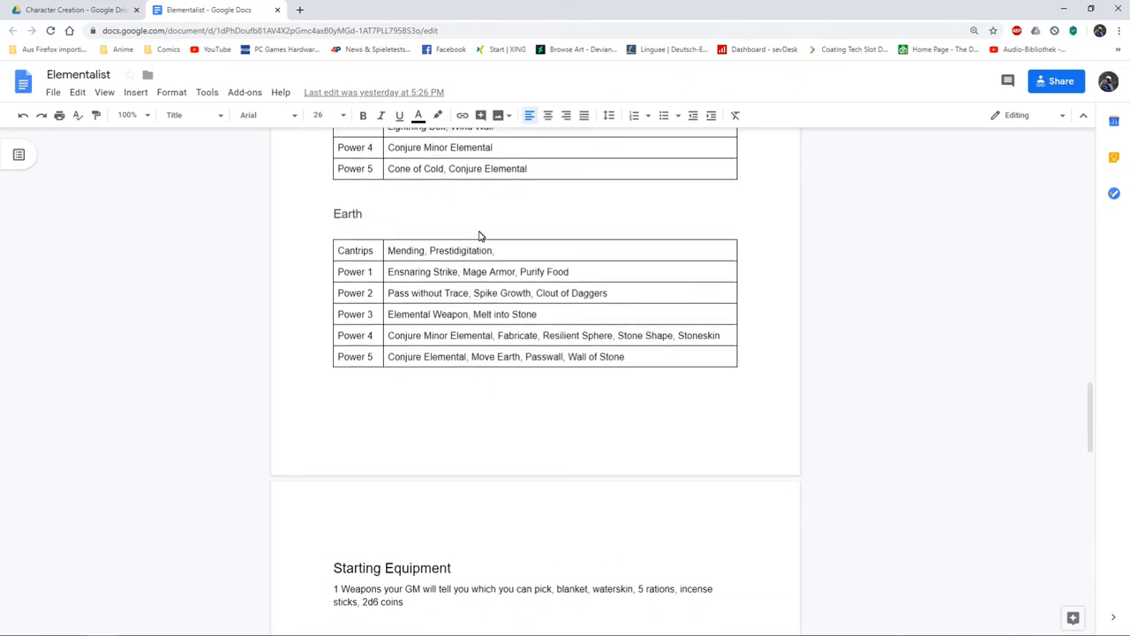
{"action": "scroll", "scroll_direction": "down", "scroll_amount": 3}
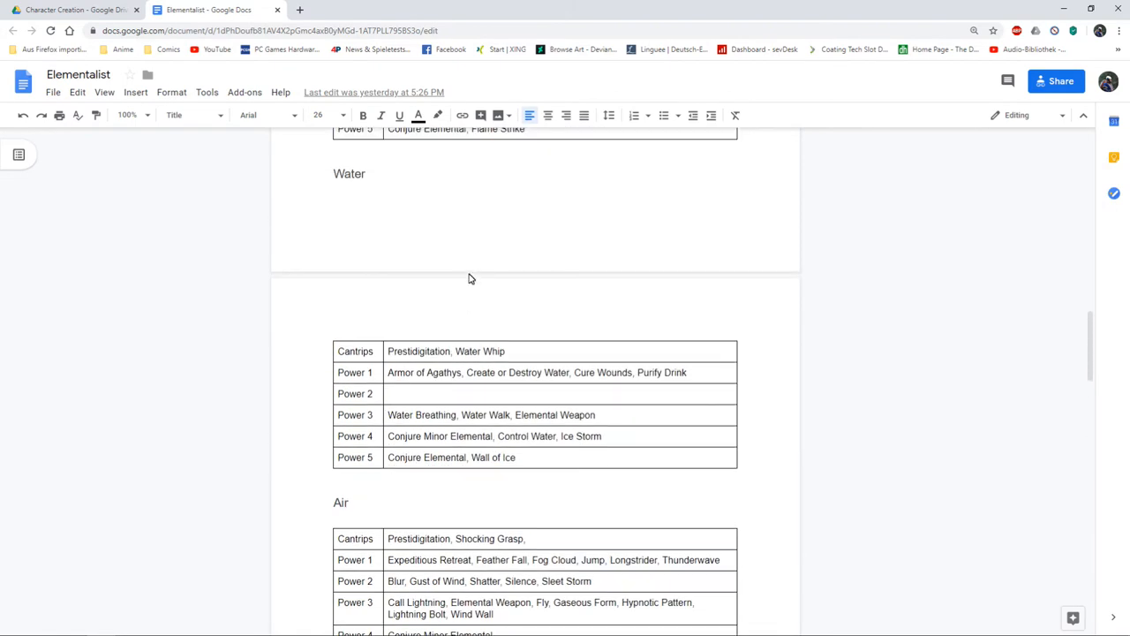
{"action": "scroll", "scroll_direction": "down", "scroll_amount": 3}
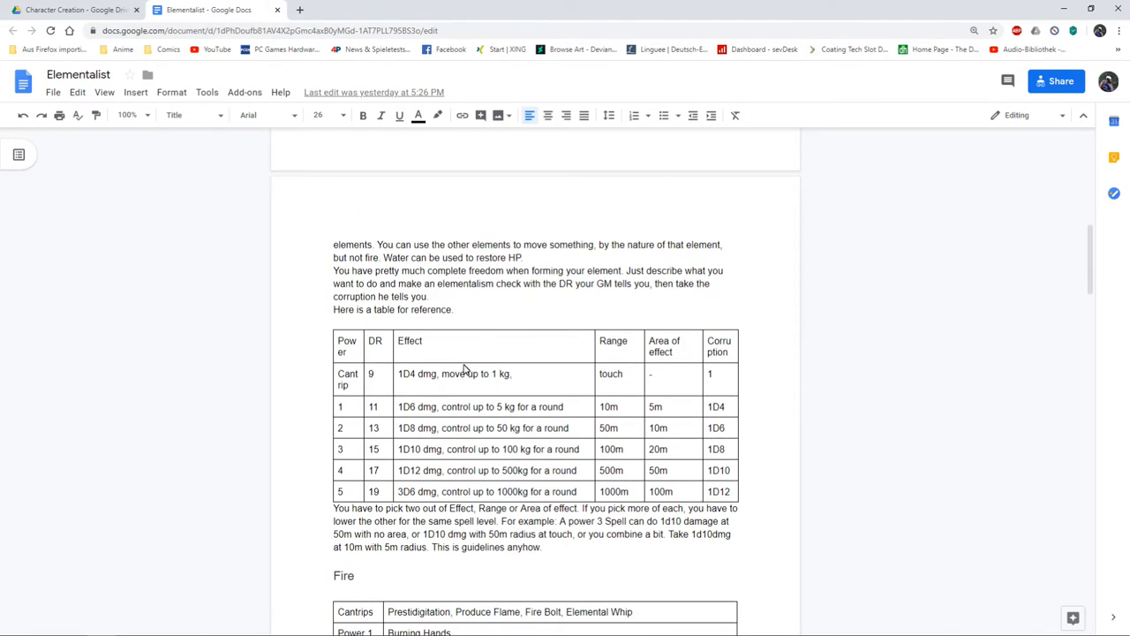
{"action": "mouse_move", "coordinate": [436, 345]}
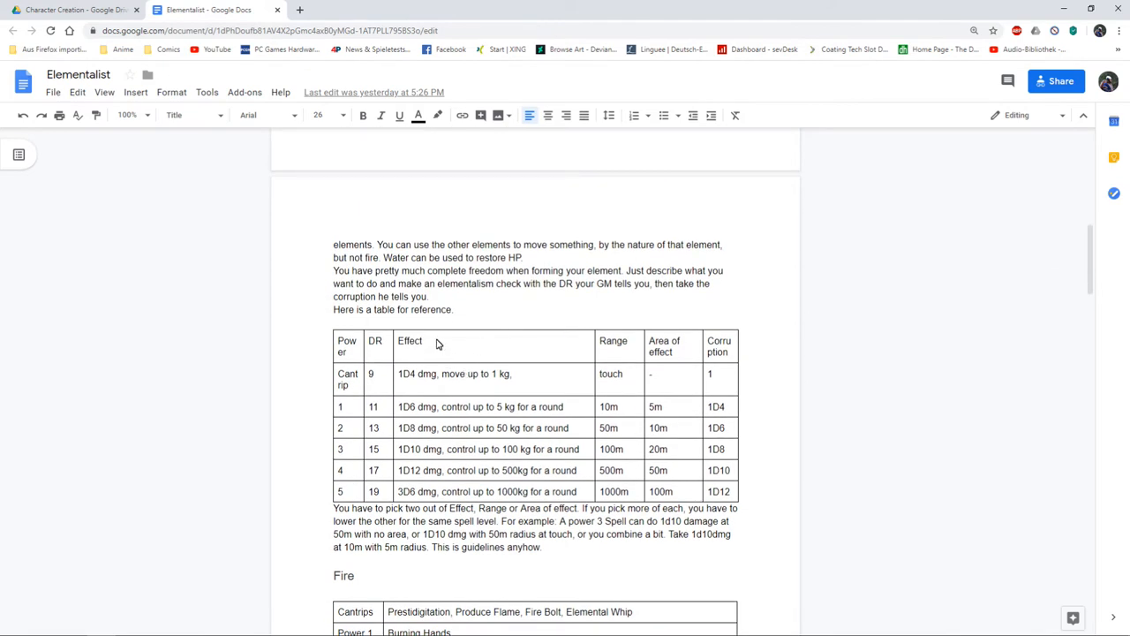
{"action": "mouse_move", "coordinate": [352, 357]}
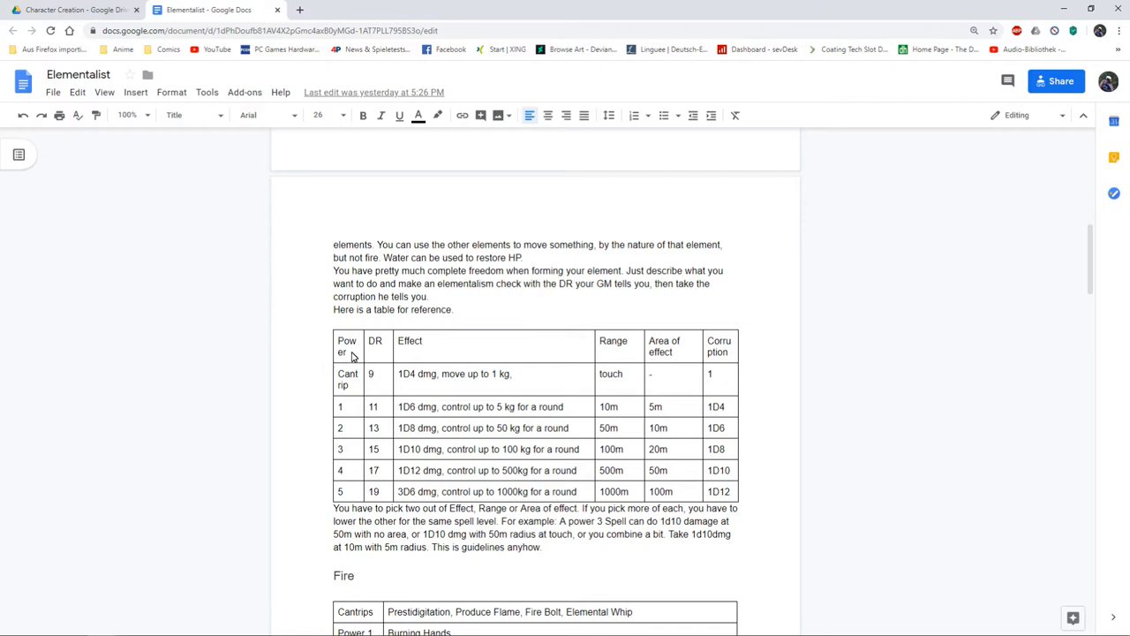
{"action": "mouse_move", "coordinate": [427, 378]}
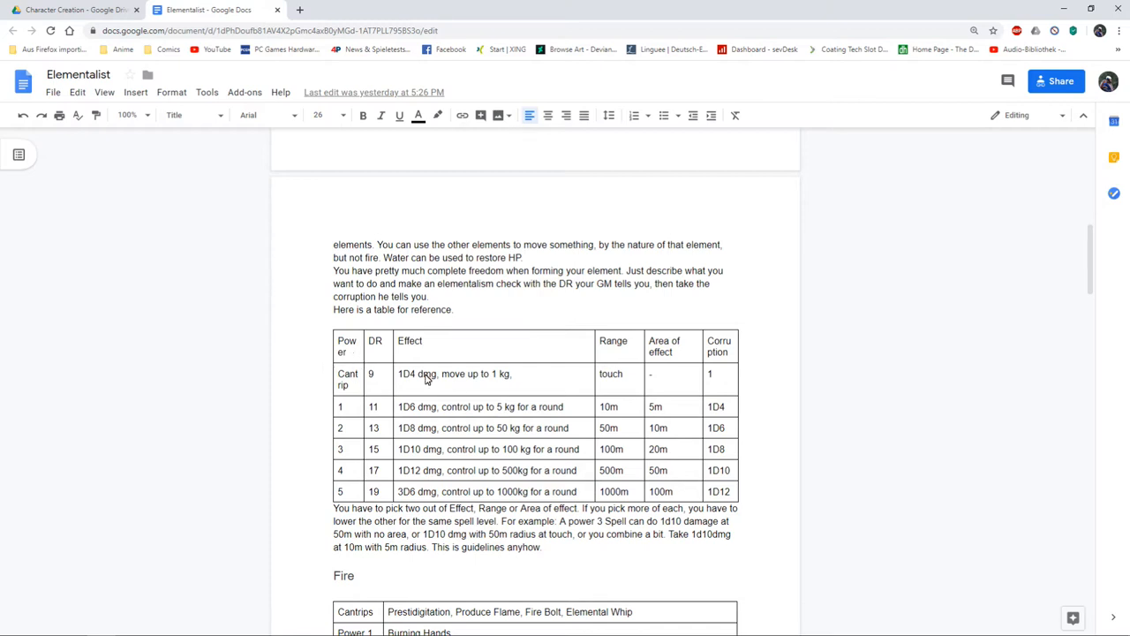
{"action": "mouse_move", "coordinate": [392, 367]}
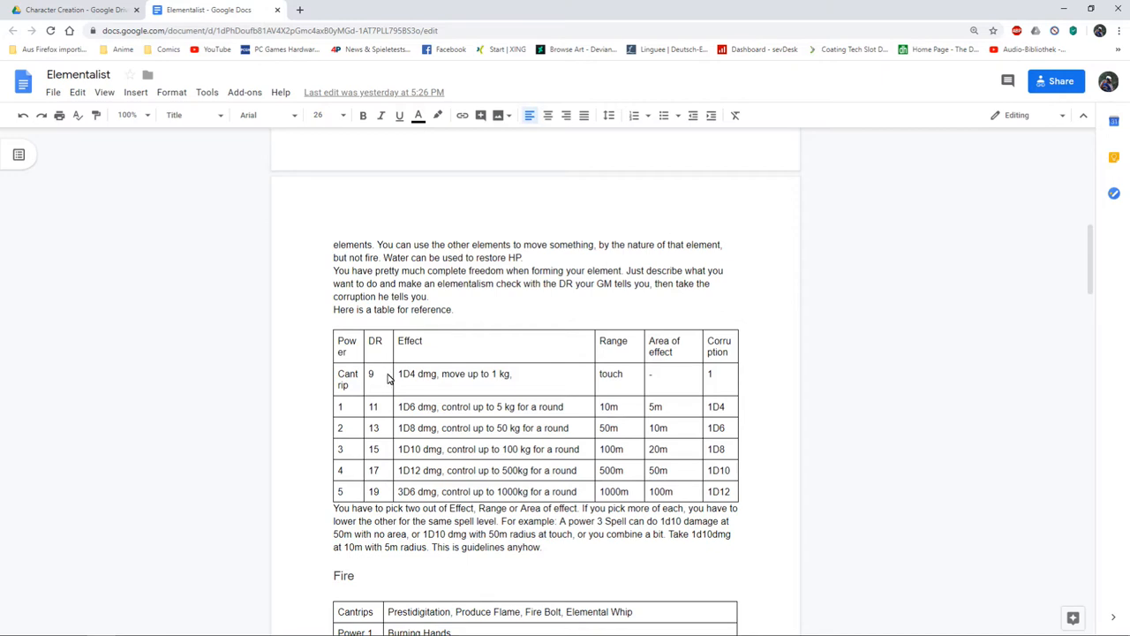
{"action": "mouse_move", "coordinate": [385, 346]}
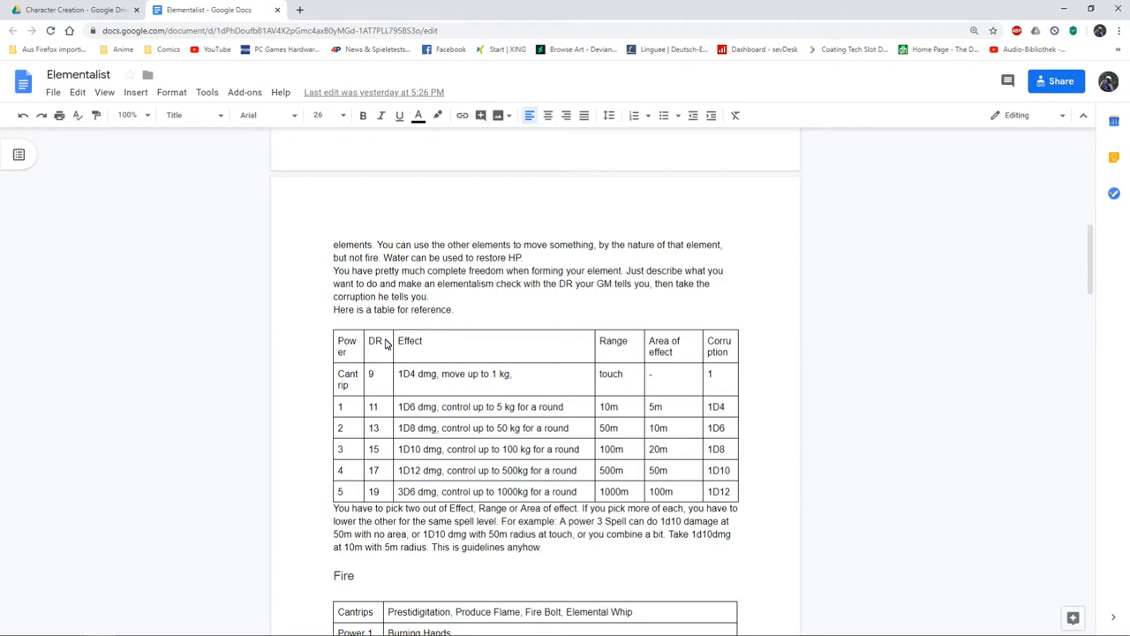
{"action": "mouse_move", "coordinate": [519, 505]}
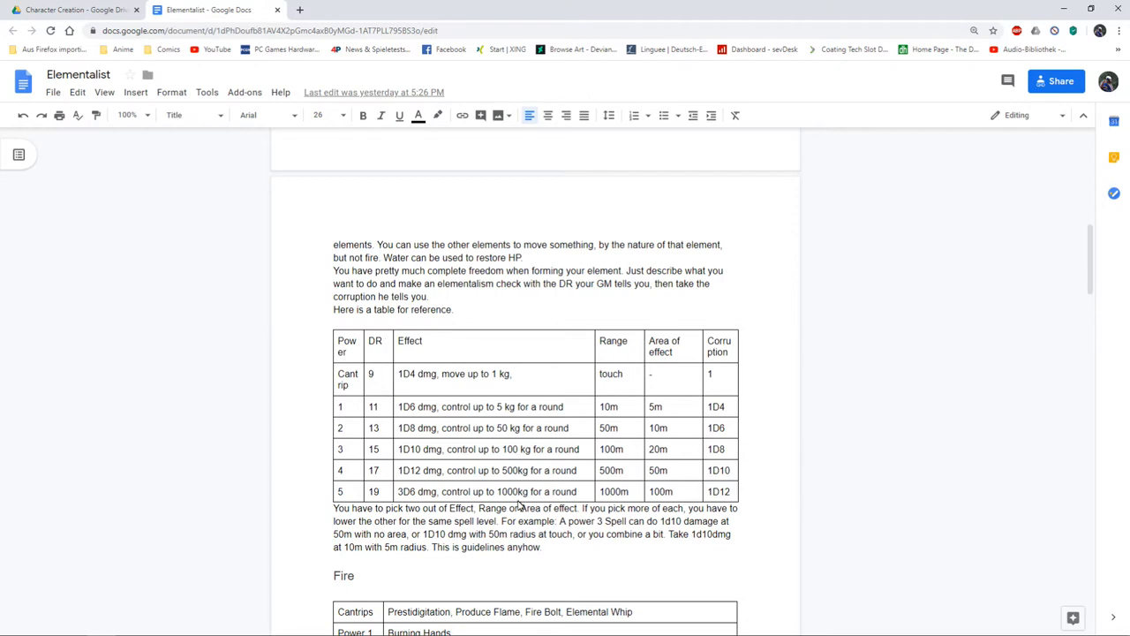
{"action": "mouse_move", "coordinate": [724, 353]}
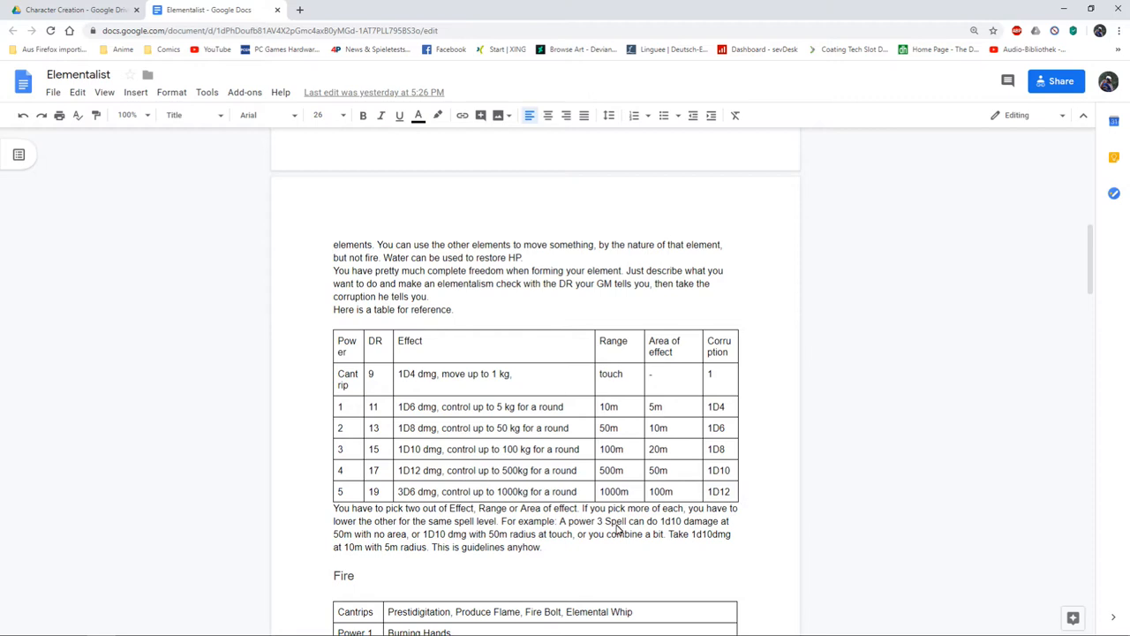
{"action": "mouse_move", "coordinate": [473, 357]}
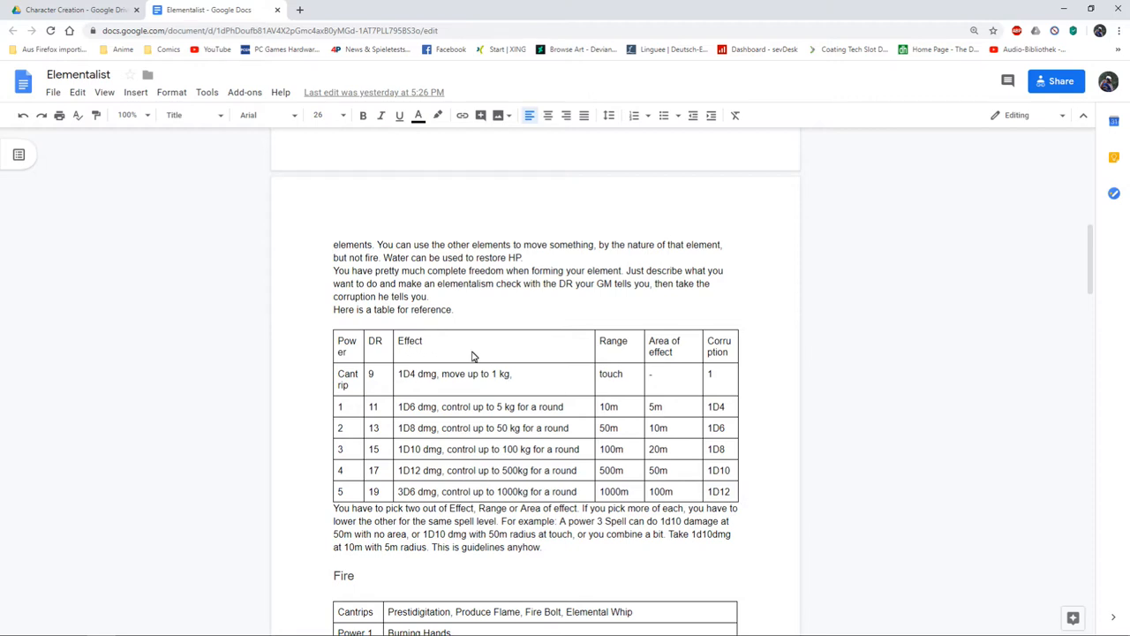
{"action": "mouse_move", "coordinate": [629, 420]}
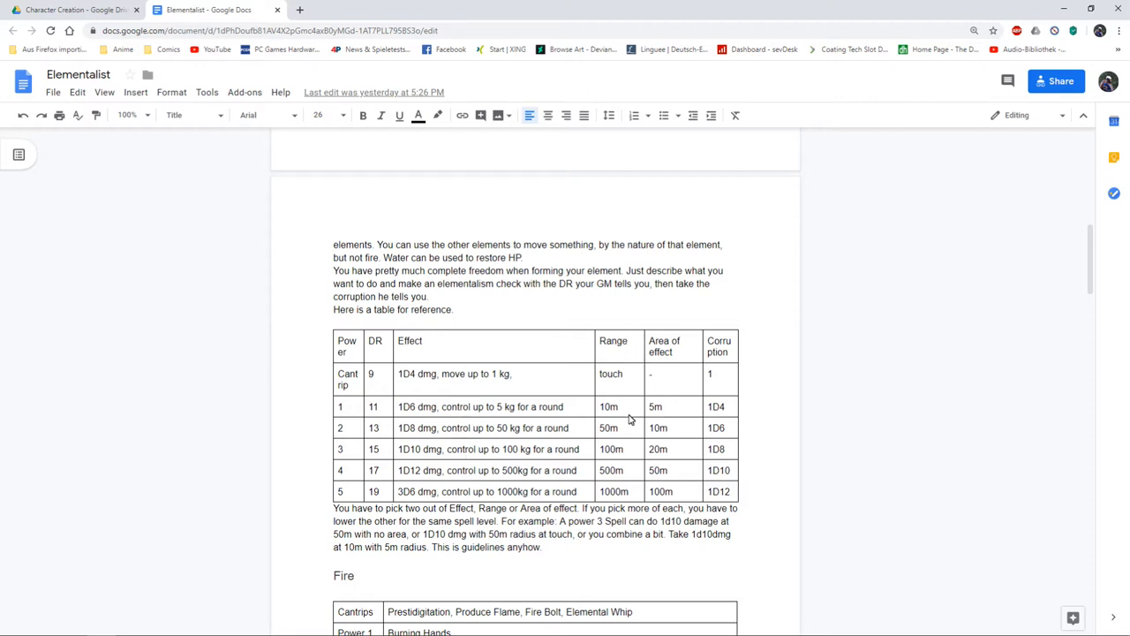
{"action": "mouse_move", "coordinate": [675, 353]}
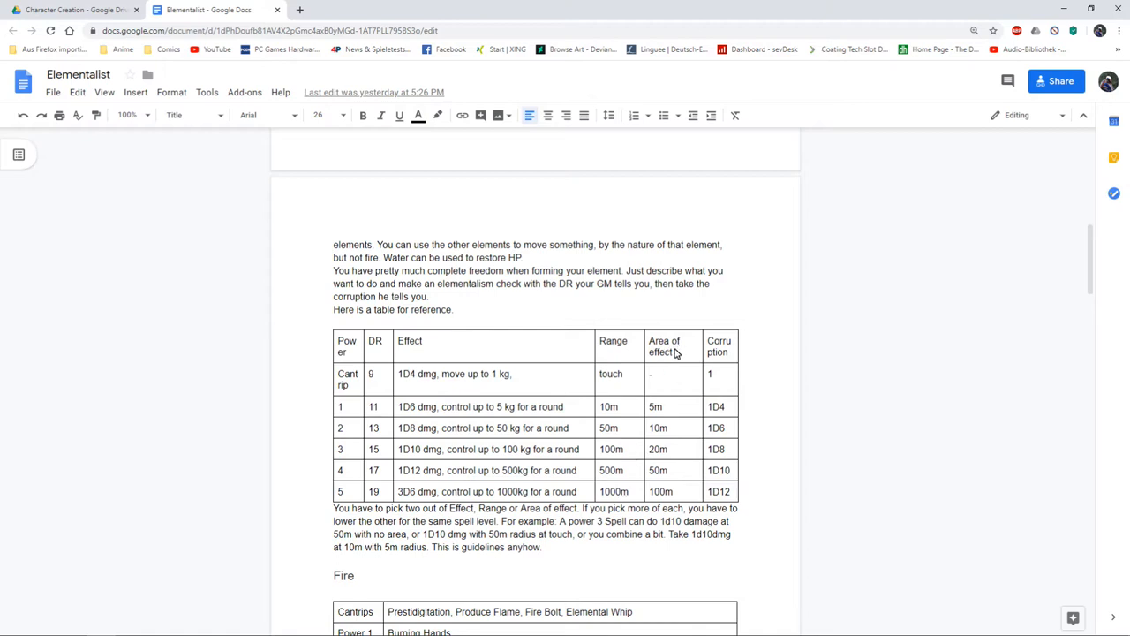
{"action": "mouse_move", "coordinate": [671, 505]}
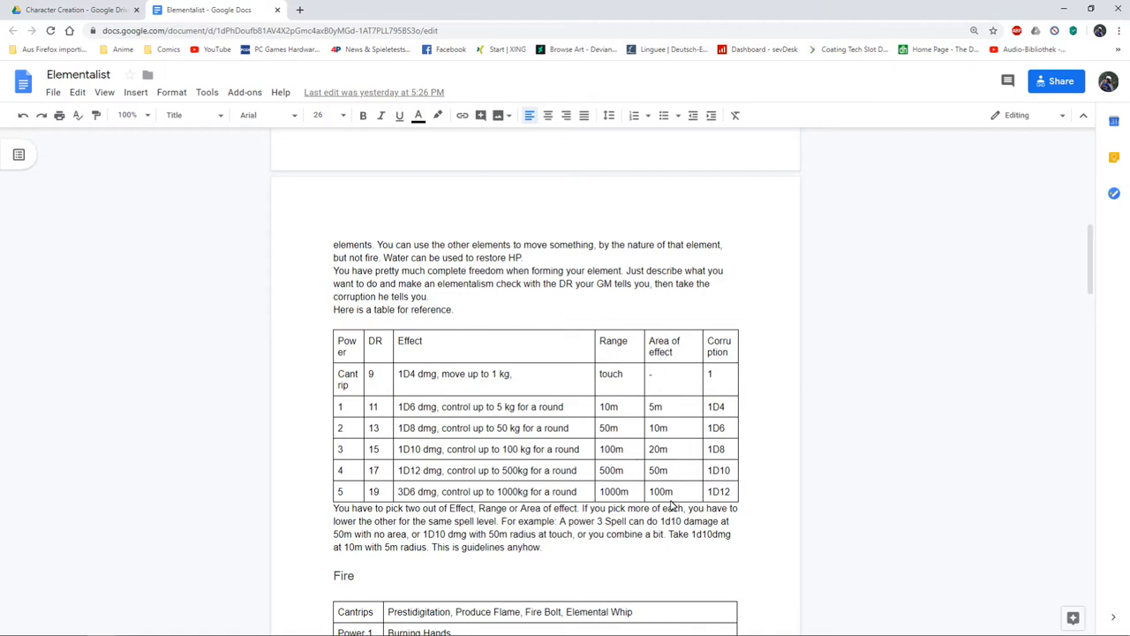
{"action": "mouse_move", "coordinate": [441, 453]}
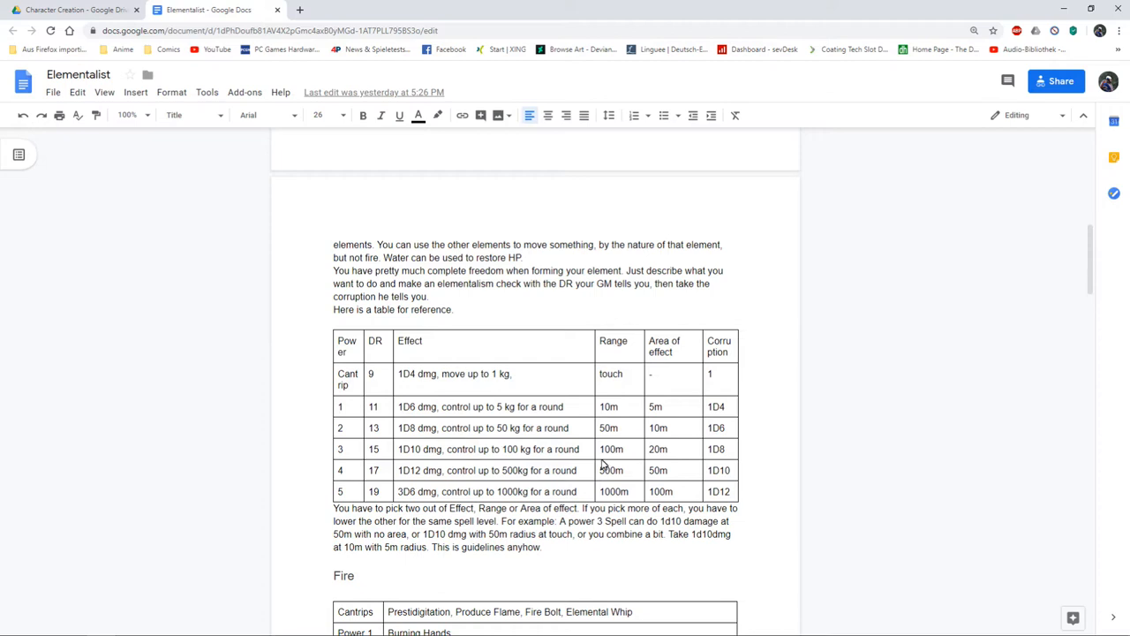
{"action": "mouse_move", "coordinate": [697, 415]}
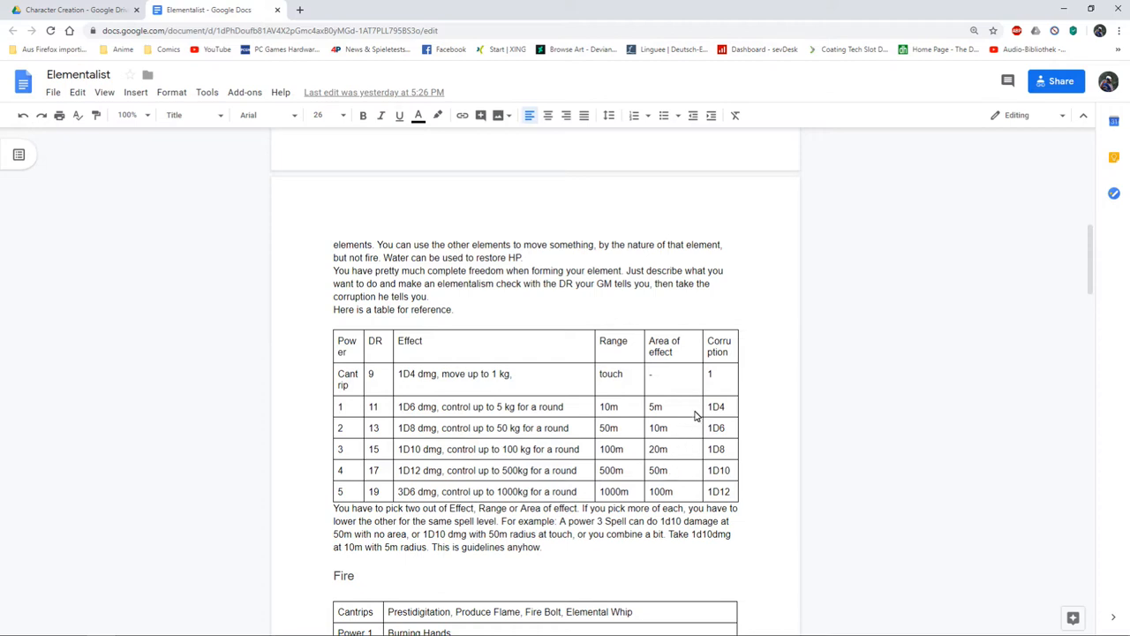
{"action": "mouse_move", "coordinate": [630, 424]}
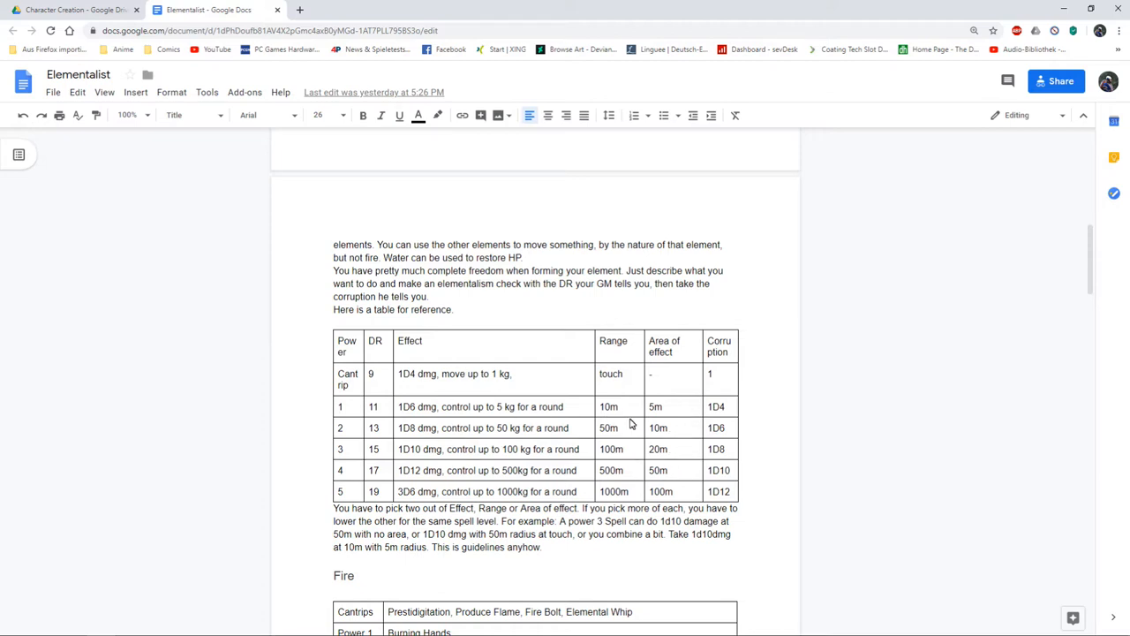
{"action": "scroll", "scroll_direction": "down", "scroll_amount": 3}
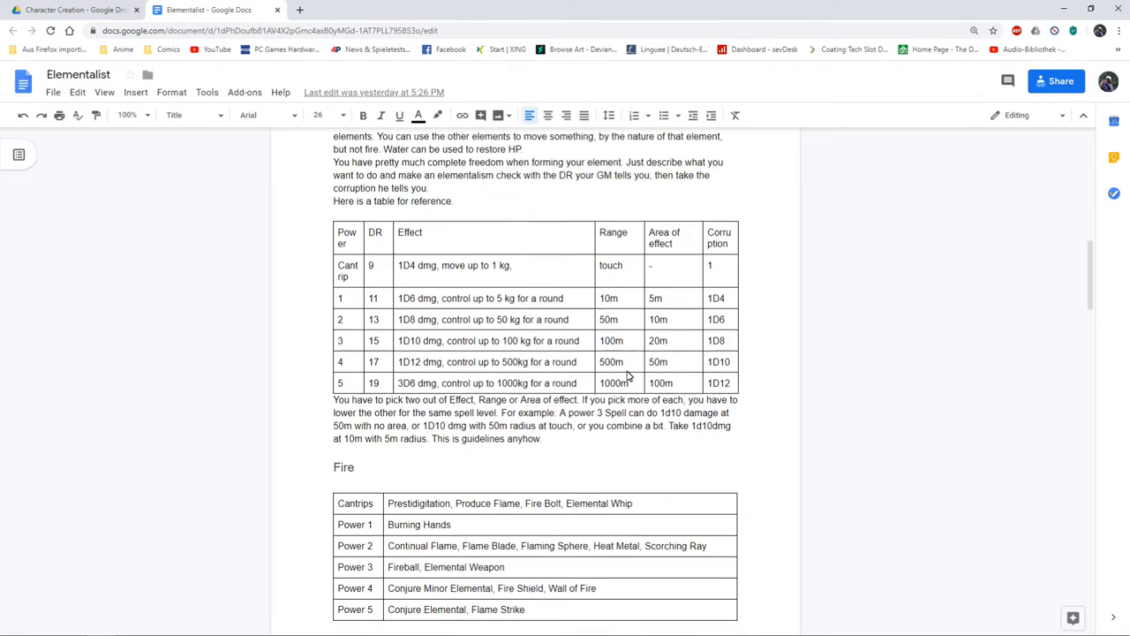
{"action": "scroll", "scroll_direction": "down", "scroll_amount": 3}
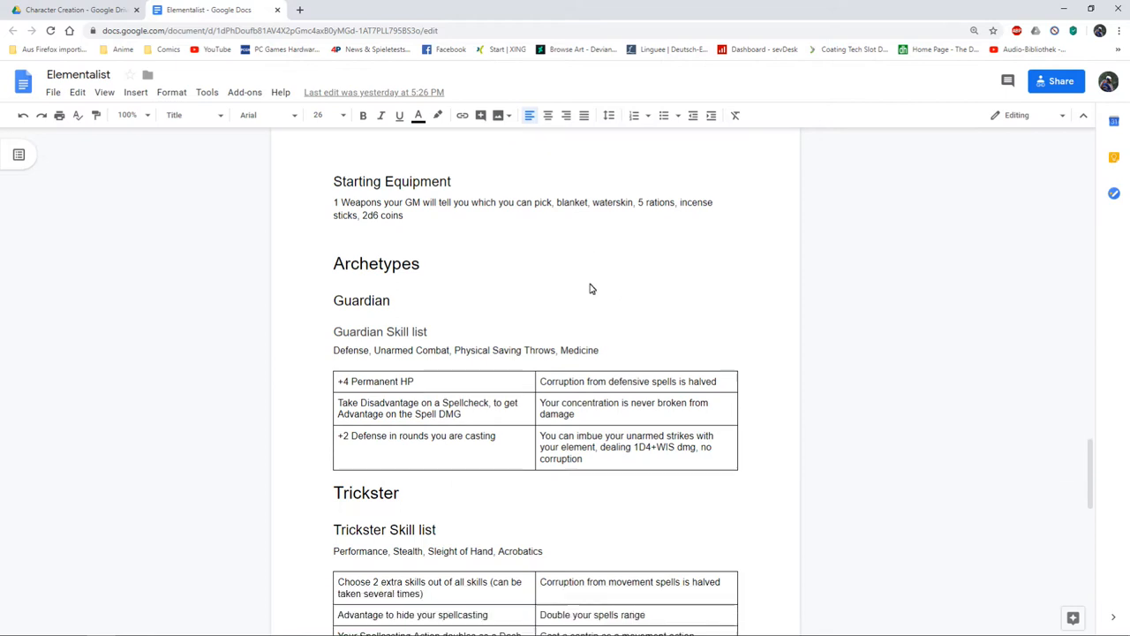
{"action": "scroll", "scroll_direction": "down", "scroll_amount": 3}
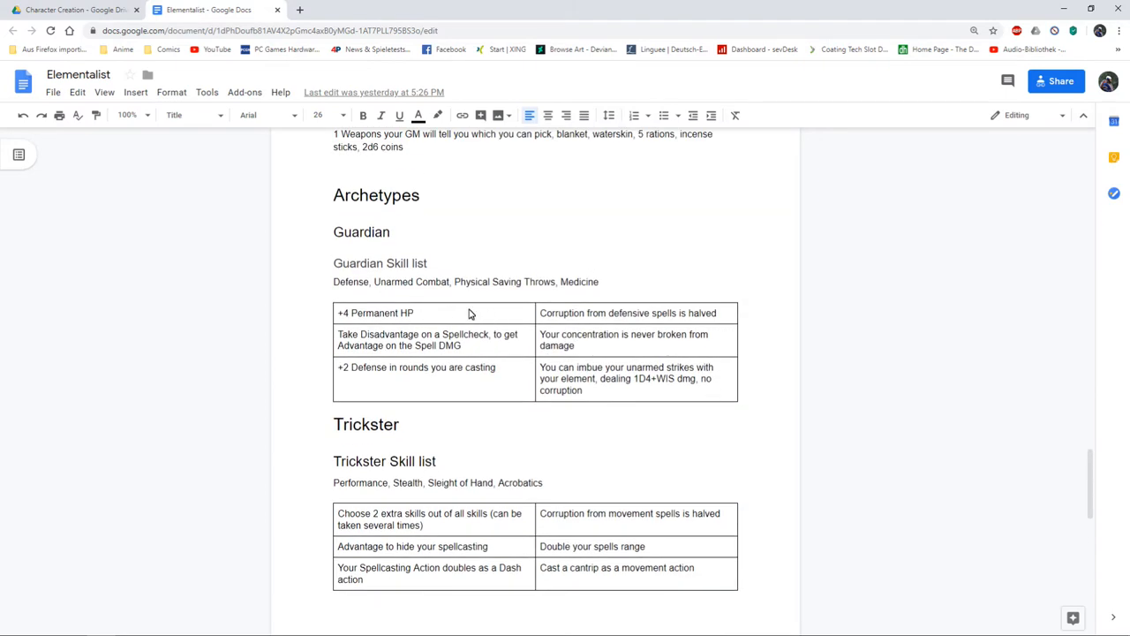
{"action": "mouse_move", "coordinate": [344, 198]}
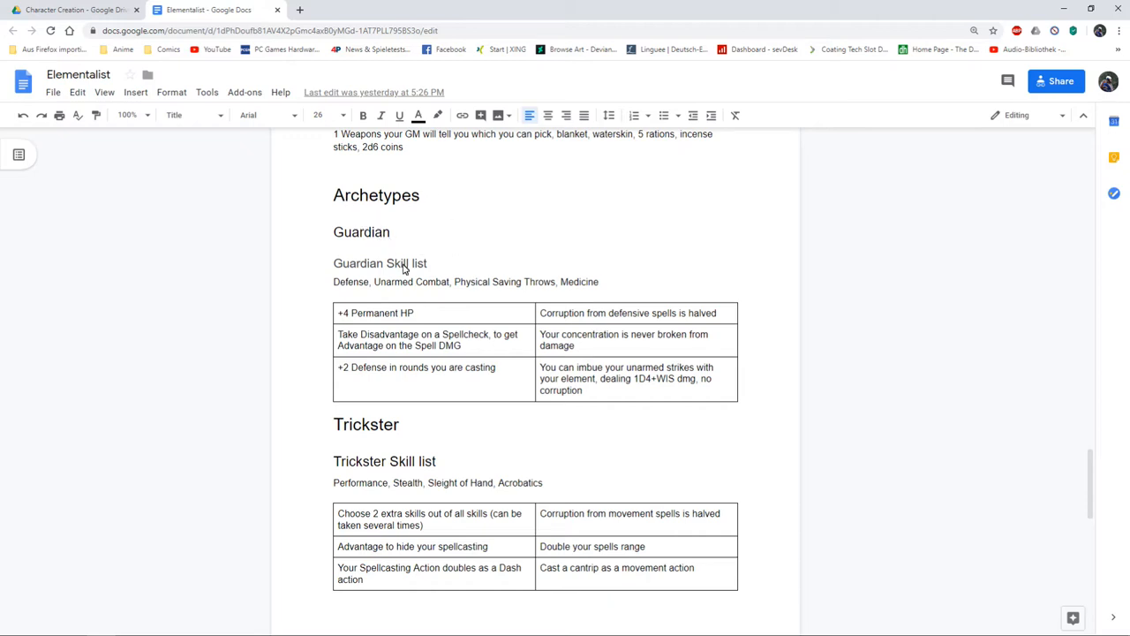
{"action": "mouse_move", "coordinate": [335, 286]}
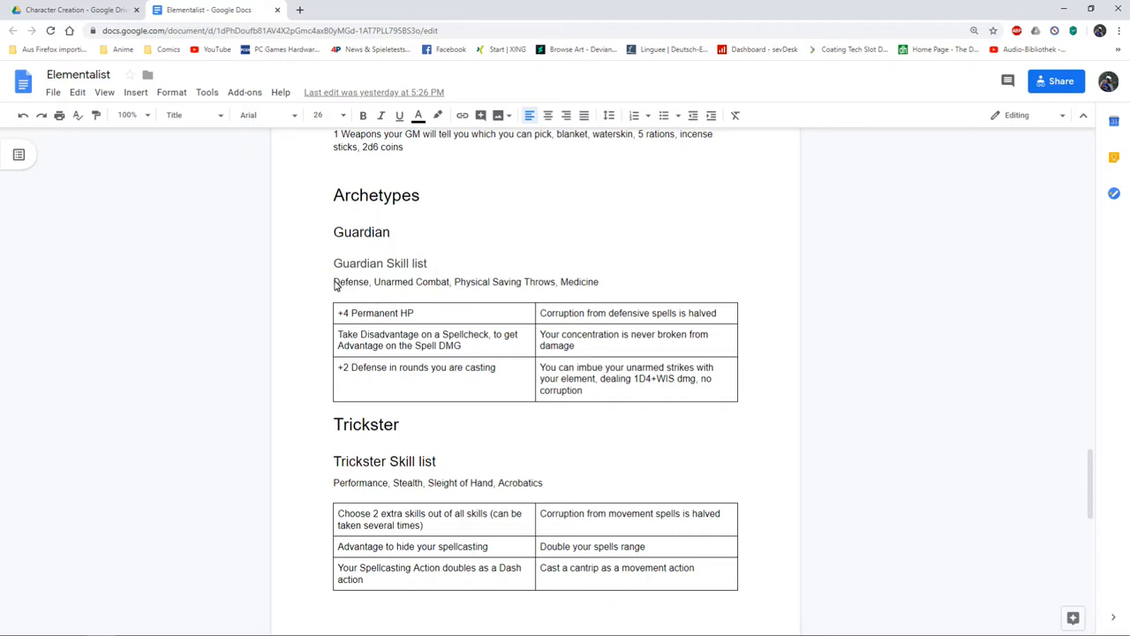
{"action": "scroll", "scroll_direction": "down", "scroll_amount": 3}
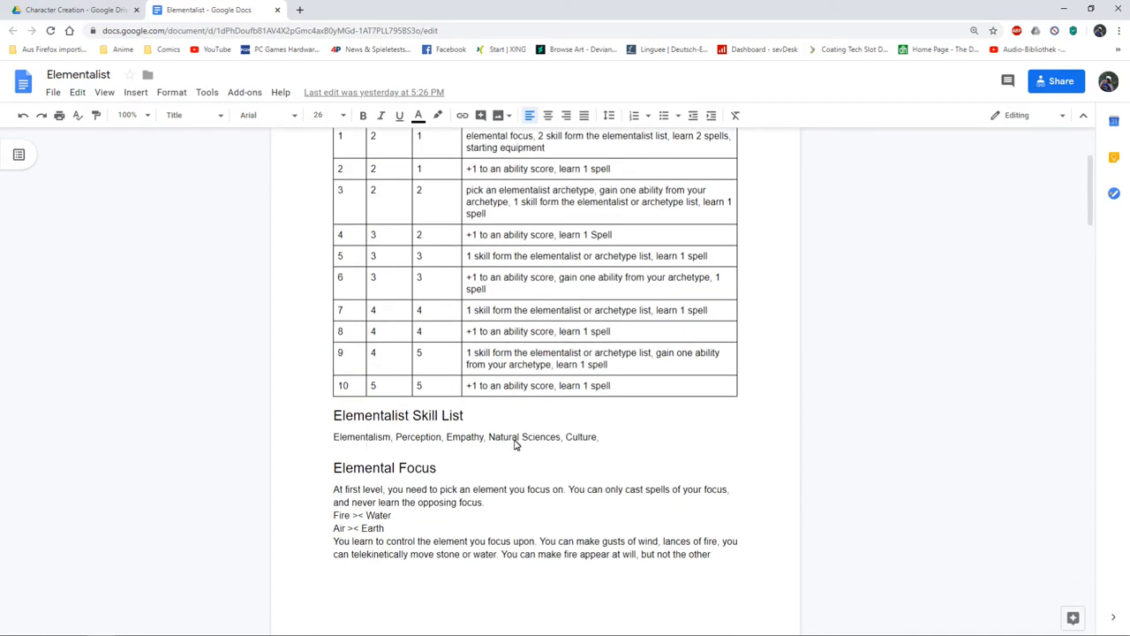
{"action": "mouse_move", "coordinate": [413, 443]}
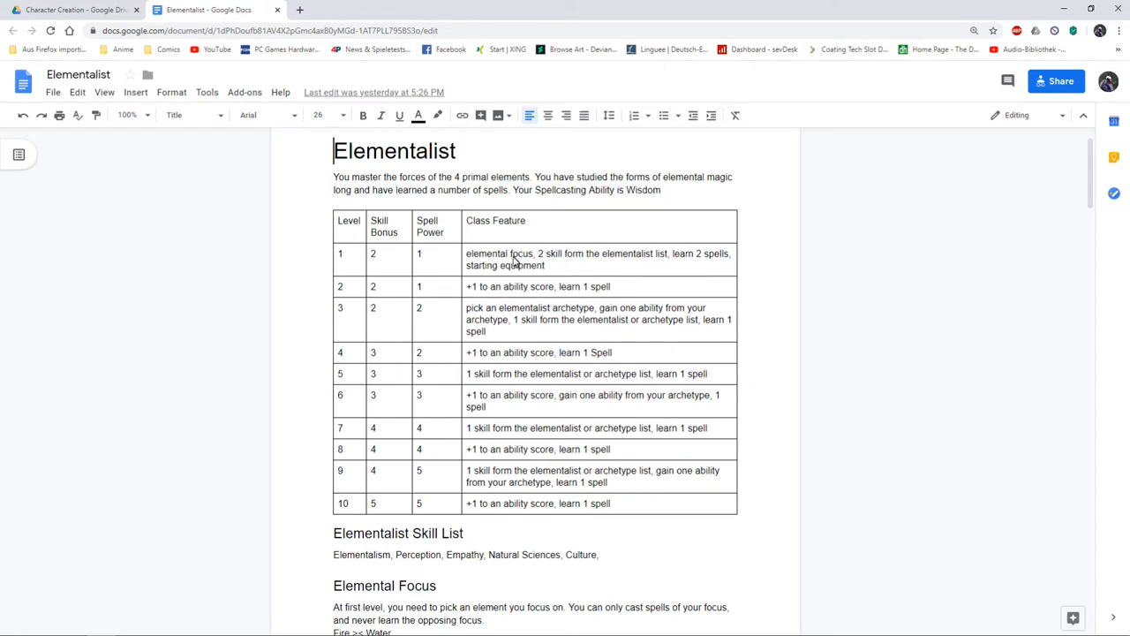
{"action": "scroll", "scroll_direction": "down", "scroll_amount": 3}
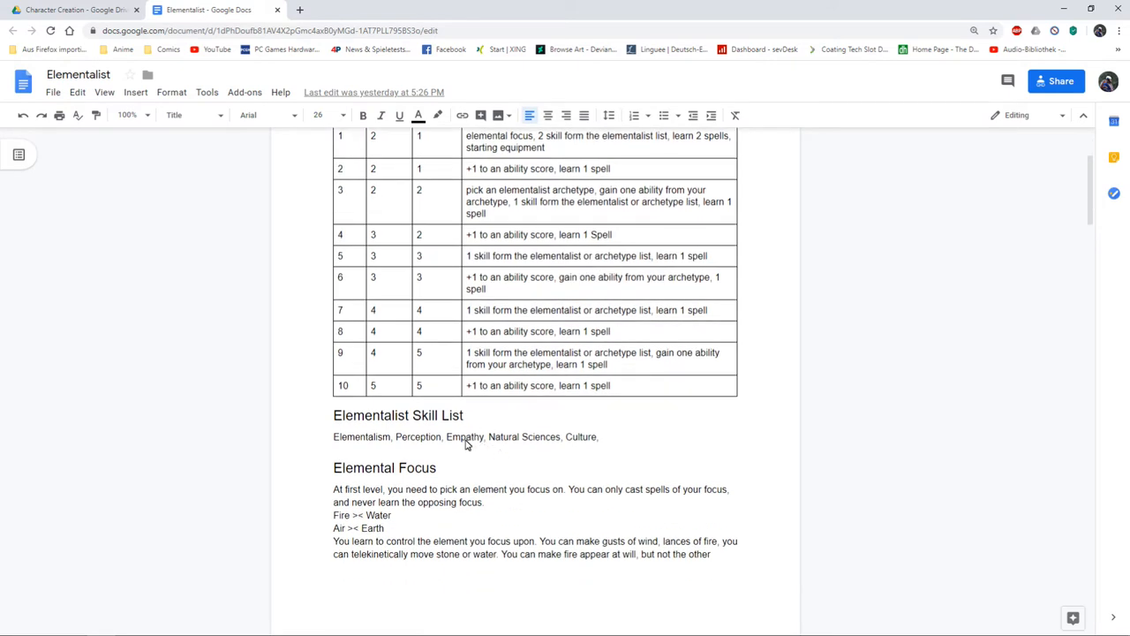
{"action": "mouse_move", "coordinate": [597, 442]}
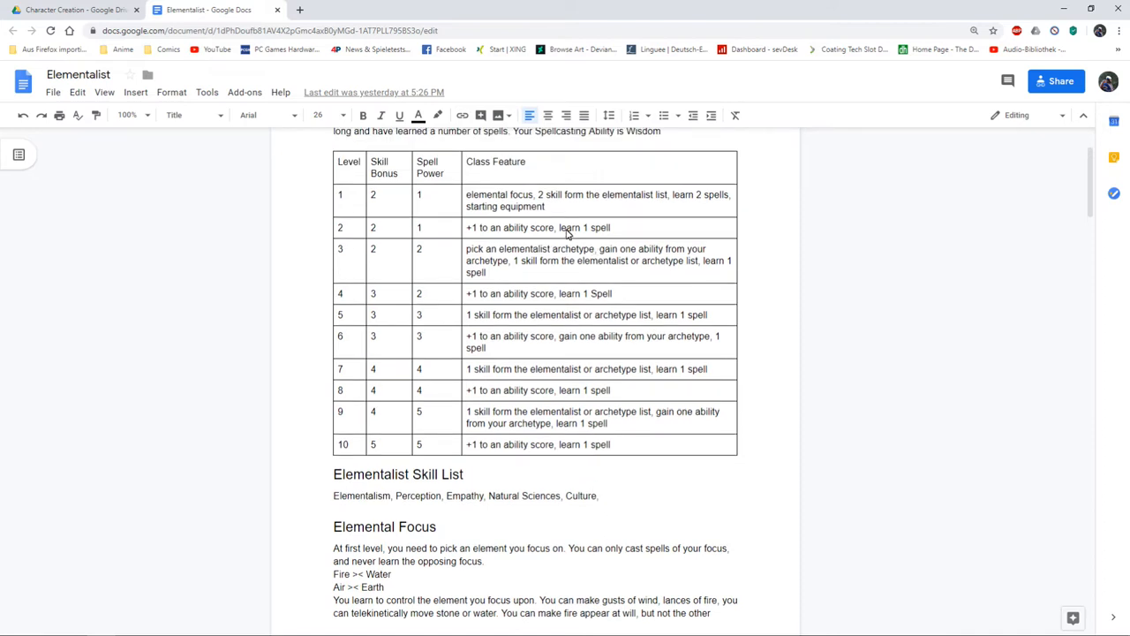
{"action": "mouse_move", "coordinate": [634, 254]}
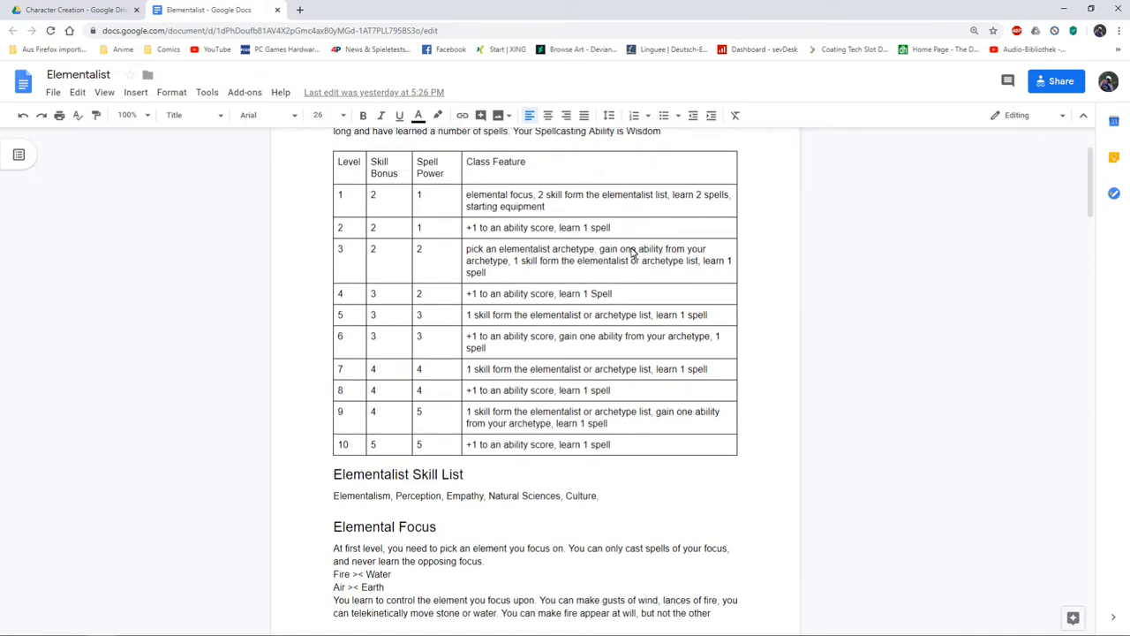
{"action": "scroll", "scroll_direction": "down", "scroll_amount": 3}
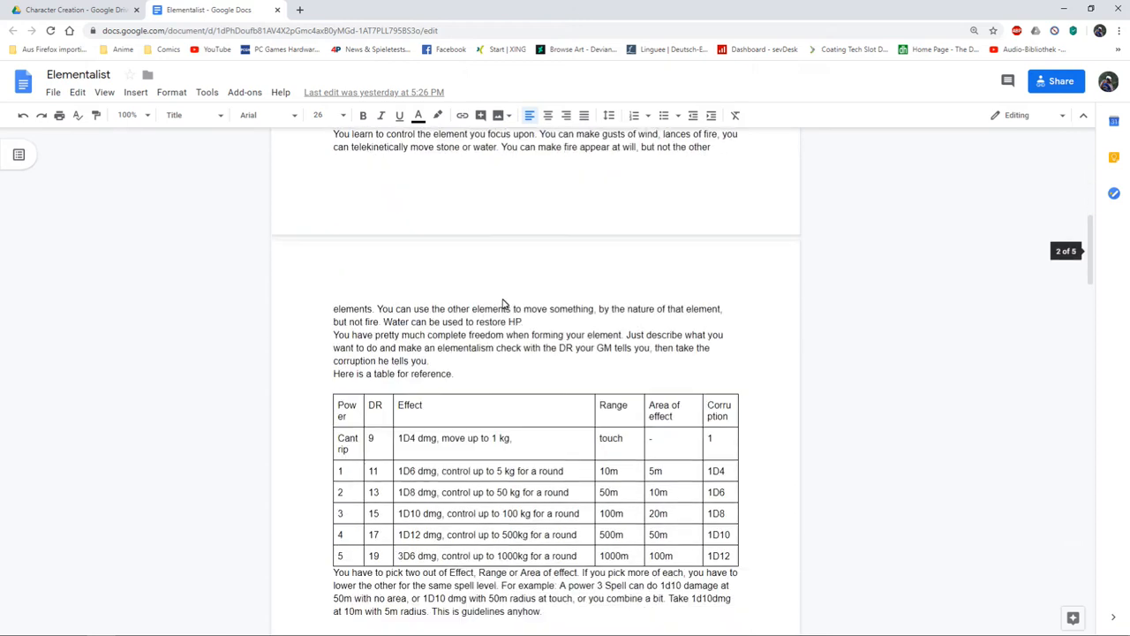
{"action": "scroll", "scroll_direction": "down", "scroll_amount": 3}
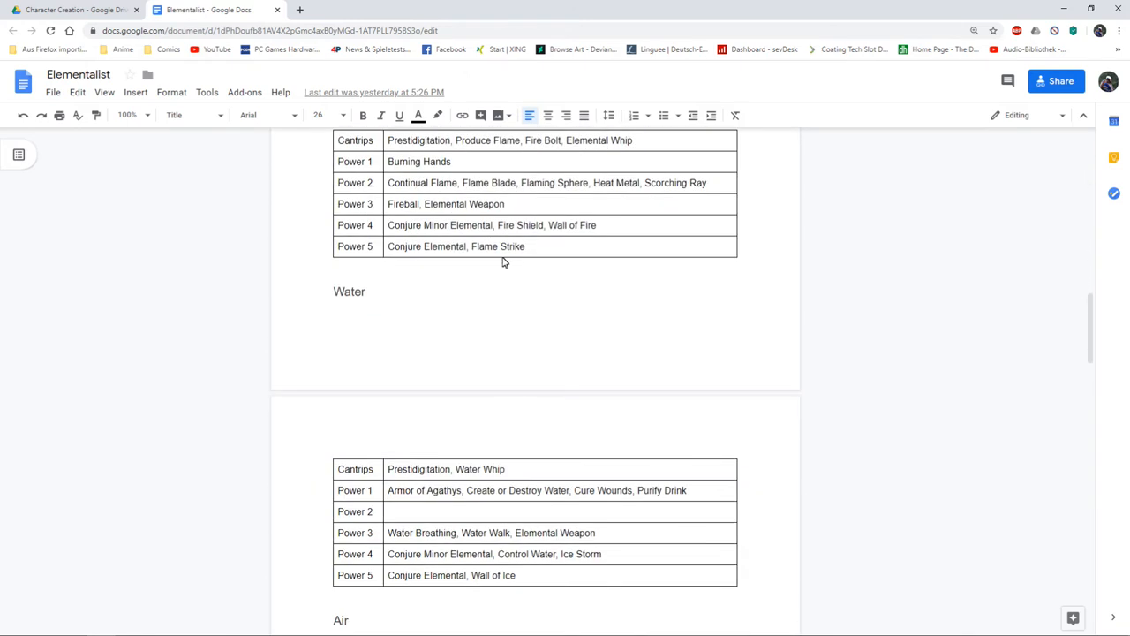
{"action": "scroll", "scroll_direction": "down", "scroll_amount": 3}
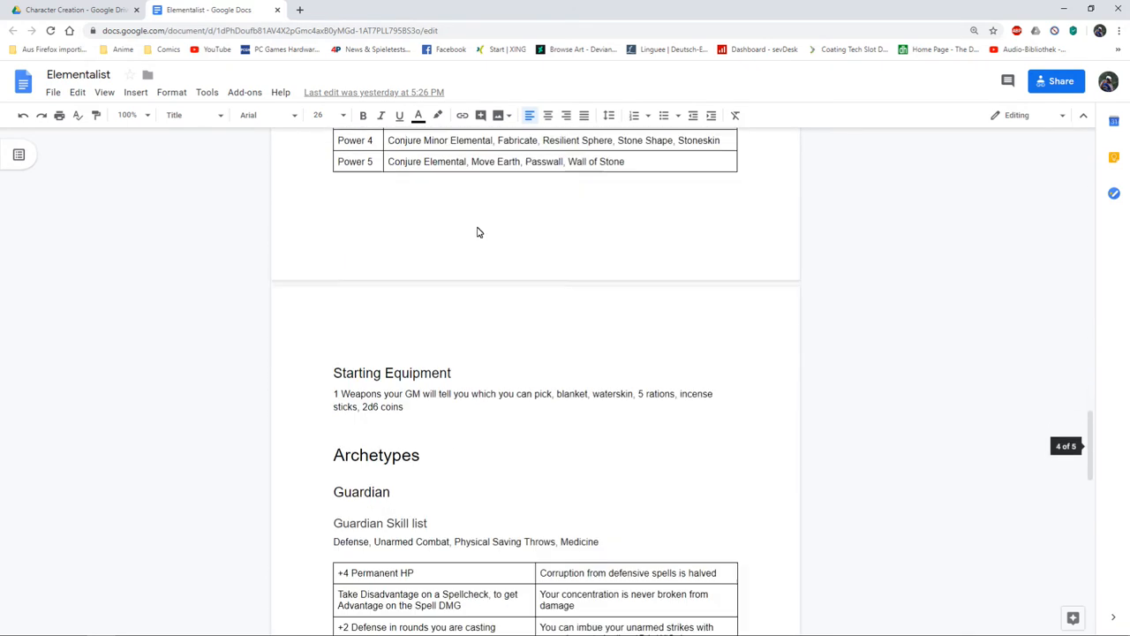
{"action": "scroll", "scroll_direction": "down", "scroll_amount": 3}
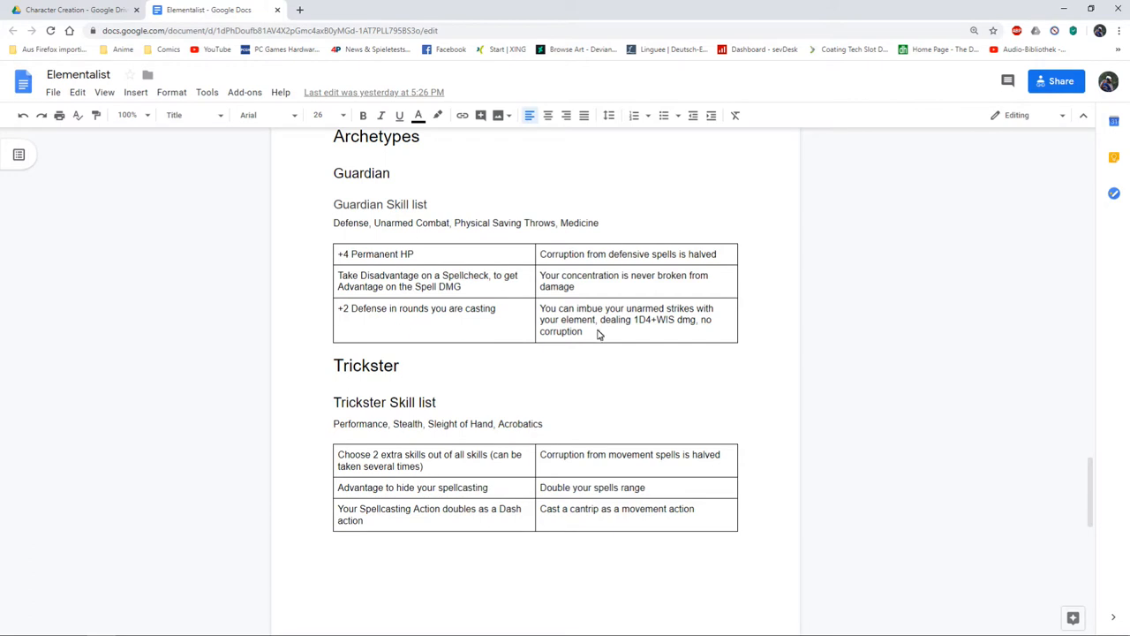
{"action": "scroll", "scroll_direction": "down", "scroll_amount": 3}
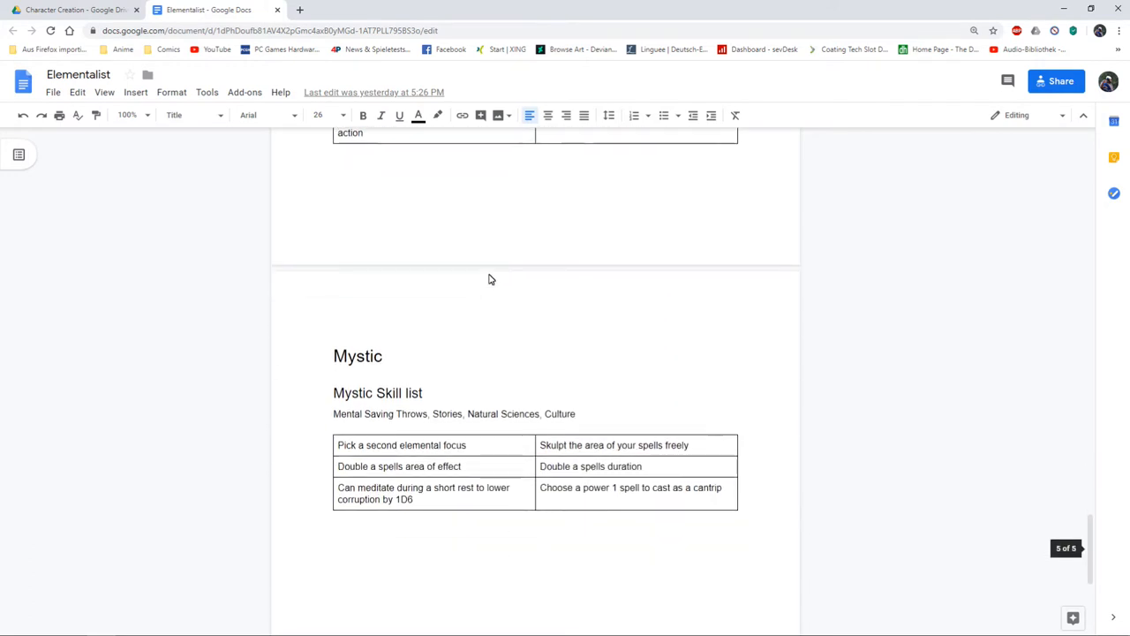
{"action": "scroll", "scroll_direction": "down", "scroll_amount": 3}
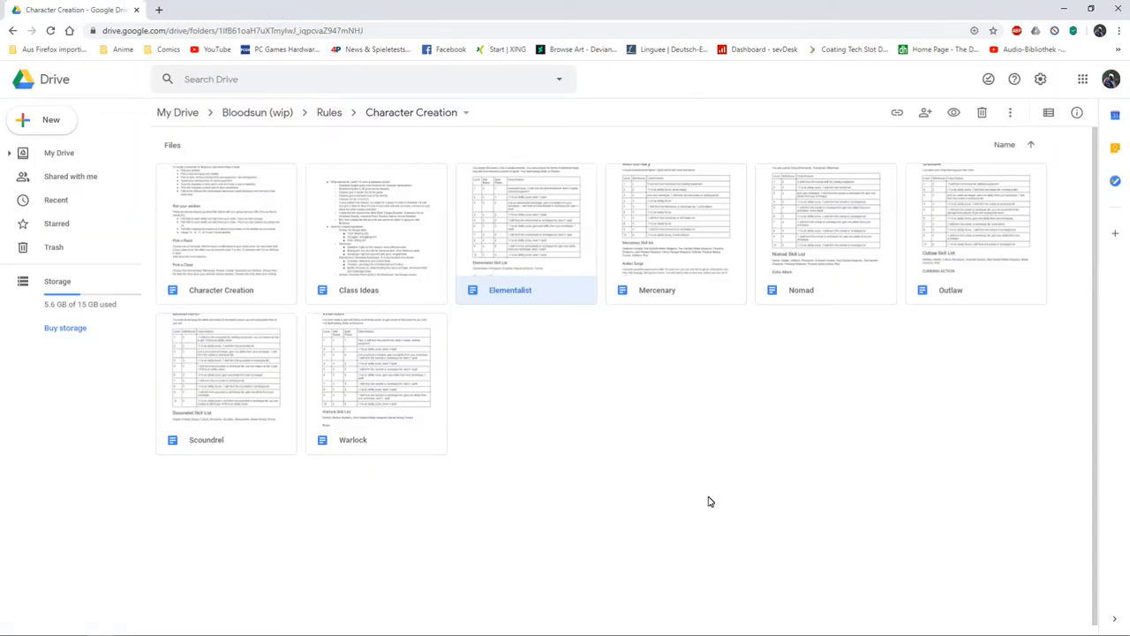
Bring up the Mercenary class document with its level table and skill list.
{"action": "double_click", "coordinate": [657, 233]}
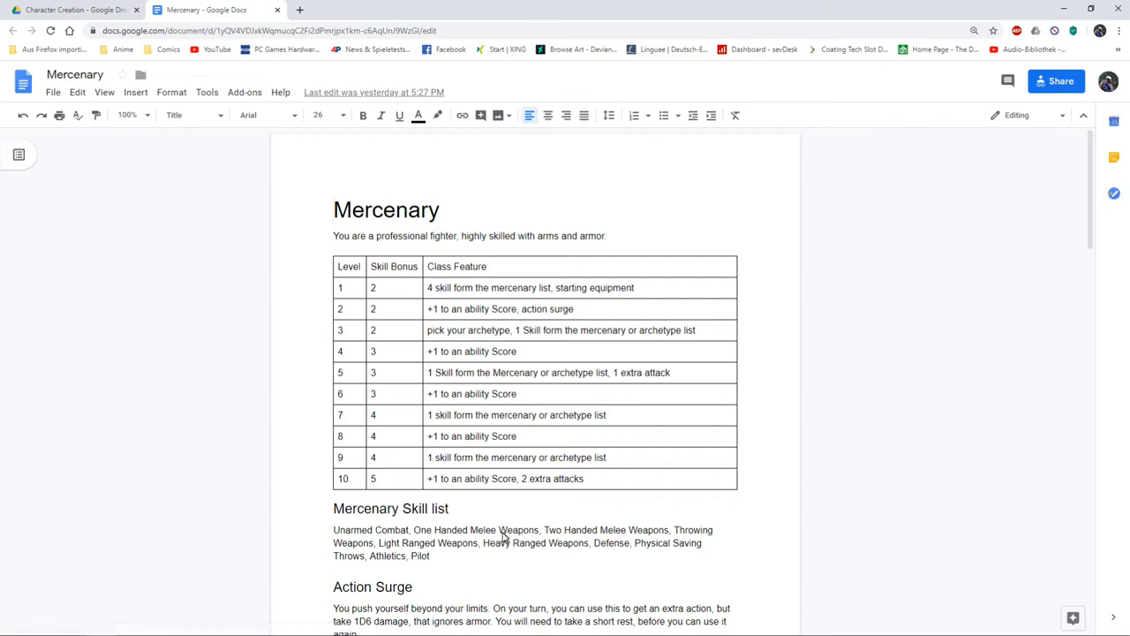
{"action": "mouse_move", "coordinate": [532, 561]}
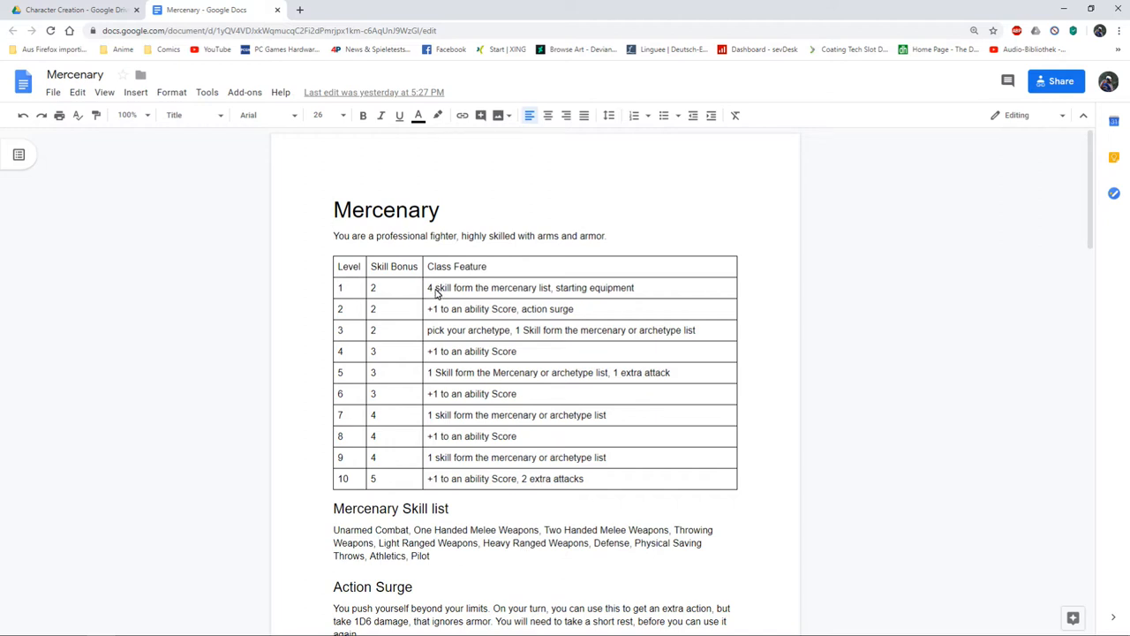
{"action": "mouse_move", "coordinate": [605, 282]}
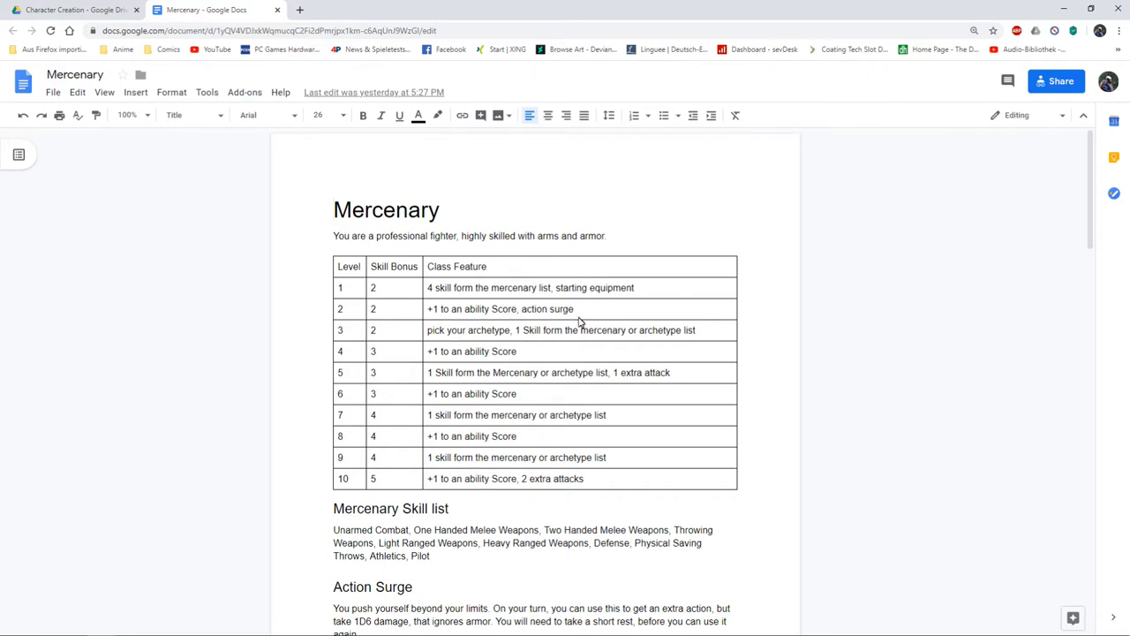
{"action": "left_click", "coordinate": [572, 307]}
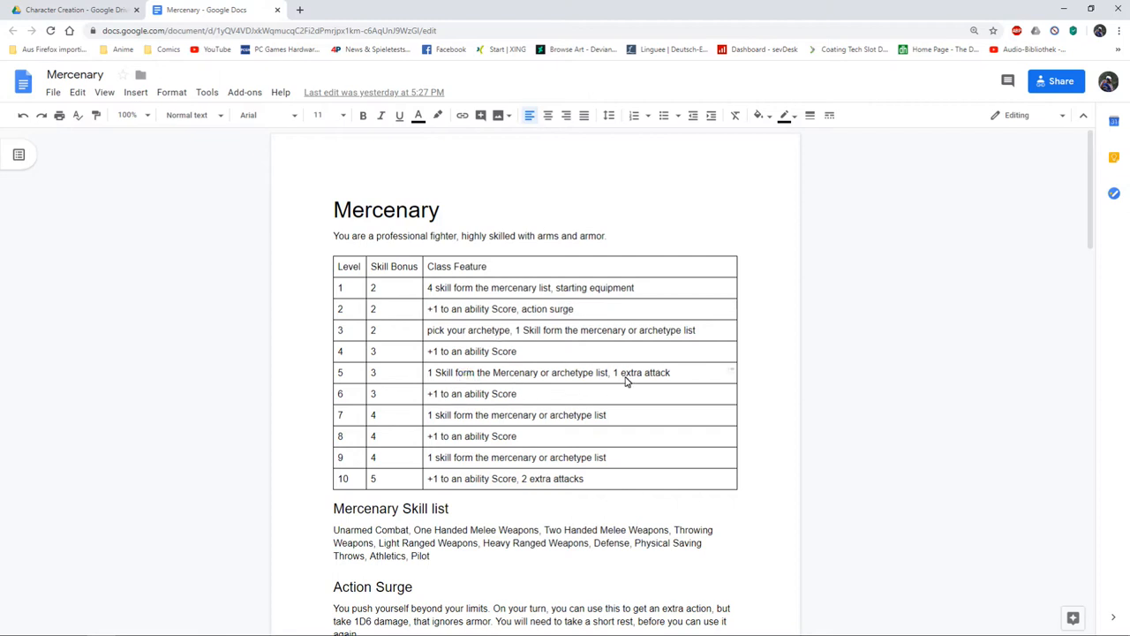
{"action": "mouse_move", "coordinate": [474, 491]}
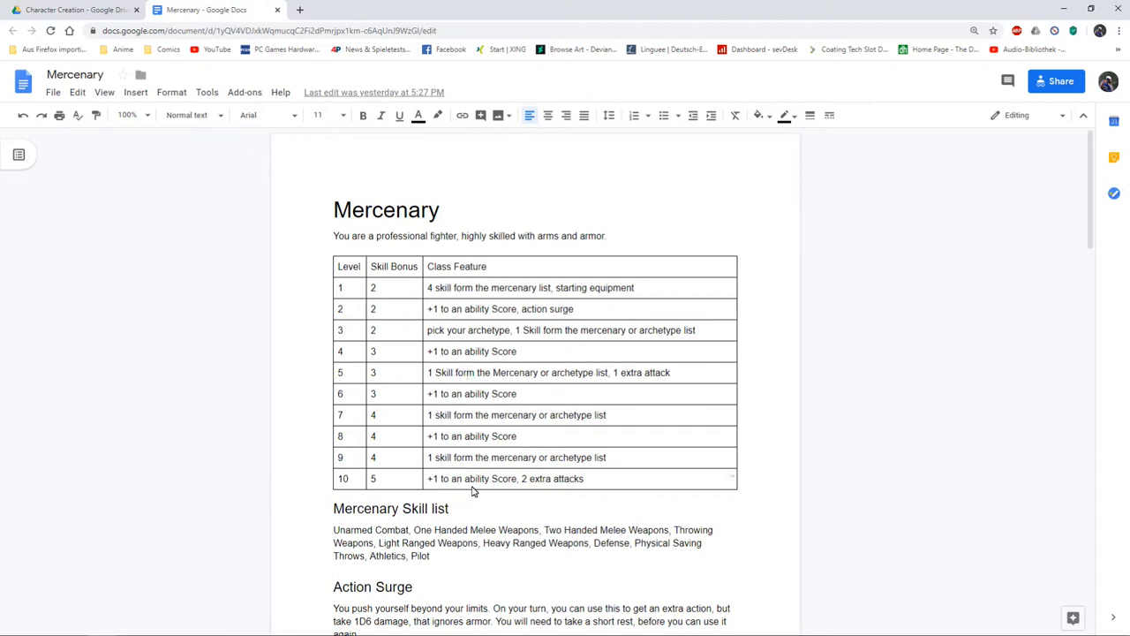
{"action": "scroll", "scroll_direction": "down", "scroll_amount": 3}
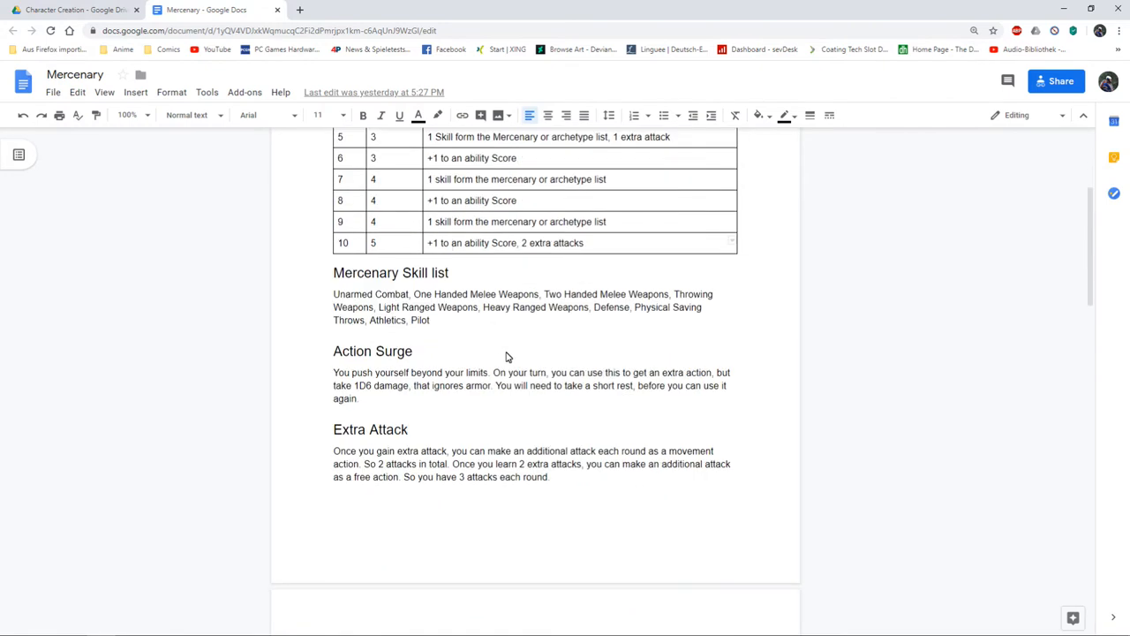
{"action": "scroll", "scroll_direction": "down", "scroll_amount": 3}
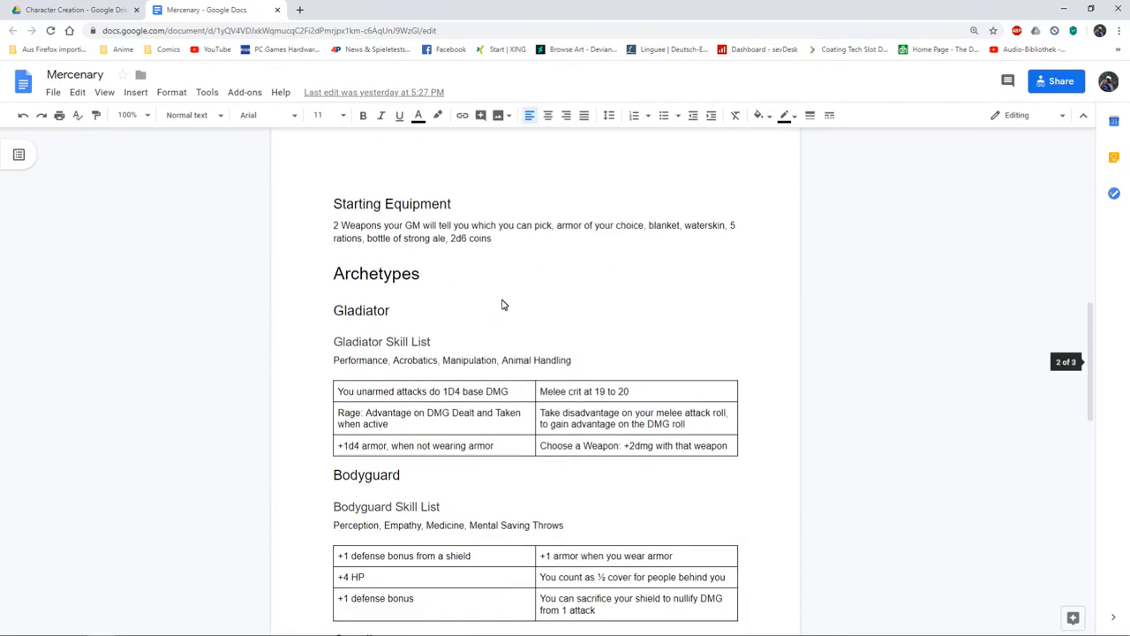
{"action": "scroll", "scroll_direction": "down", "scroll_amount": 3}
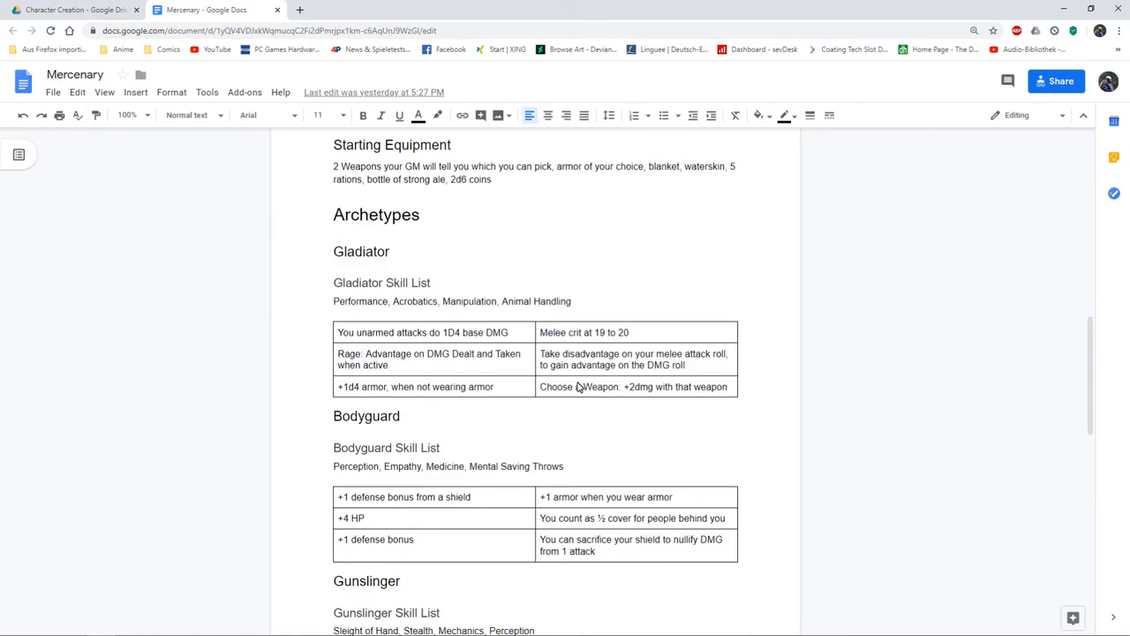
{"action": "scroll", "scroll_direction": "down", "scroll_amount": 3}
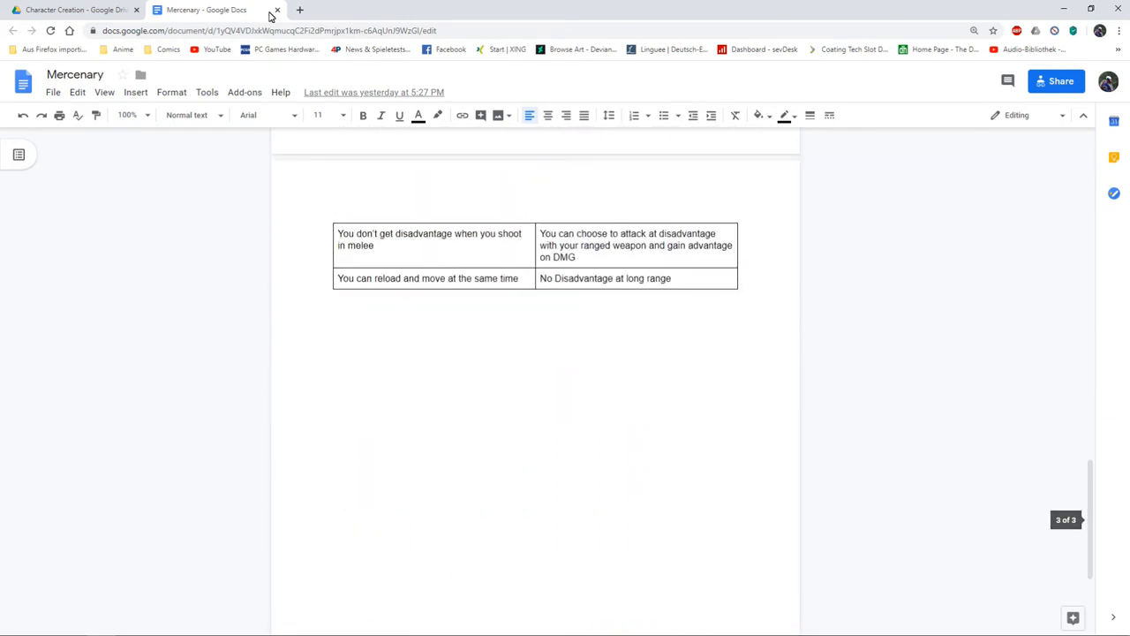
From the Character Creation folder, read the Nomad document's level table and archetypes.
{"action": "left_click", "coordinate": [71, 11]}
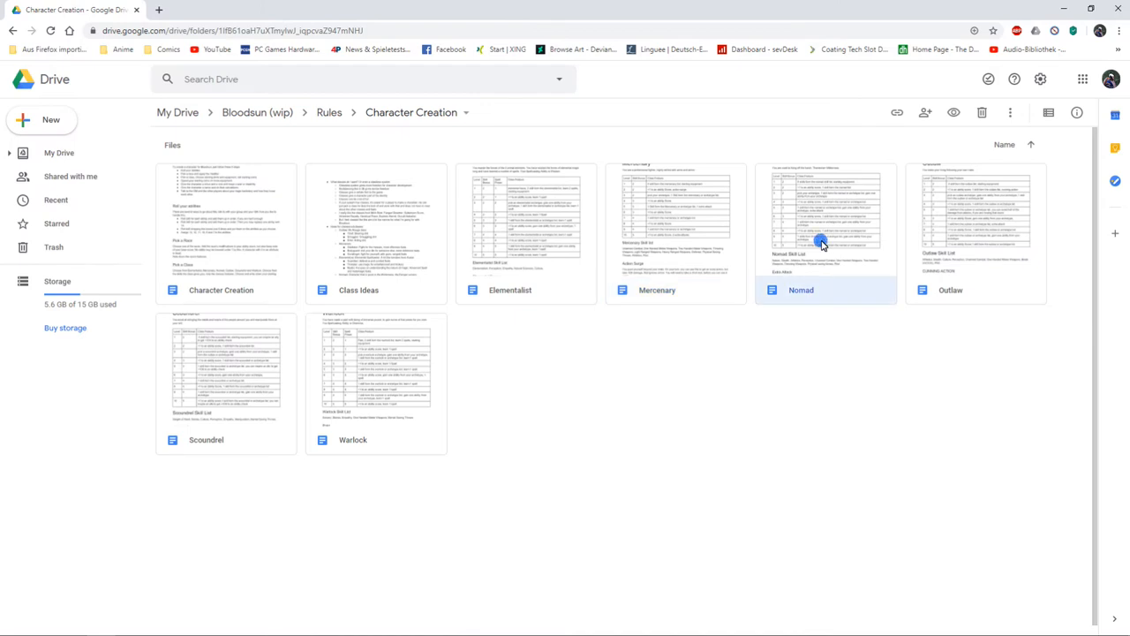
{"action": "double_click", "coordinate": [802, 216]}
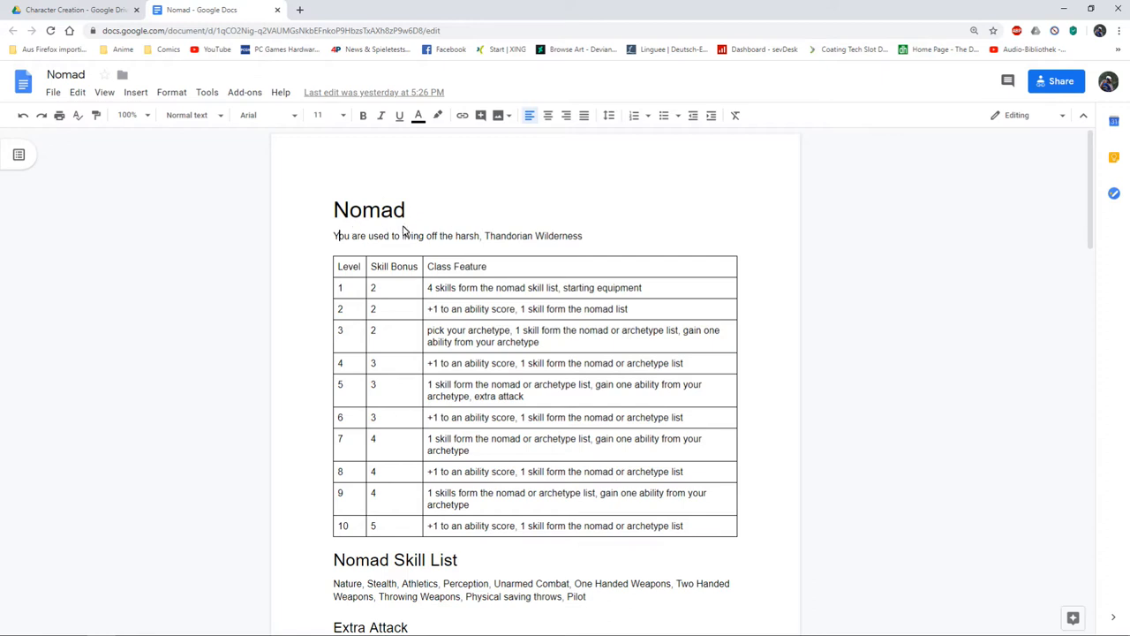
{"action": "mouse_move", "coordinate": [374, 232]}
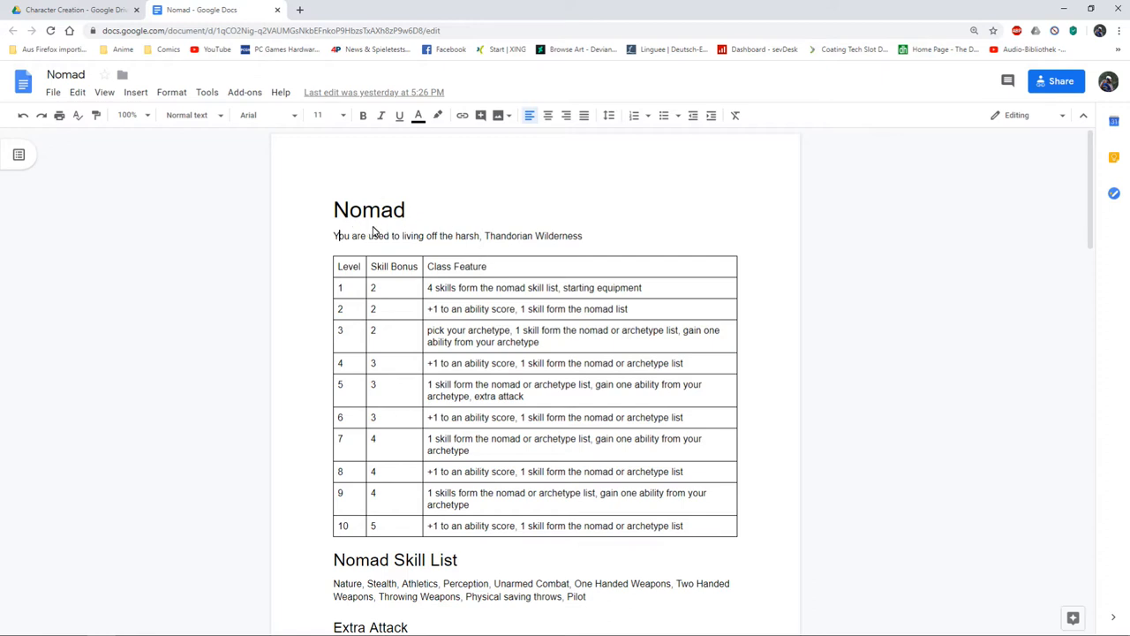
{"action": "mouse_move", "coordinate": [457, 240]}
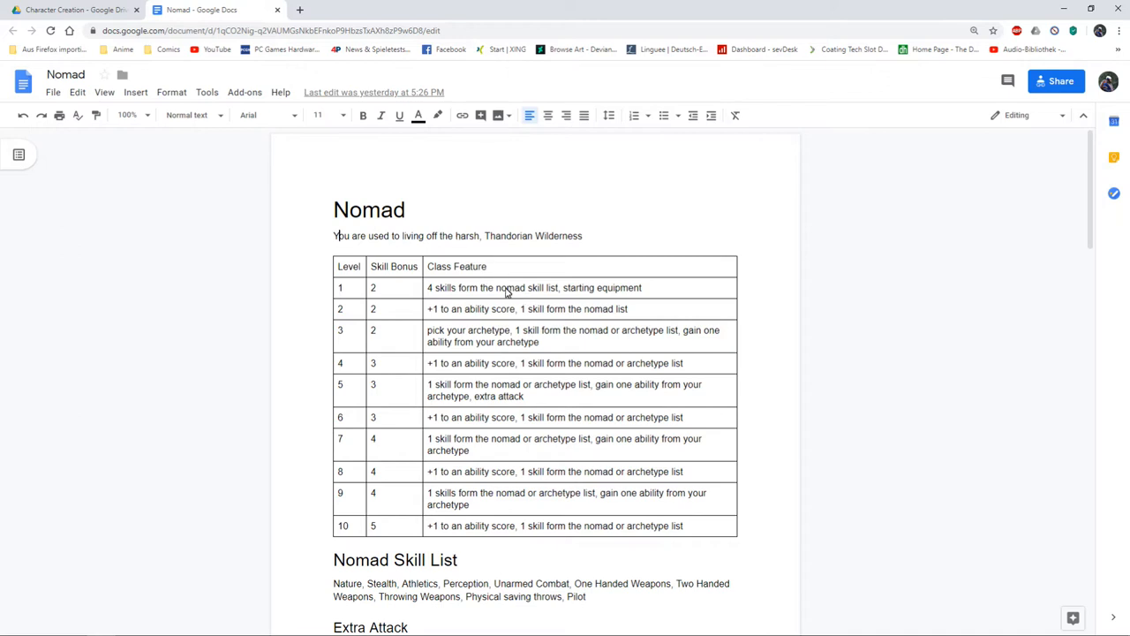
{"action": "mouse_move", "coordinate": [505, 292]}
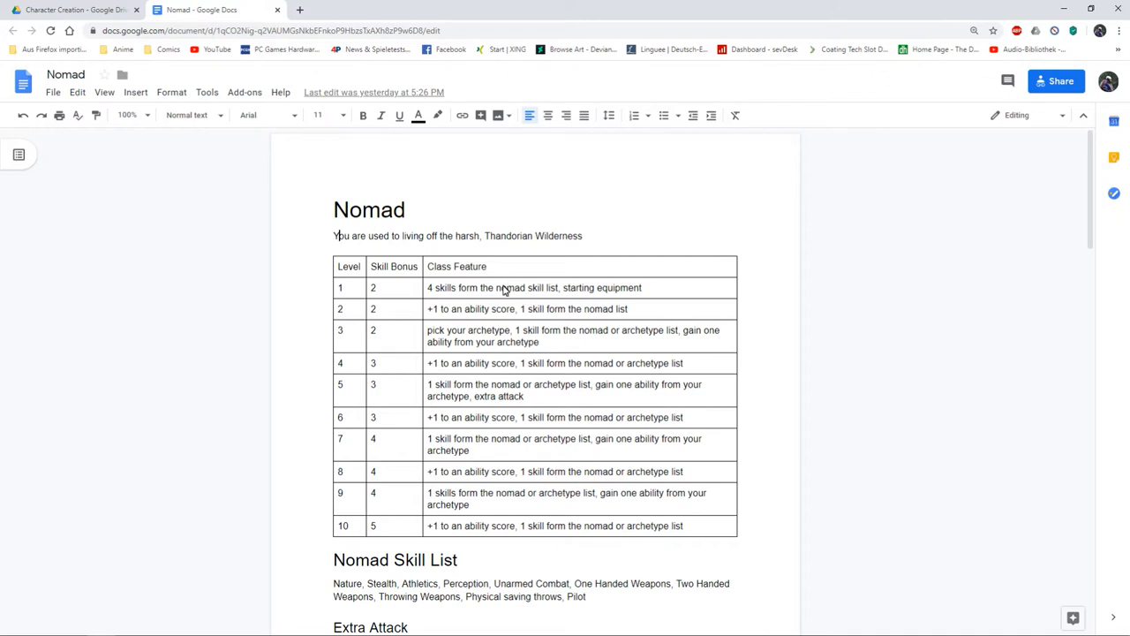
{"action": "mouse_move", "coordinate": [534, 415]}
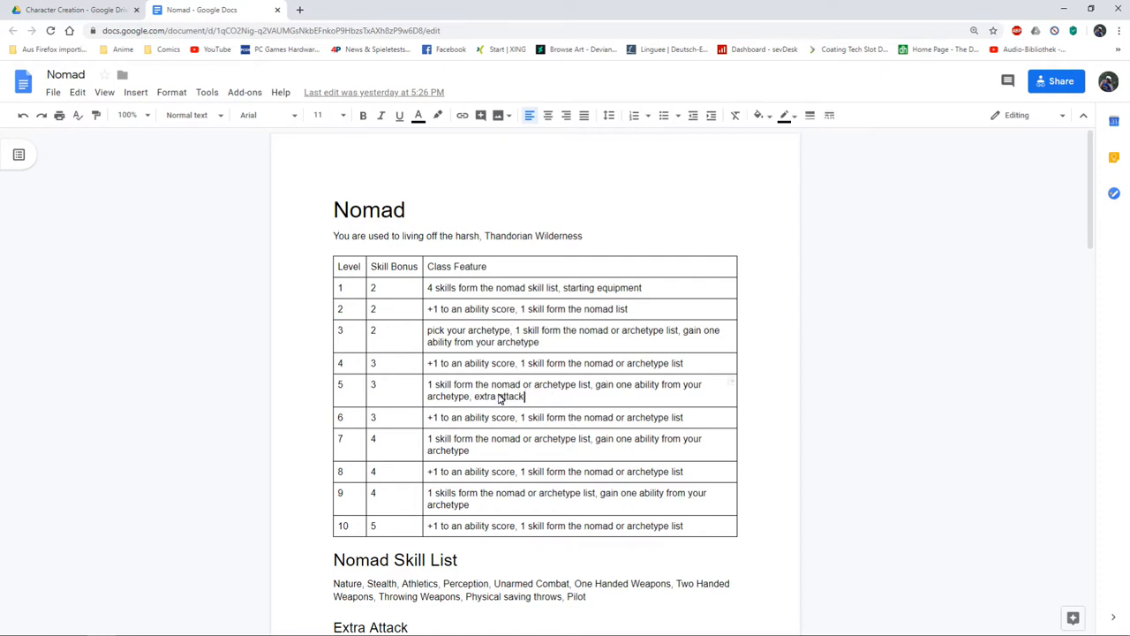
{"action": "scroll", "scroll_direction": "down", "scroll_amount": 3}
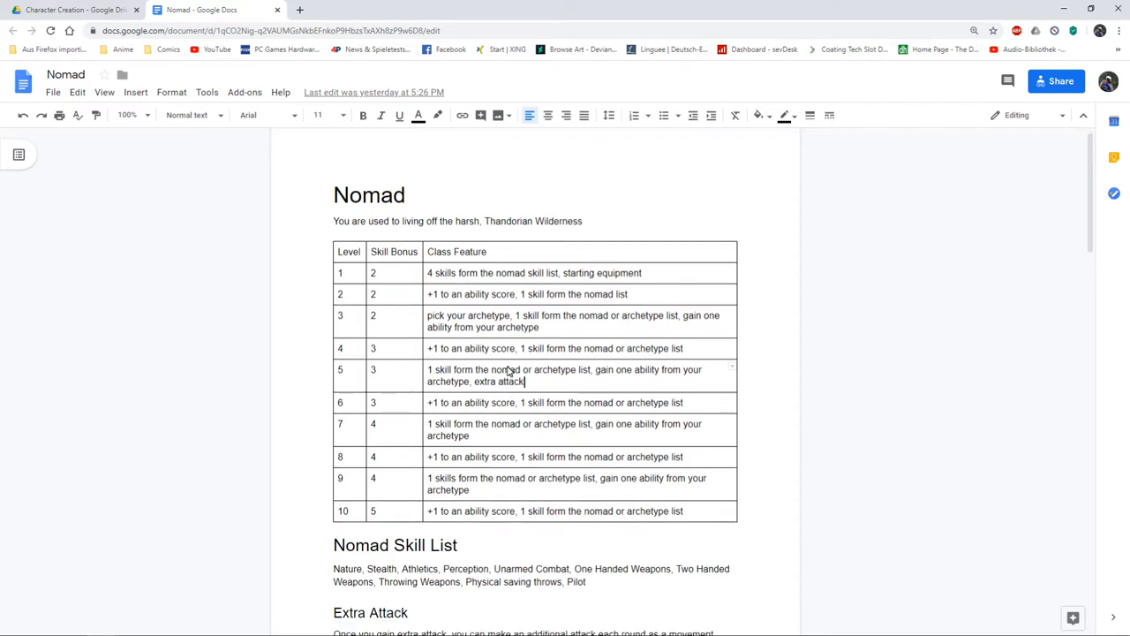
{"action": "scroll", "scroll_direction": "down", "scroll_amount": 3}
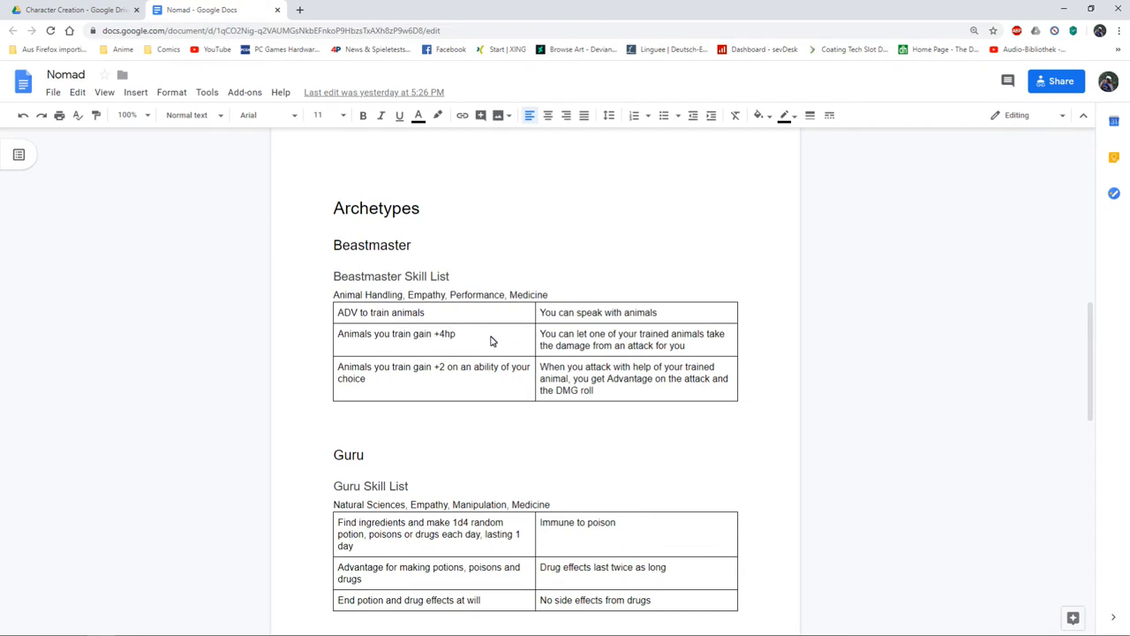
{"action": "scroll", "scroll_direction": "down", "scroll_amount": 3}
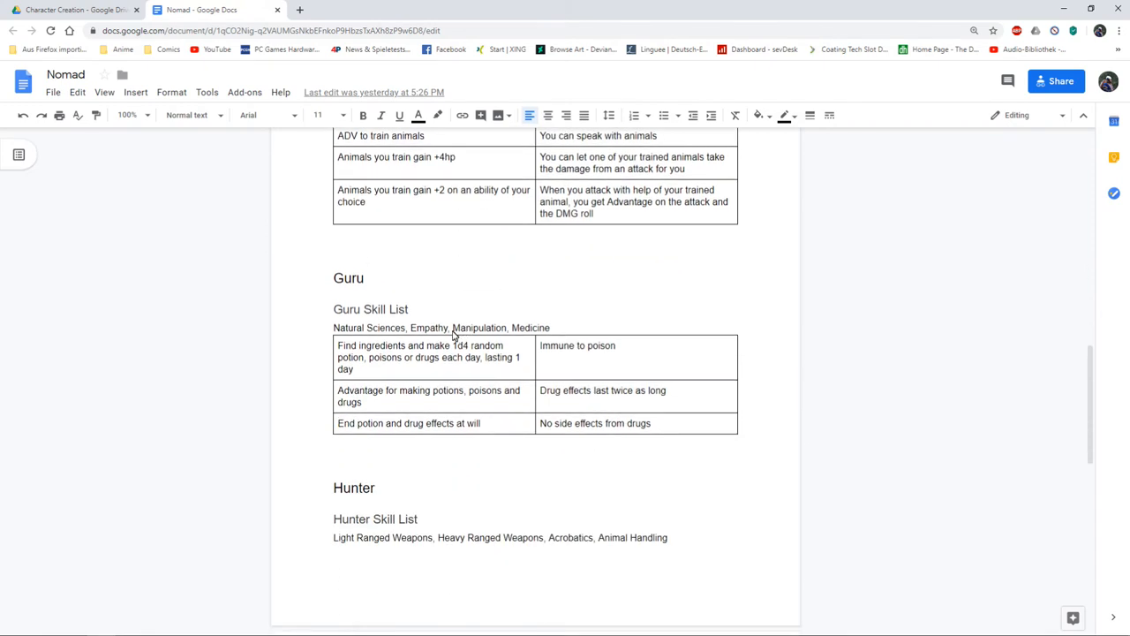
{"action": "mouse_move", "coordinate": [365, 336]}
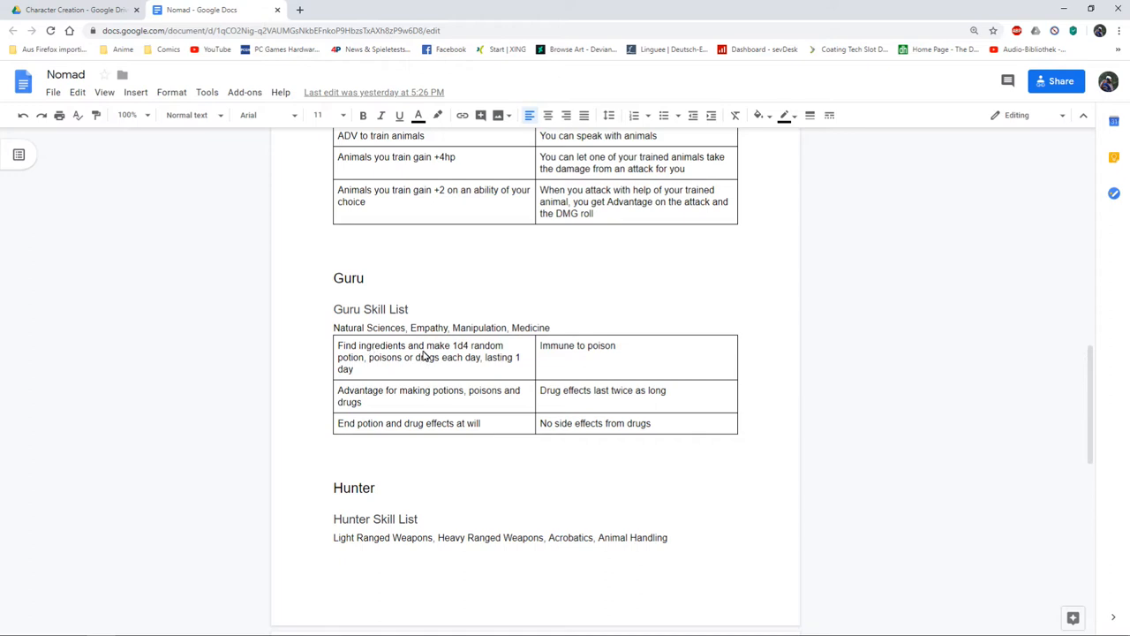
{"action": "mouse_move", "coordinate": [431, 357]}
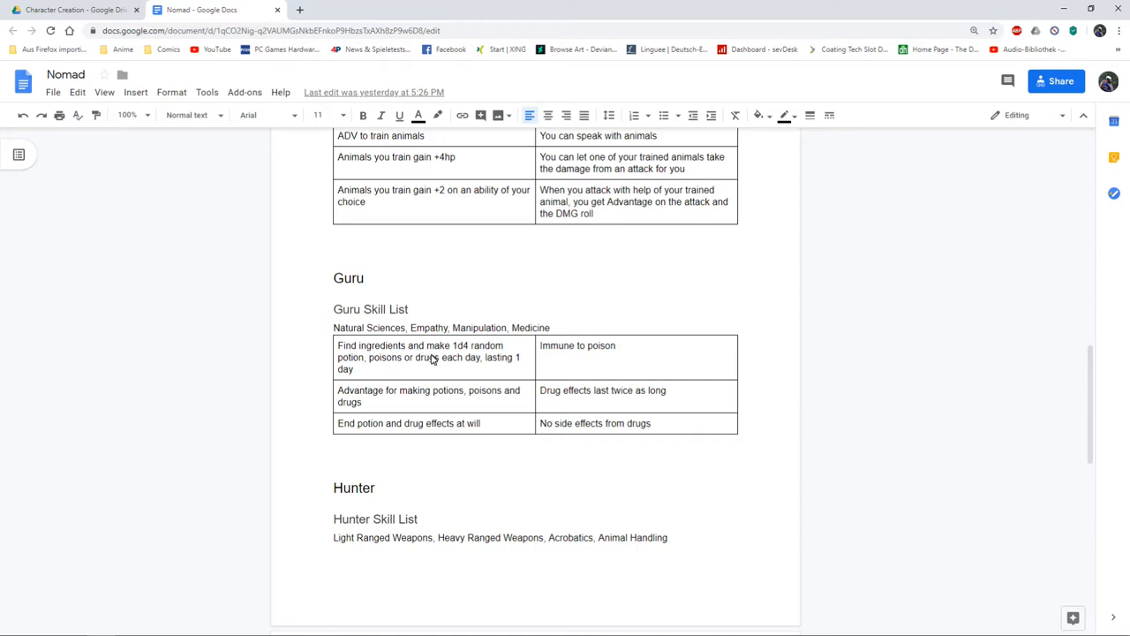
{"action": "scroll", "scroll_direction": "down", "scroll_amount": 3}
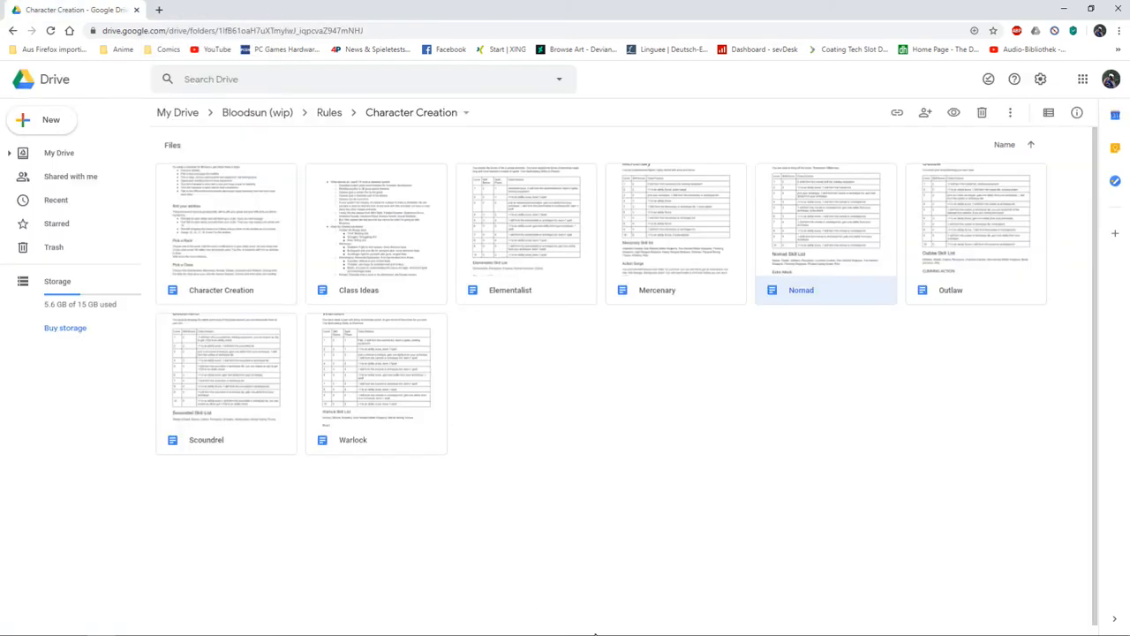
Read the Outlaw document's level table, skills and Thief, Smuggler and Killer archetypes.
{"action": "double_click", "coordinate": [975, 215]}
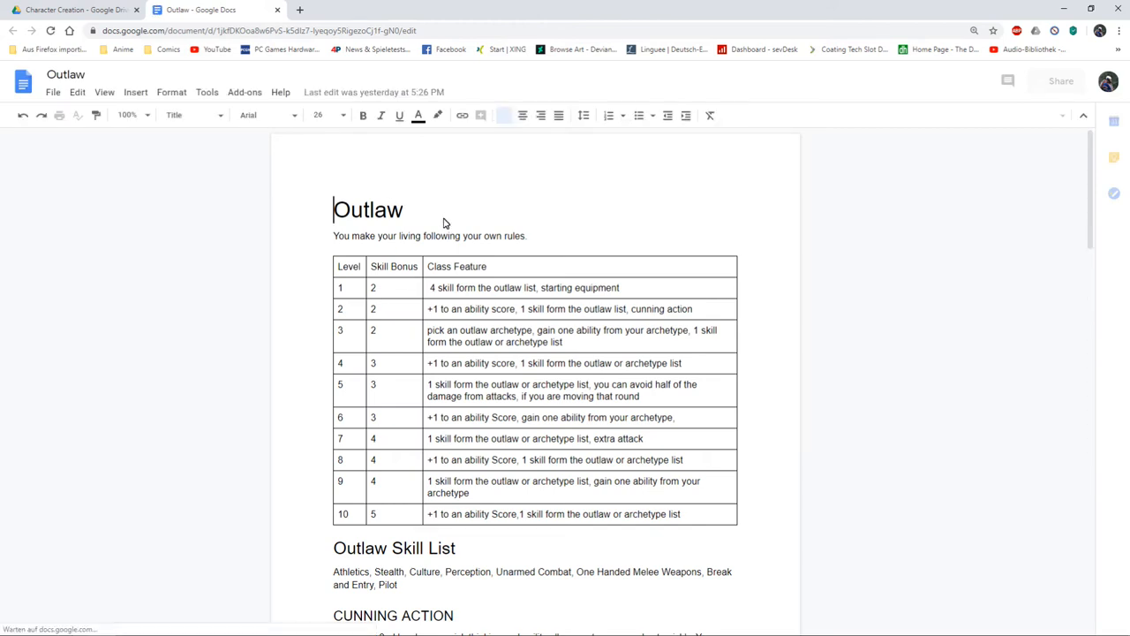
{"action": "scroll", "scroll_direction": "down", "scroll_amount": 3}
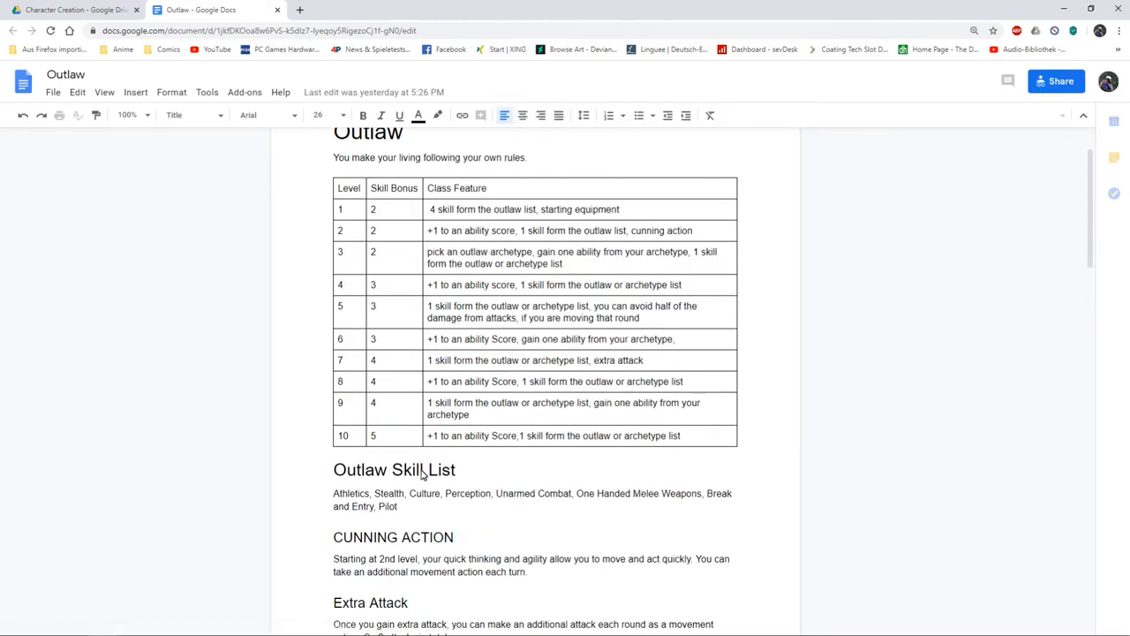
{"action": "scroll", "scroll_direction": "down", "scroll_amount": 3}
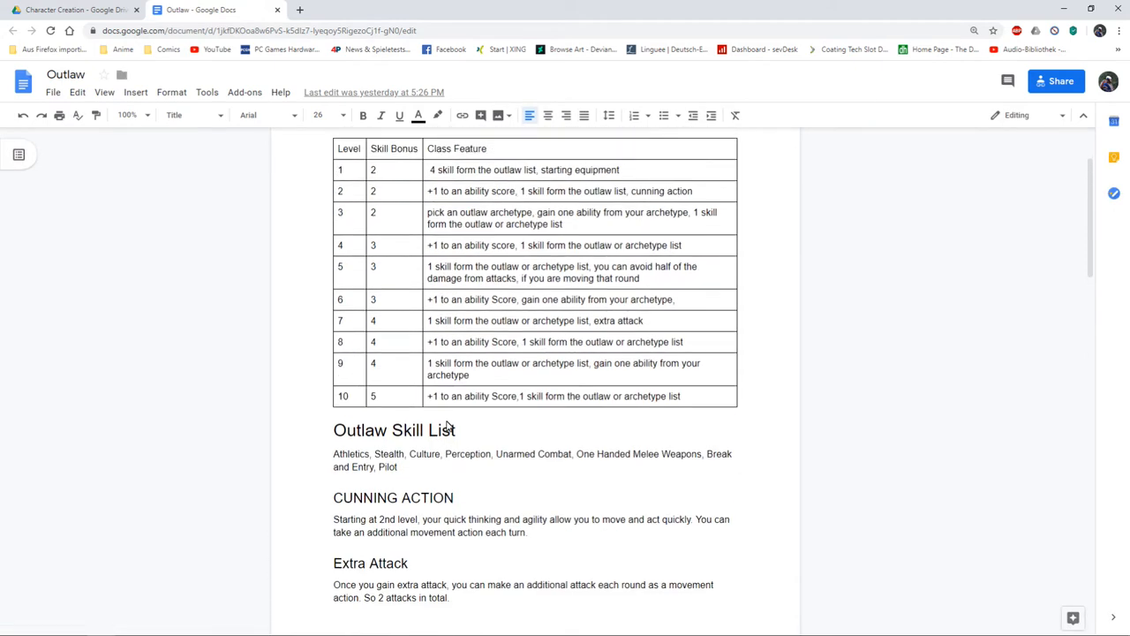
{"action": "mouse_move", "coordinate": [639, 286]}
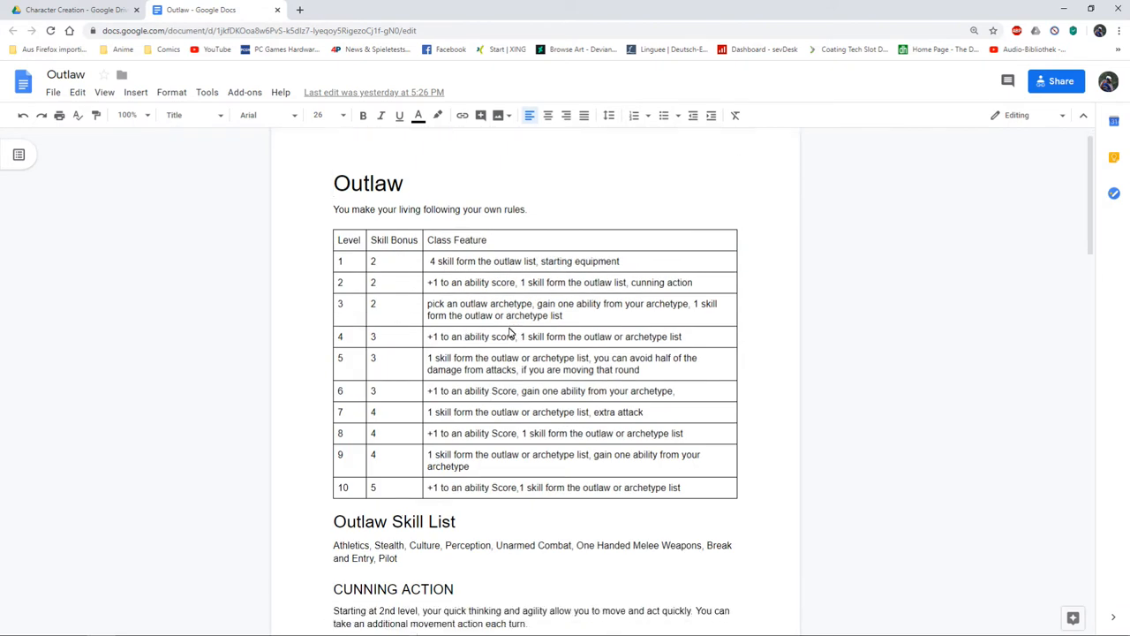
{"action": "scroll", "scroll_direction": "down", "scroll_amount": 3}
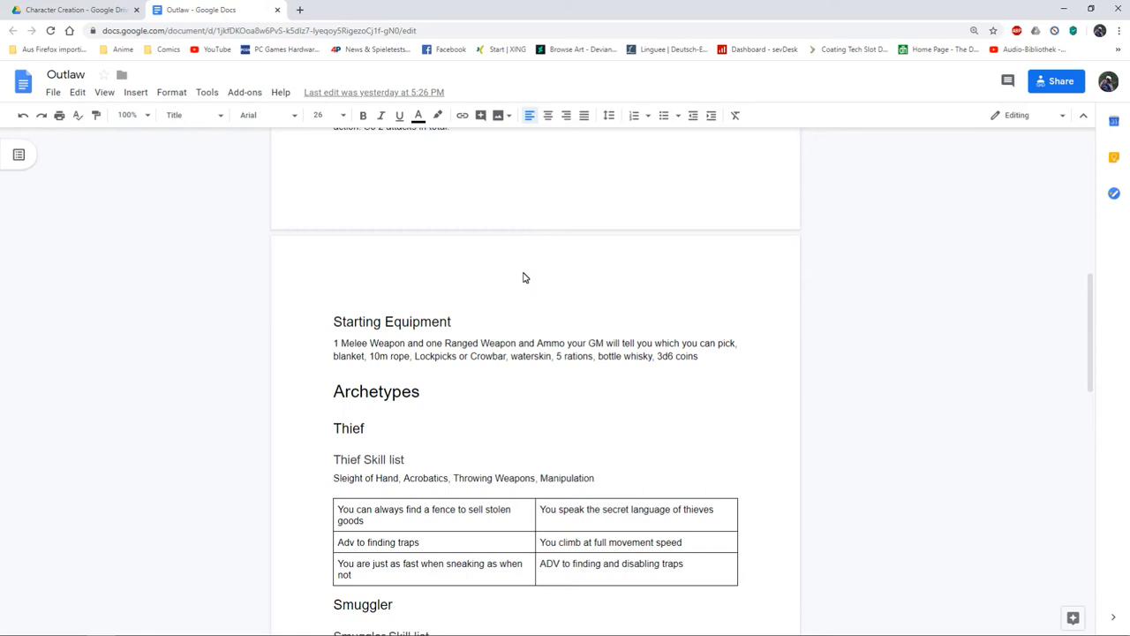
{"action": "scroll", "scroll_direction": "down", "scroll_amount": 3}
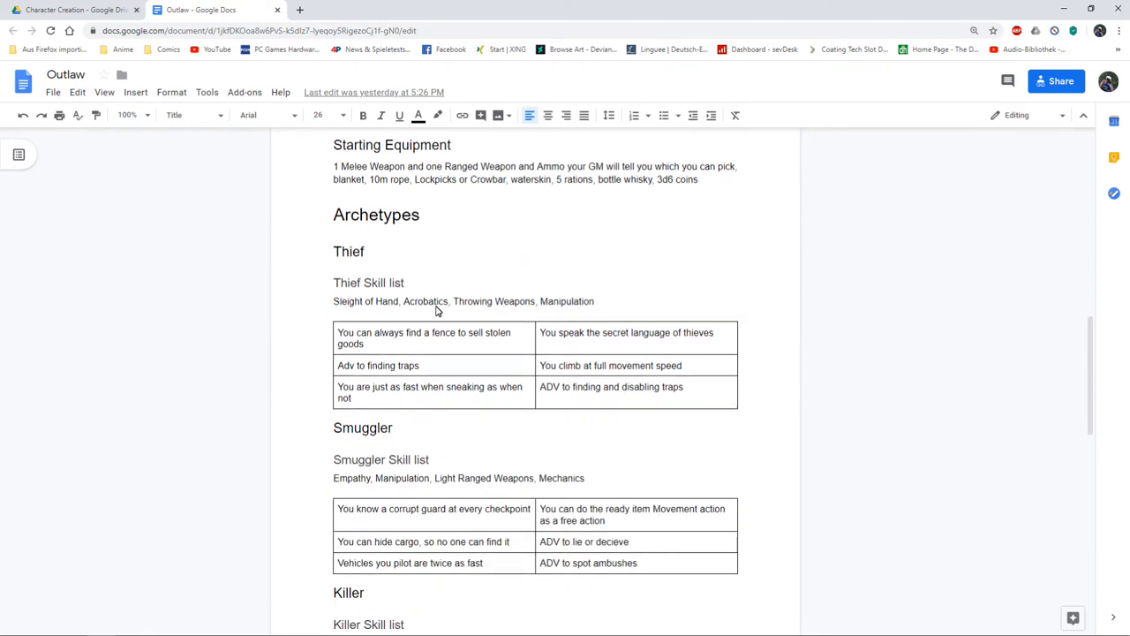
{"action": "scroll", "scroll_direction": "down", "scroll_amount": 3}
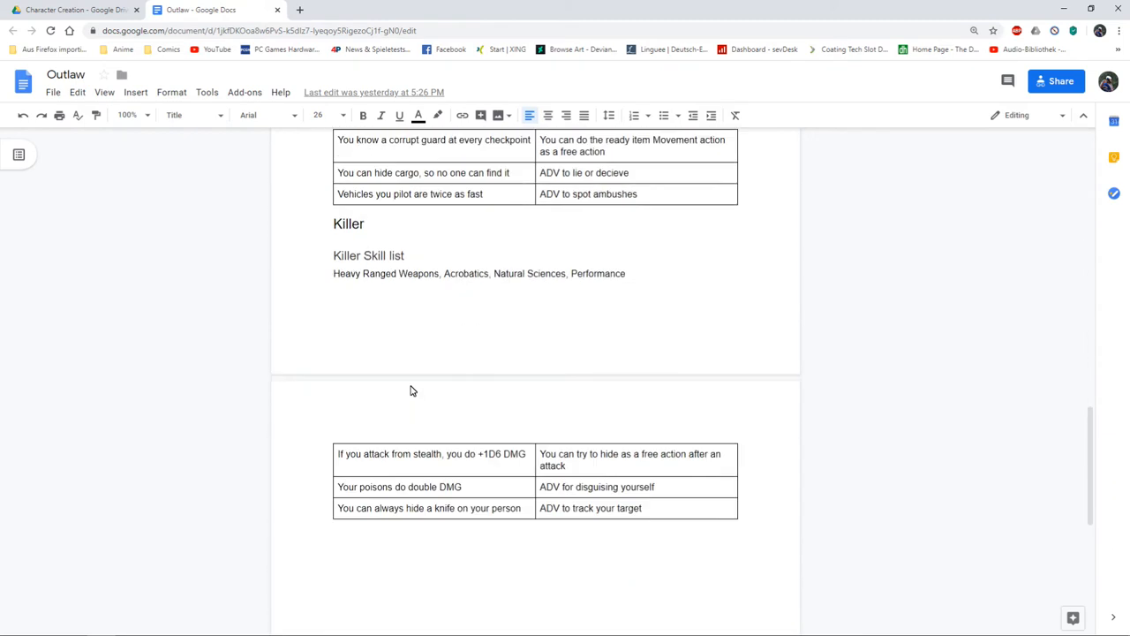
{"action": "scroll", "scroll_direction": "down", "scroll_amount": 3}
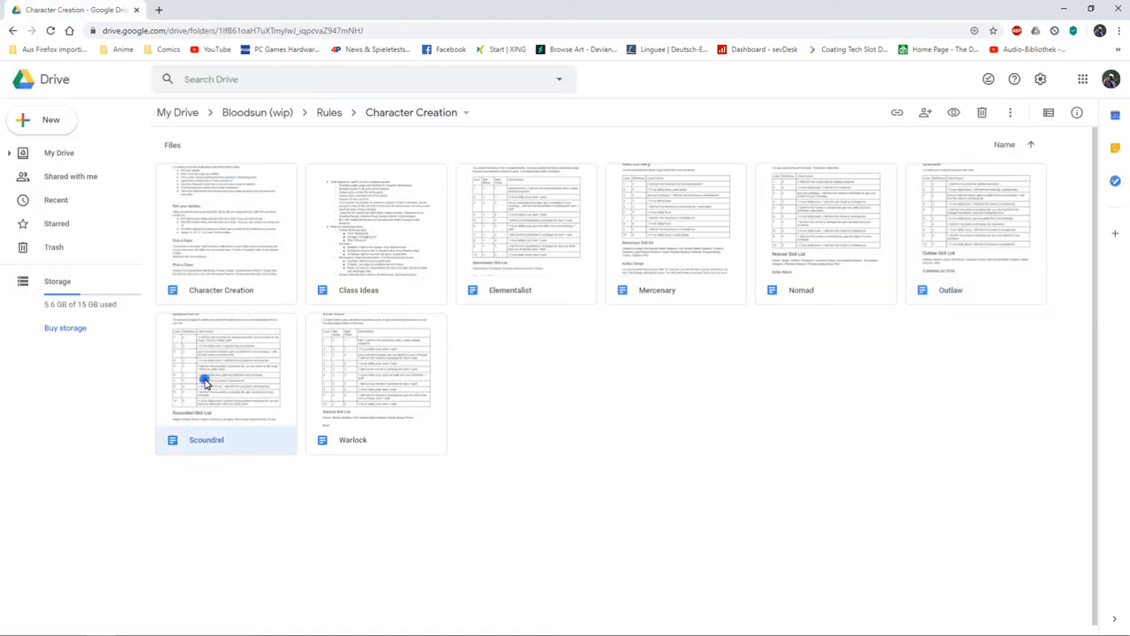
Read the Scoundrel document's level table, skills and Entertainer, Courtesan and Merchant archetypes.
{"action": "double_click", "coordinate": [226, 365]}
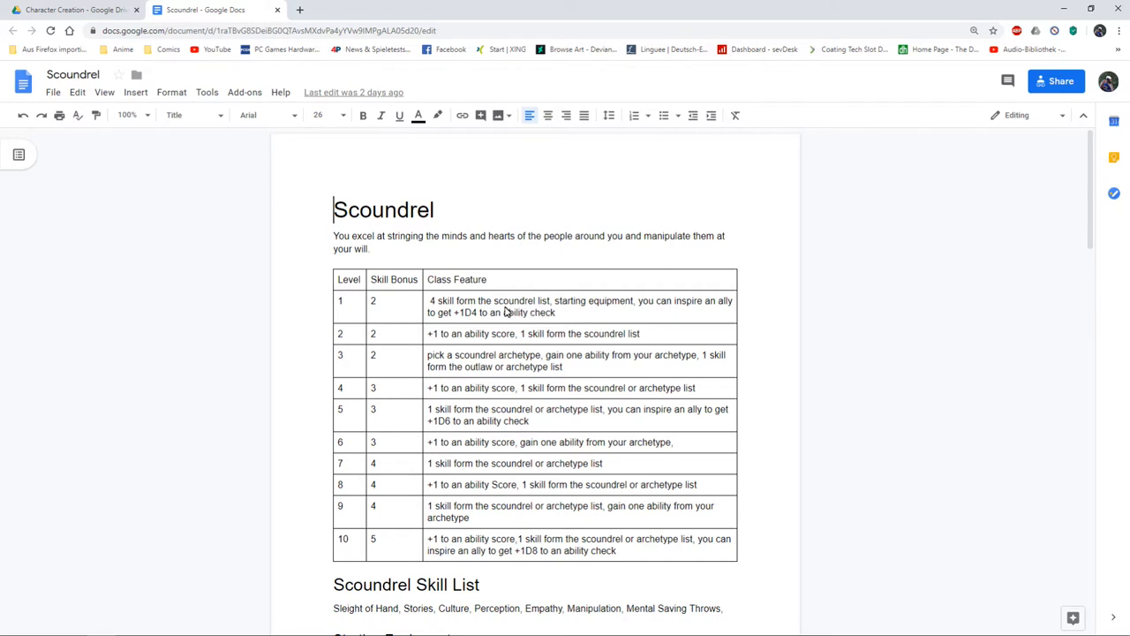
{"action": "mouse_move", "coordinate": [534, 319]}
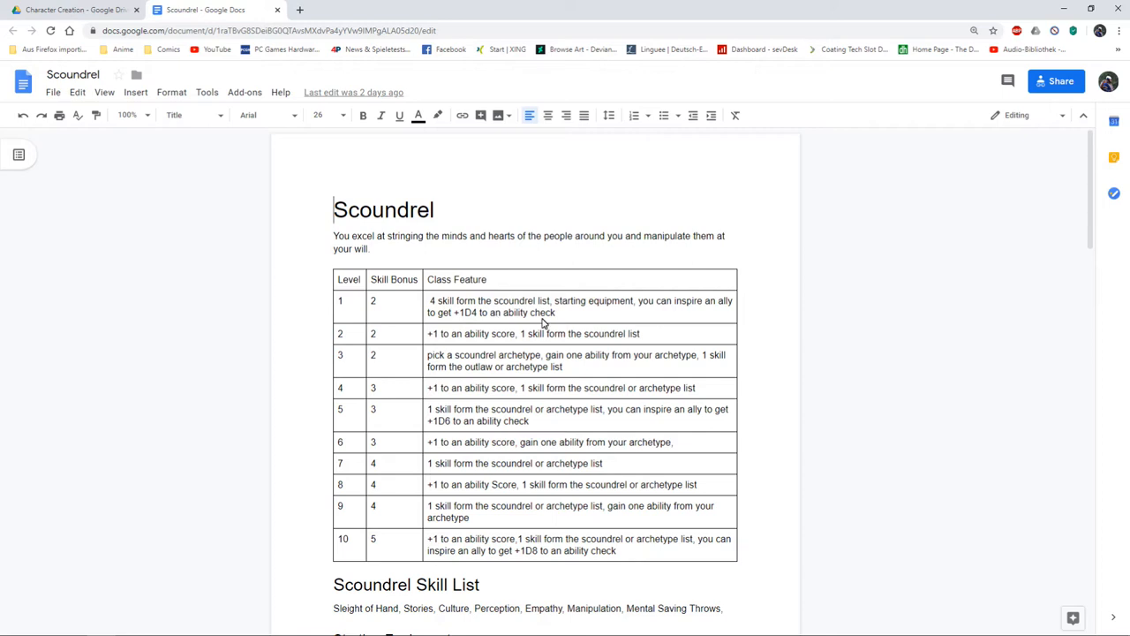
{"action": "mouse_move", "coordinate": [495, 477]}
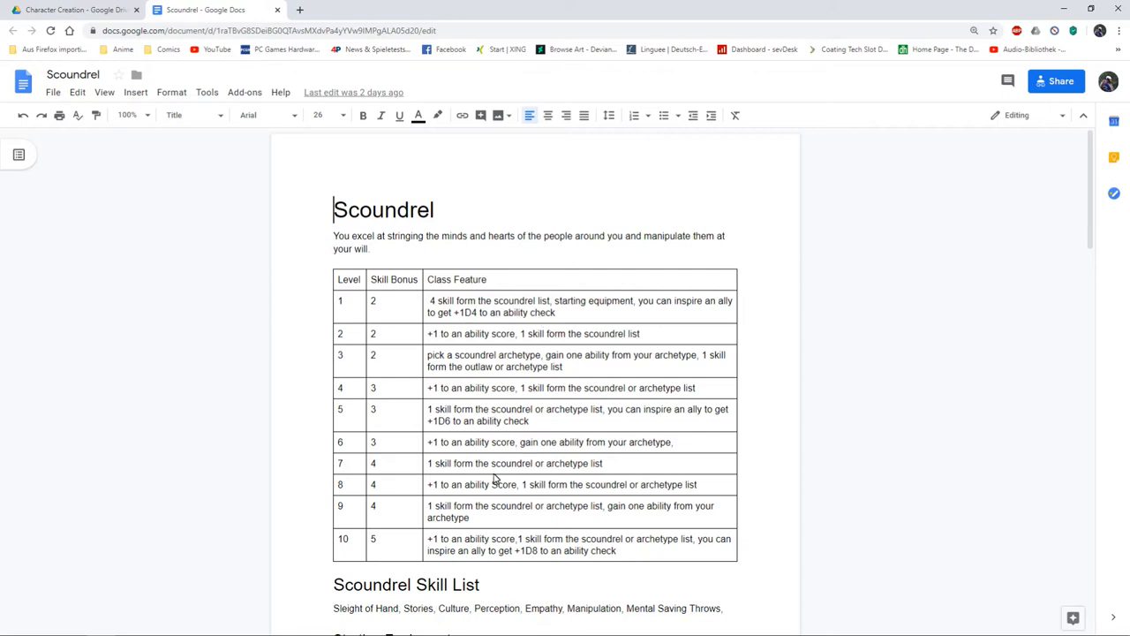
{"action": "scroll", "scroll_direction": "down", "scroll_amount": 3}
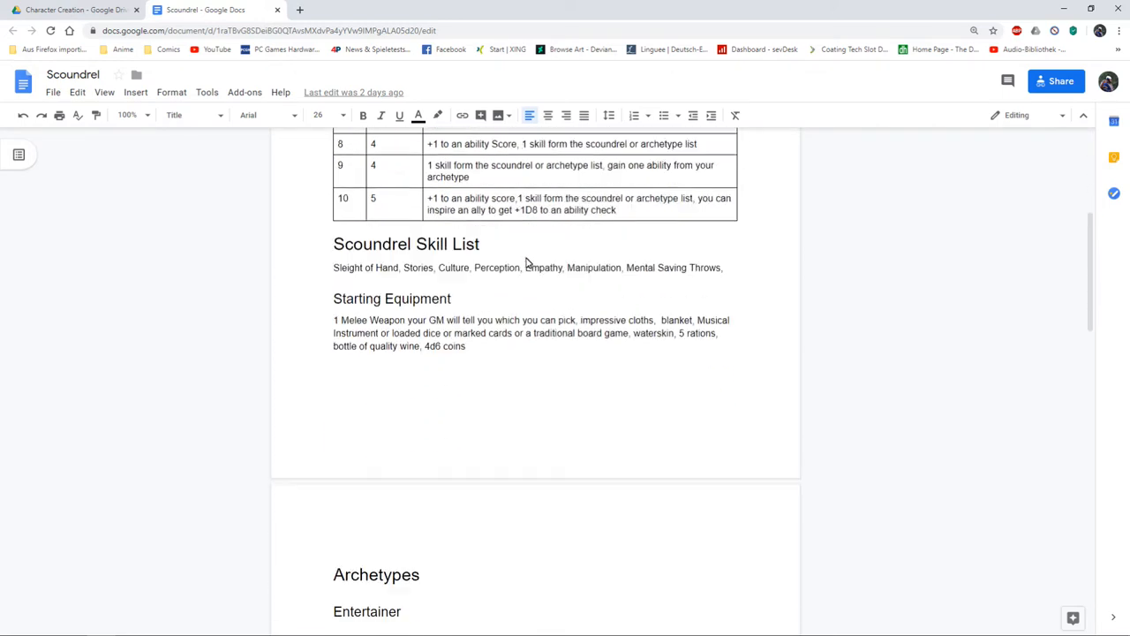
{"action": "scroll", "scroll_direction": "down", "scroll_amount": 3}
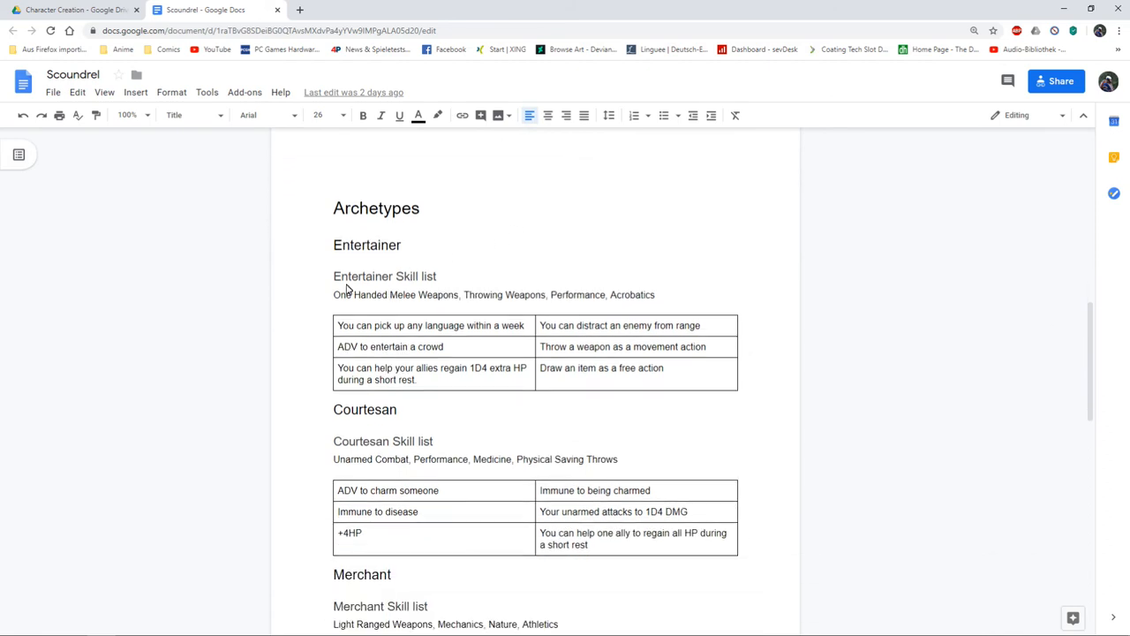
{"action": "scroll", "scroll_direction": "down", "scroll_amount": 3}
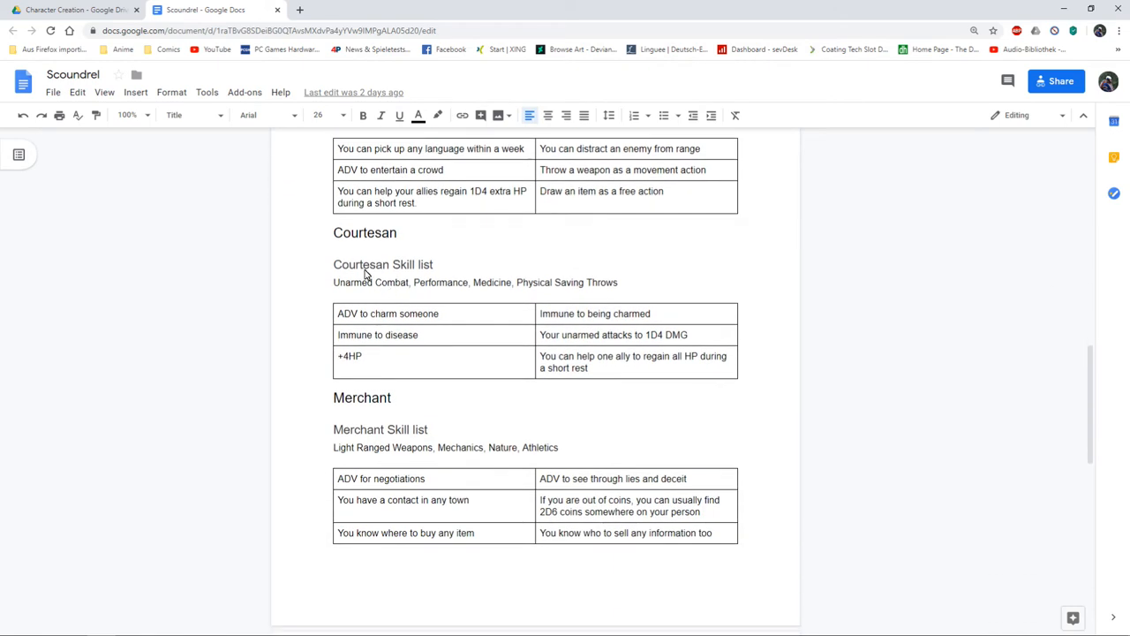
{"action": "scroll", "scroll_direction": "down", "scroll_amount": 3}
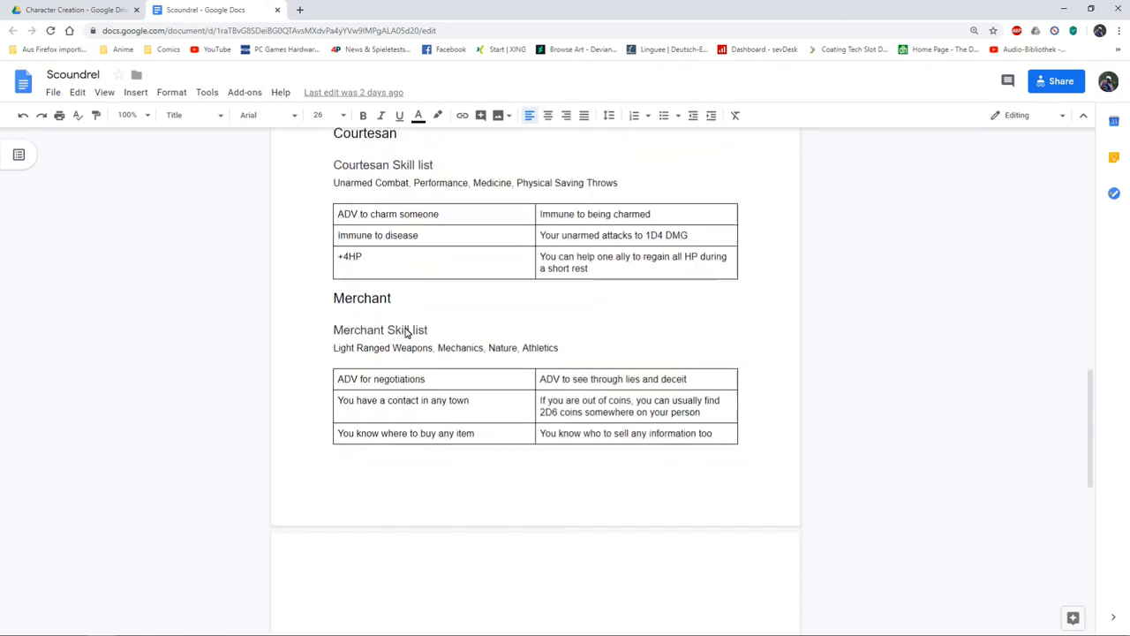
{"action": "scroll", "scroll_direction": "down", "scroll_amount": 3}
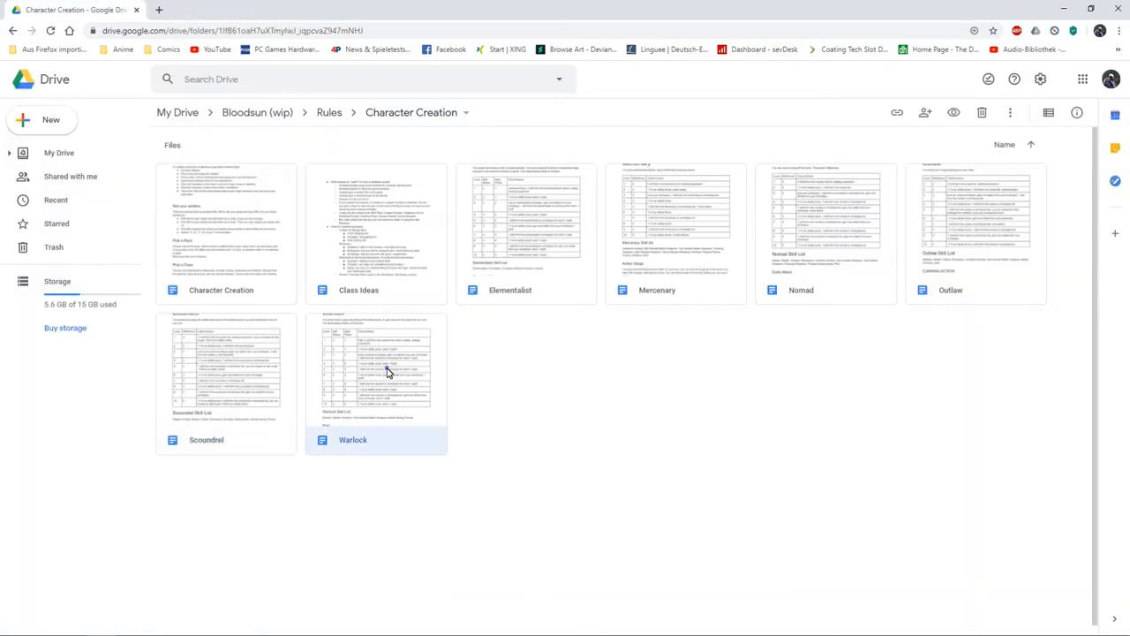
Read the Warlock document's level table, Pakt rules and Yc'tholpi patron down to The Dragon's spells.
{"action": "double_click", "coordinate": [375, 371]}
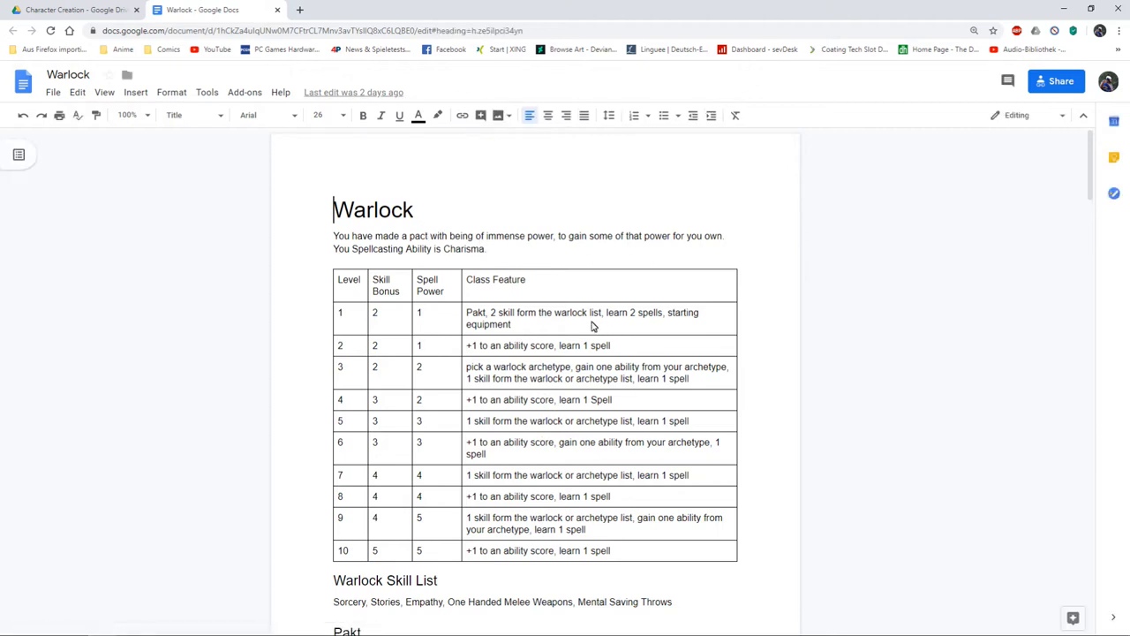
{"action": "scroll", "scroll_direction": "down", "scroll_amount": 3}
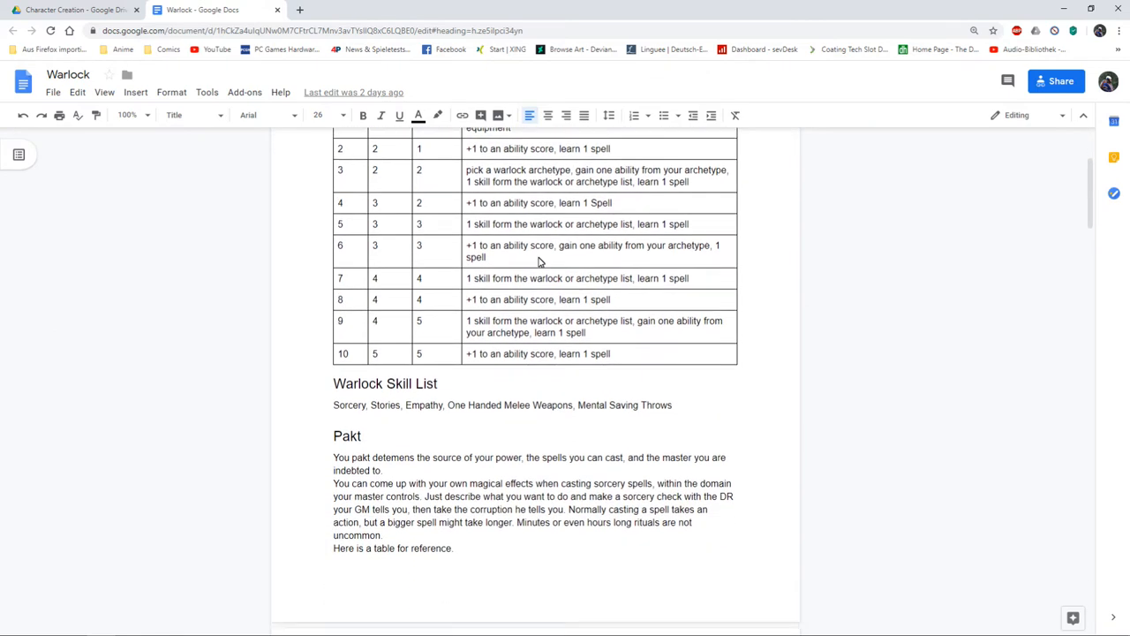
{"action": "scroll", "scroll_direction": "down", "scroll_amount": 3}
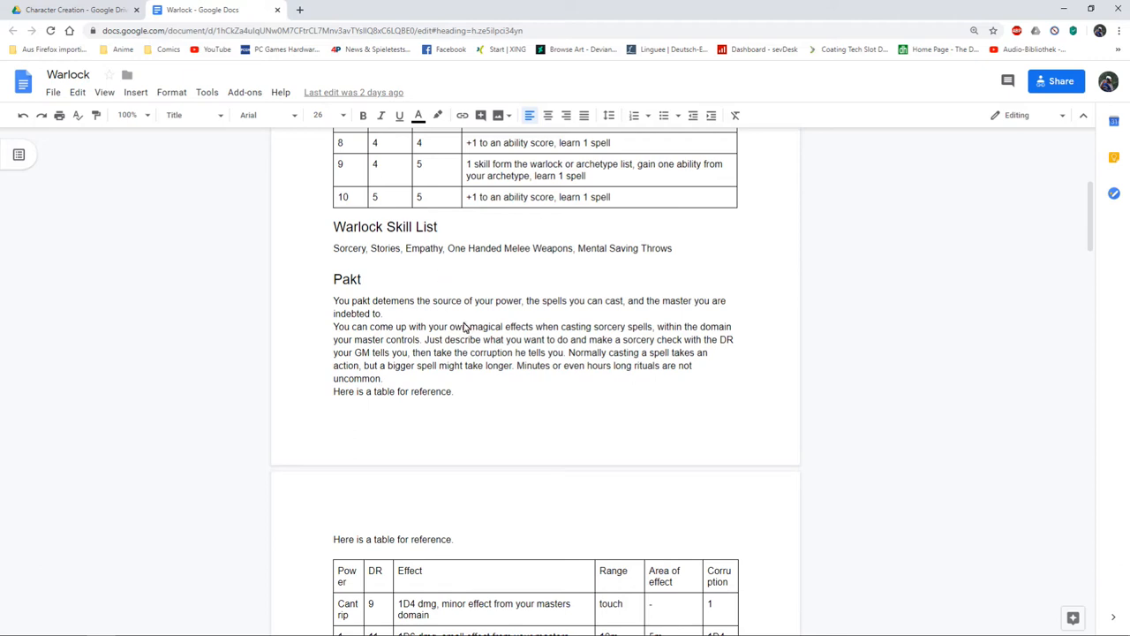
{"action": "scroll", "scroll_direction": "down", "scroll_amount": 3}
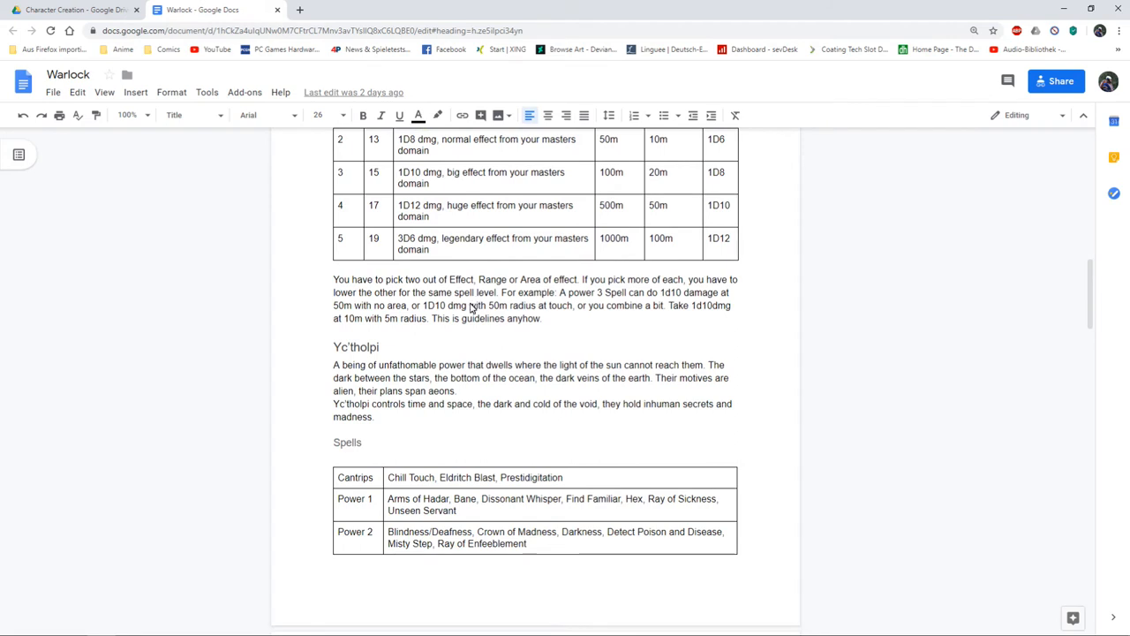
{"action": "scroll", "scroll_direction": "up", "scroll_amount": 3}
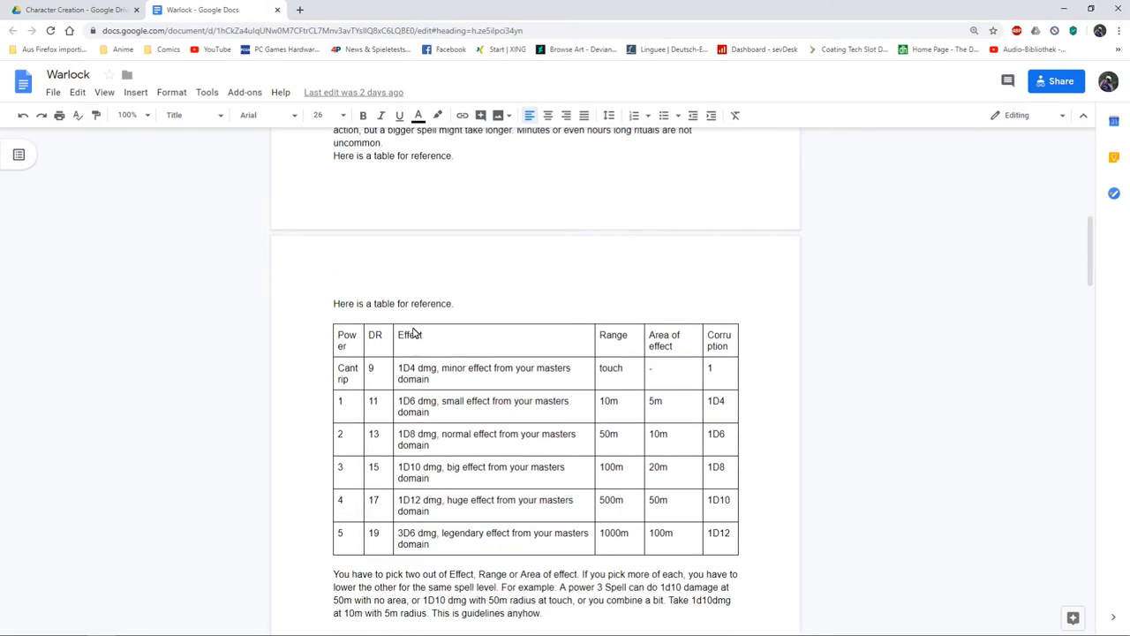
{"action": "scroll", "scroll_direction": "down", "scroll_amount": 3}
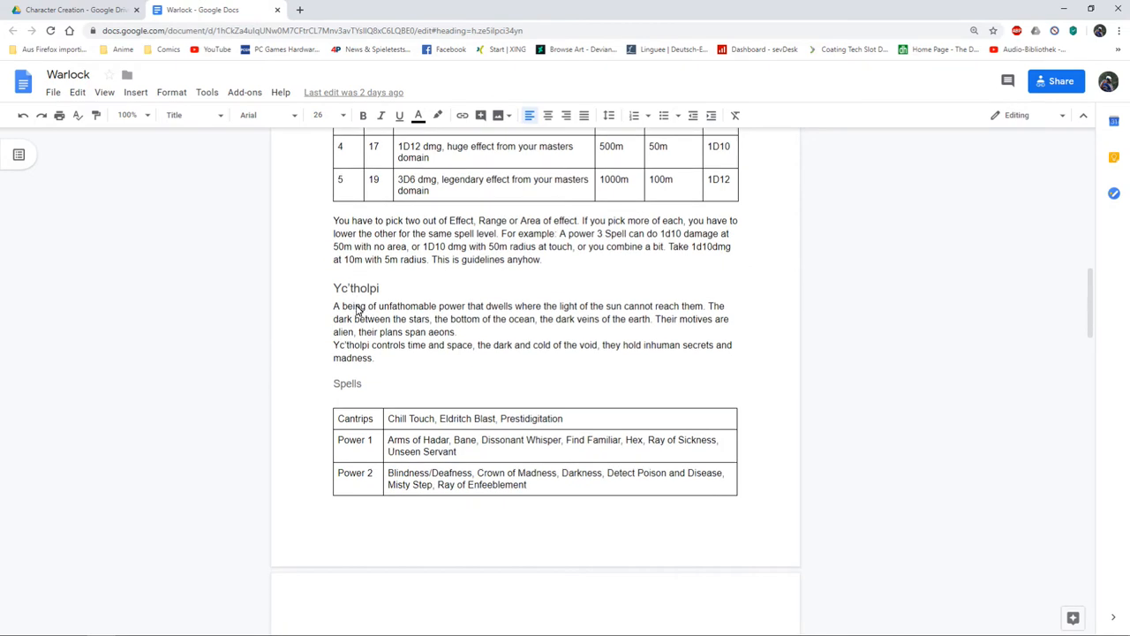
{"action": "scroll", "scroll_direction": "down", "scroll_amount": 3}
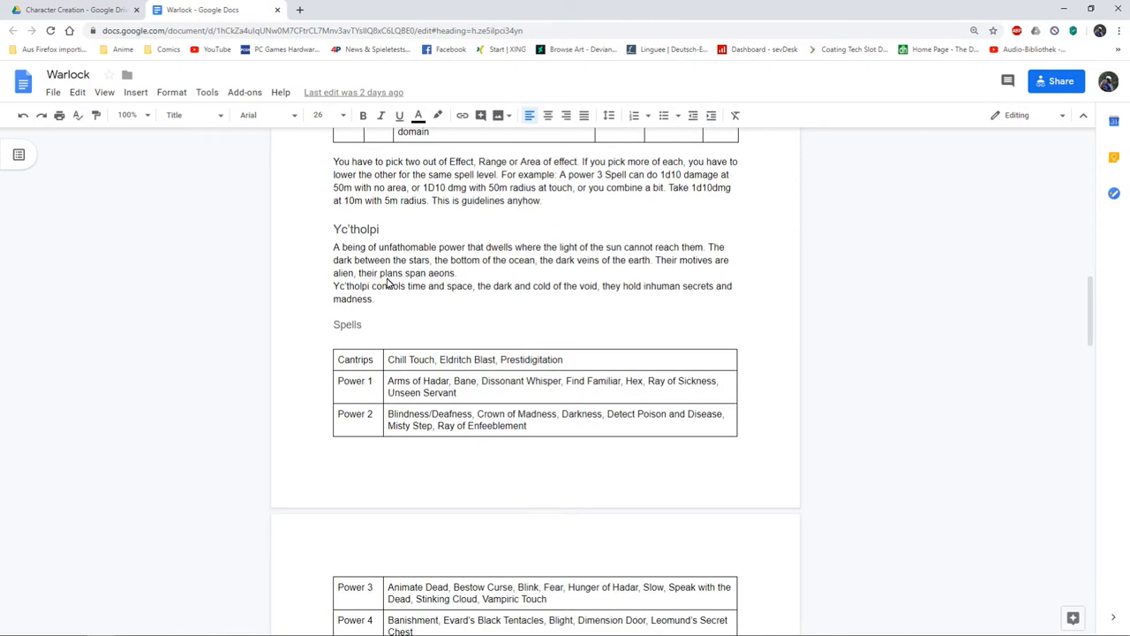
{"action": "scroll", "scroll_direction": "down", "scroll_amount": 3}
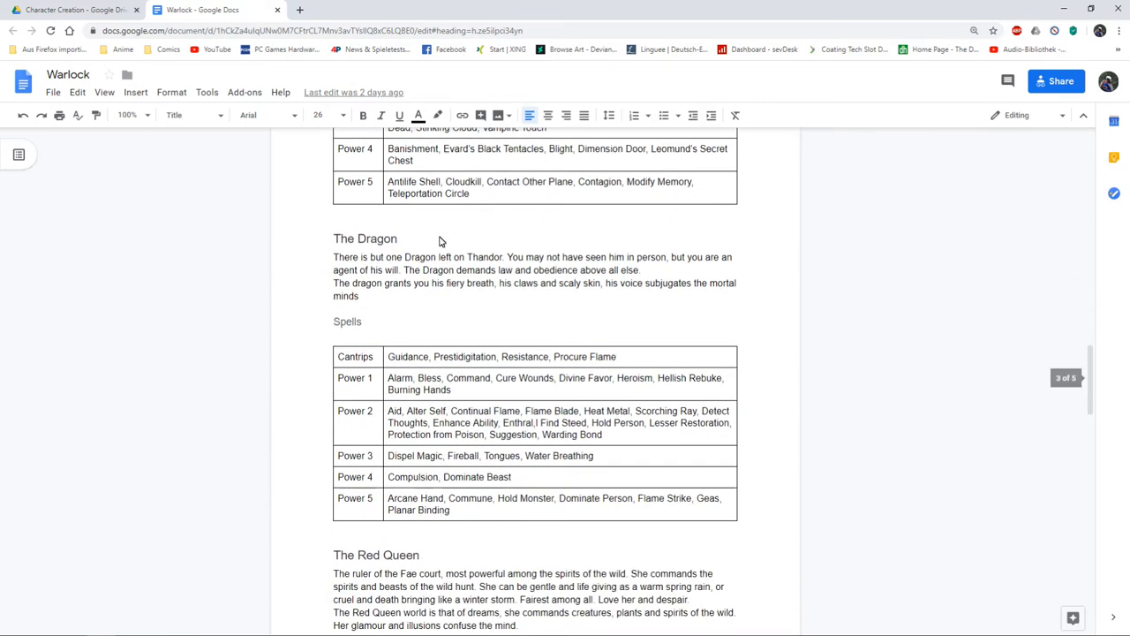
{"action": "mouse_move", "coordinate": [378, 274]}
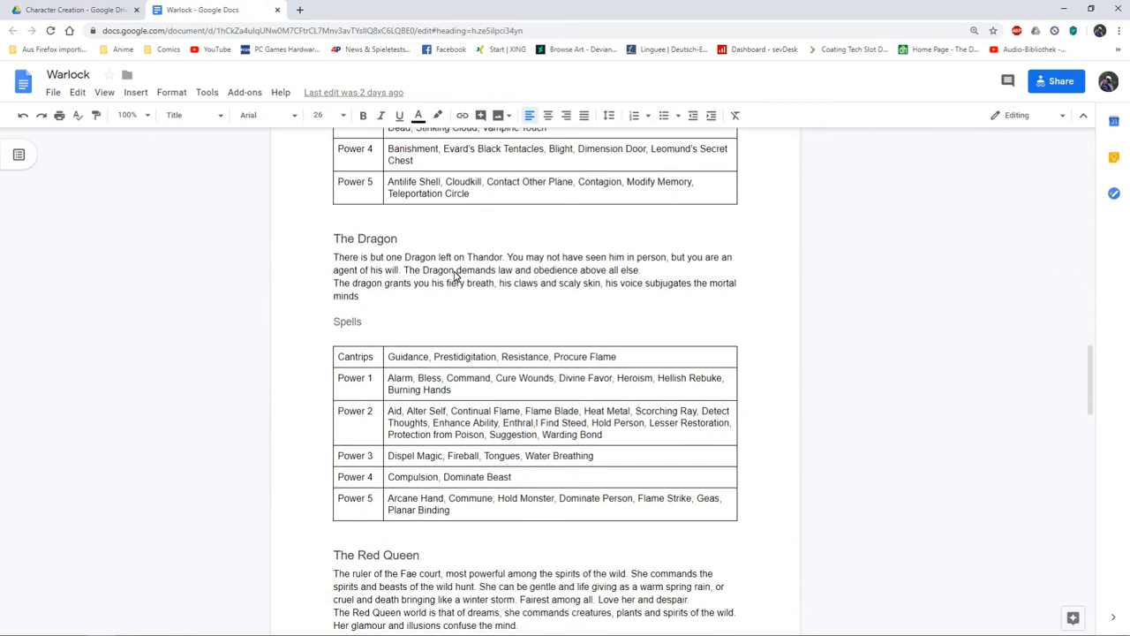
{"action": "mouse_move", "coordinate": [490, 271]}
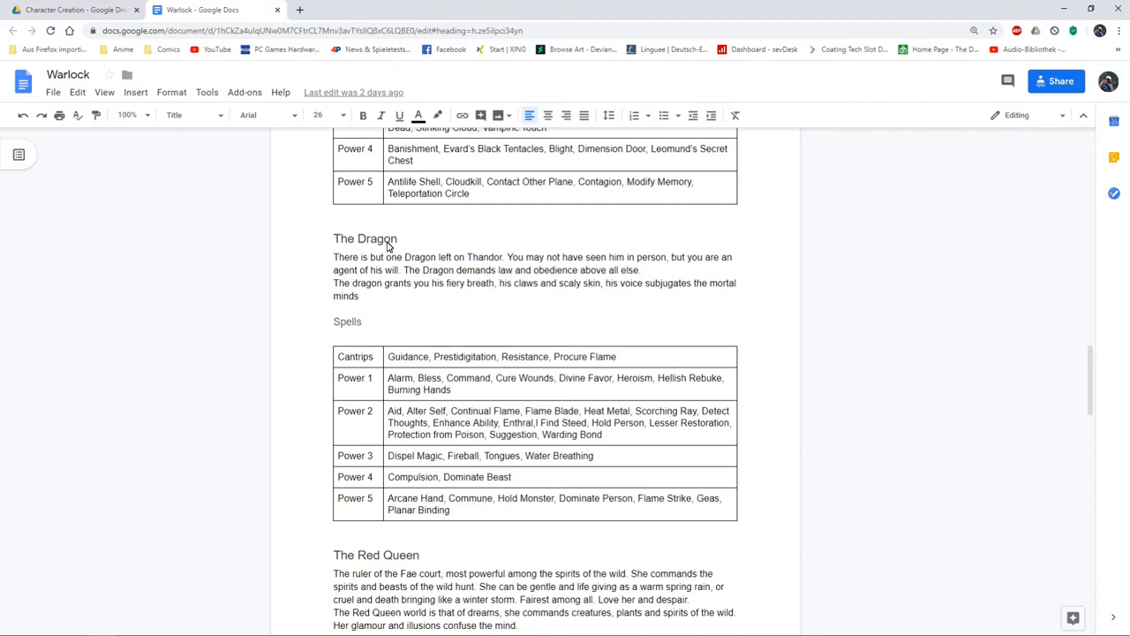
{"action": "mouse_move", "coordinate": [435, 272]}
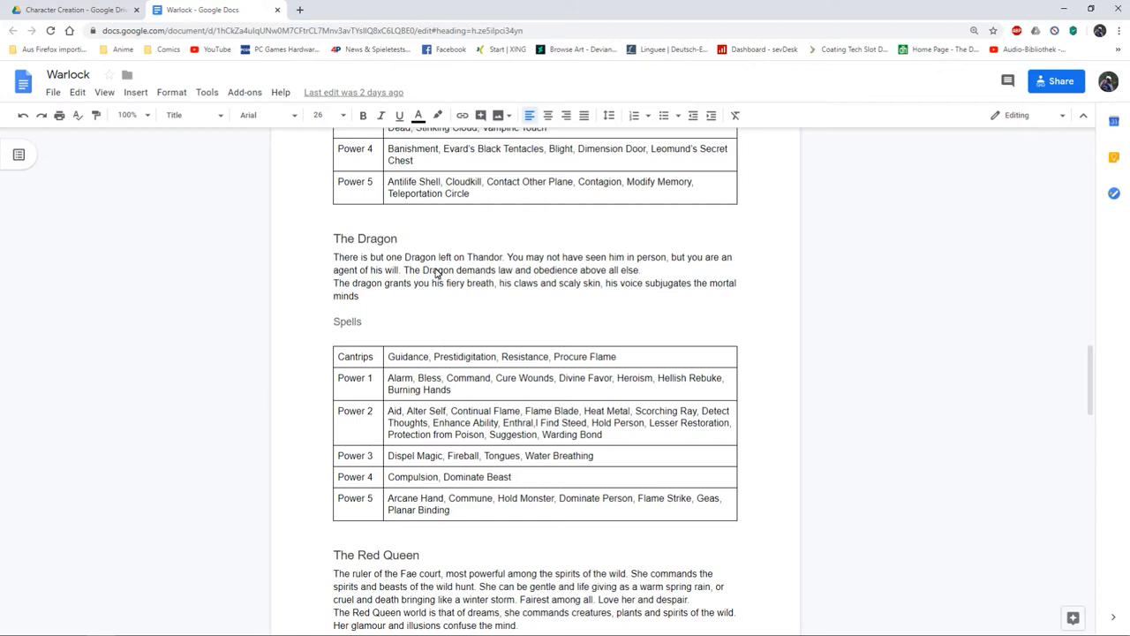
Continue down the Warlock document through The Red Queen and Starting Equipment.
{"action": "scroll", "scroll_direction": "down", "scroll_amount": 3}
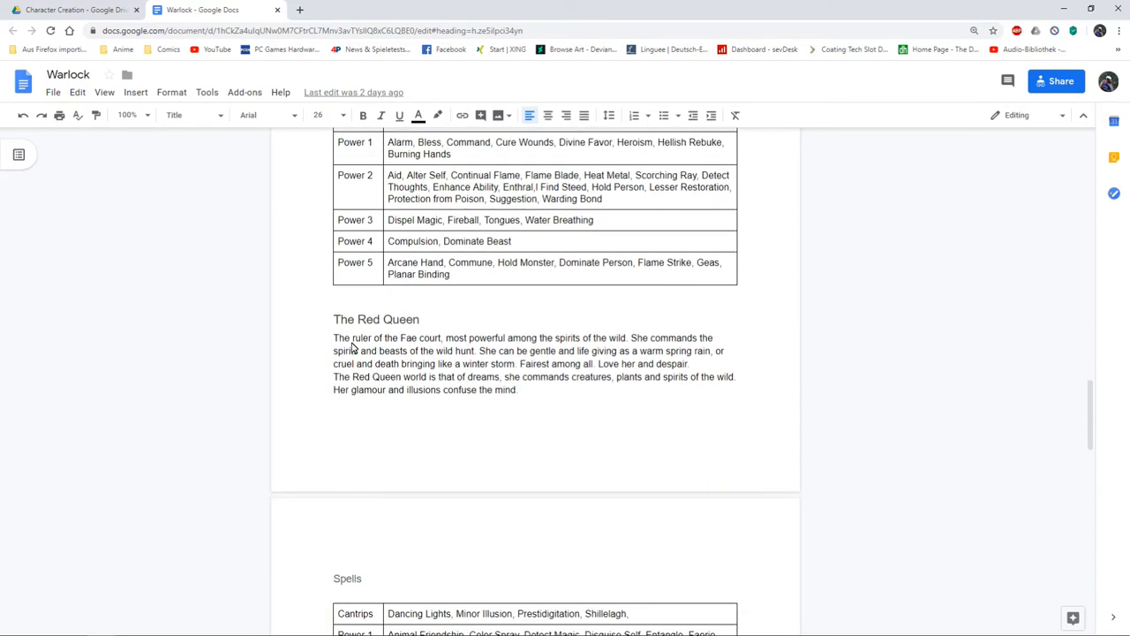
{"action": "mouse_move", "coordinate": [450, 356]}
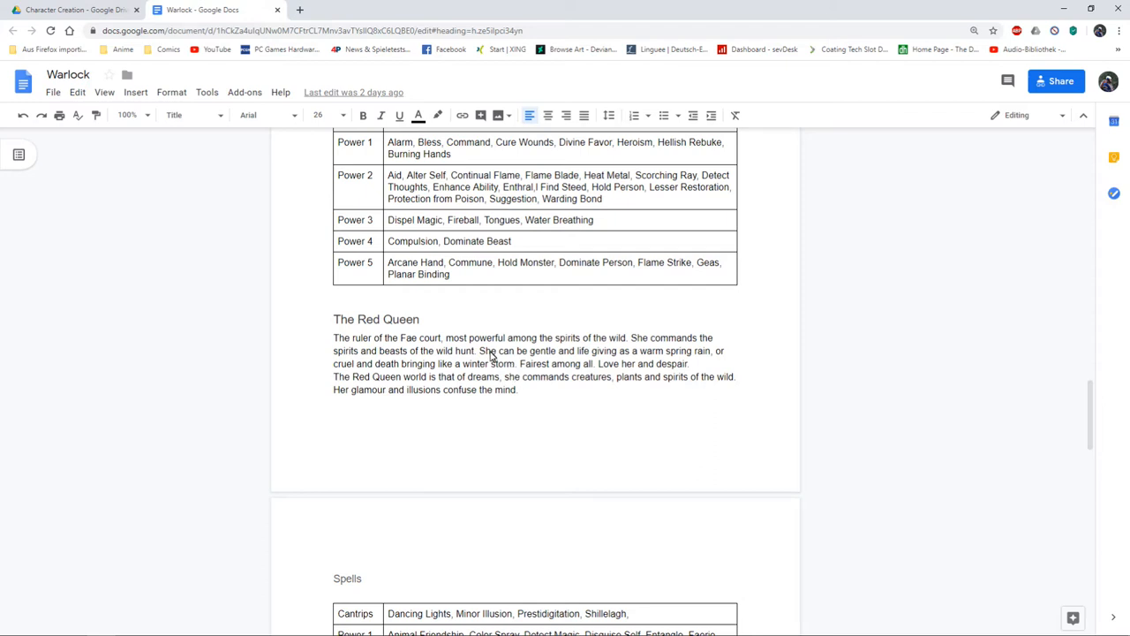
{"action": "scroll", "scroll_direction": "down", "scroll_amount": 3}
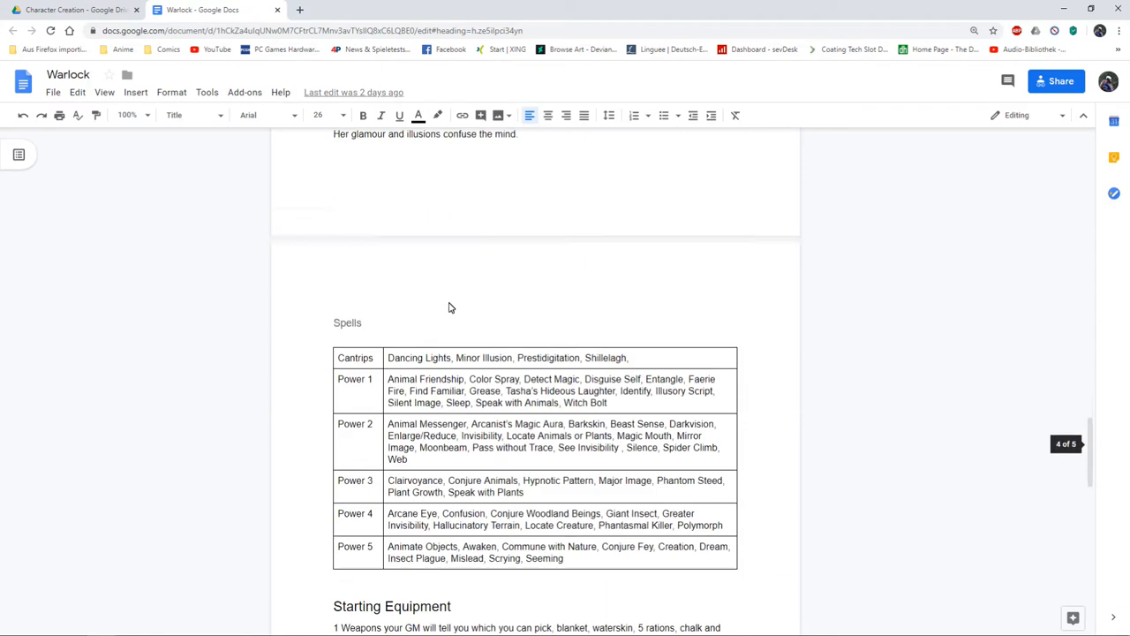
{"action": "scroll", "scroll_direction": "down", "scroll_amount": 3}
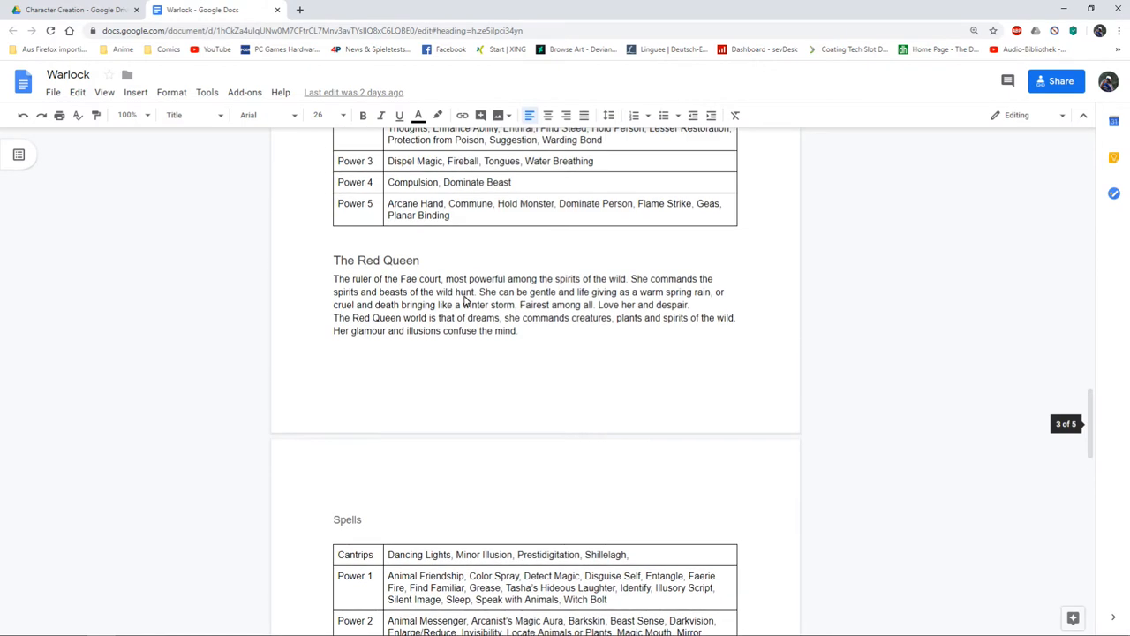
{"action": "scroll", "scroll_direction": "down", "scroll_amount": 3}
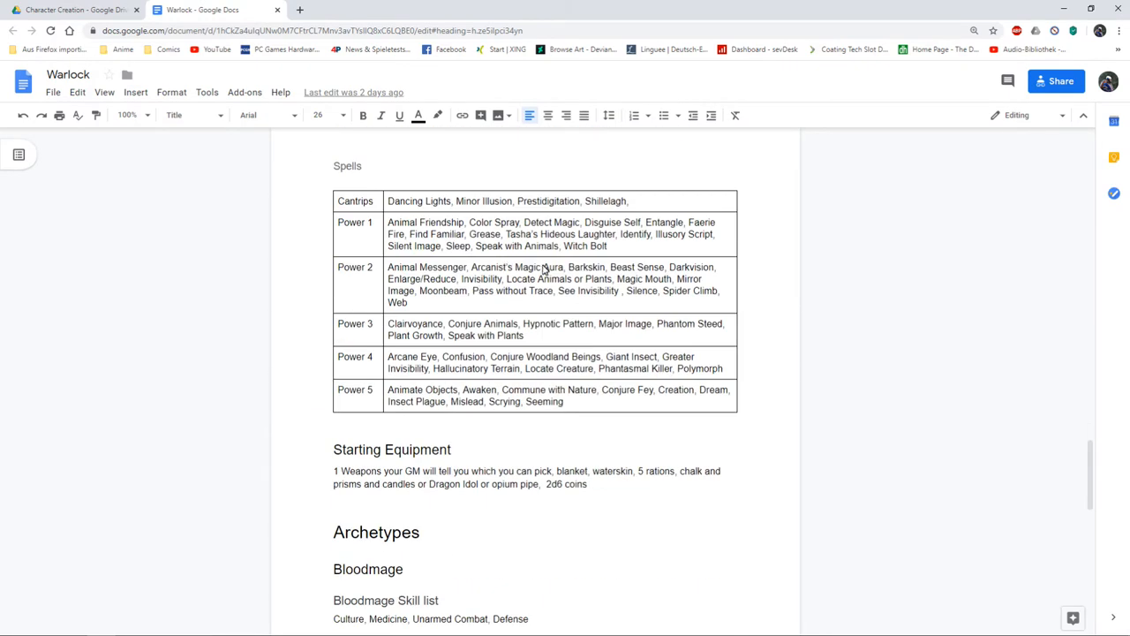
{"action": "scroll", "scroll_direction": "down", "scroll_amount": 3}
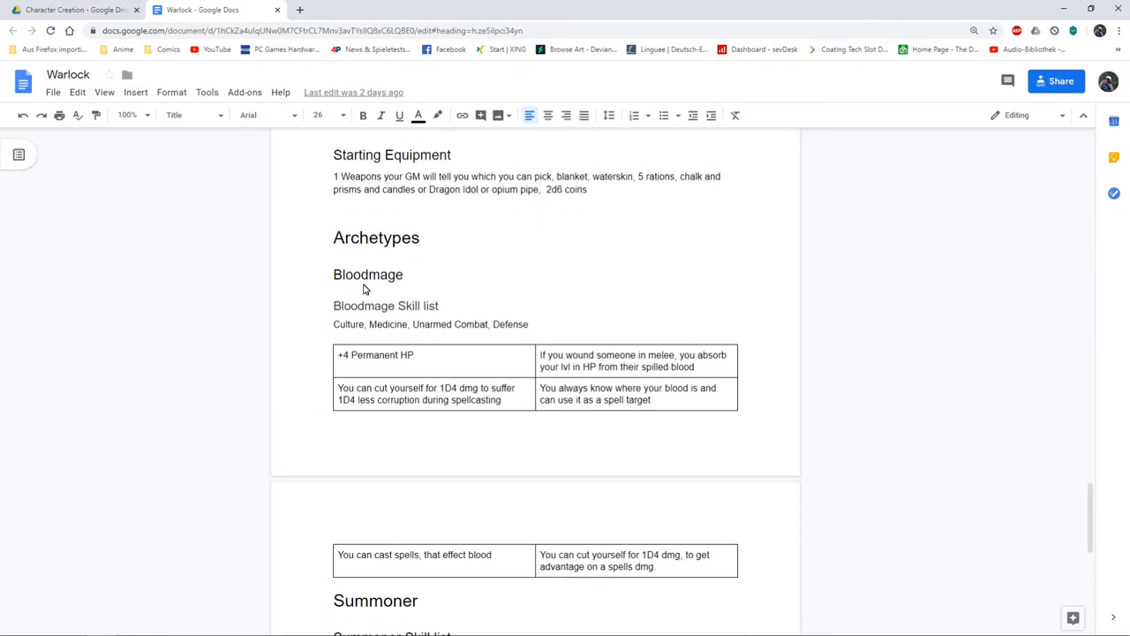
{"action": "scroll", "scroll_direction": "down", "scroll_amount": 3}
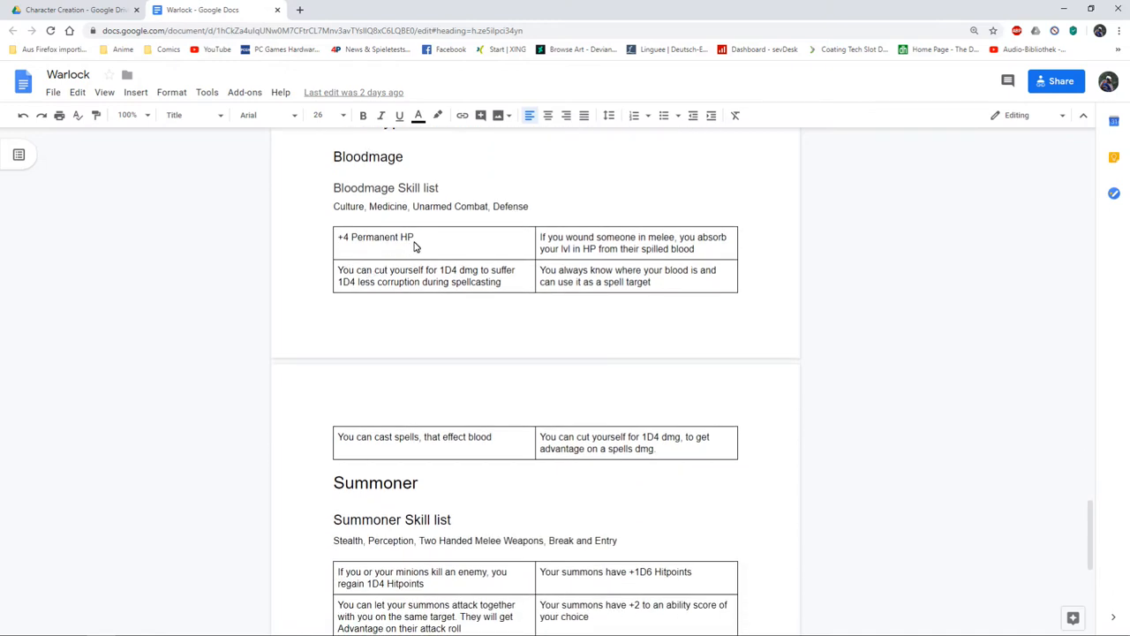
{"action": "mouse_move", "coordinate": [561, 258]}
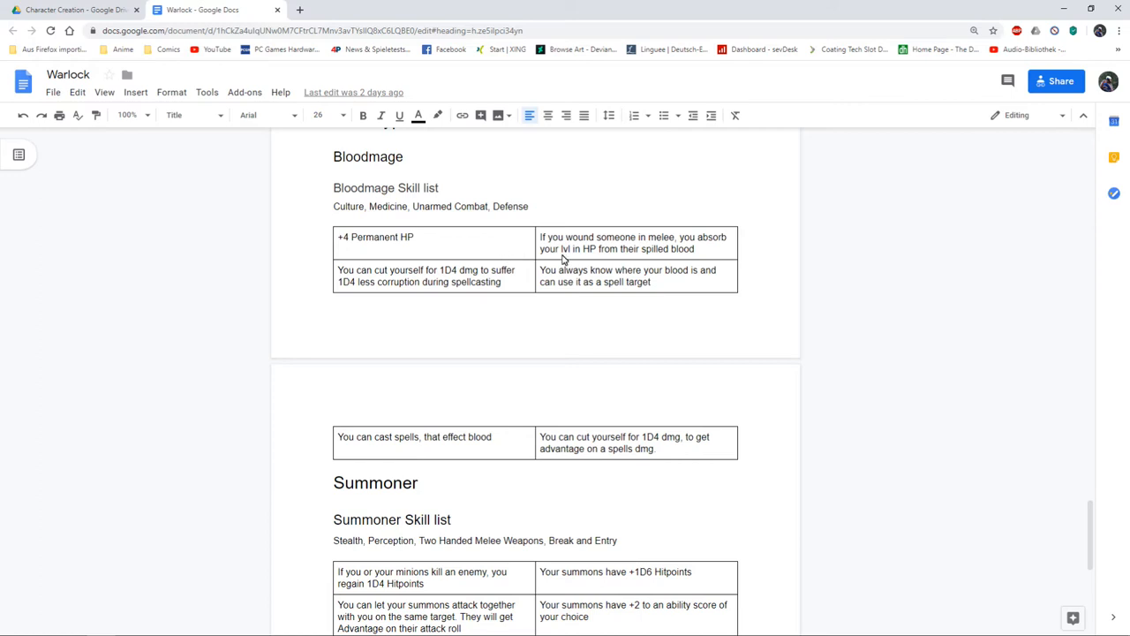
{"action": "mouse_move", "coordinate": [640, 250]}
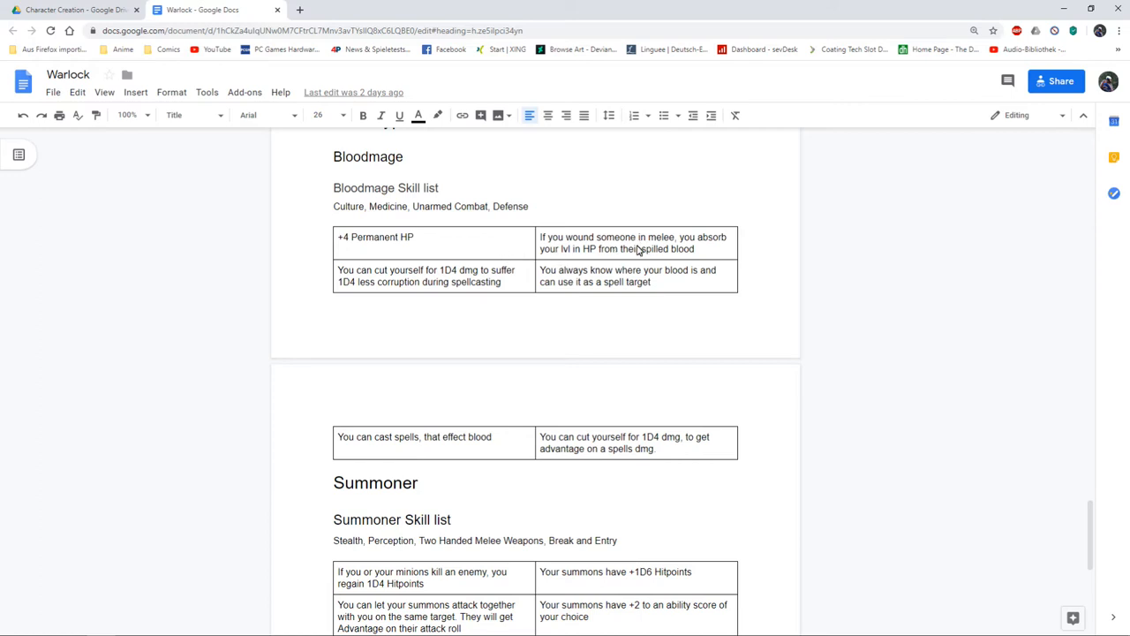
Read the Bloodmage, Summoner and Witch archetypes down to the Witch skill list.
{"action": "scroll", "scroll_direction": "down", "scroll_amount": 3}
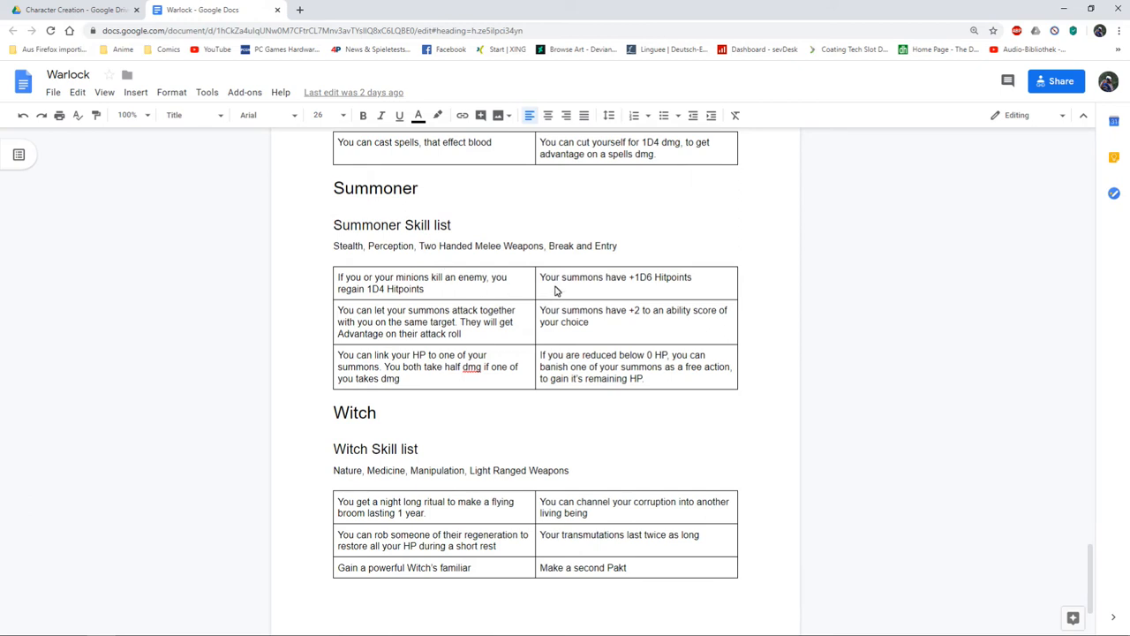
{"action": "mouse_move", "coordinate": [549, 300]}
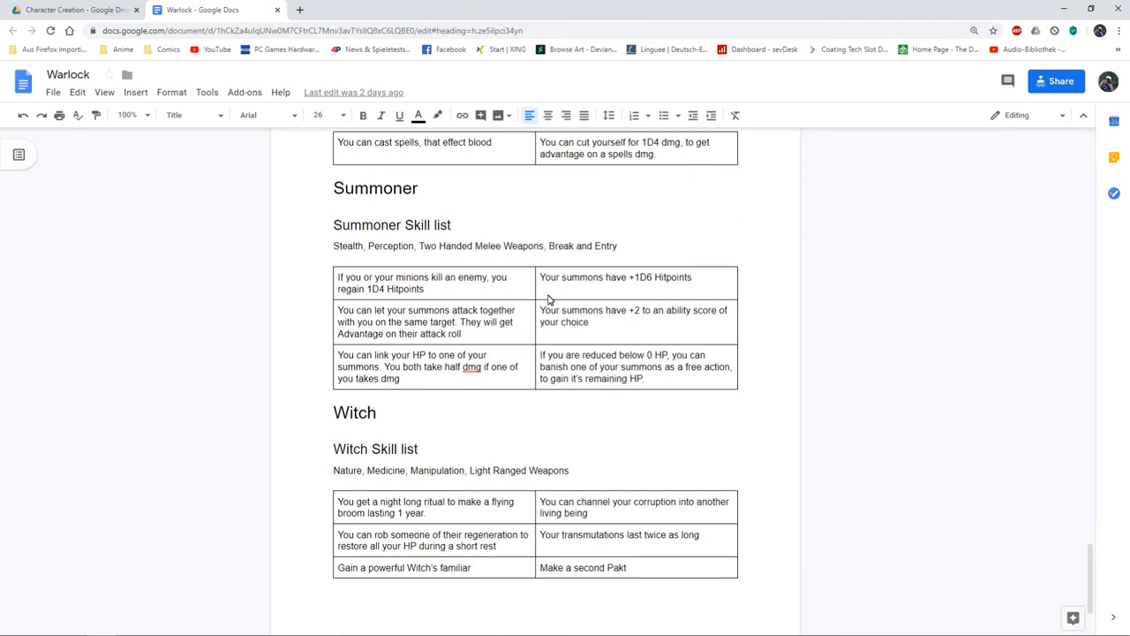
{"action": "scroll", "scroll_direction": "down", "scroll_amount": 3}
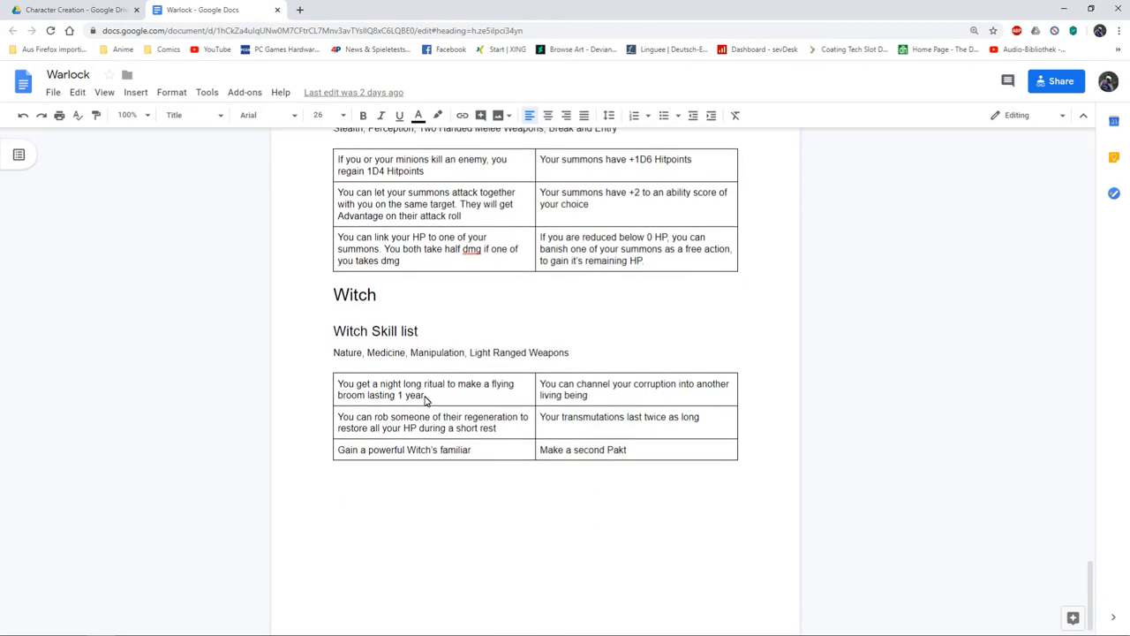
{"action": "mouse_move", "coordinate": [433, 392]}
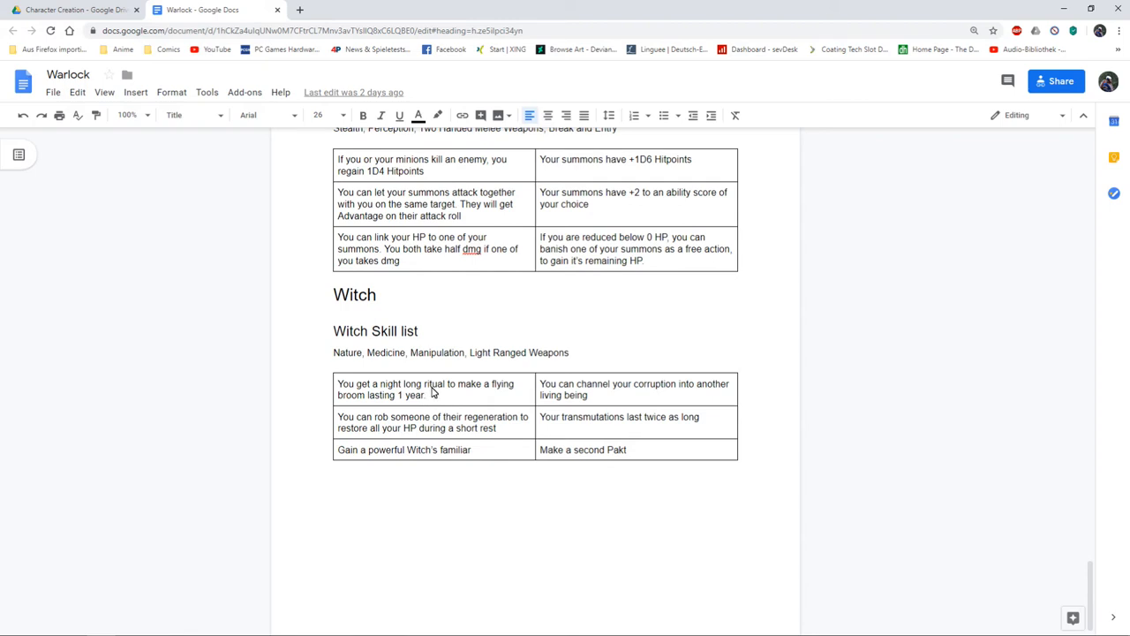
{"action": "mouse_move", "coordinate": [539, 398]}
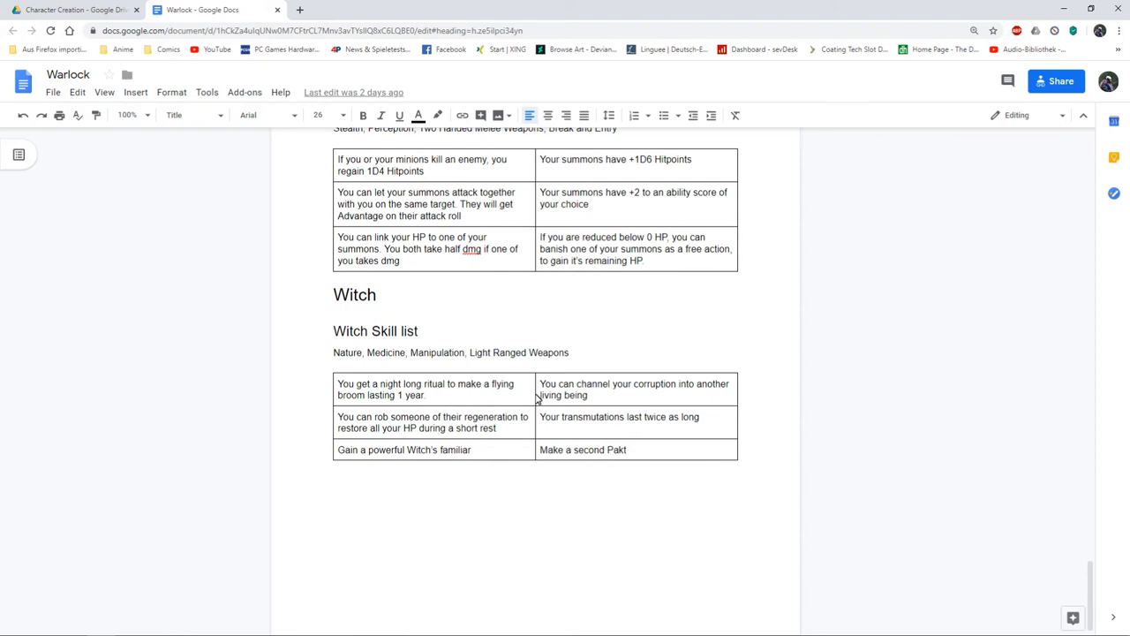
{"action": "mouse_move", "coordinate": [638, 399]}
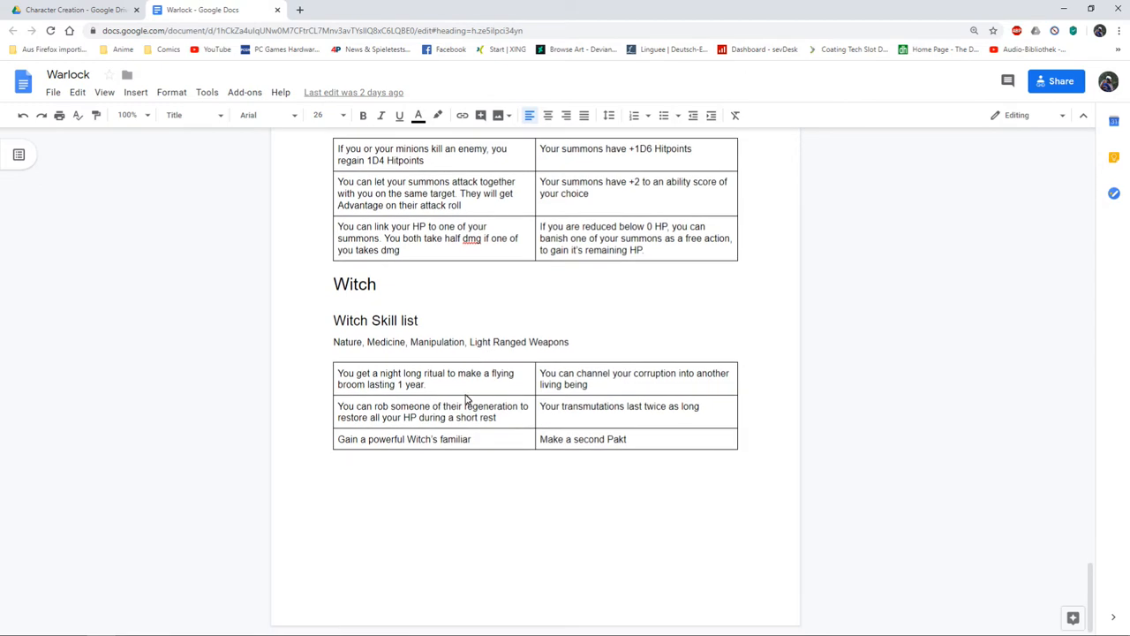
{"action": "scroll", "scroll_direction": "down", "scroll_amount": 3}
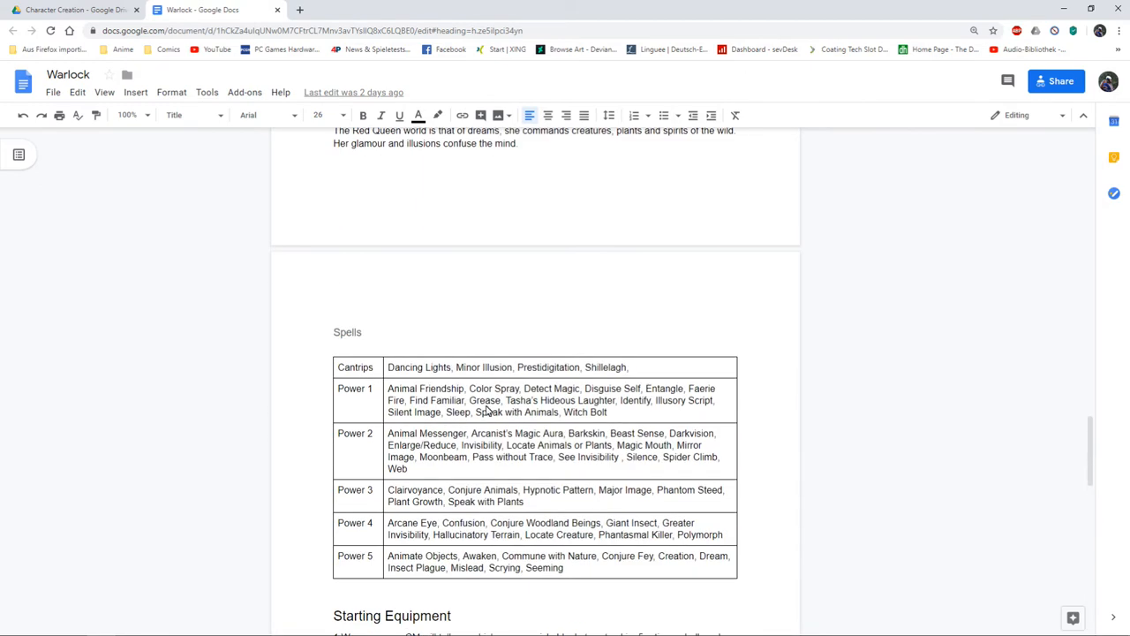
{"action": "mouse_move", "coordinate": [541, 506]}
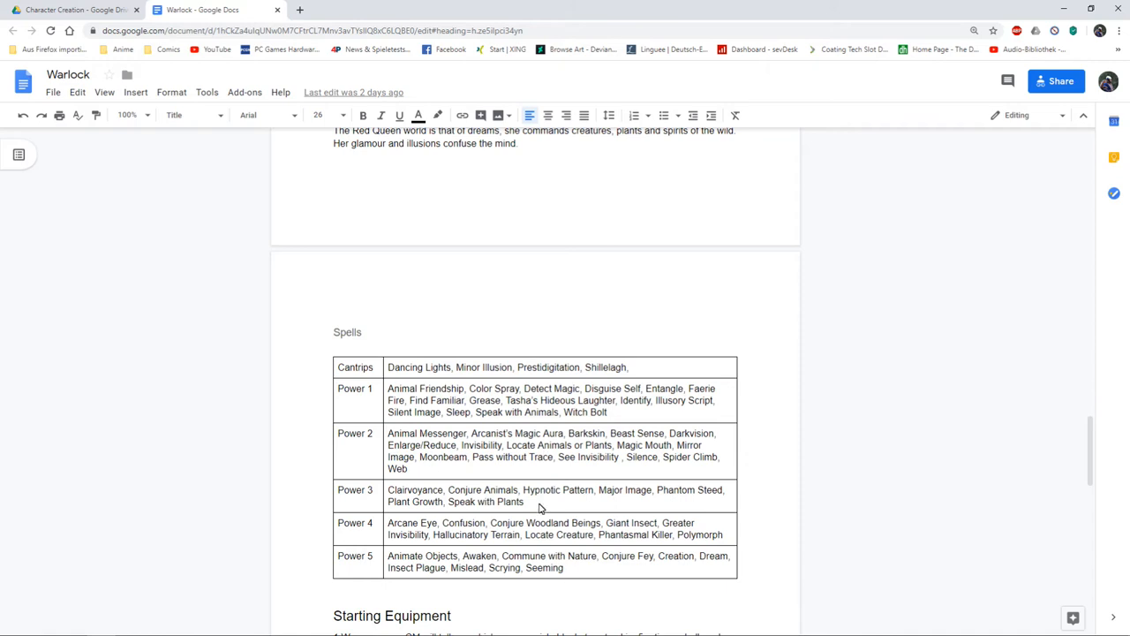
{"action": "scroll", "scroll_direction": "down", "scroll_amount": 3}
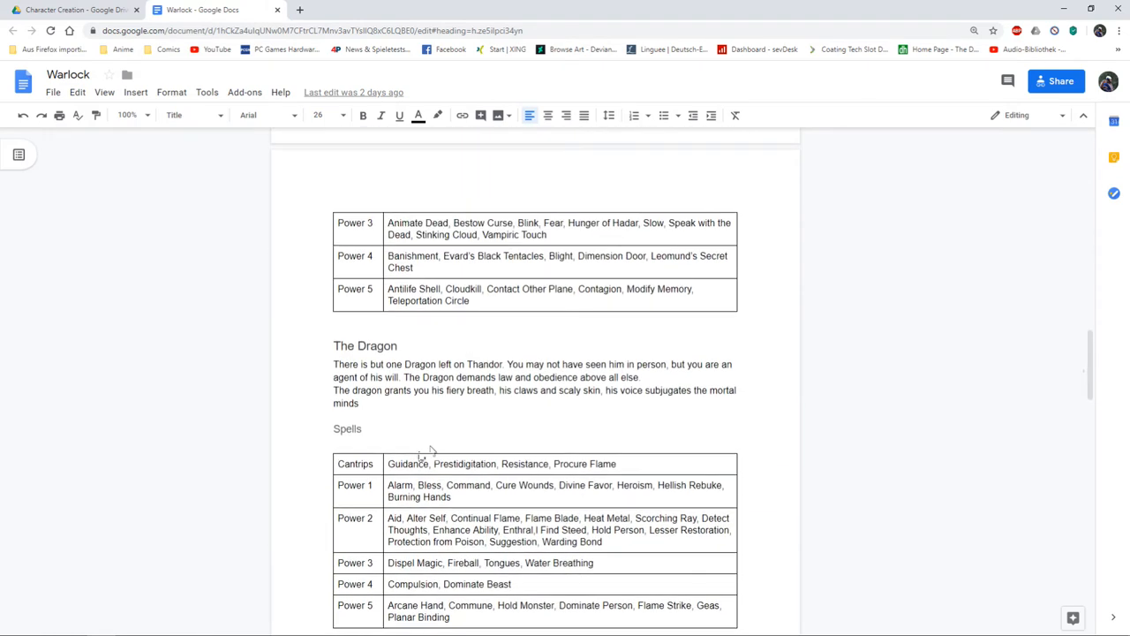
{"action": "scroll", "scroll_direction": "down", "scroll_amount": 3}
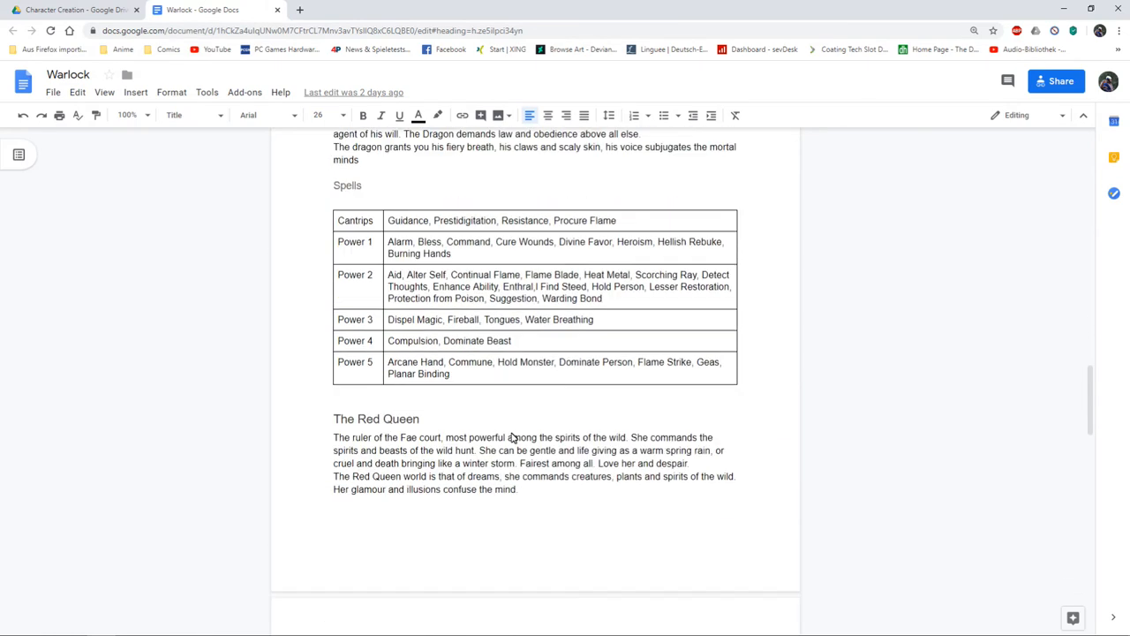
{"action": "scroll", "scroll_direction": "down", "scroll_amount": 3}
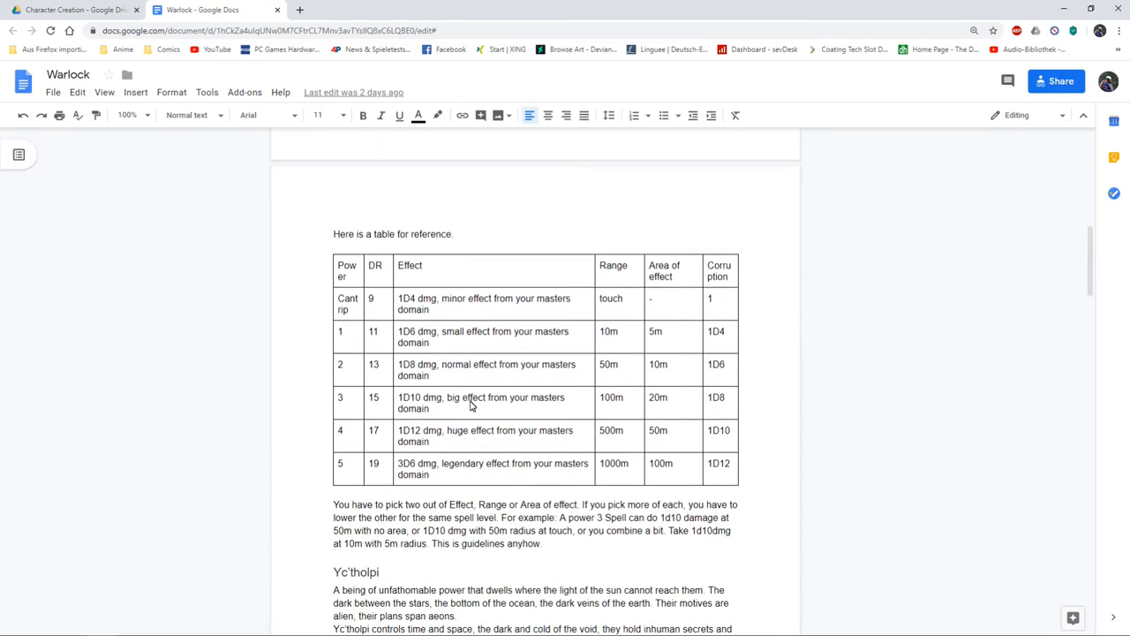
{"action": "mouse_move", "coordinate": [625, 484]}
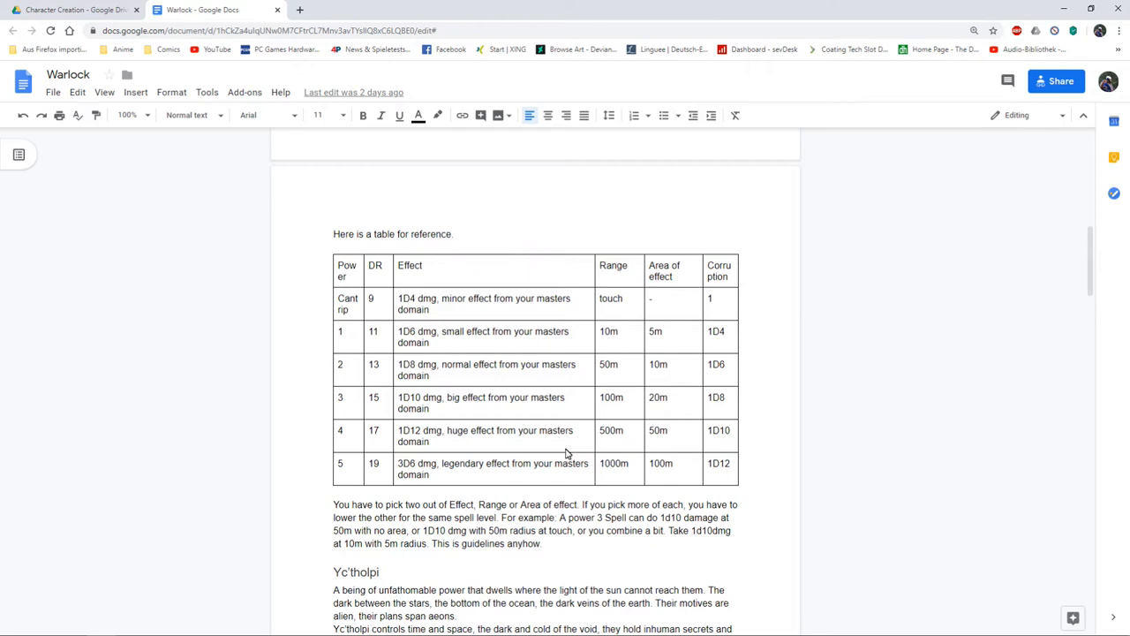
{"action": "mouse_move", "coordinate": [477, 403]}
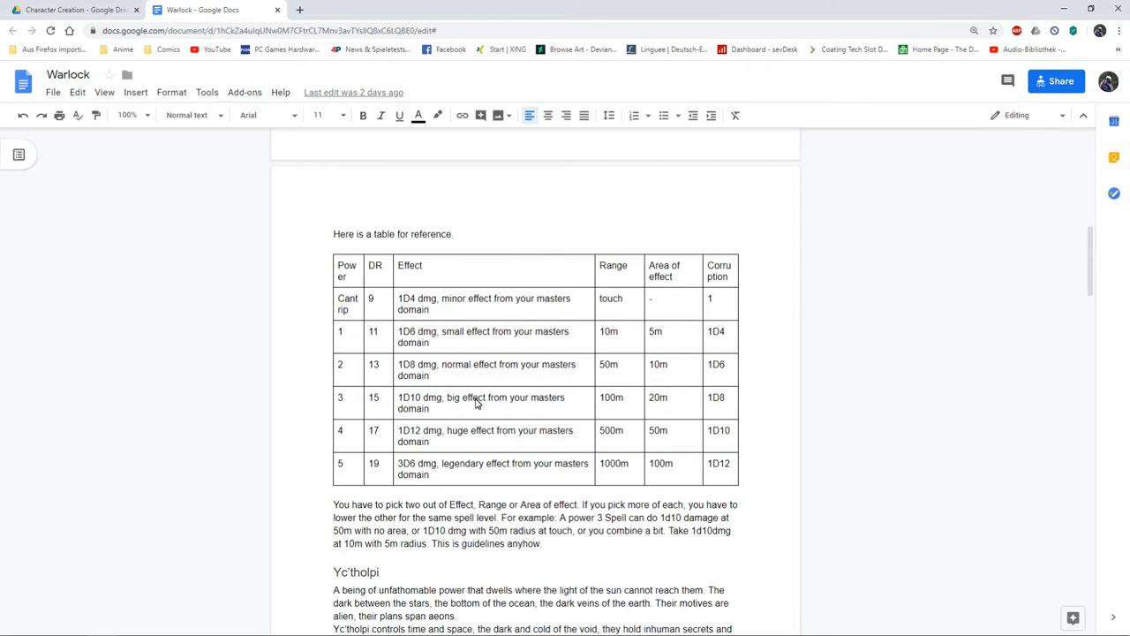
{"action": "mouse_move", "coordinate": [516, 415]}
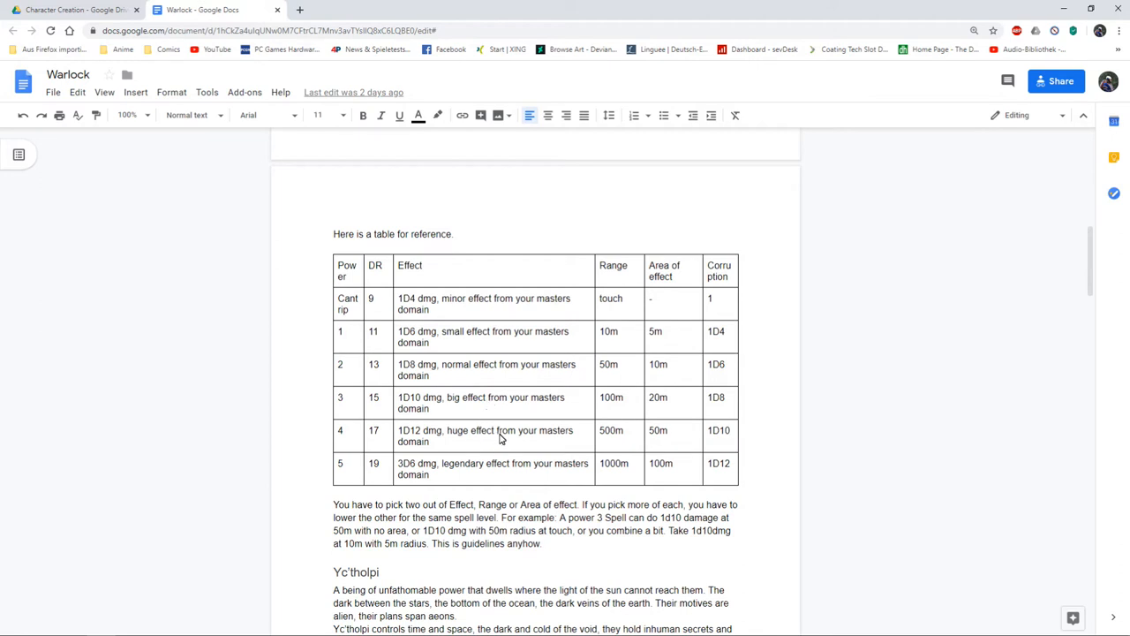
{"action": "mouse_move", "coordinate": [518, 395]}
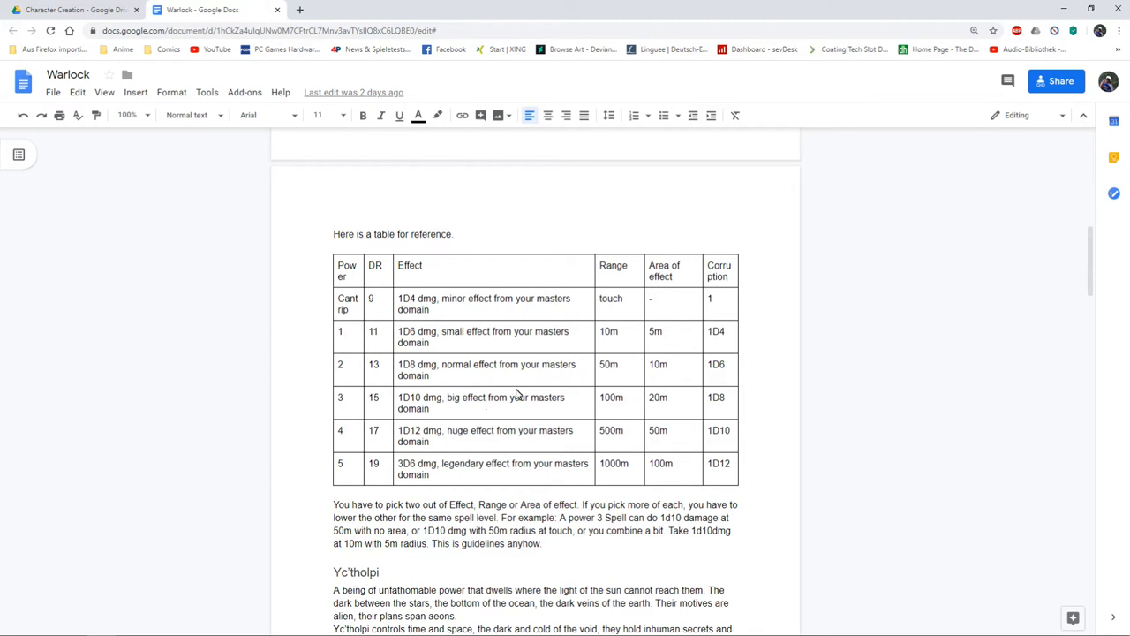
Scroll the Warlock power reference table before leaving the document for the Character Creation folder.
{"action": "scroll", "scroll_direction": "down", "scroll_amount": 3}
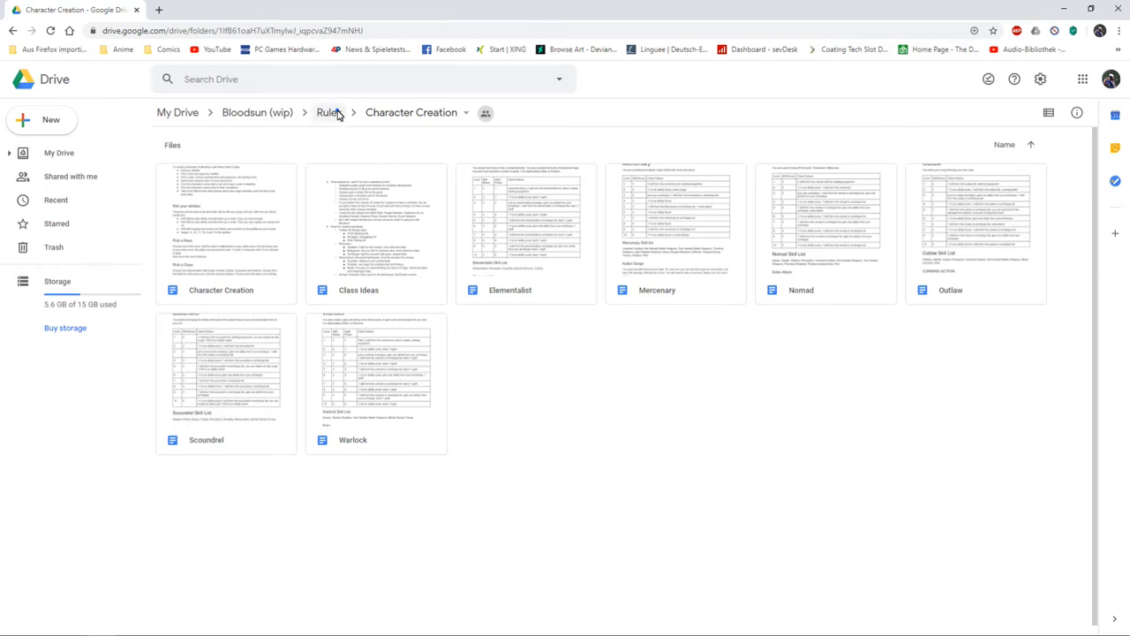
Navigate from Rules into the Combat folder and open the Combat document.
{"action": "left_click", "coordinate": [328, 113]}
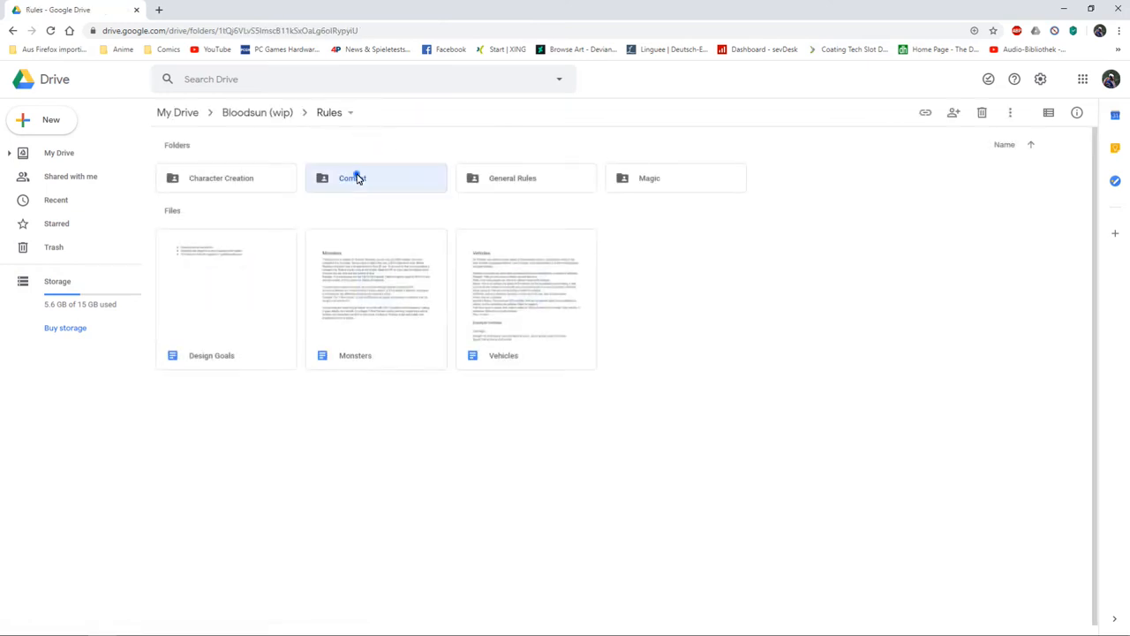
{"action": "double_click", "coordinate": [351, 176]}
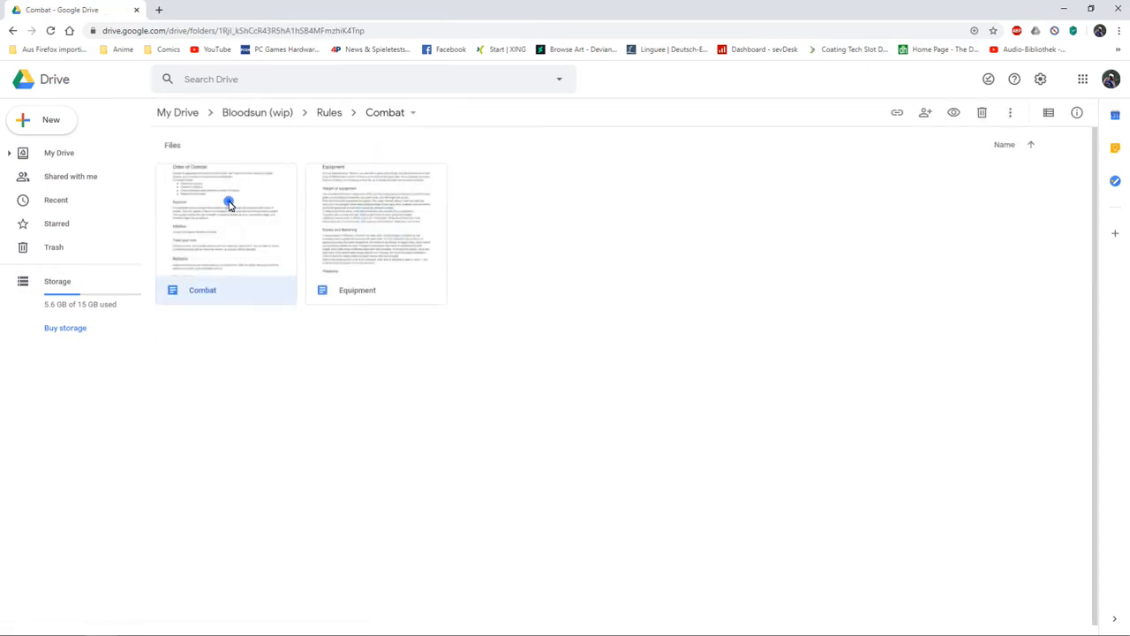
{"action": "double_click", "coordinate": [226, 219]}
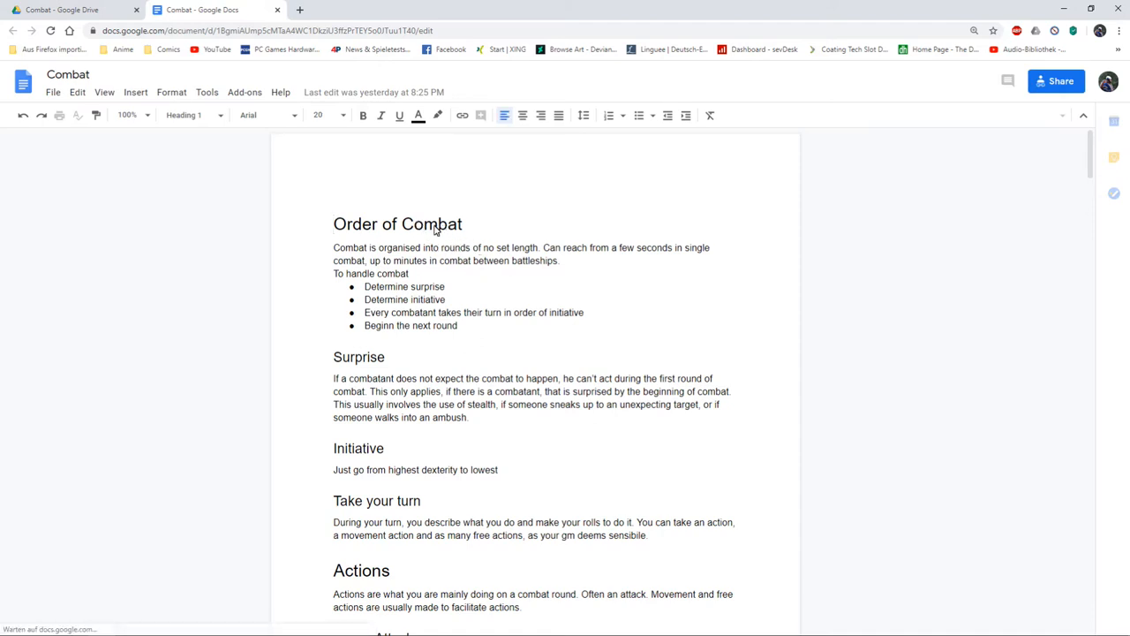
Scroll past Initiative through the Actions, Melee Attack and Ranged attack sections.
{"action": "scroll", "scroll_direction": "down", "scroll_amount": 3}
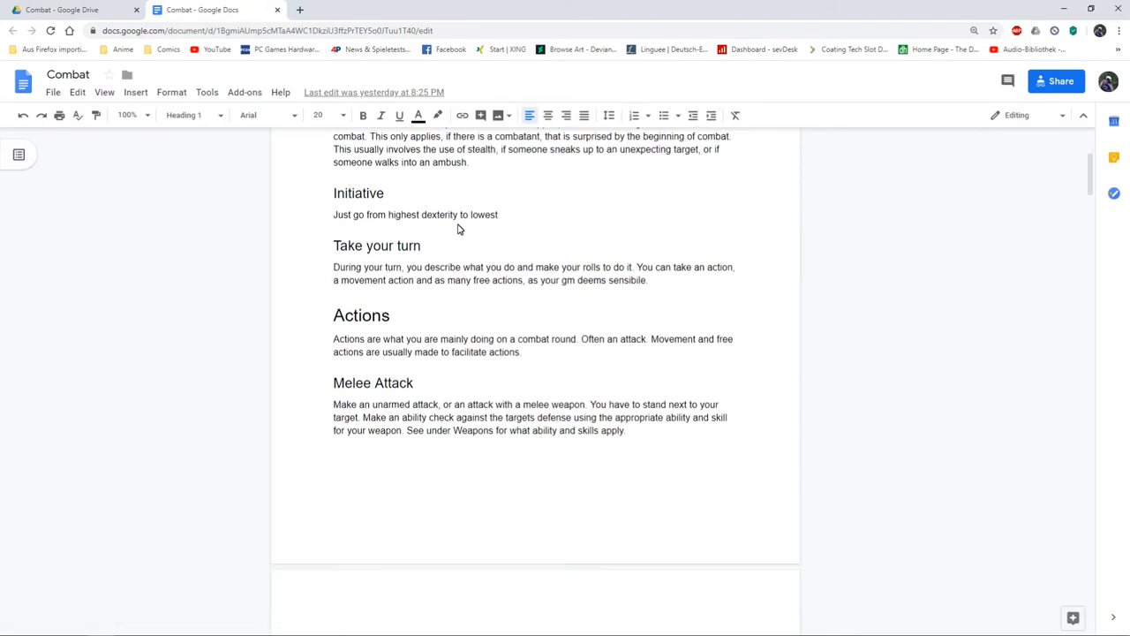
{"action": "scroll", "scroll_direction": "down", "scroll_amount": 3}
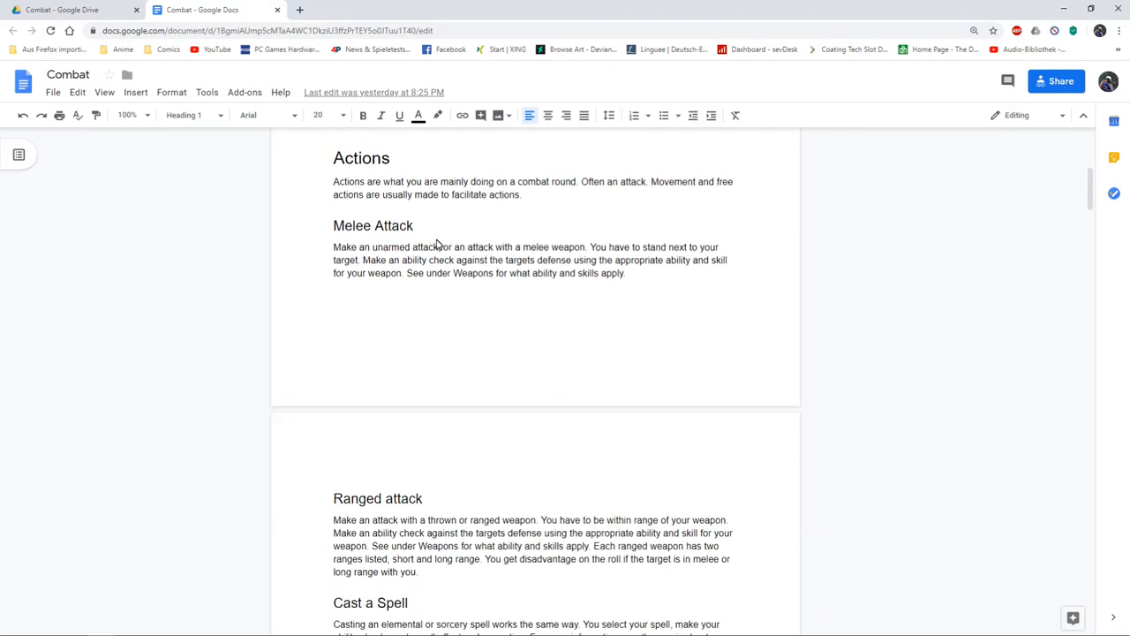
{"action": "mouse_move", "coordinate": [440, 276]}
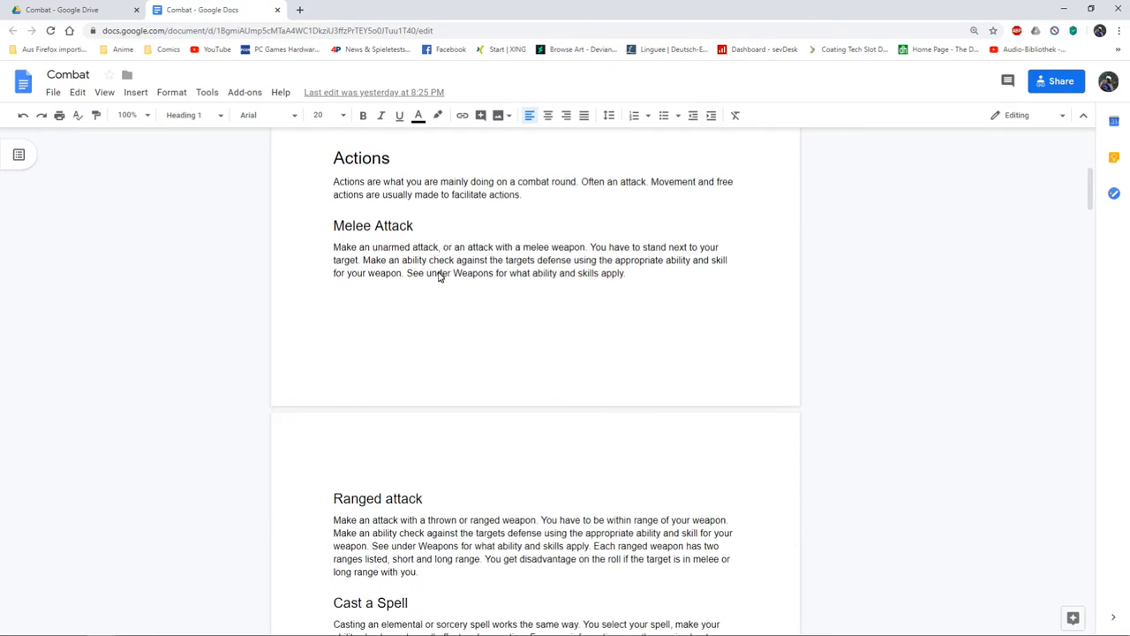
{"action": "scroll", "scroll_direction": "down", "scroll_amount": 3}
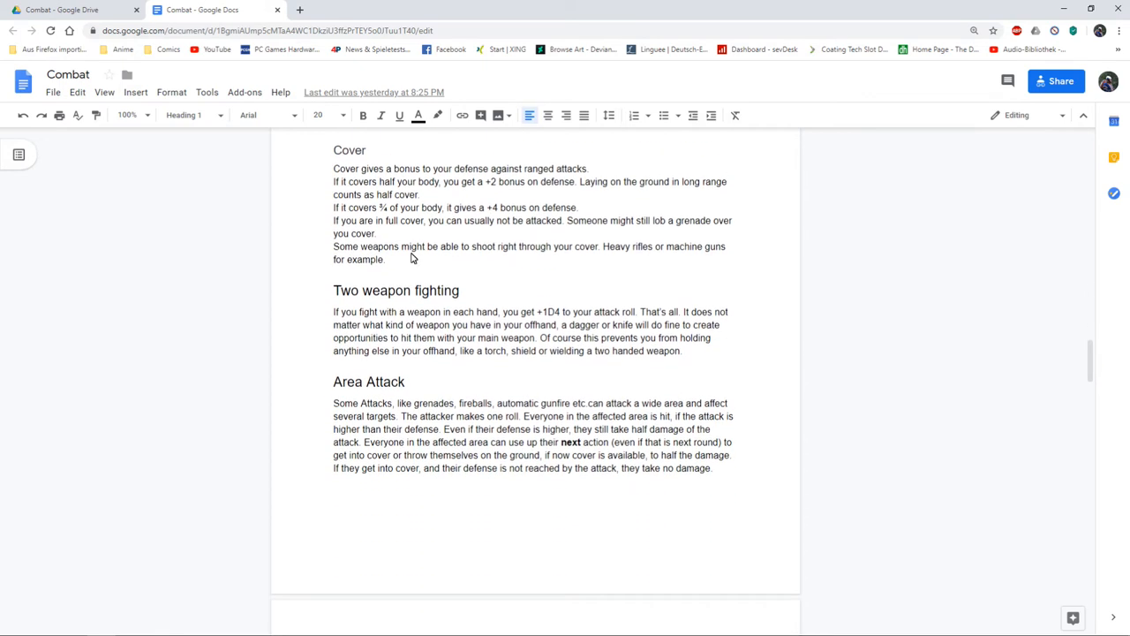
Read the Cover, Two weapon fighting and Area Attack rules down to Automatic Fire.
{"action": "left_click", "coordinate": [427, 344]}
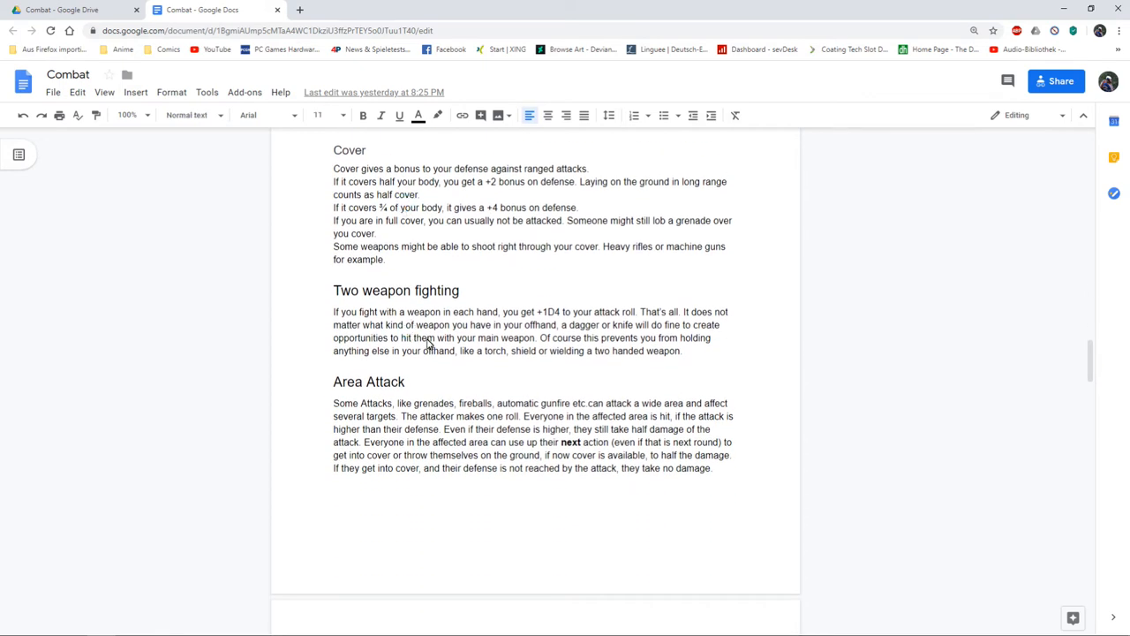
{"action": "mouse_move", "coordinate": [370, 346]}
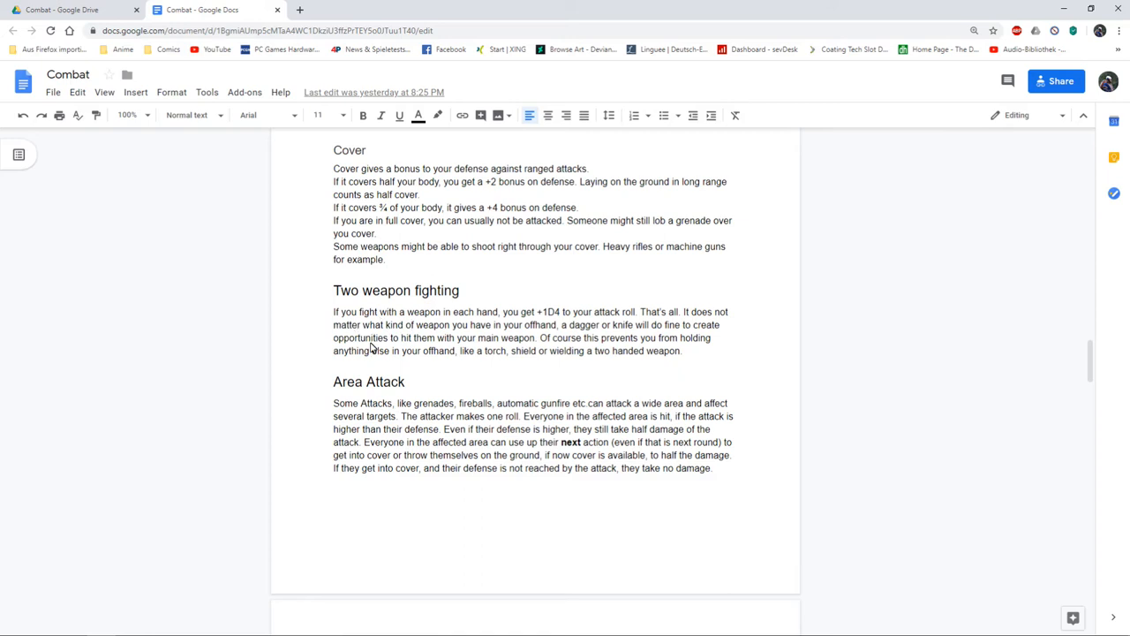
{"action": "mouse_move", "coordinate": [385, 332]}
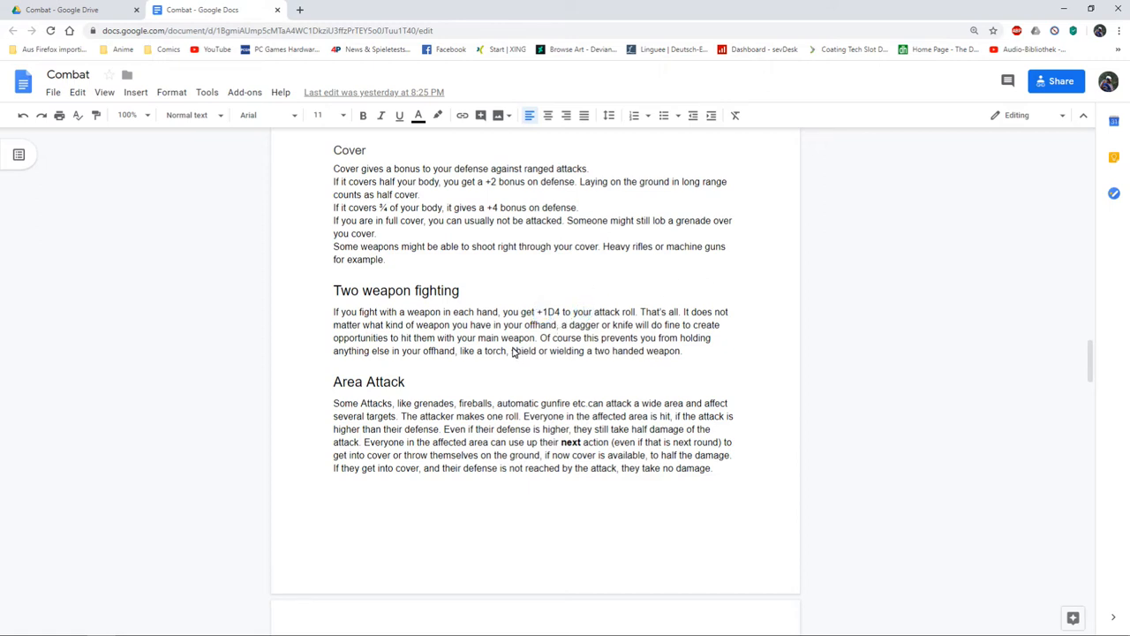
{"action": "mouse_move", "coordinate": [547, 330]}
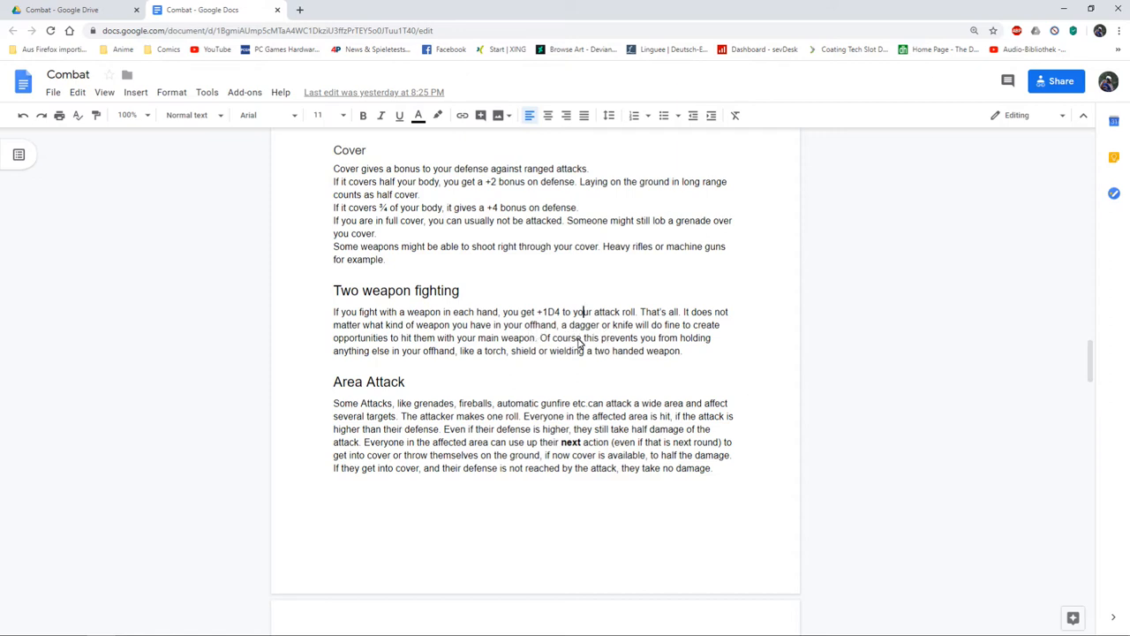
{"action": "mouse_move", "coordinate": [498, 330]}
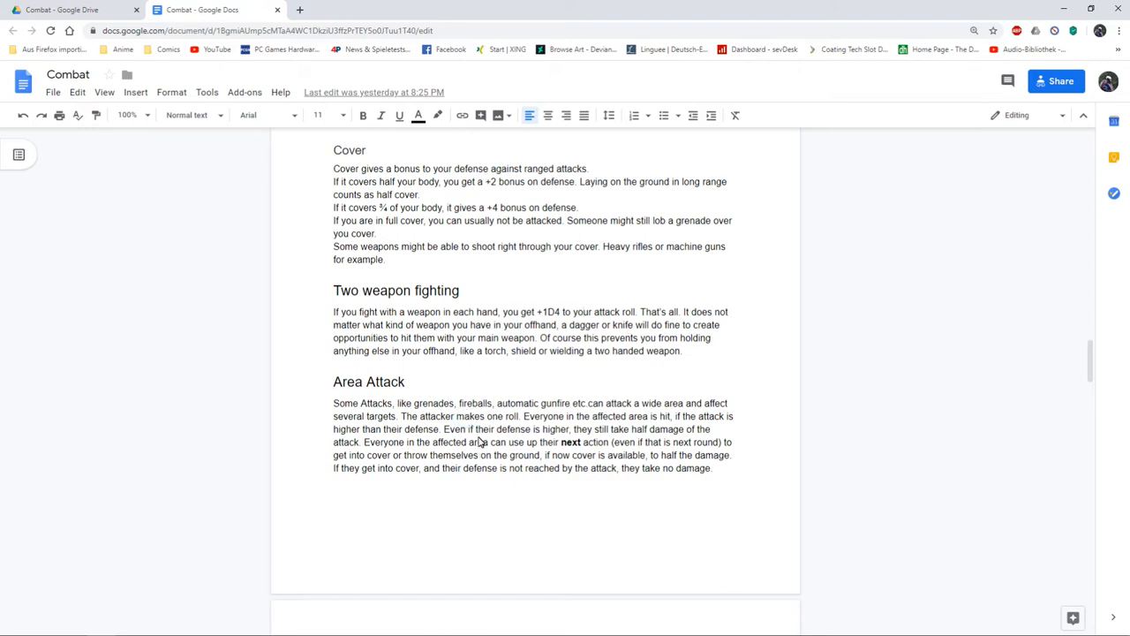
{"action": "scroll", "scroll_direction": "down", "scroll_amount": 3}
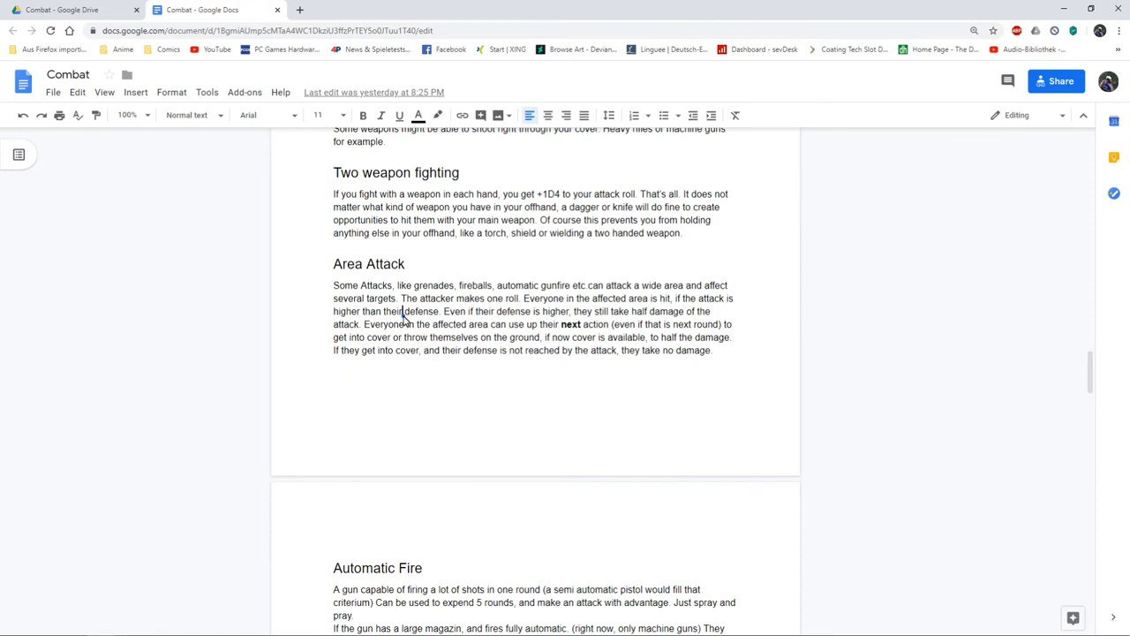
{"action": "mouse_move", "coordinate": [422, 322]}
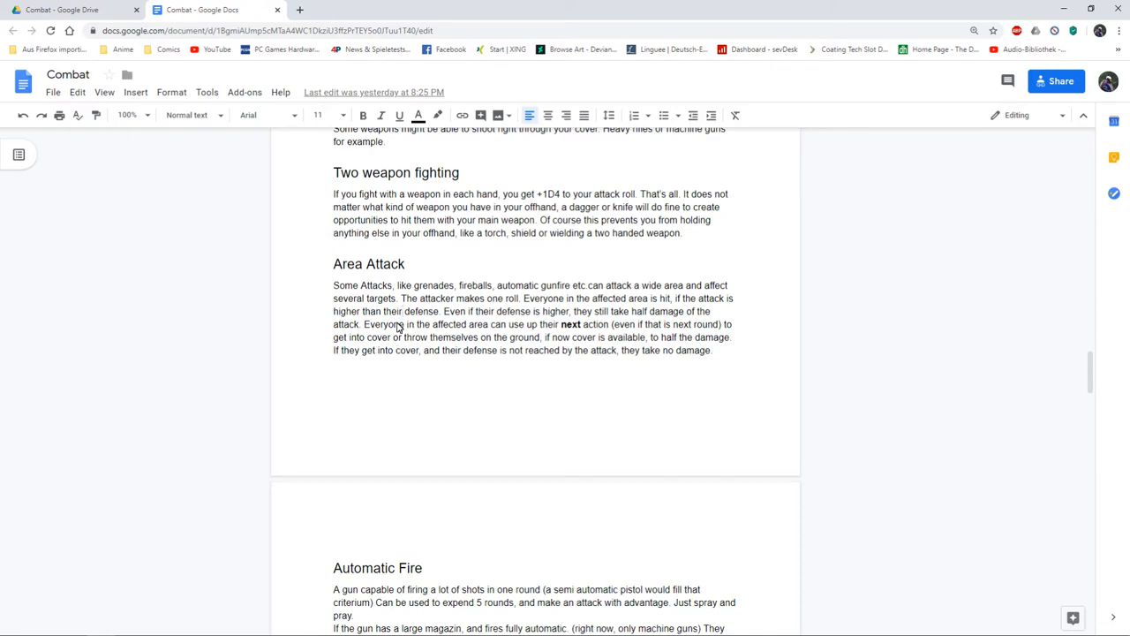
{"action": "scroll", "scroll_direction": "down", "scroll_amount": 3}
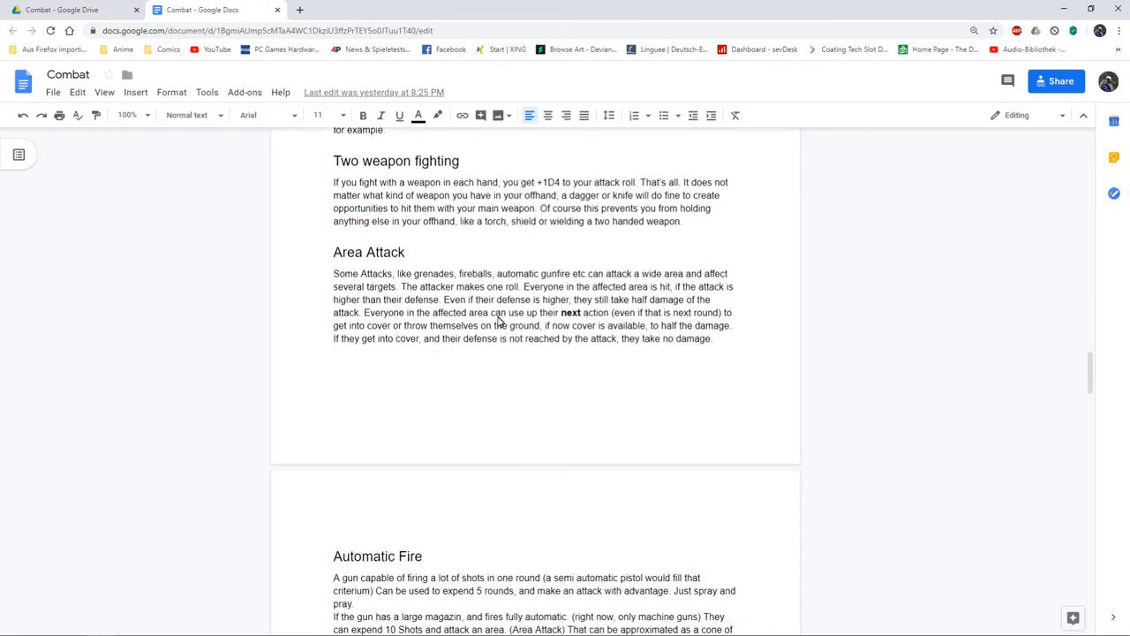
Scroll through Automatic Fire and the Hit Points rules under Damage and Healing.
{"action": "scroll", "scroll_direction": "down", "scroll_amount": 3}
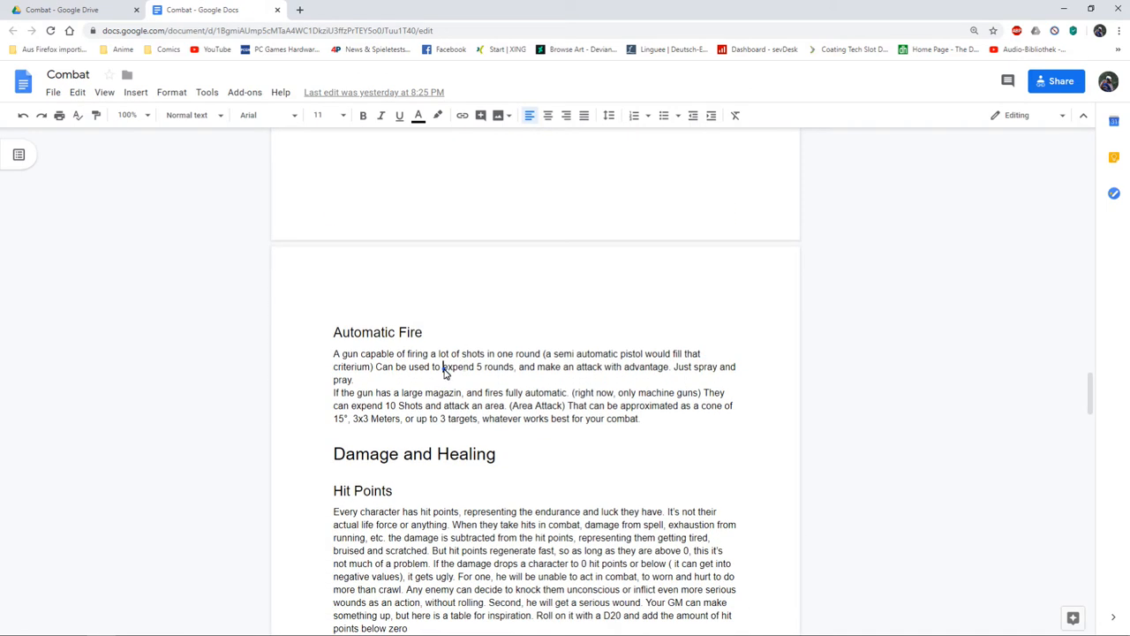
{"action": "scroll", "scroll_direction": "down", "scroll_amount": 3}
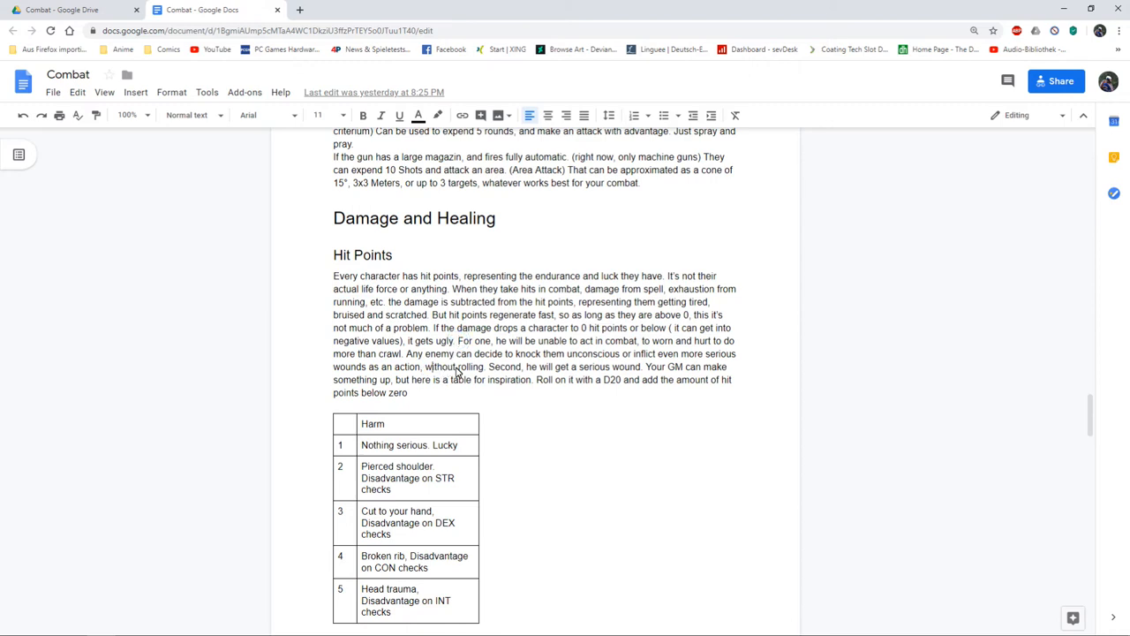
{"action": "mouse_move", "coordinate": [491, 341]}
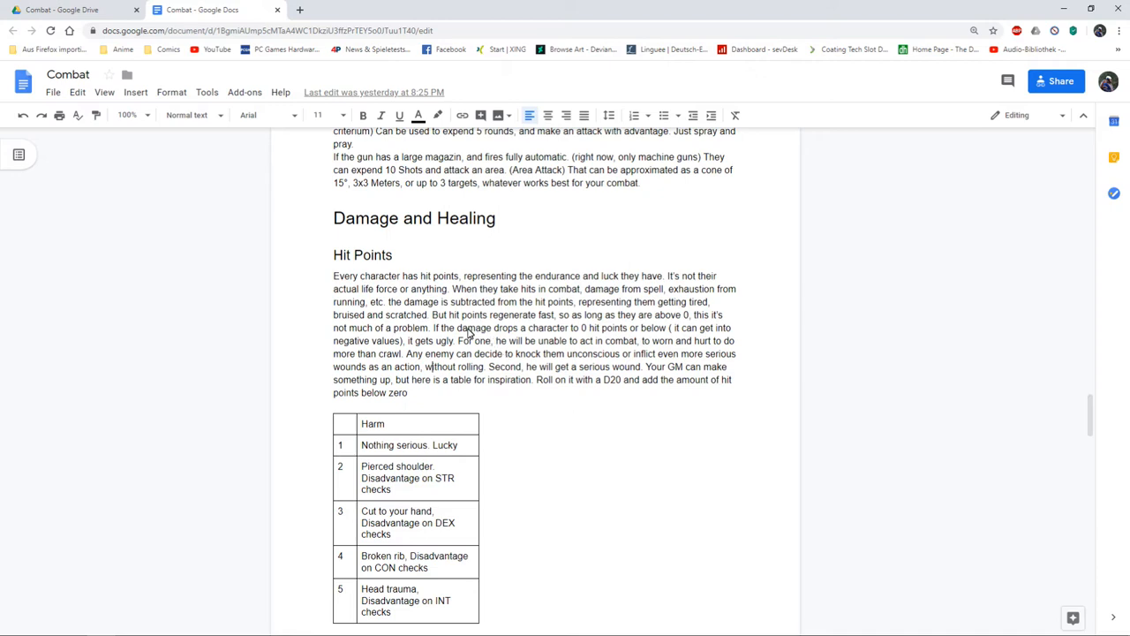
{"action": "mouse_move", "coordinate": [480, 339]}
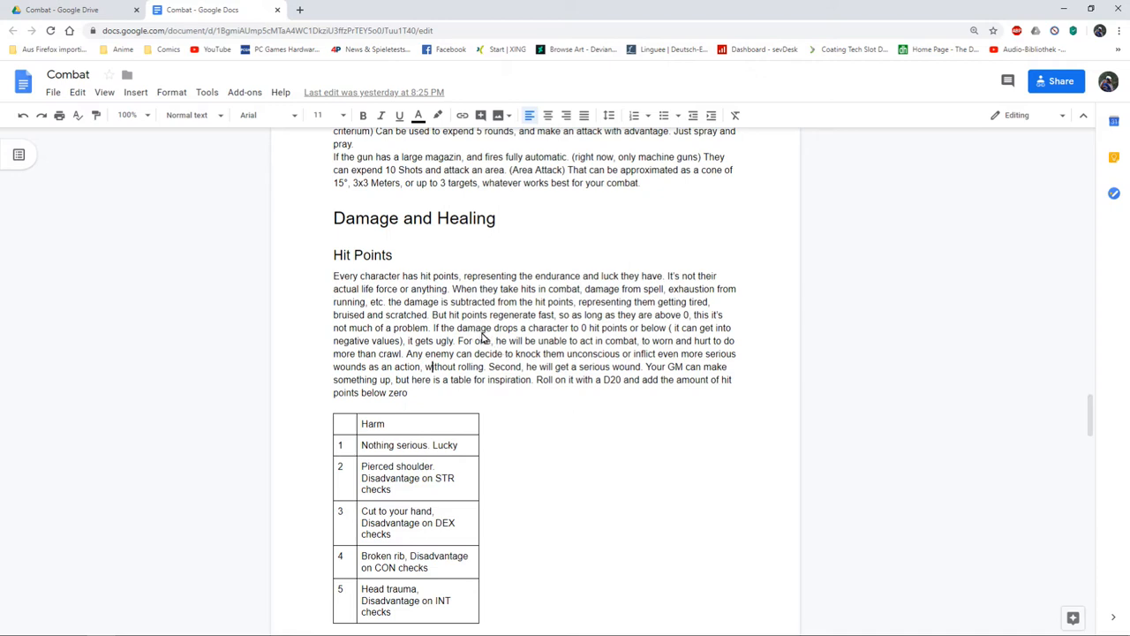
{"action": "mouse_move", "coordinate": [491, 396]}
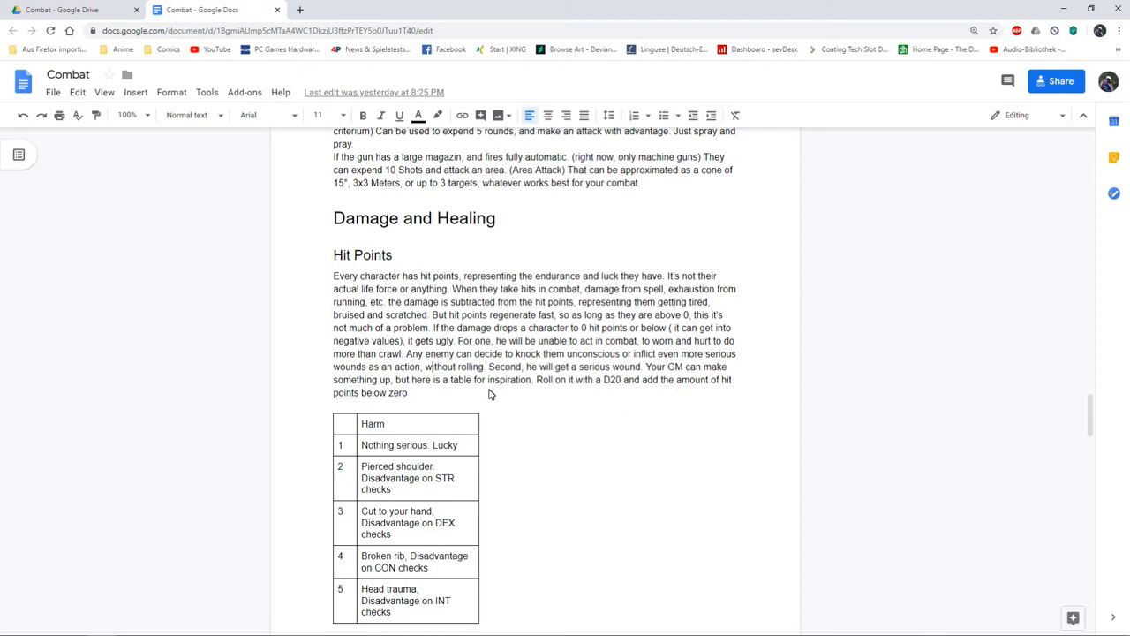
{"action": "scroll", "scroll_direction": "down", "scroll_amount": 3}
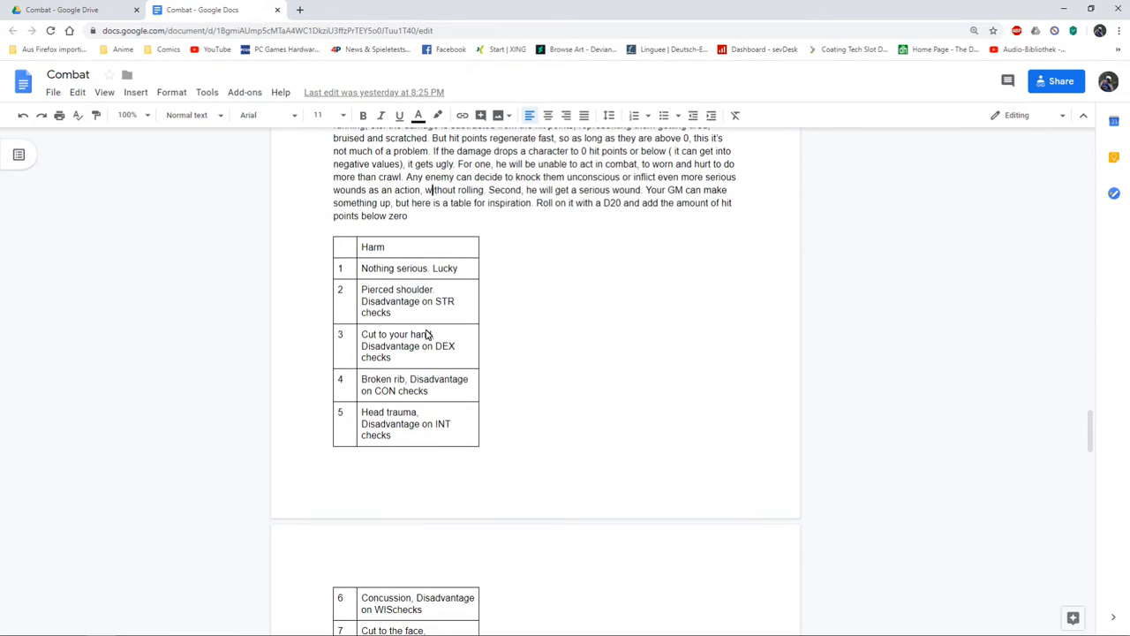
{"action": "scroll", "scroll_direction": "down", "scroll_amount": 3}
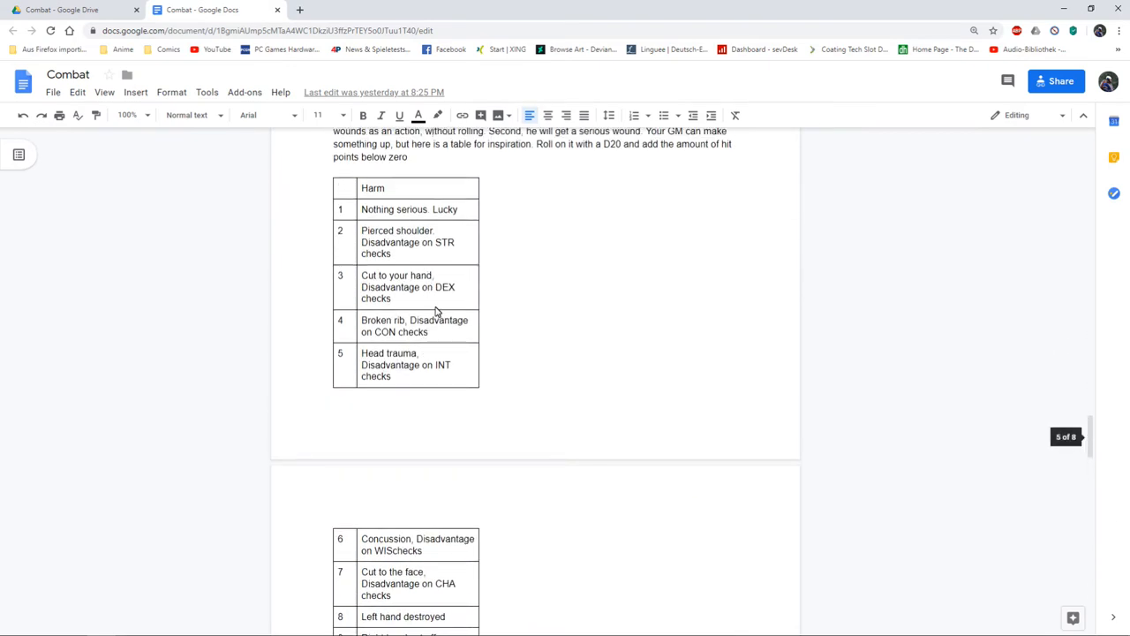
Scroll through the 24-entry harm table to the notes below it.
{"action": "scroll", "scroll_direction": "down", "scroll_amount": 3}
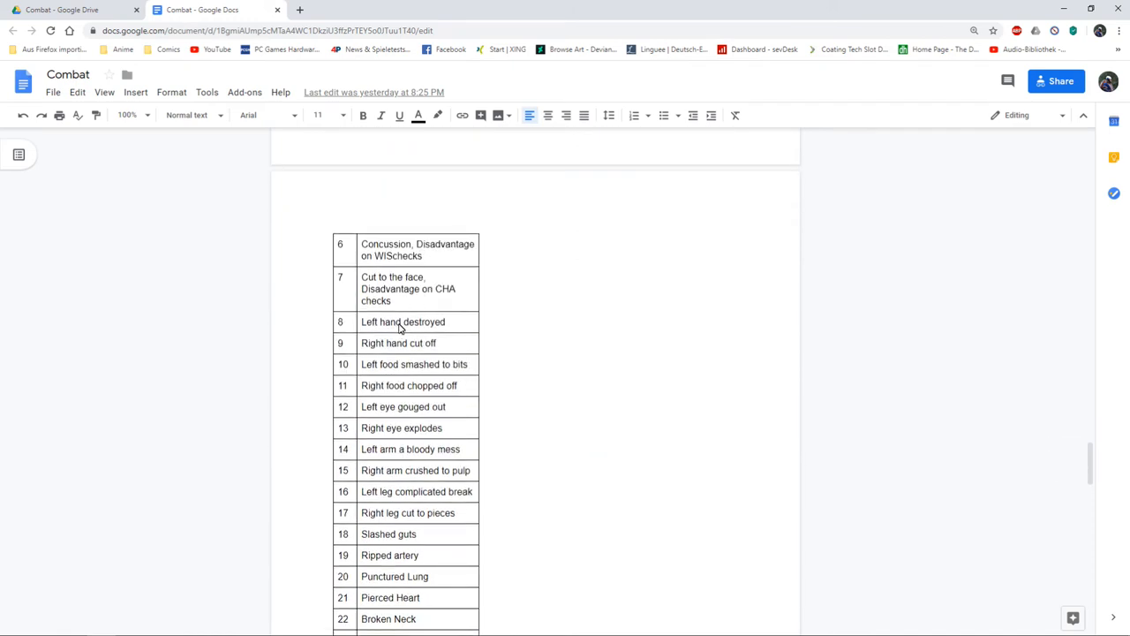
{"action": "scroll", "scroll_direction": "down", "scroll_amount": 3}
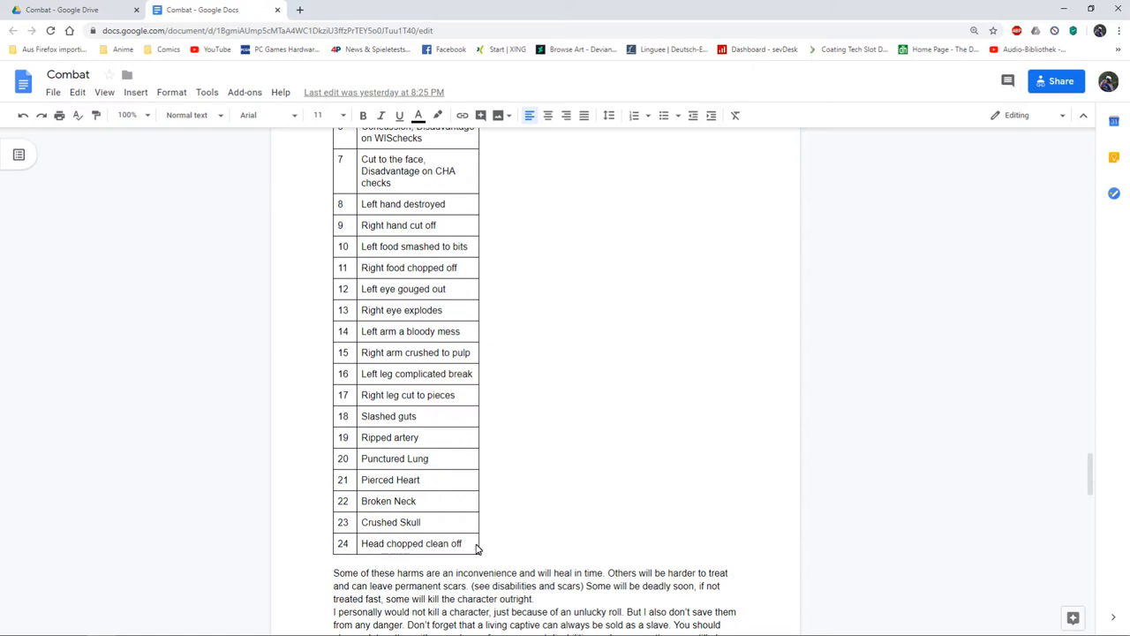
{"action": "scroll", "scroll_direction": "down", "scroll_amount": 3}
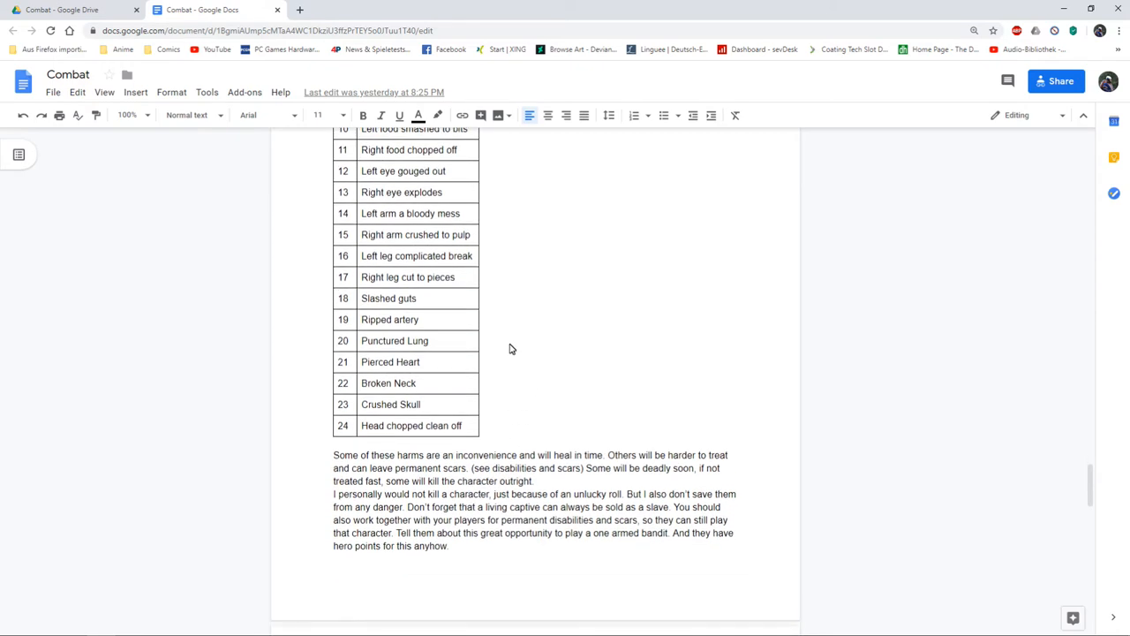
{"action": "mouse_move", "coordinate": [433, 309]}
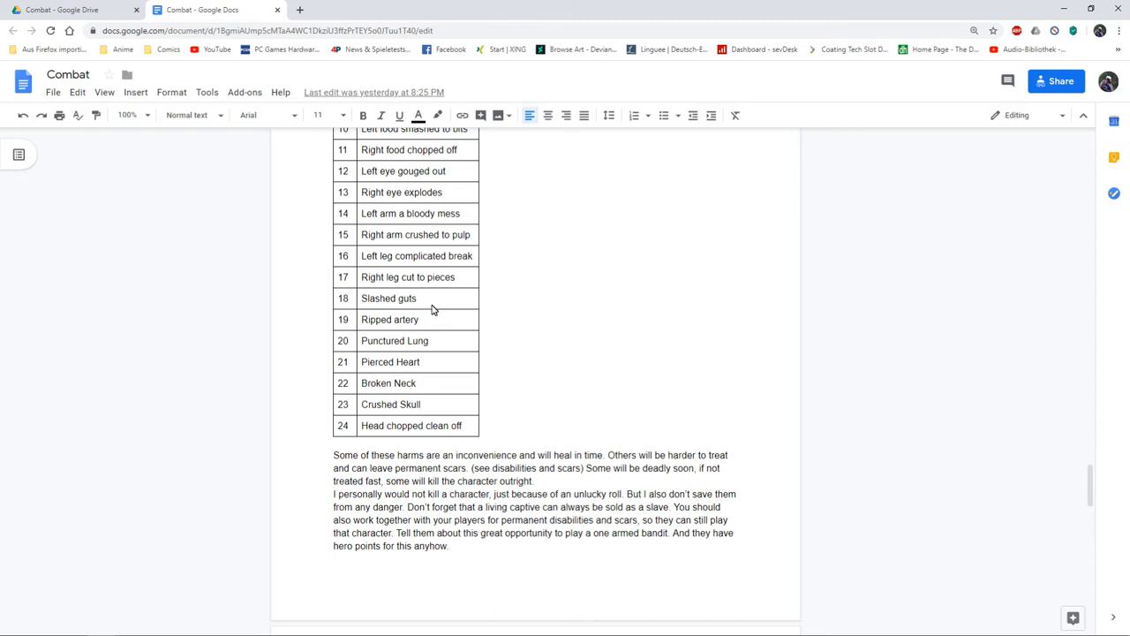
{"action": "scroll", "scroll_direction": "down", "scroll_amount": 3}
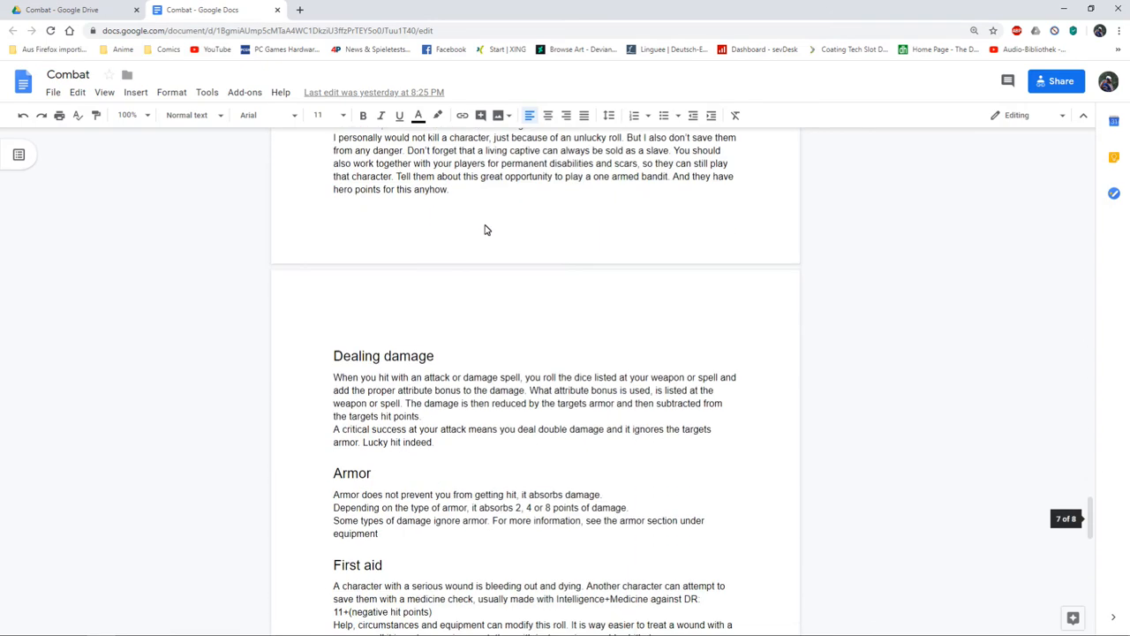
Read the Dealing damage, Armor and First aid rules, placing the cursor in the Armor text.
{"action": "scroll", "scroll_direction": "down", "scroll_amount": 3}
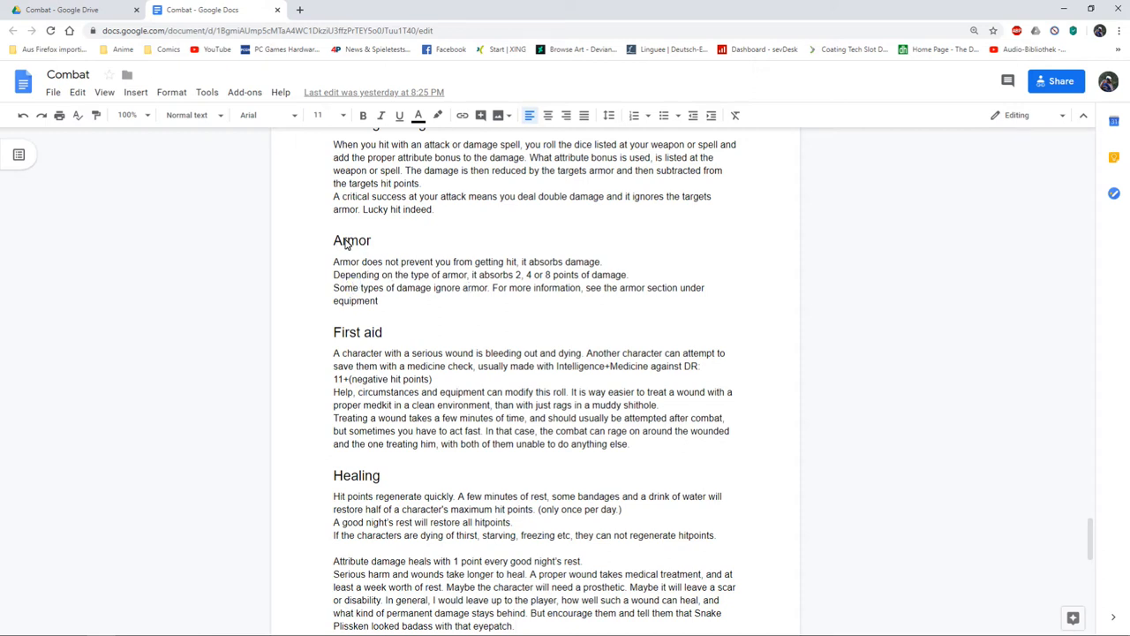
{"action": "left_click", "coordinate": [351, 241]}
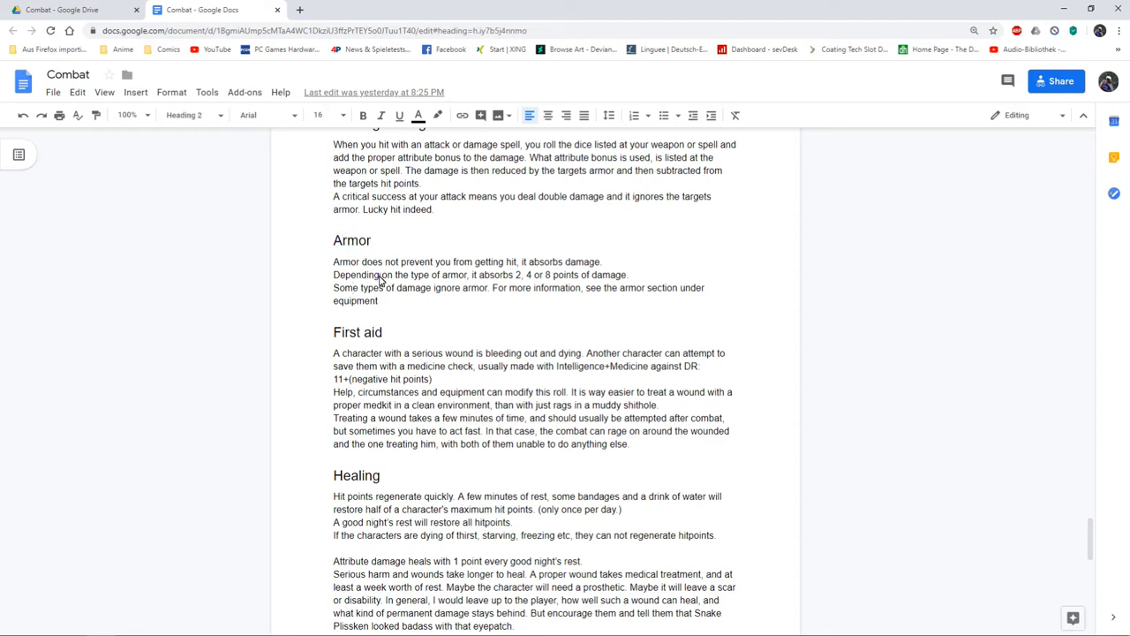
{"action": "left_click", "coordinate": [435, 276]}
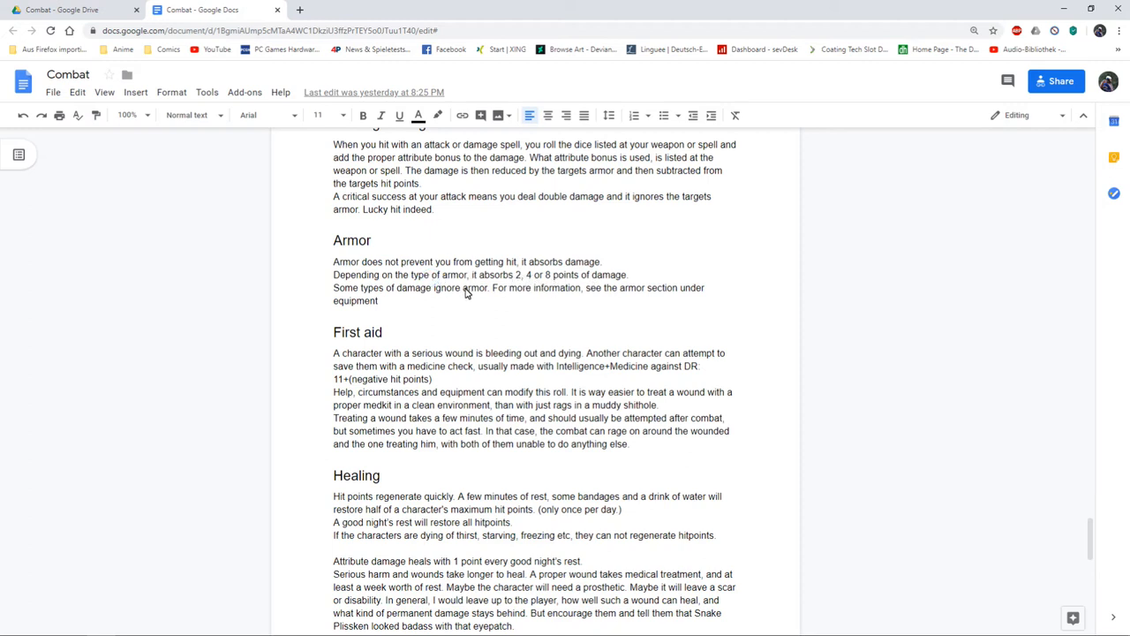
Scroll through Healing and Special Damage's Fire, Cold and Poison sections.
{"action": "scroll", "scroll_direction": "down", "scroll_amount": 3}
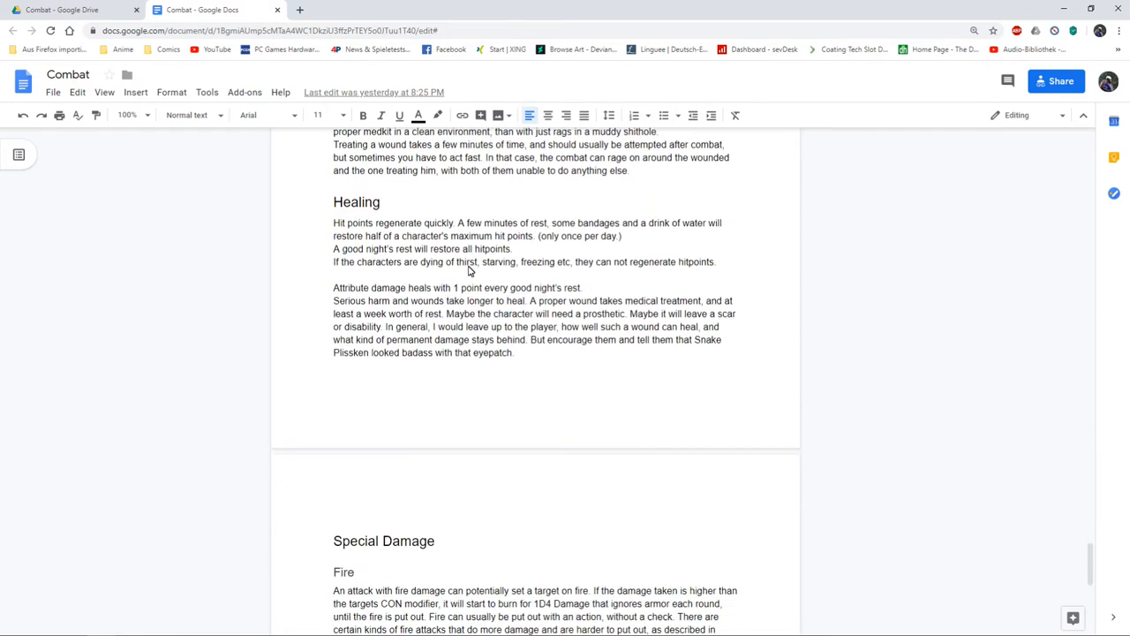
{"action": "scroll", "scroll_direction": "down", "scroll_amount": 3}
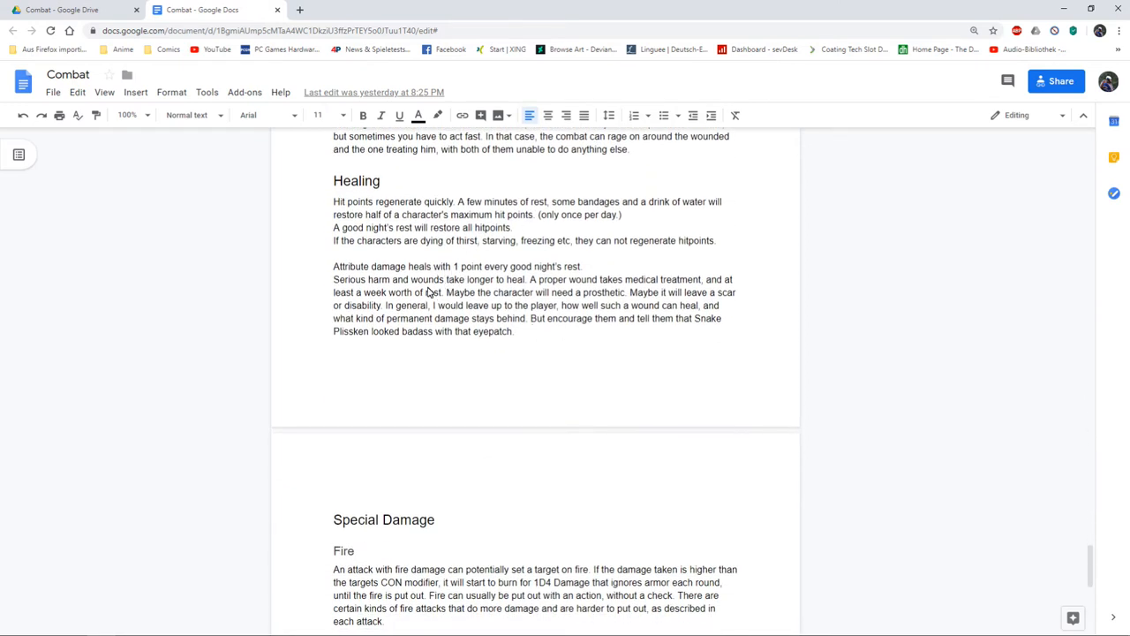
{"action": "scroll", "scroll_direction": "up", "scroll_amount": 3}
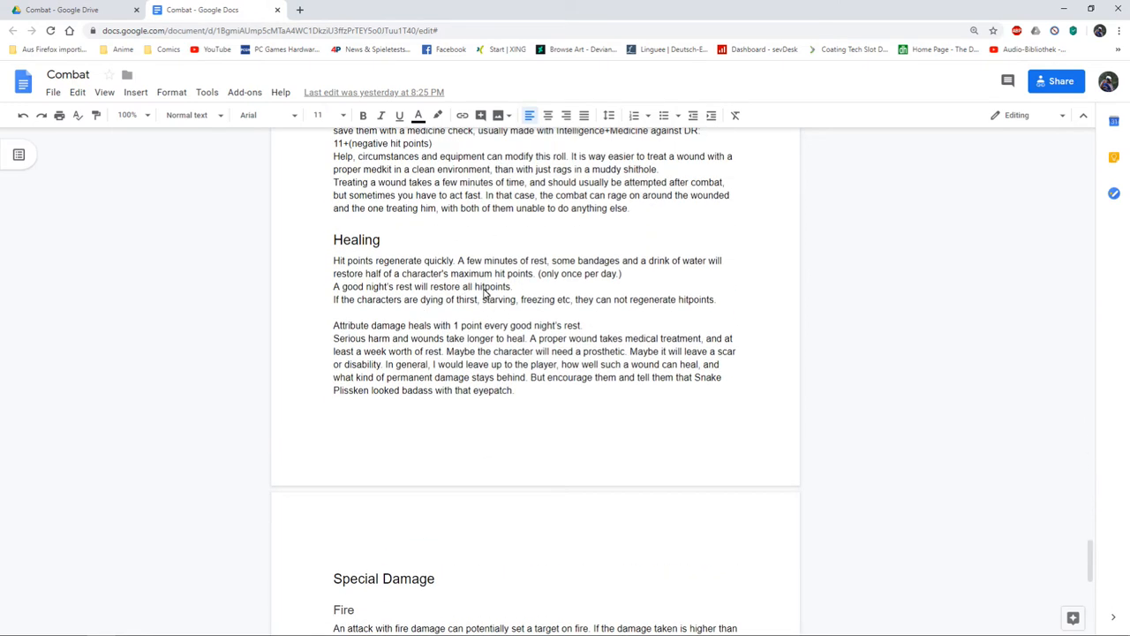
{"action": "scroll", "scroll_direction": "down", "scroll_amount": 3}
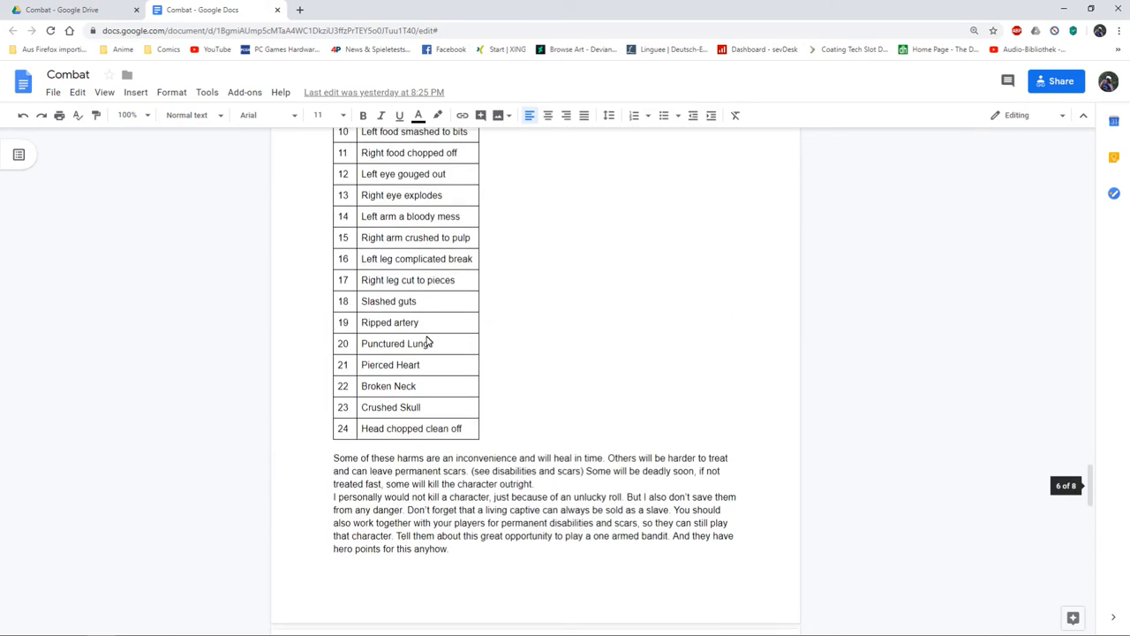
{"action": "scroll", "scroll_direction": "down", "scroll_amount": 3}
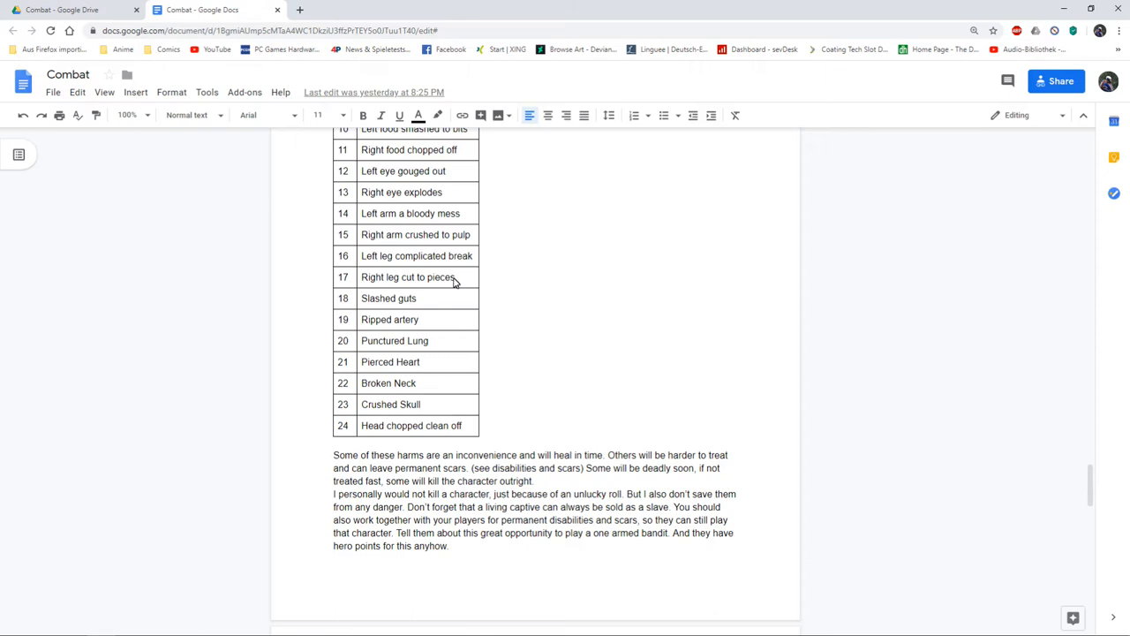
{"action": "scroll", "scroll_direction": "down", "scroll_amount": 3}
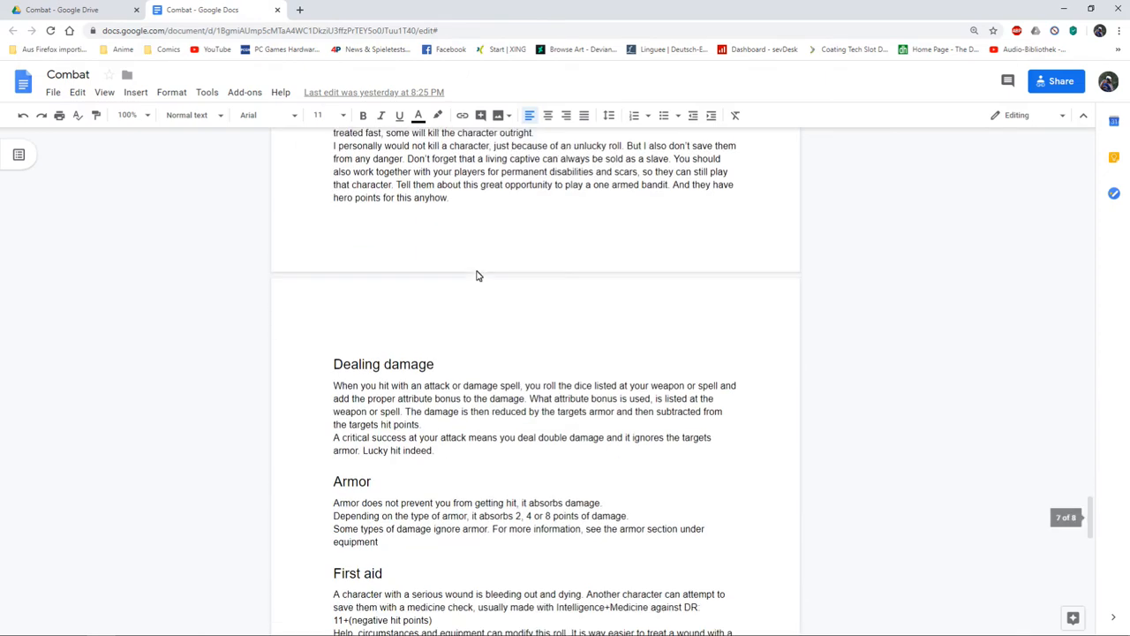
{"action": "scroll", "scroll_direction": "down", "scroll_amount": 3}
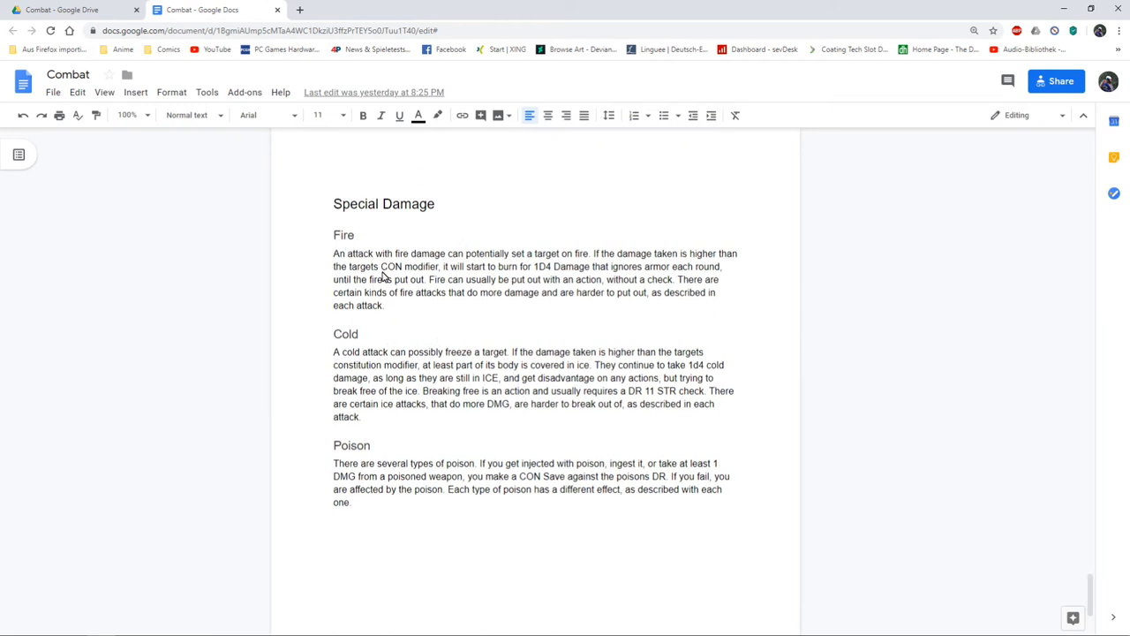
{"action": "mouse_move", "coordinate": [389, 279]}
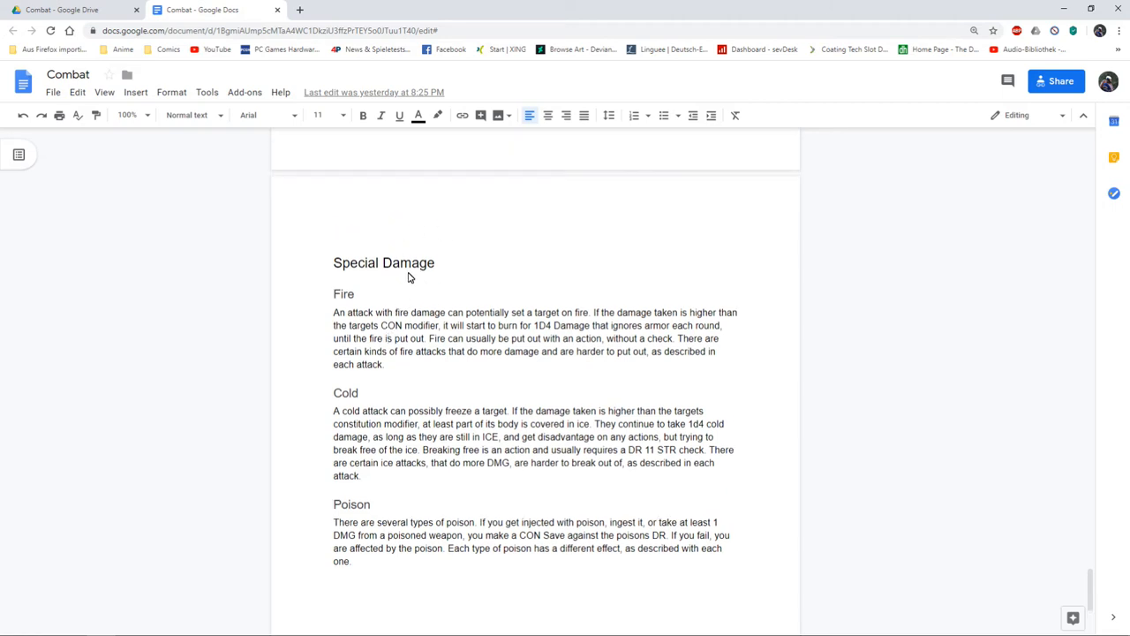
{"action": "scroll", "scroll_direction": "down", "scroll_amount": 3}
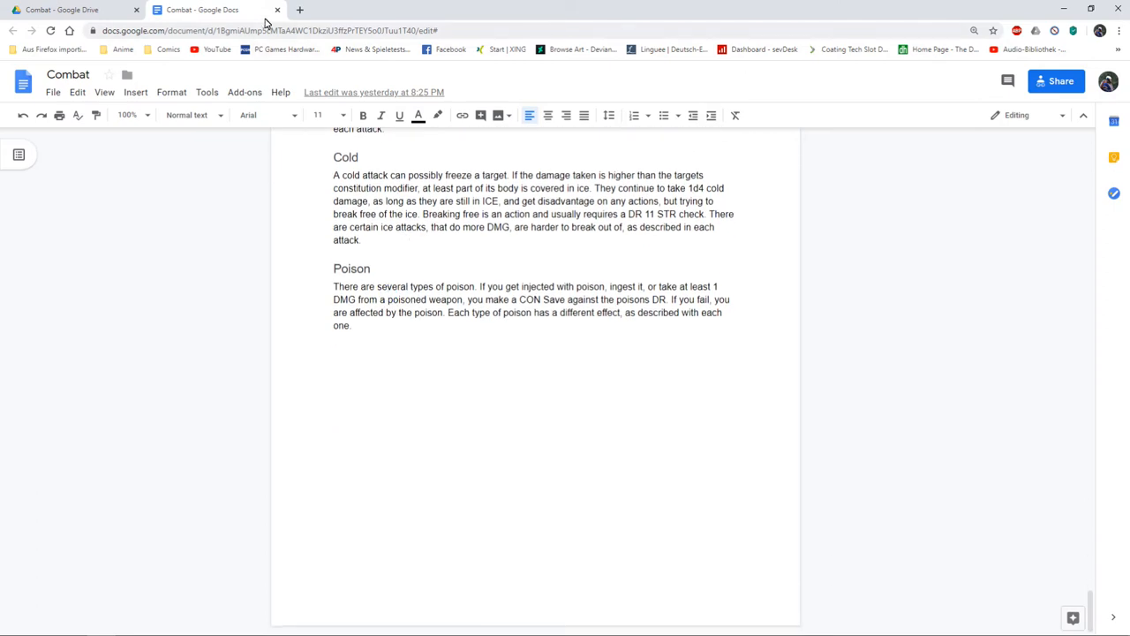
Return to the Combat folder in Drive and open the Equipment document.
{"action": "left_click", "coordinate": [61, 10]}
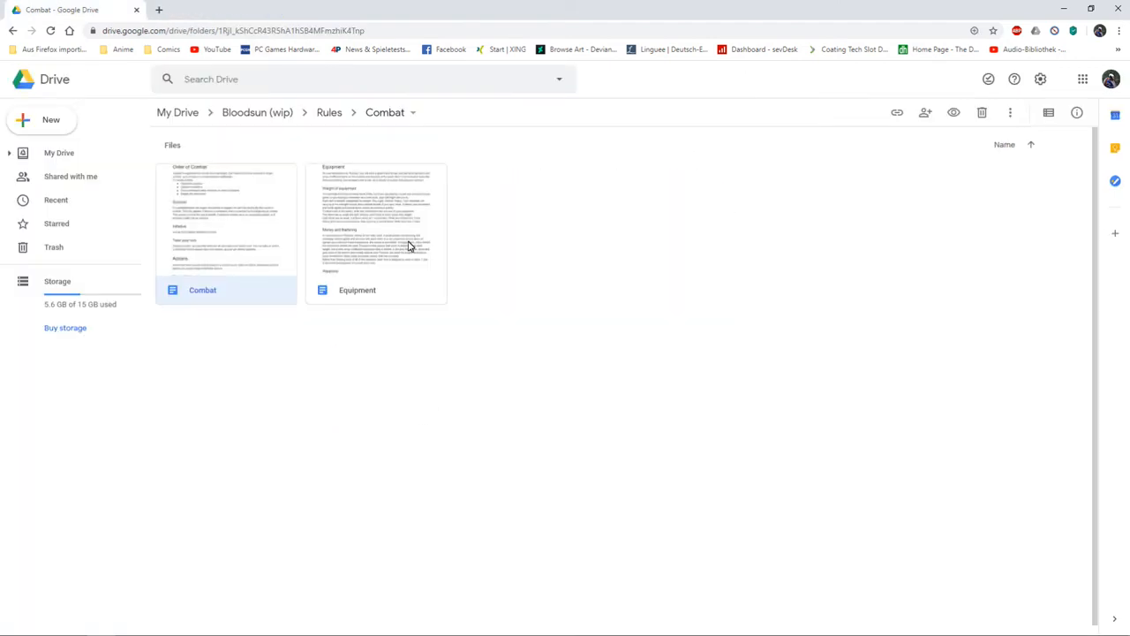
{"action": "double_click", "coordinate": [357, 219]}
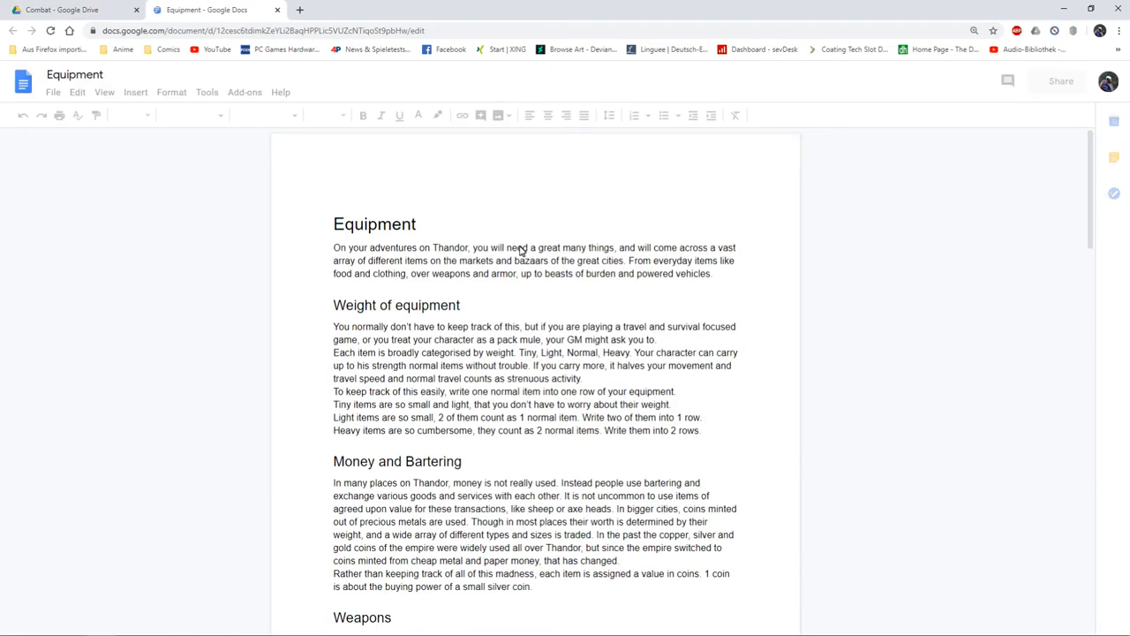
{"action": "left_click", "coordinate": [375, 223]}
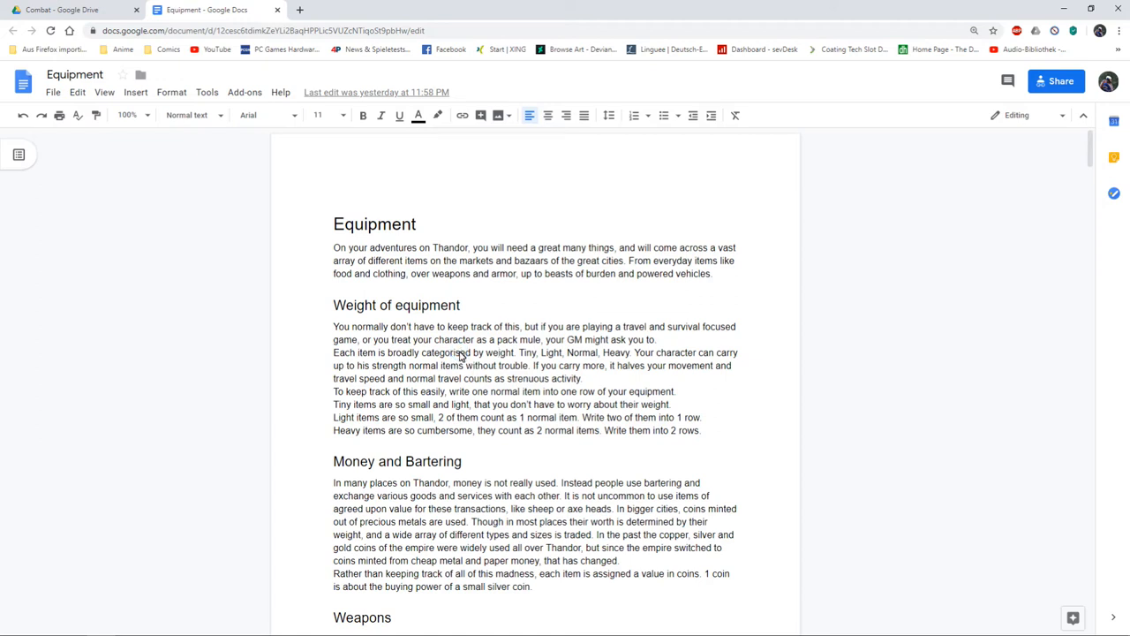
{"action": "mouse_move", "coordinate": [516, 371]}
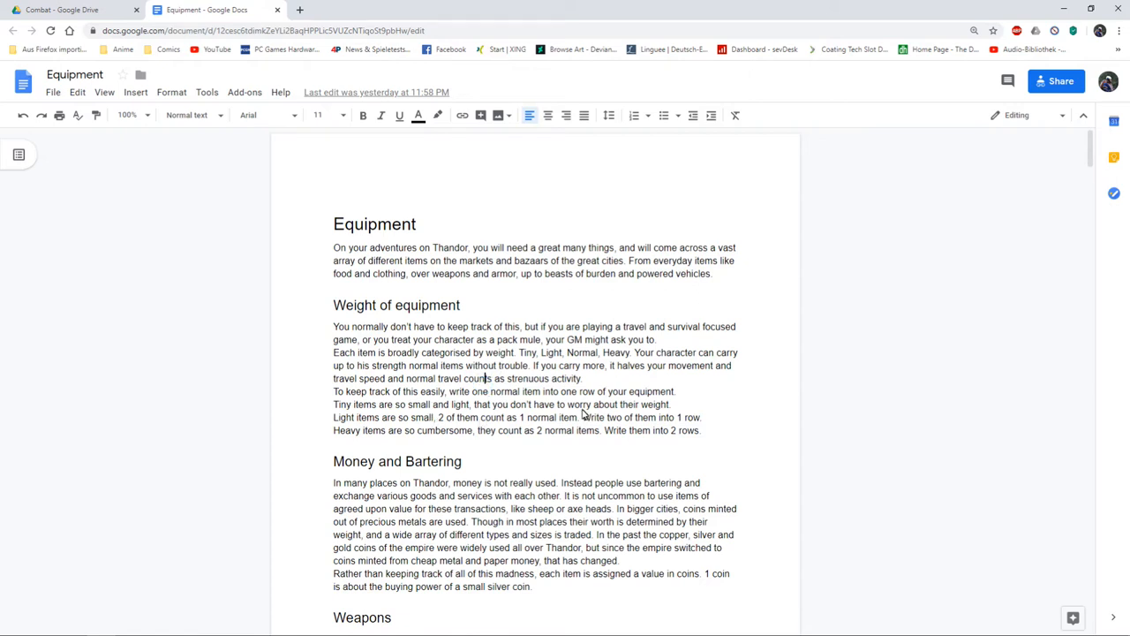
{"action": "mouse_move", "coordinate": [498, 371]}
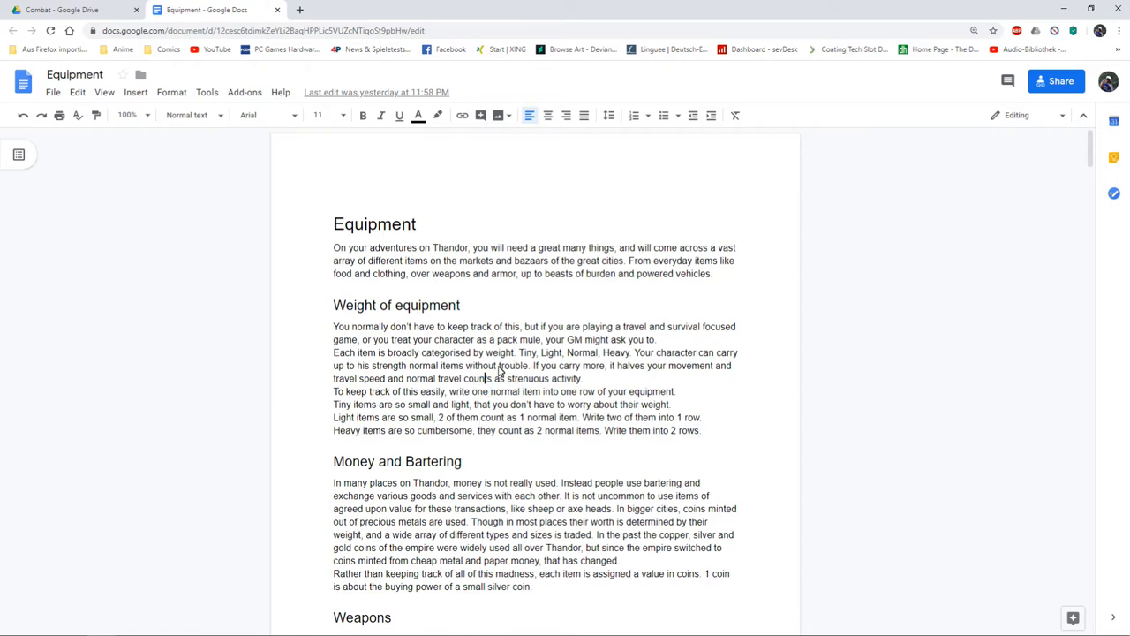
{"action": "mouse_move", "coordinate": [551, 389]}
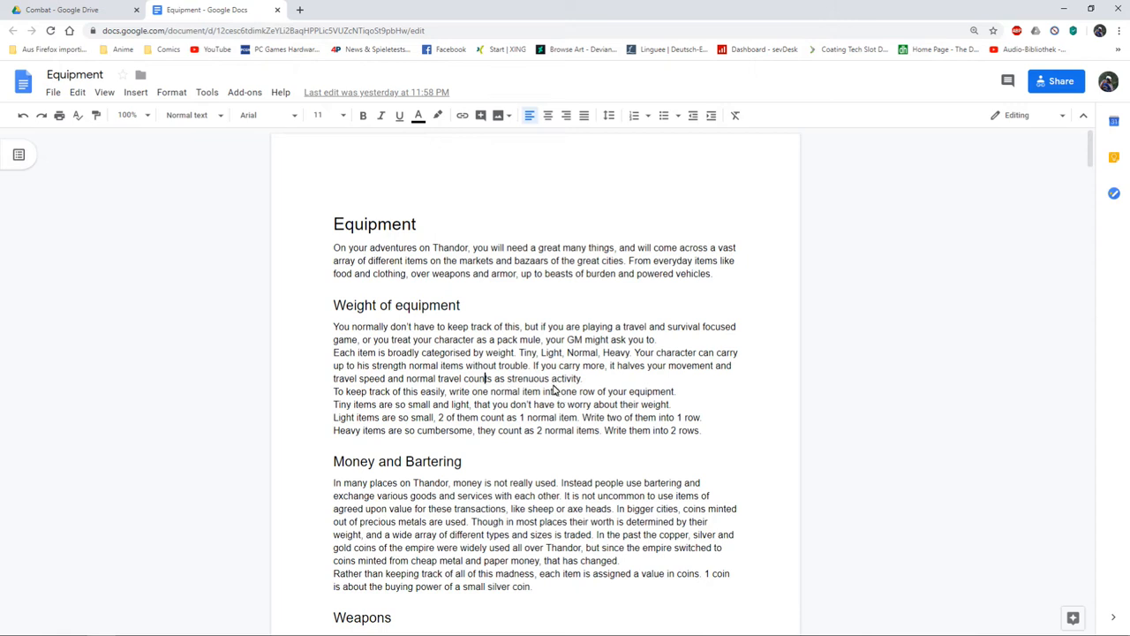
{"action": "mouse_move", "coordinate": [551, 389]}
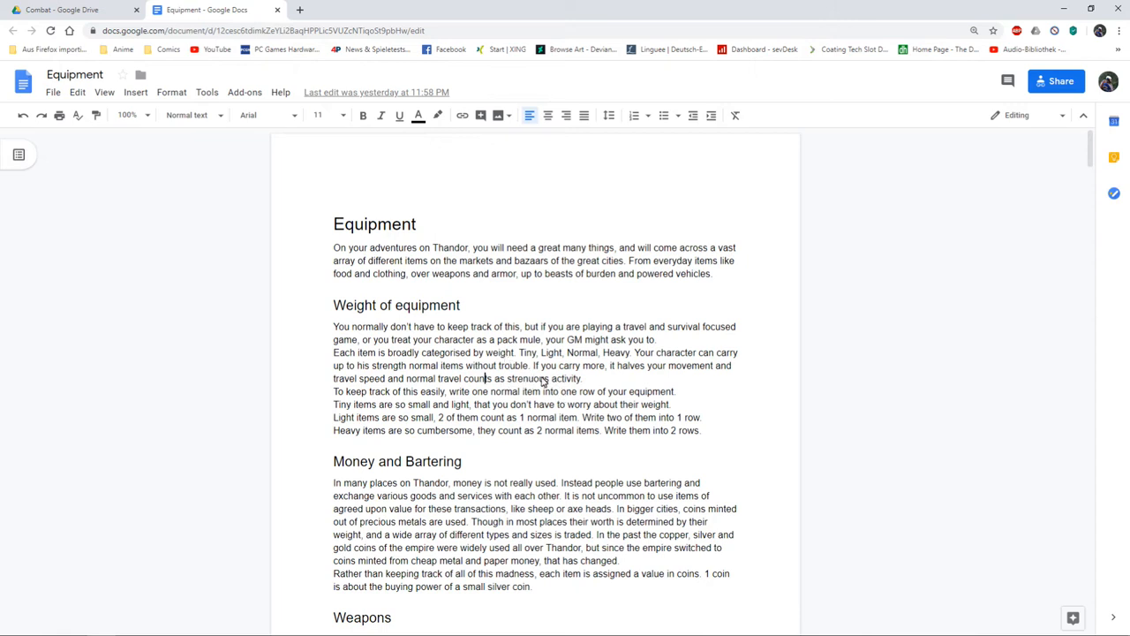
{"action": "mouse_move", "coordinate": [675, 392]}
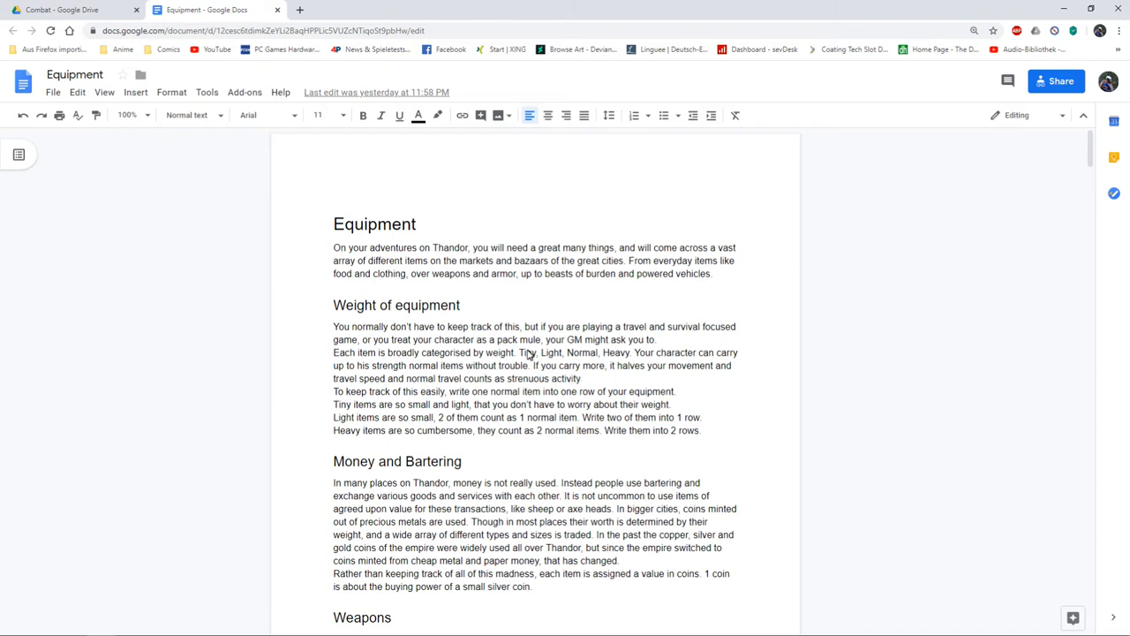
{"action": "scroll", "scroll_direction": "down", "scroll_amount": 3}
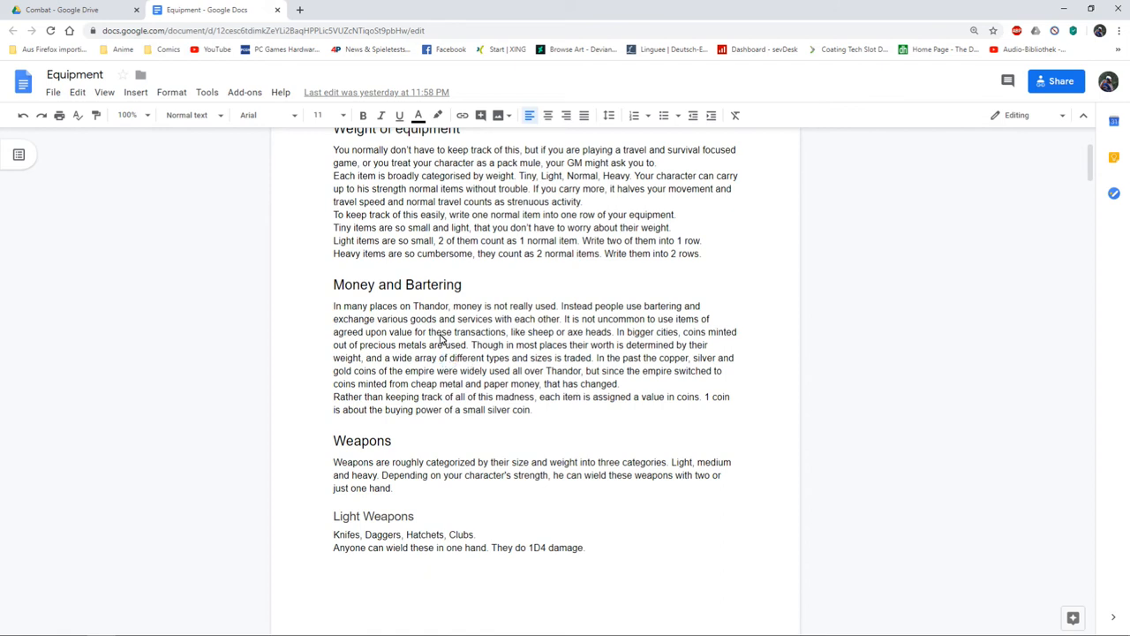
{"action": "mouse_move", "coordinate": [462, 413]}
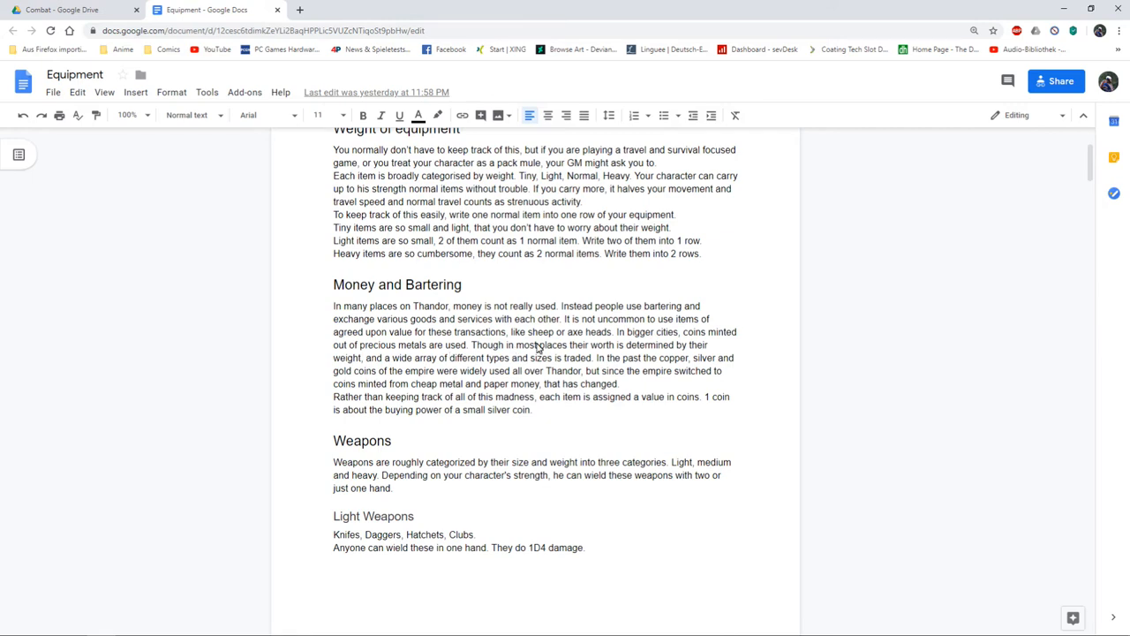
{"action": "scroll", "scroll_direction": "down", "scroll_amount": 3}
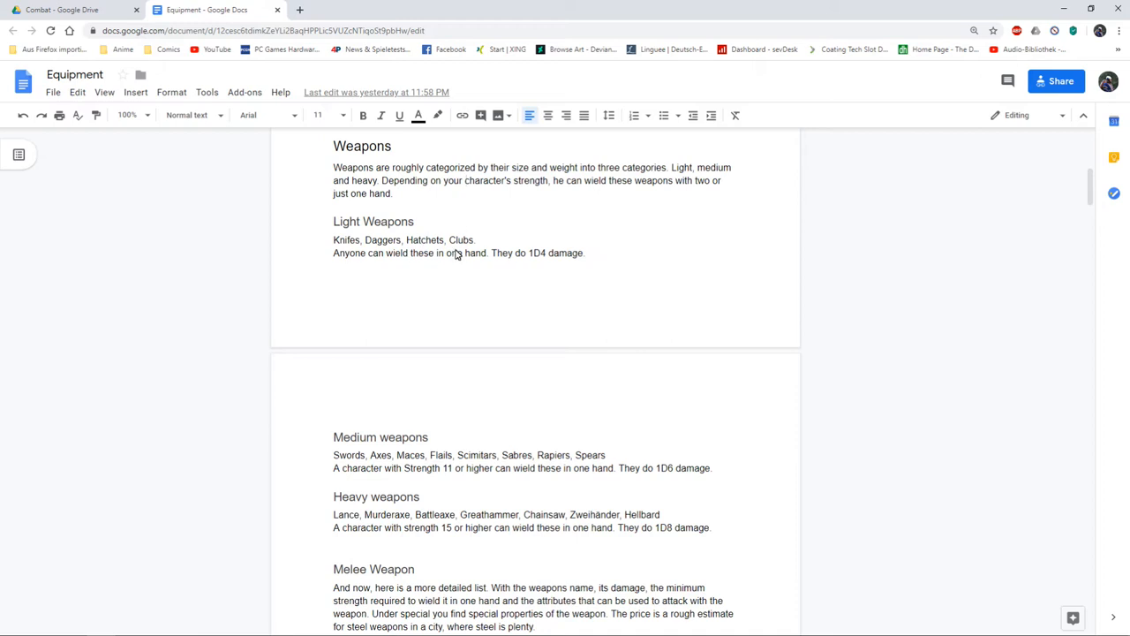
{"action": "mouse_move", "coordinate": [399, 474]}
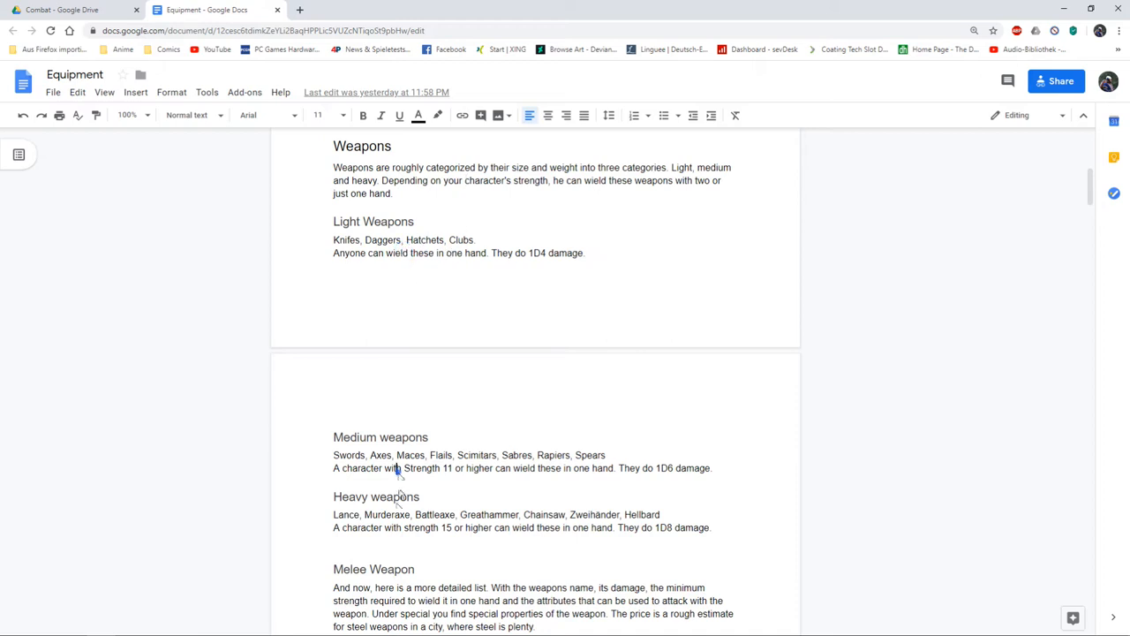
{"action": "scroll", "scroll_direction": "down", "scroll_amount": 3}
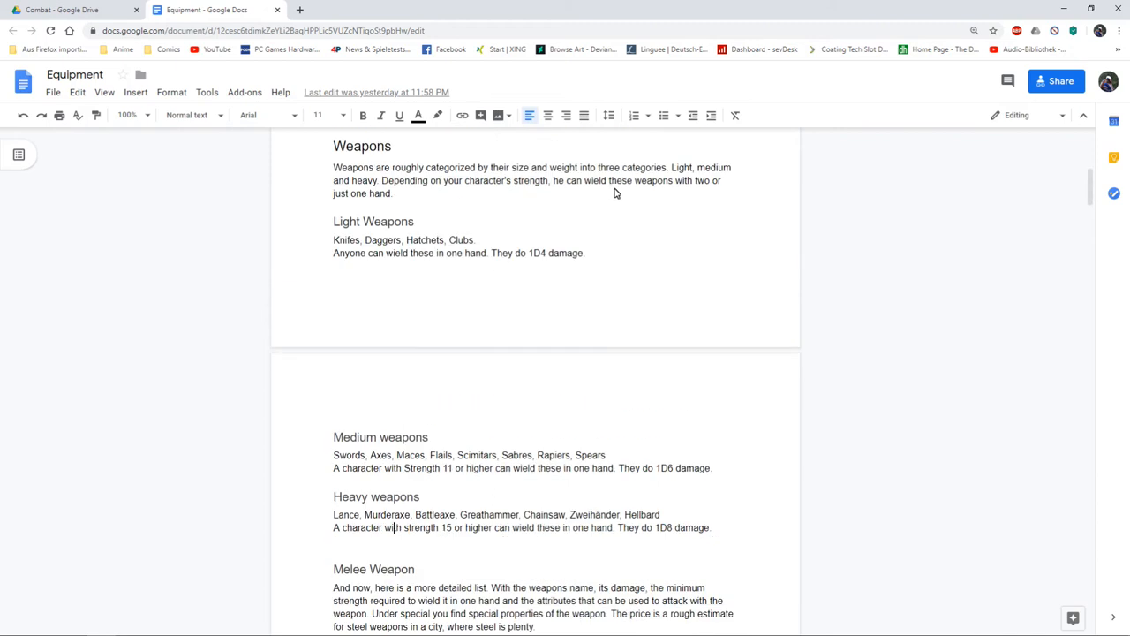
{"action": "mouse_move", "coordinate": [544, 182]}
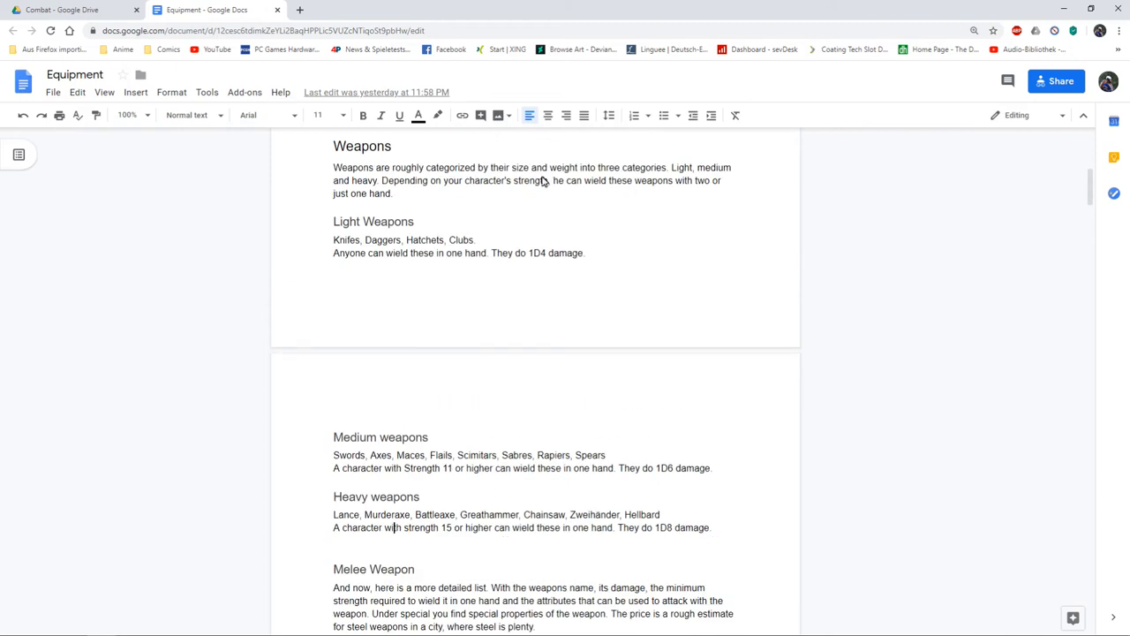
{"action": "mouse_move", "coordinate": [491, 190]}
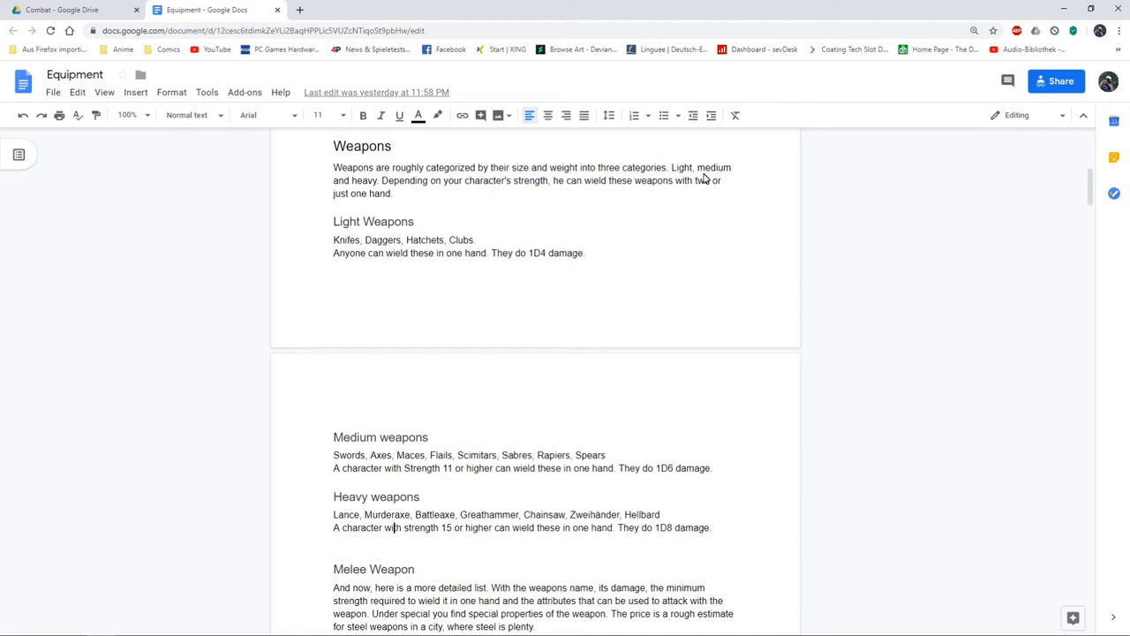
{"action": "mouse_move", "coordinate": [664, 193]}
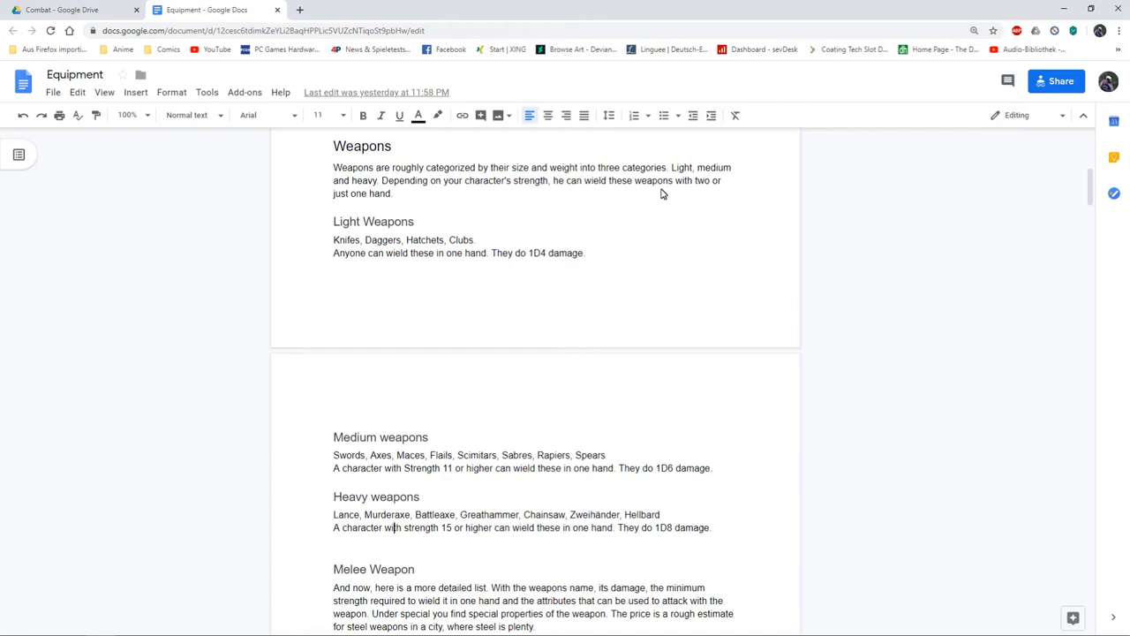
{"action": "mouse_move", "coordinate": [410, 201]}
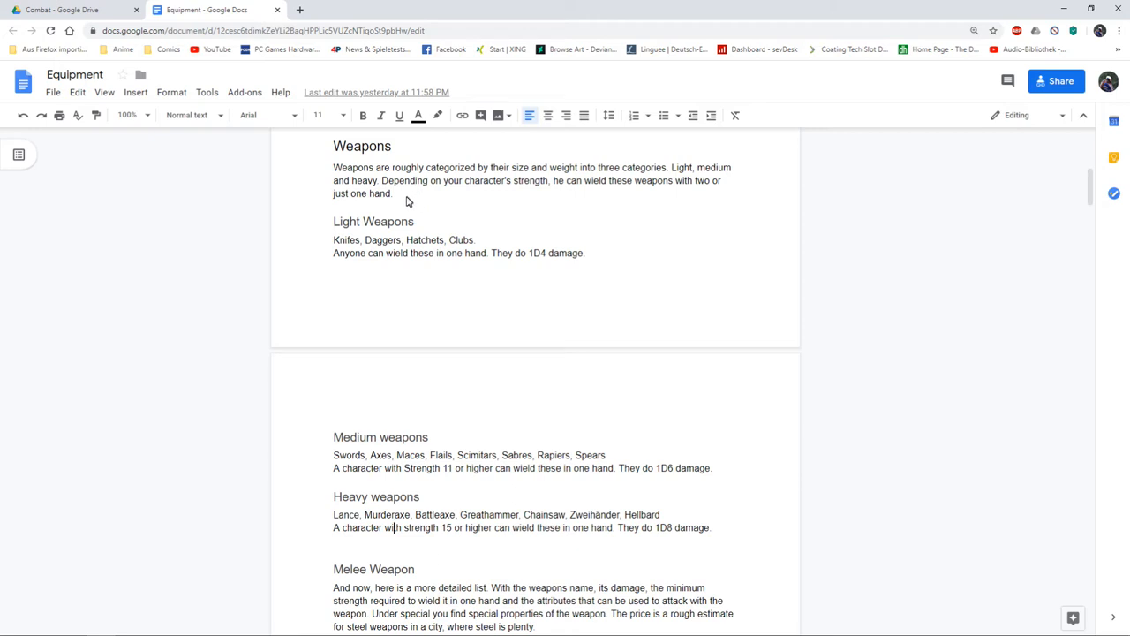
{"action": "mouse_move", "coordinate": [537, 247]}
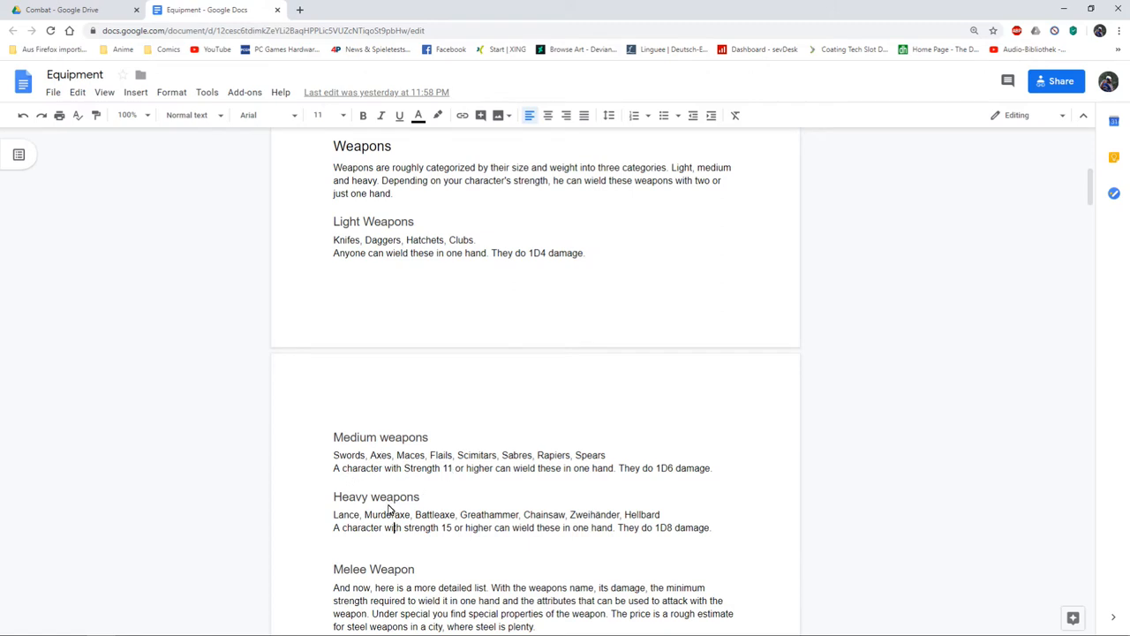
{"action": "scroll", "scroll_direction": "down", "scroll_amount": 3}
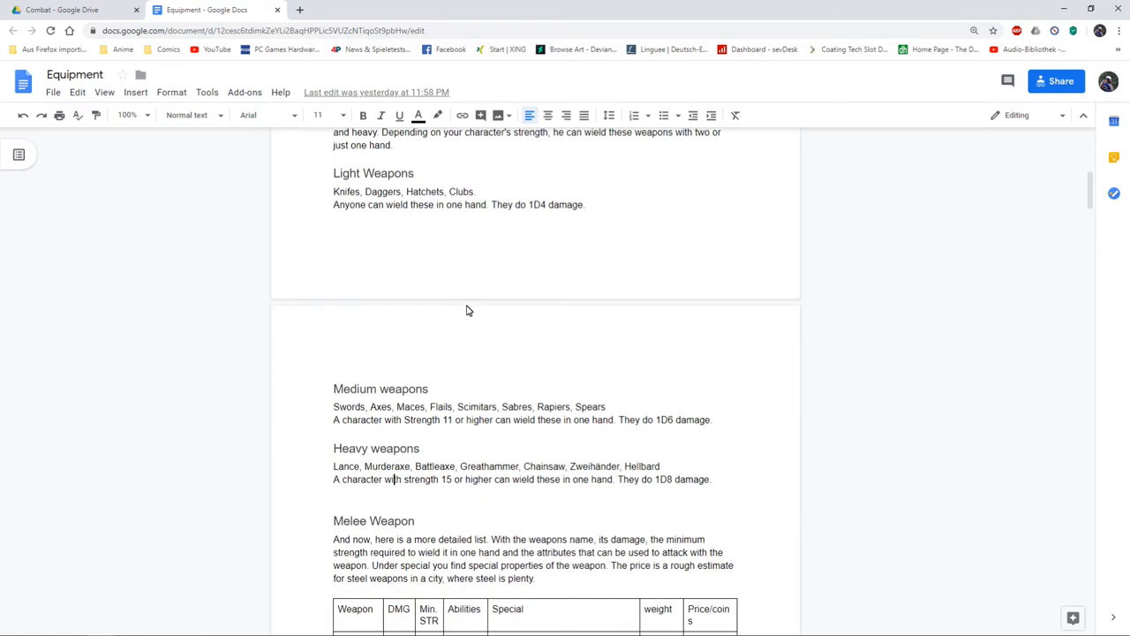
{"action": "scroll", "scroll_direction": "down", "scroll_amount": 3}
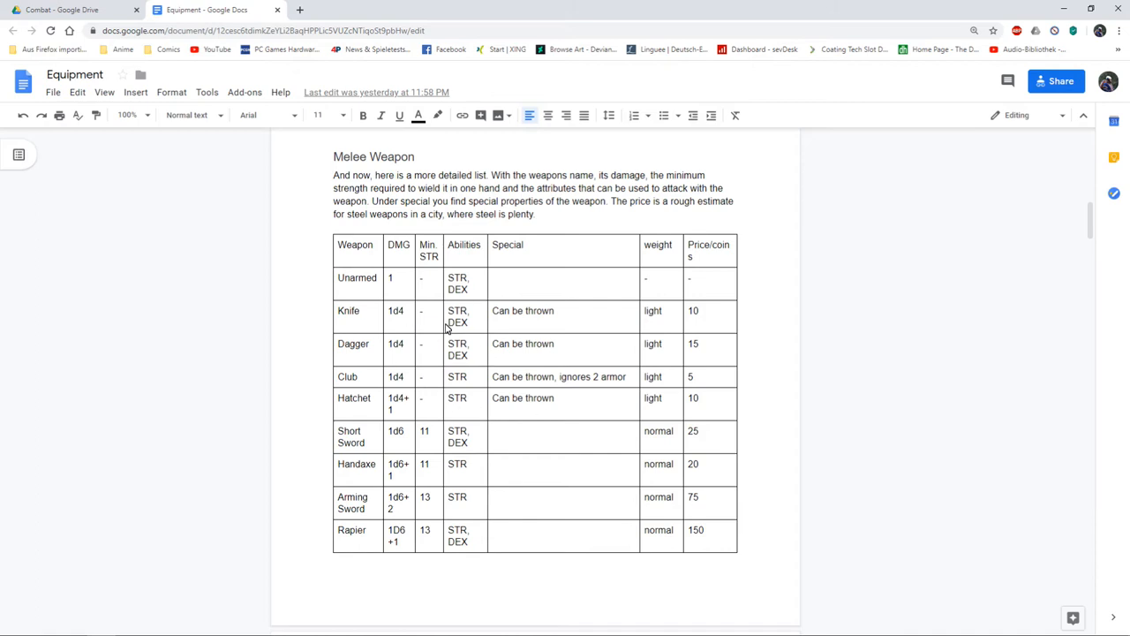
{"action": "scroll", "scroll_direction": "down", "scroll_amount": 3}
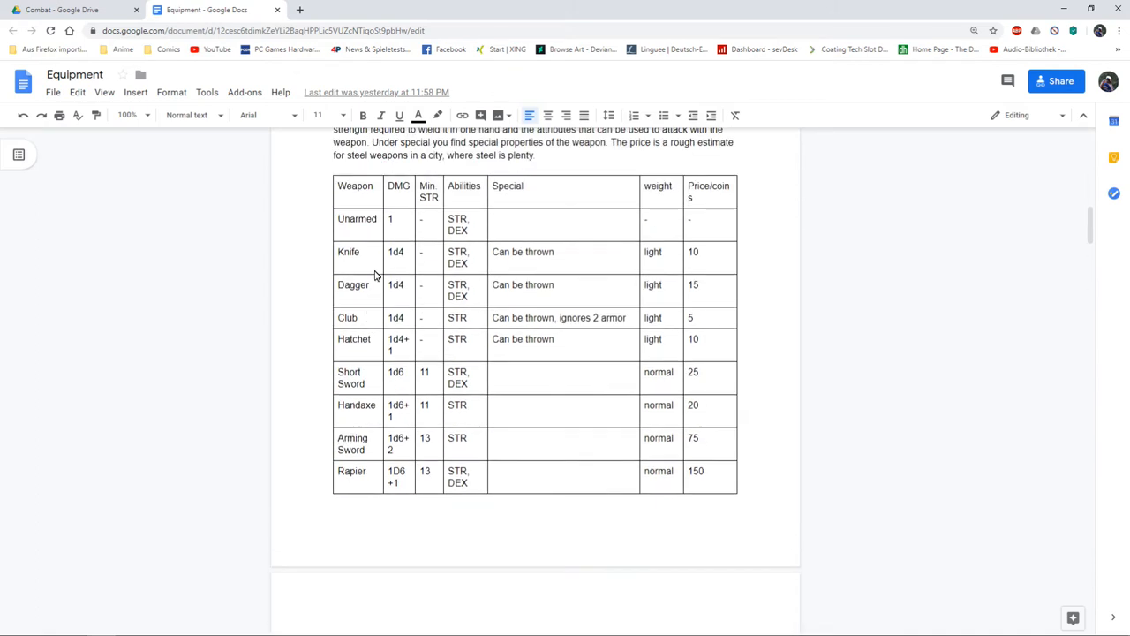
{"action": "mouse_move", "coordinate": [515, 265]}
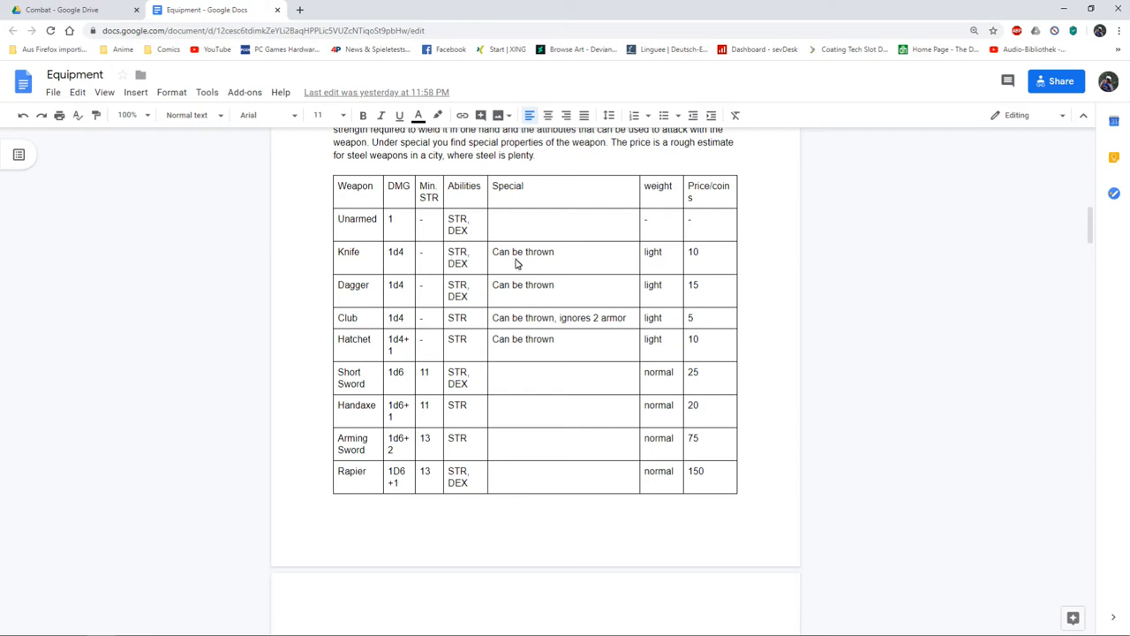
{"action": "mouse_move", "coordinate": [713, 254]}
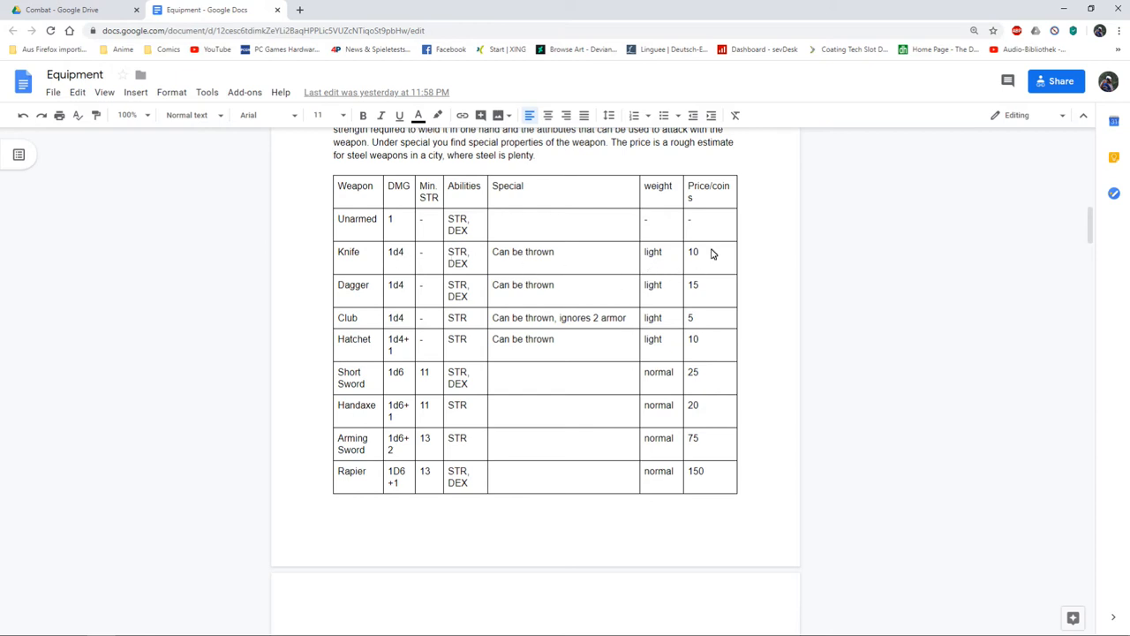
{"action": "scroll", "scroll_direction": "down", "scroll_amount": 3}
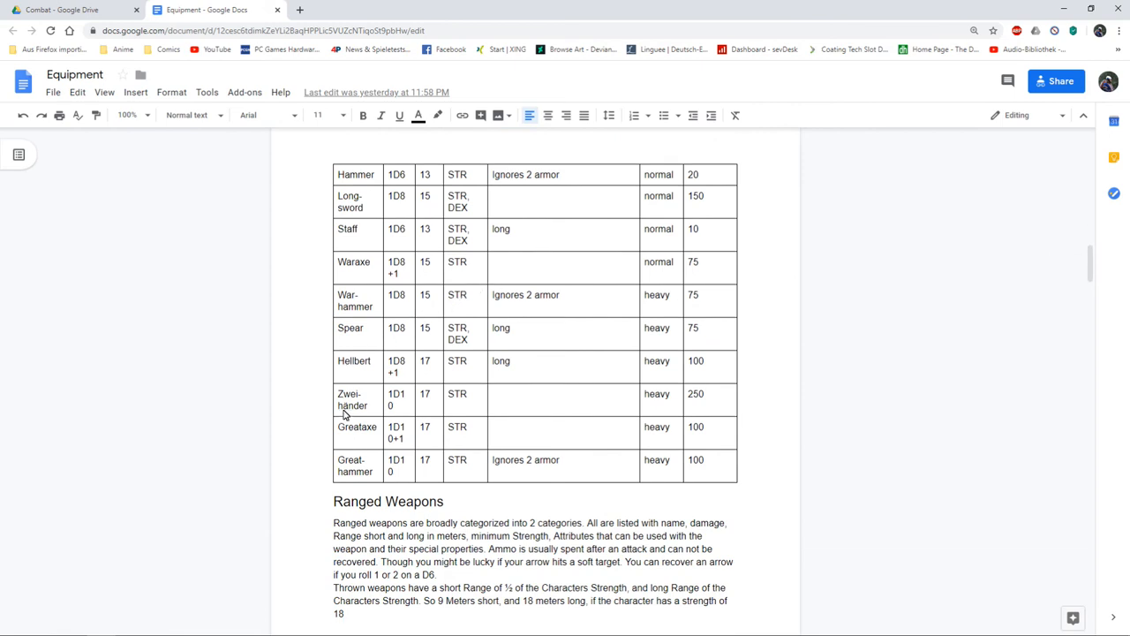
{"action": "mouse_move", "coordinate": [380, 415]}
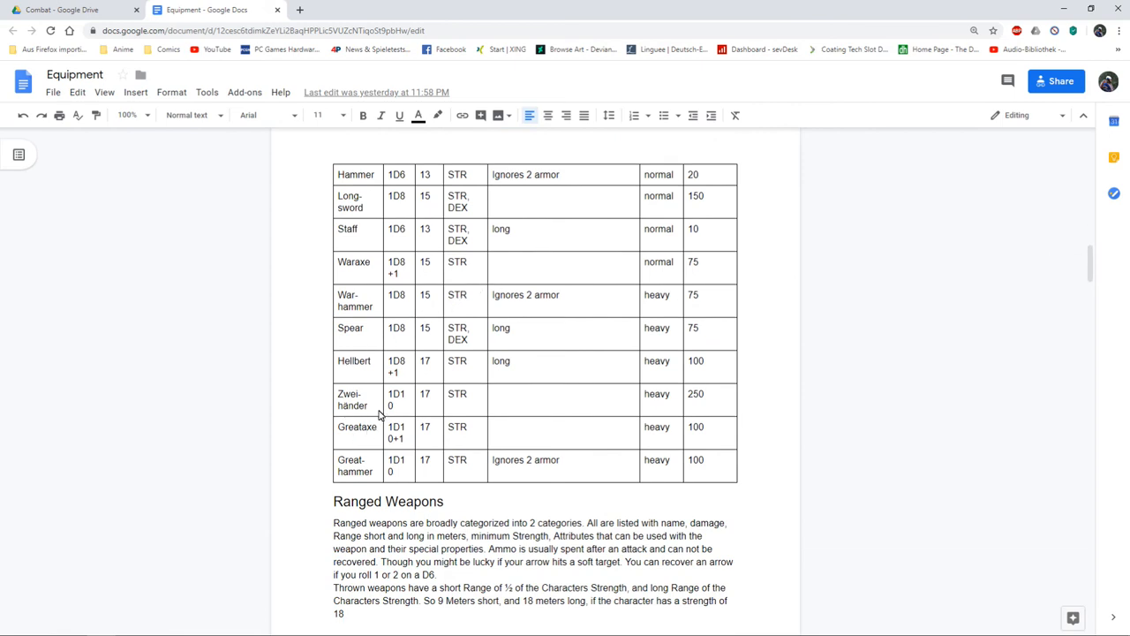
{"action": "mouse_move", "coordinate": [431, 403]}
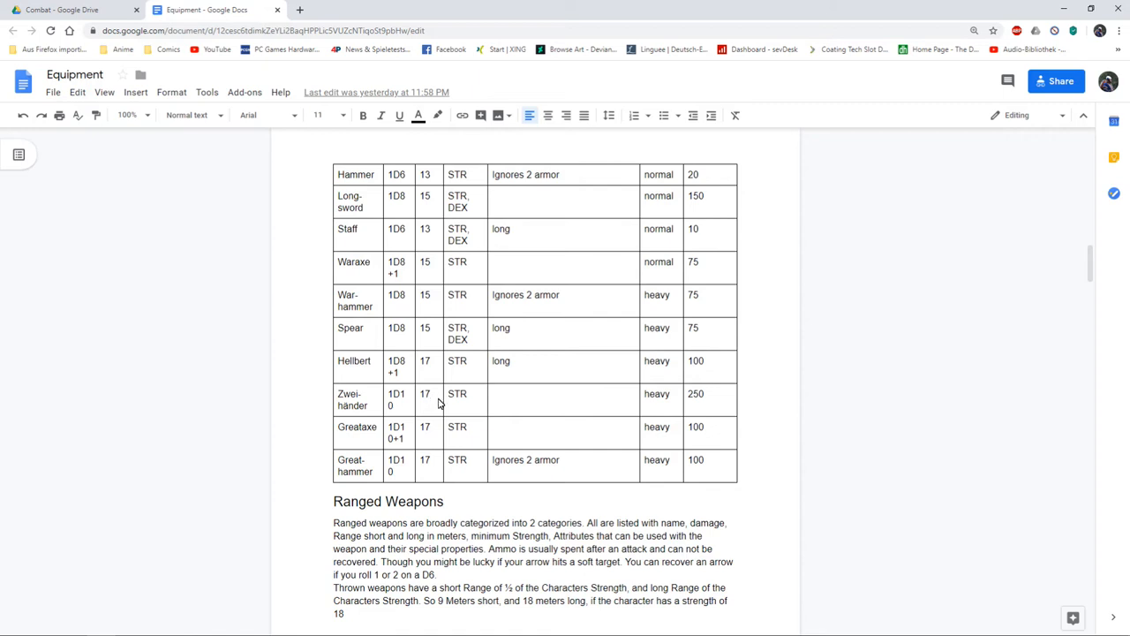
{"action": "mouse_move", "coordinate": [668, 399]}
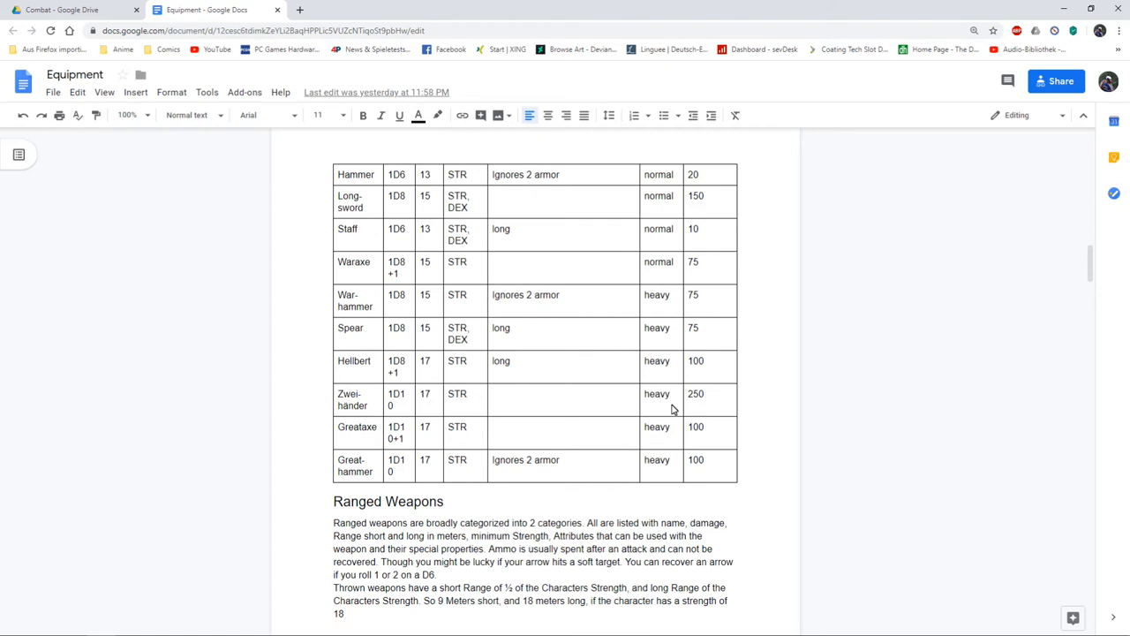
{"action": "mouse_move", "coordinate": [555, 369]}
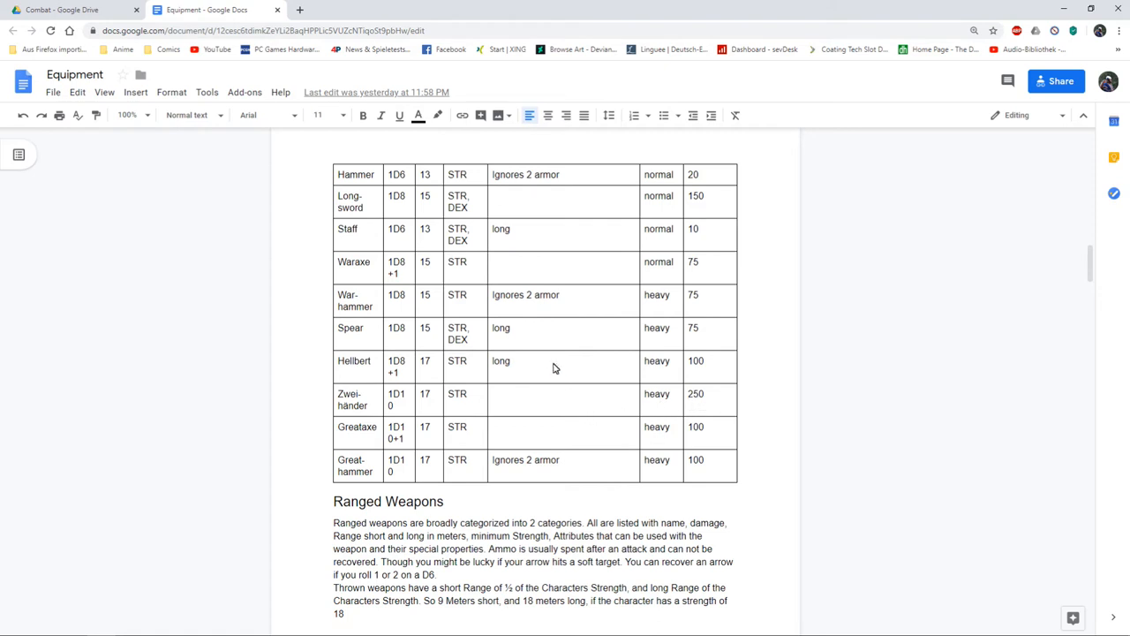
{"action": "scroll", "scroll_direction": "down", "scroll_amount": 3}
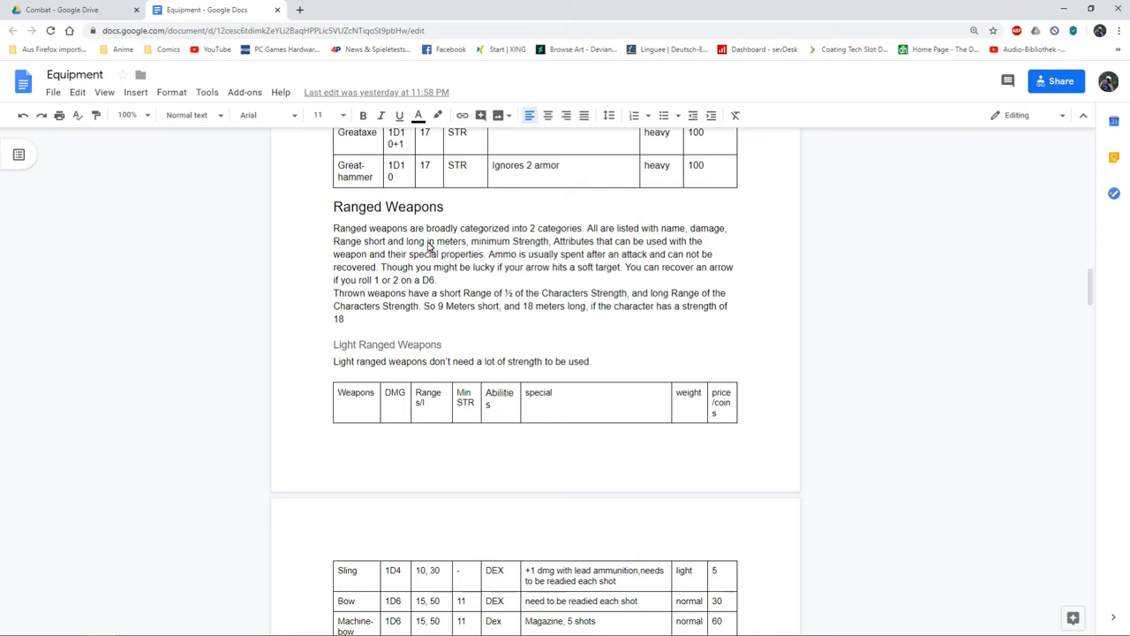
Scroll through the light Ranged Weapons table of the Equipment document.
{"action": "scroll", "scroll_direction": "down", "scroll_amount": 3}
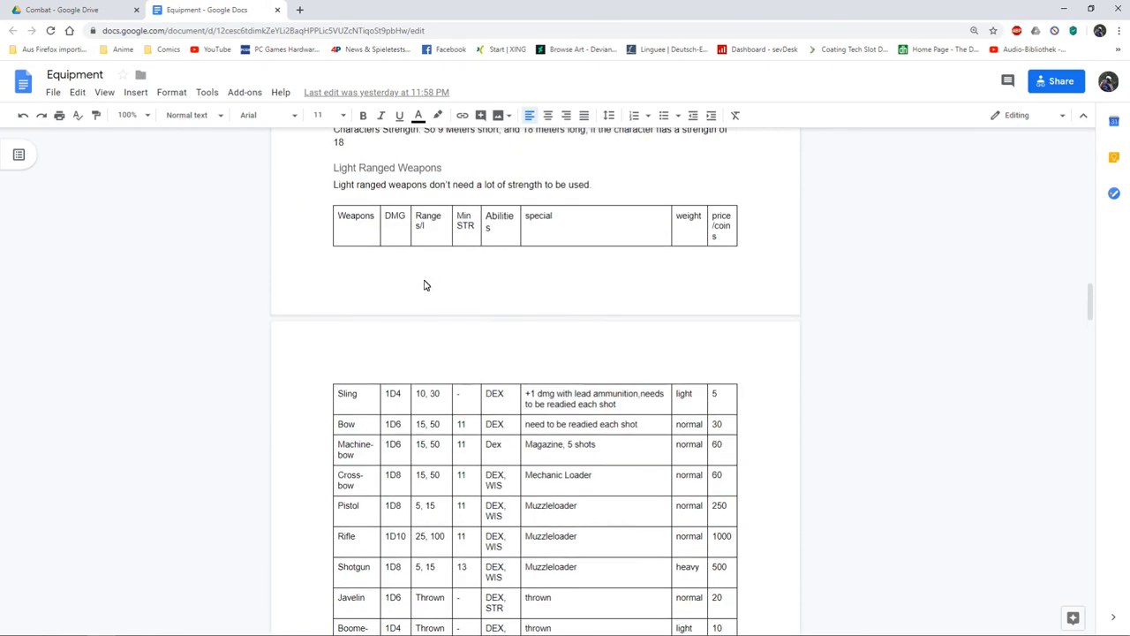
{"action": "scroll", "scroll_direction": "down", "scroll_amount": 3}
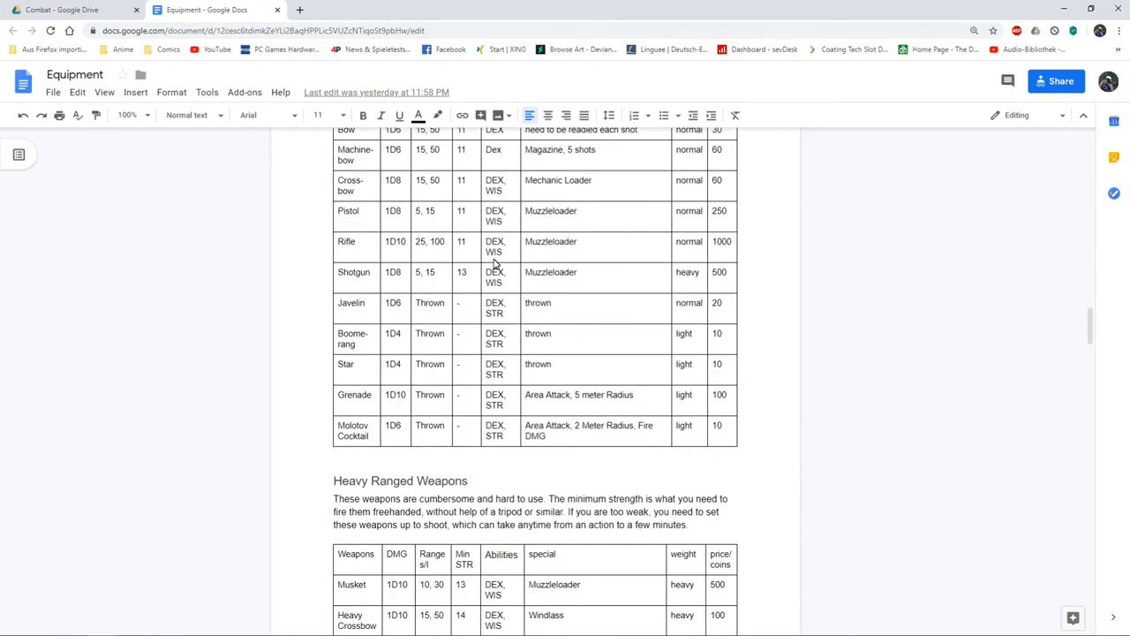
{"action": "scroll", "scroll_direction": "down", "scroll_amount": 3}
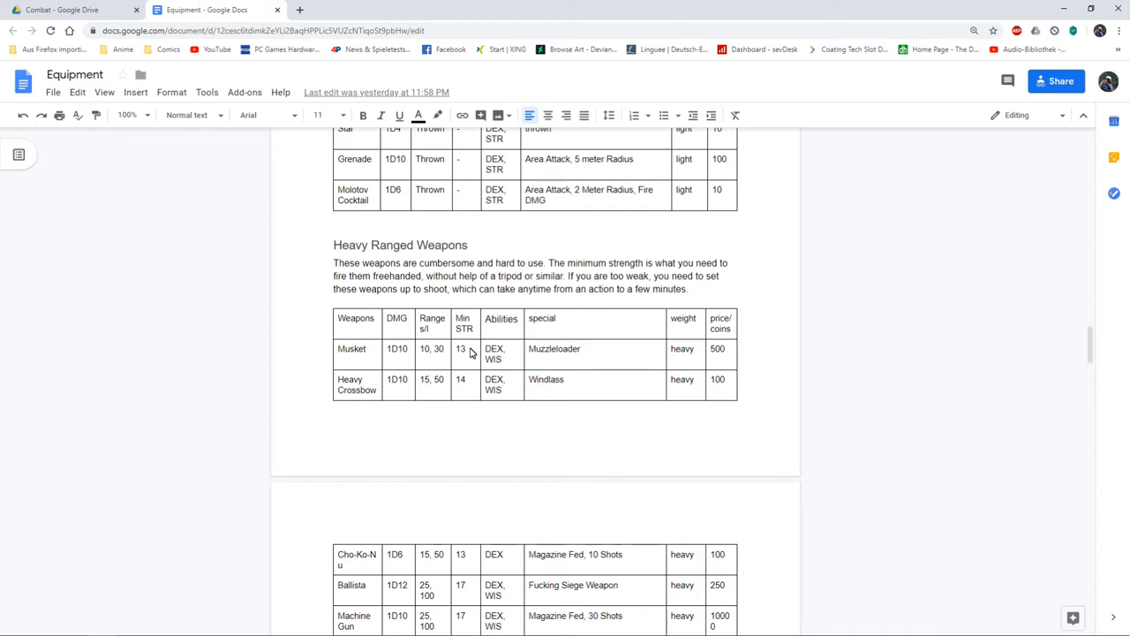
{"action": "scroll", "scroll_direction": "down", "scroll_amount": 3}
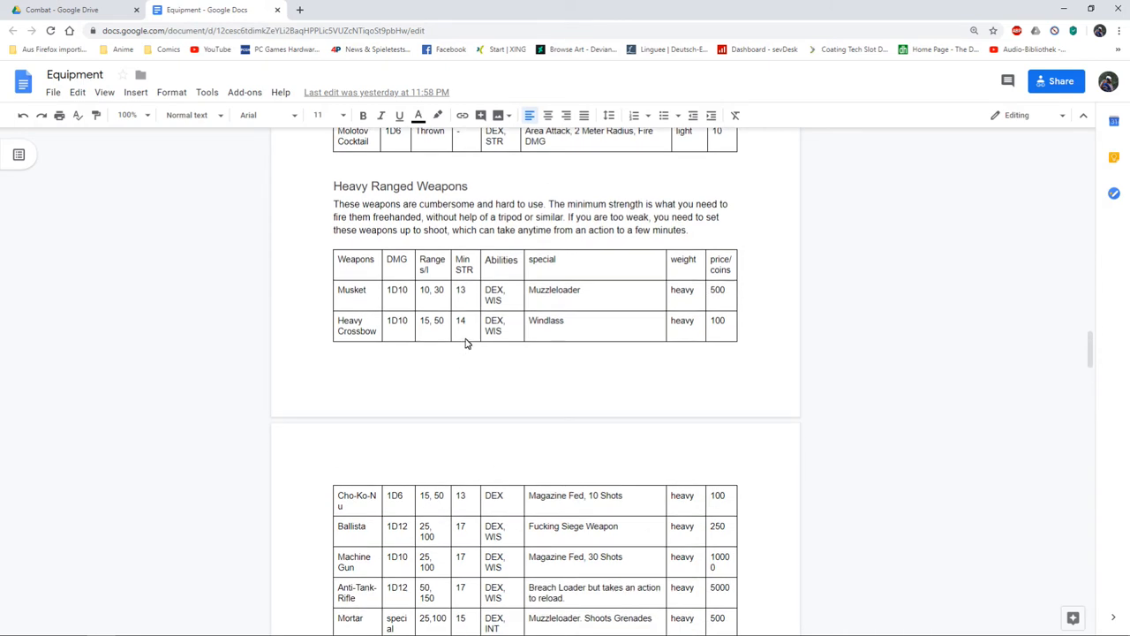
{"action": "scroll", "scroll_direction": "down", "scroll_amount": 3}
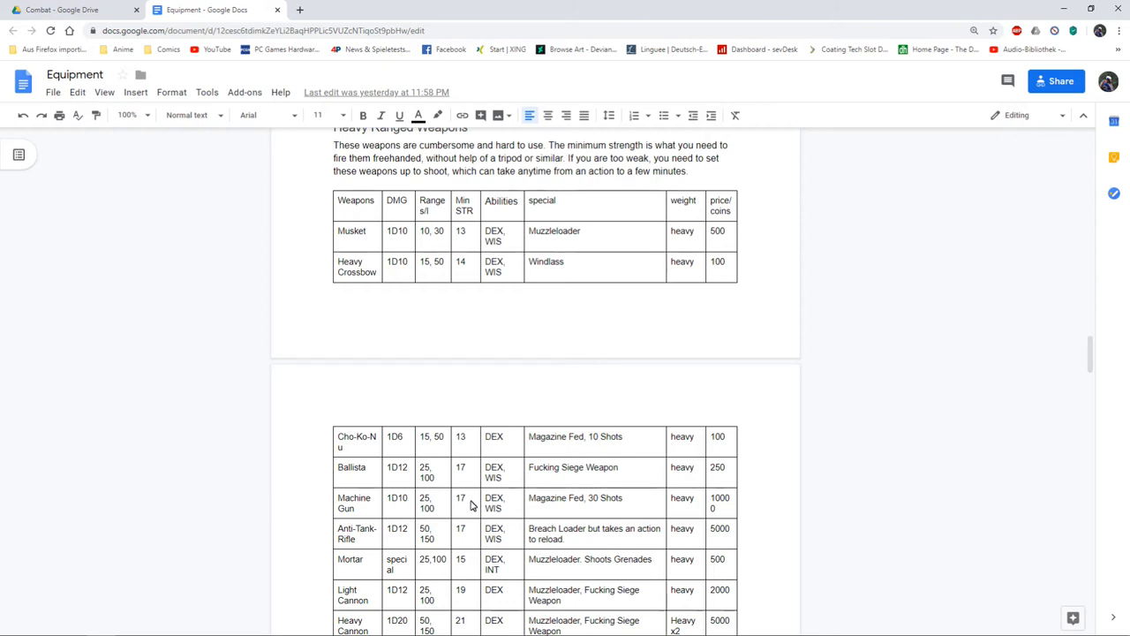
{"action": "mouse_move", "coordinate": [470, 501]}
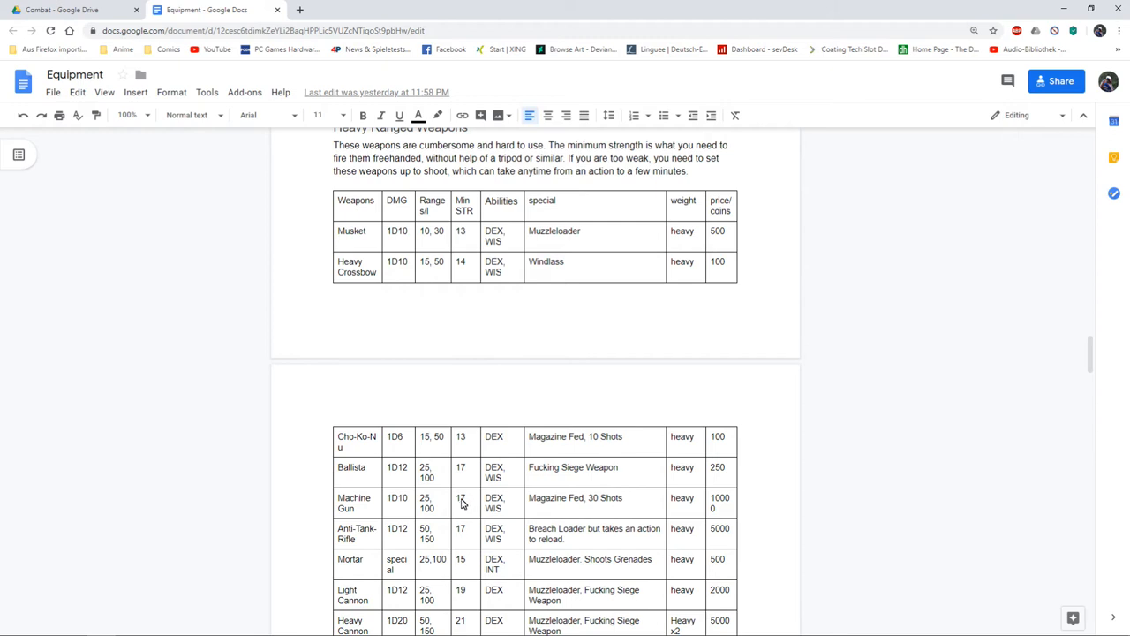
{"action": "mouse_move", "coordinate": [443, 500]}
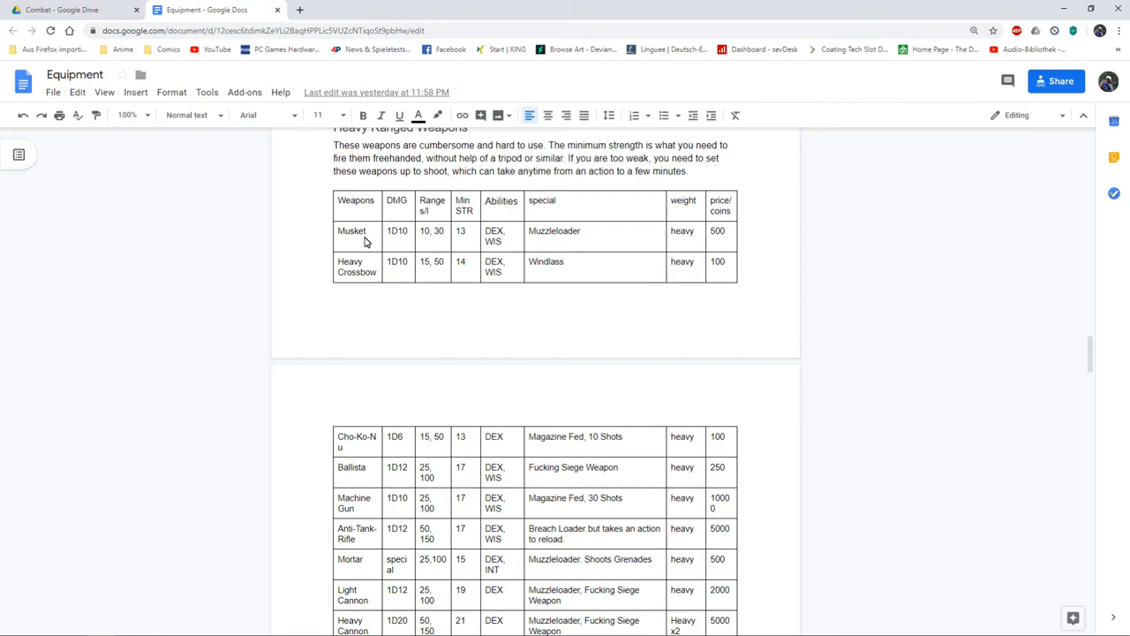
{"action": "mouse_move", "coordinate": [380, 244]}
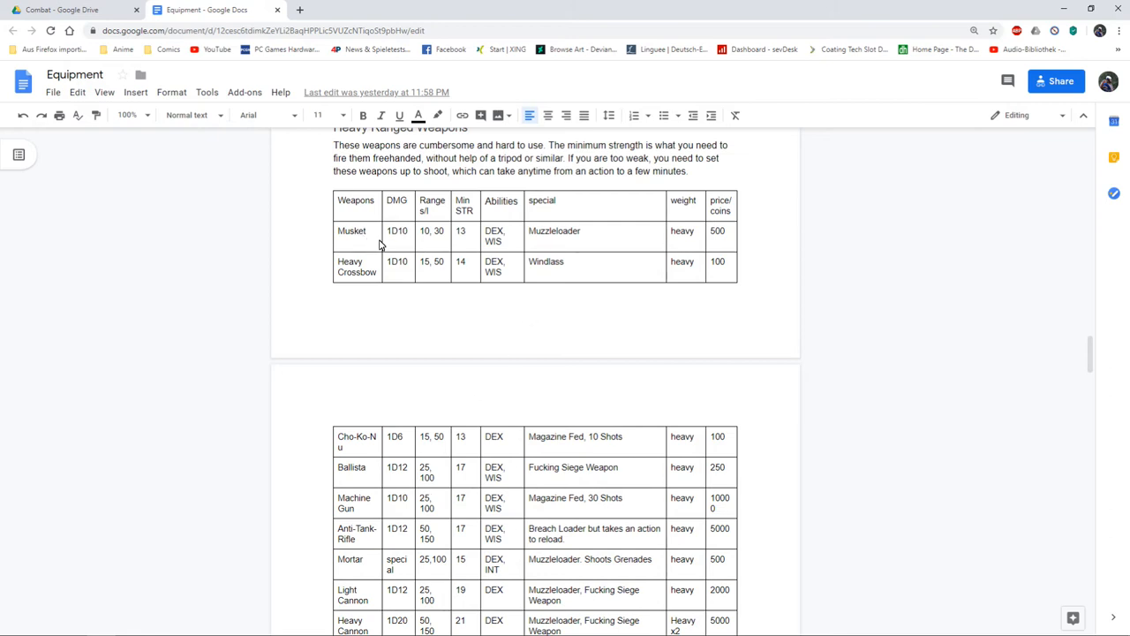
Scroll through the Heavy Ranged Weapons table to the Form of Loading heading.
{"action": "scroll", "scroll_direction": "down", "scroll_amount": 3}
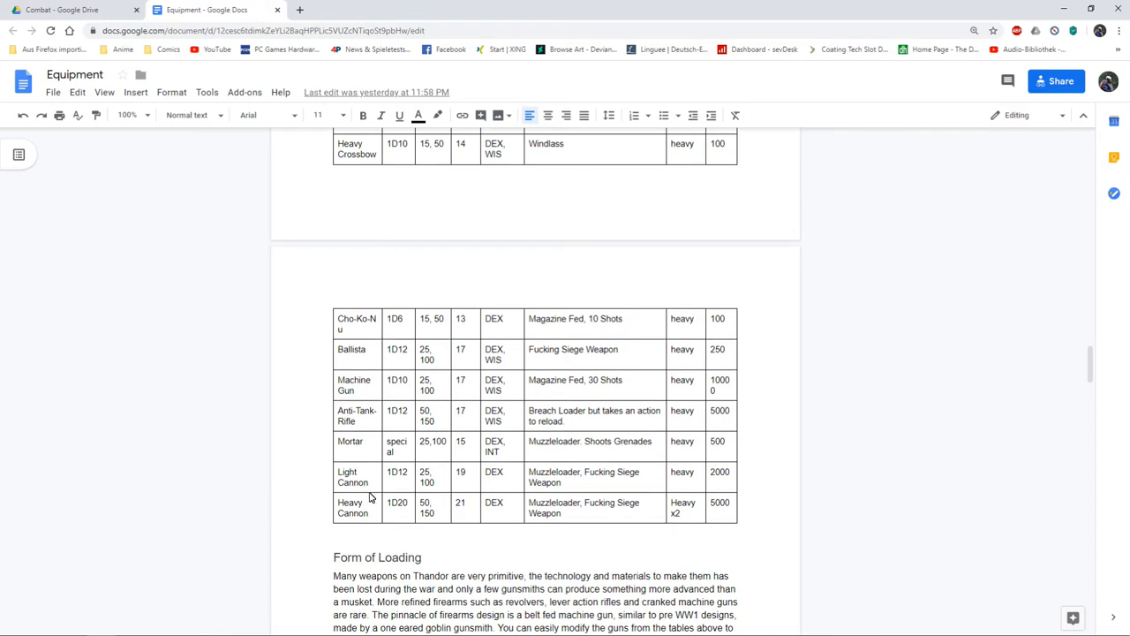
{"action": "scroll", "scroll_direction": "up", "scroll_amount": 3}
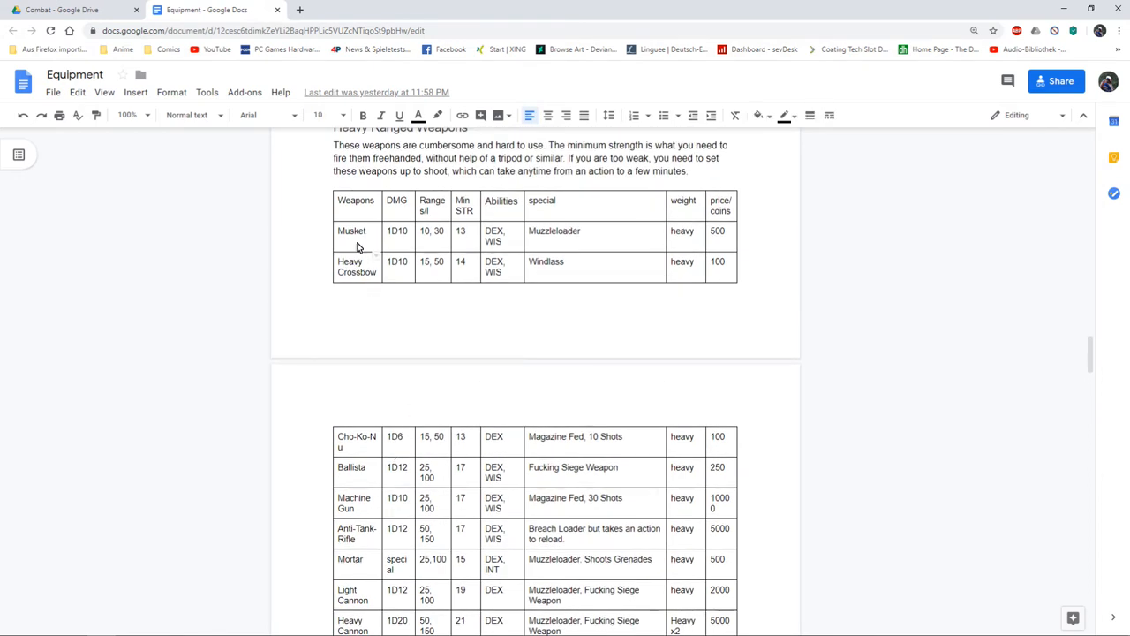
{"action": "mouse_move", "coordinate": [367, 456]}
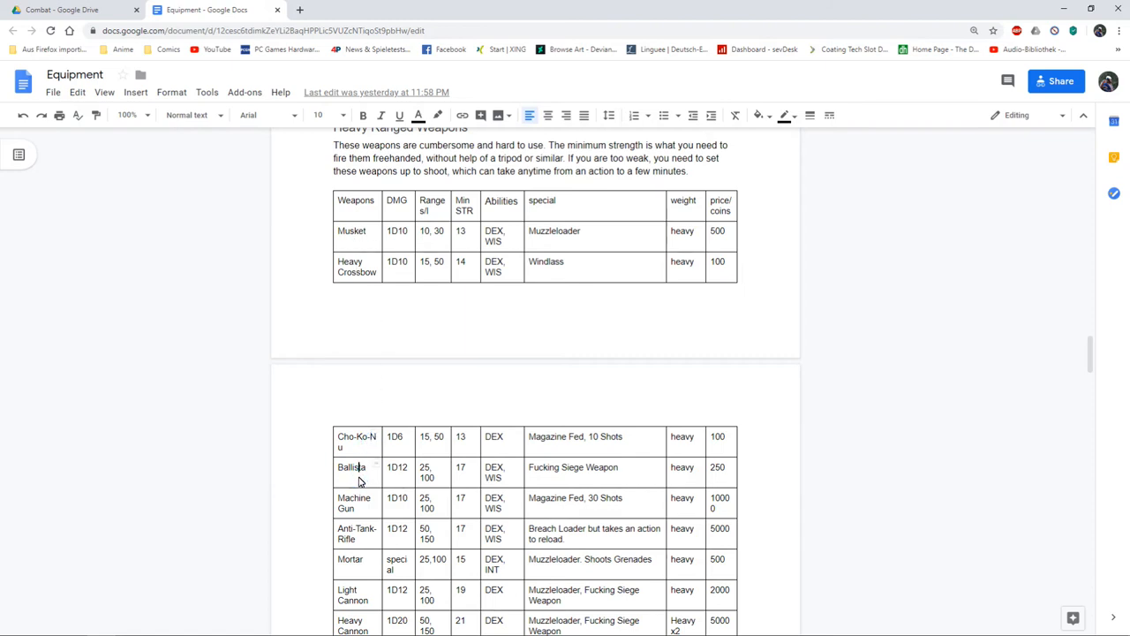
{"action": "scroll", "scroll_direction": "down", "scroll_amount": 3}
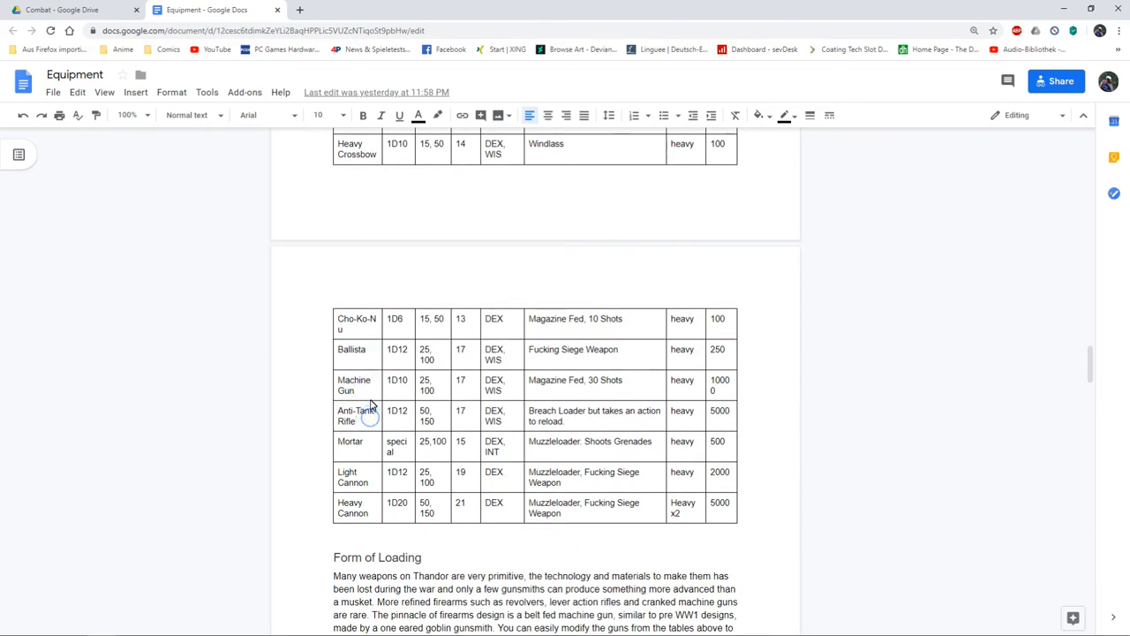
{"action": "scroll", "scroll_direction": "down", "scroll_amount": 3}
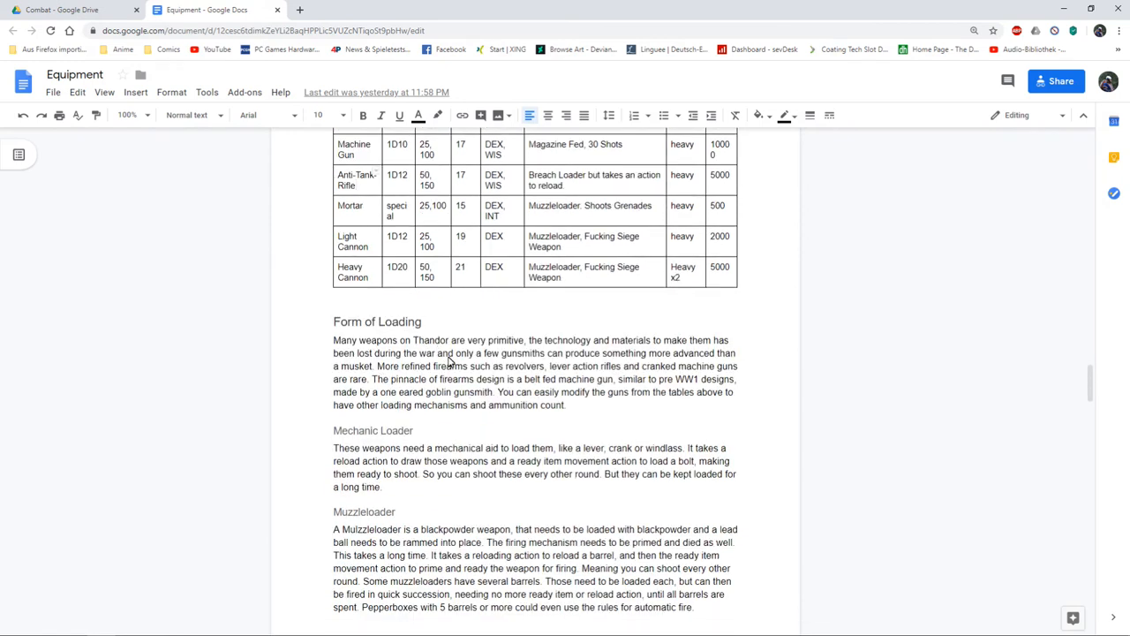
Scroll through Mechanic Loader, Muzzleloader, Breach Loader, Revolvers, Magazine and Belt Fed rules.
{"action": "scroll", "scroll_direction": "down", "scroll_amount": 3}
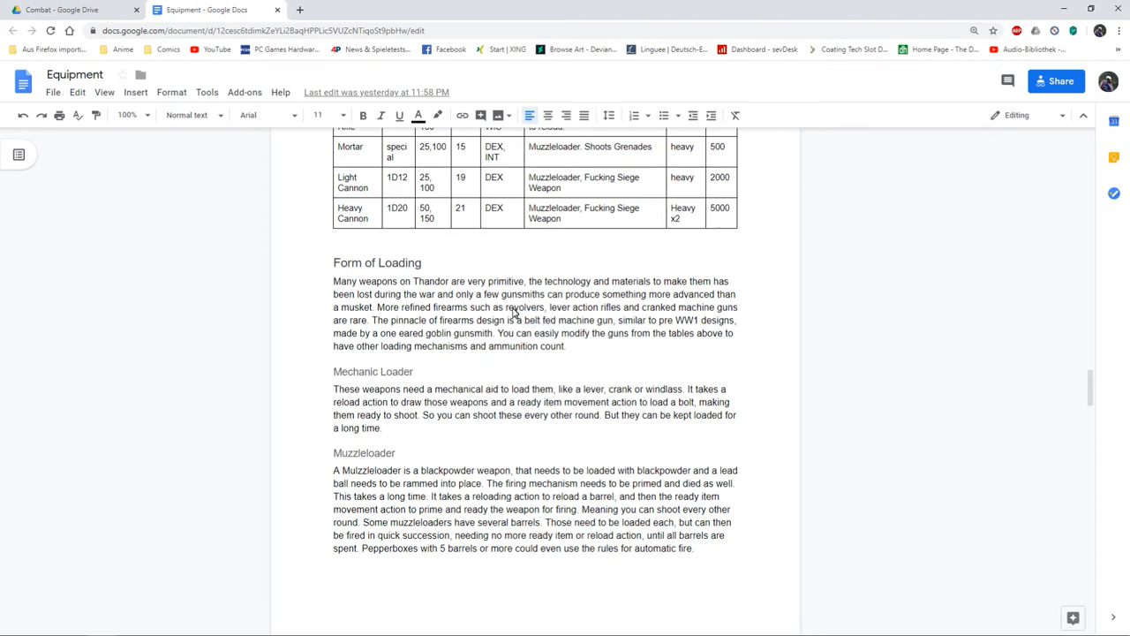
{"action": "scroll", "scroll_direction": "down", "scroll_amount": 3}
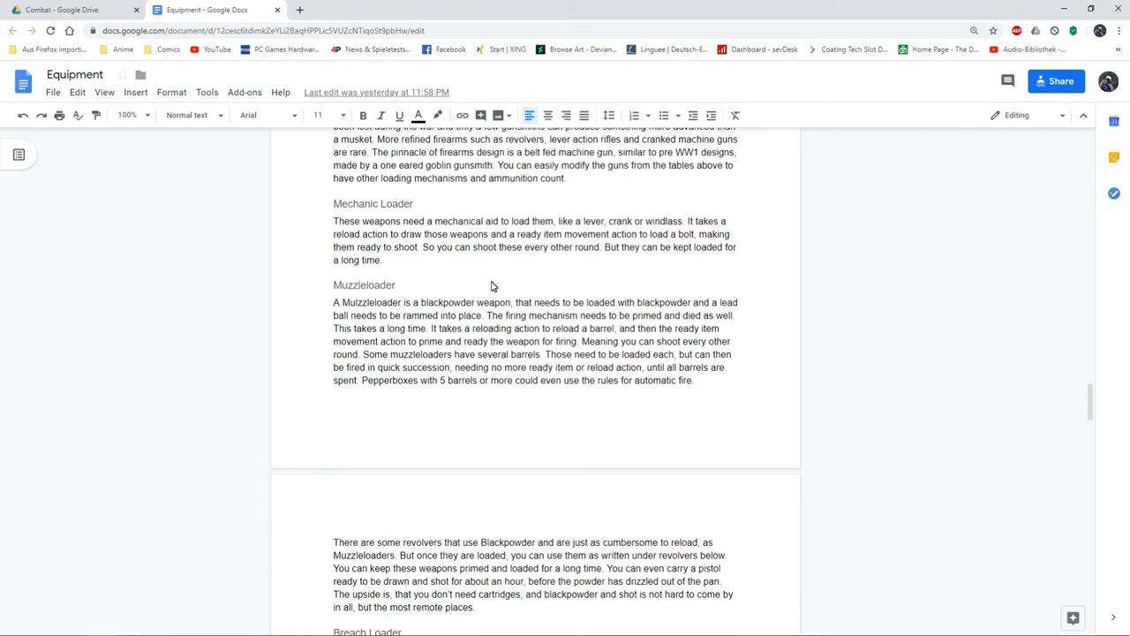
{"action": "scroll", "scroll_direction": "down", "scroll_amount": 3}
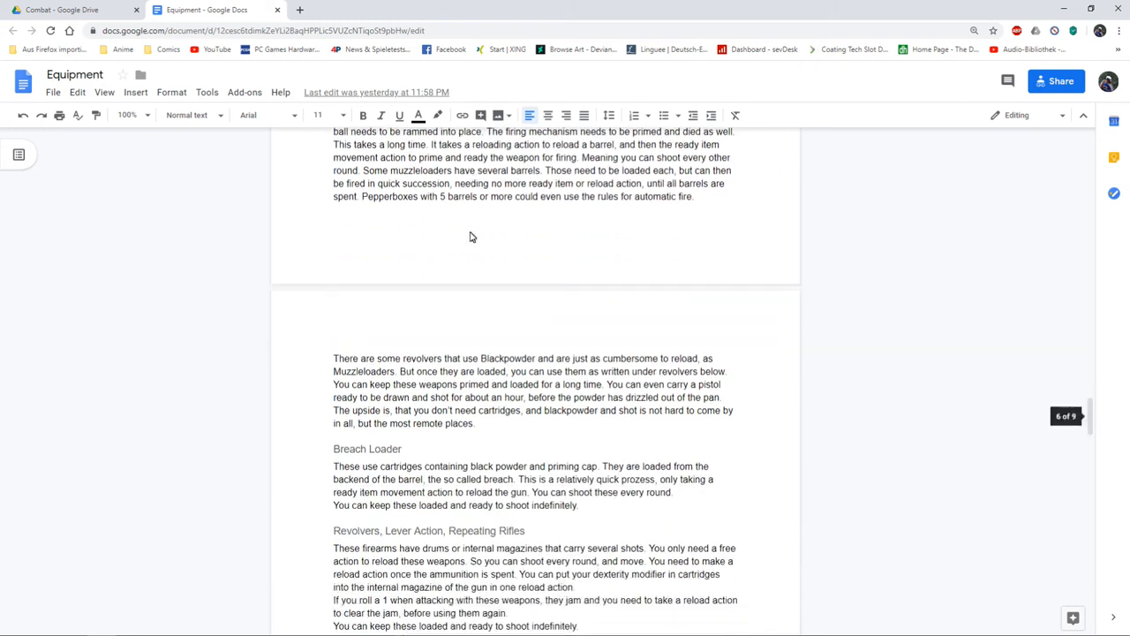
{"action": "scroll", "scroll_direction": "down", "scroll_amount": 3}
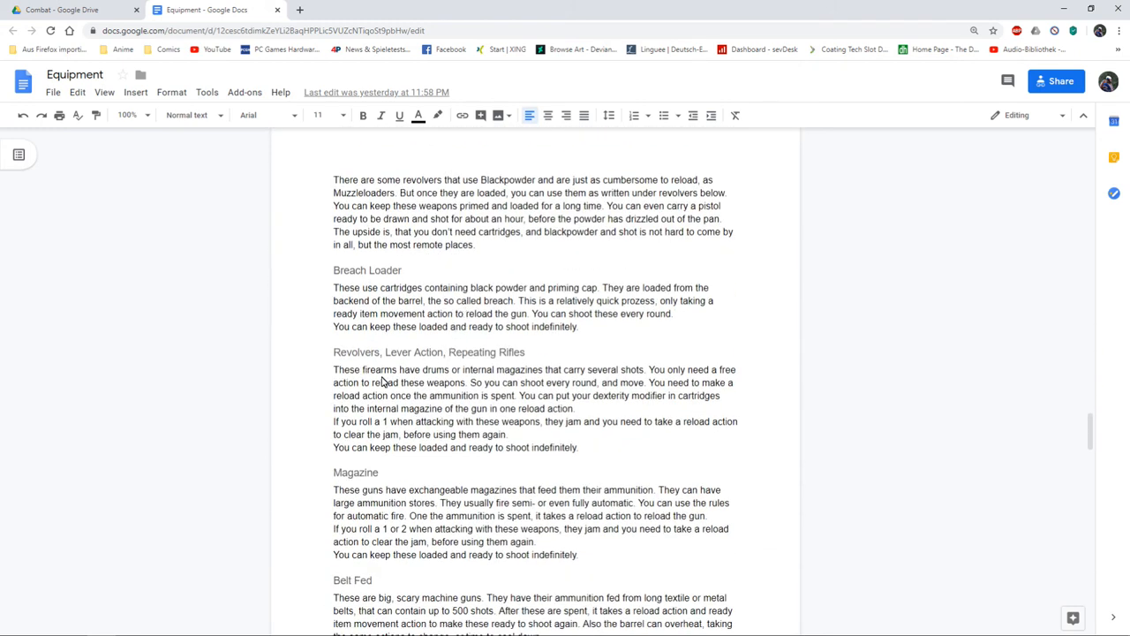
{"action": "scroll", "scroll_direction": "down", "scroll_amount": 3}
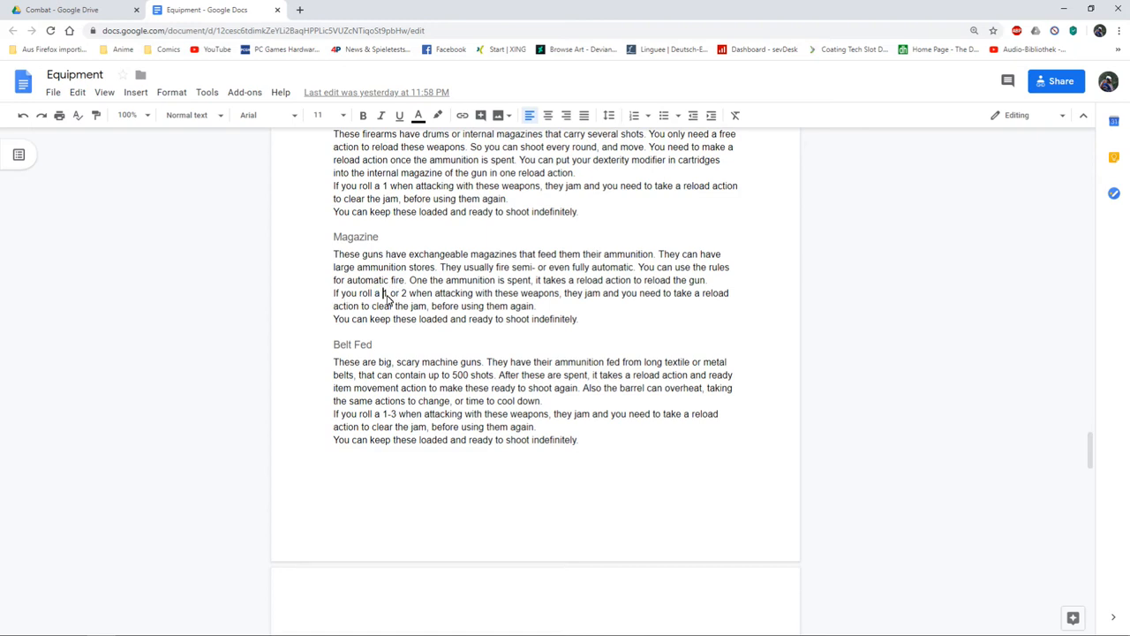
{"action": "mouse_move", "coordinate": [505, 303]}
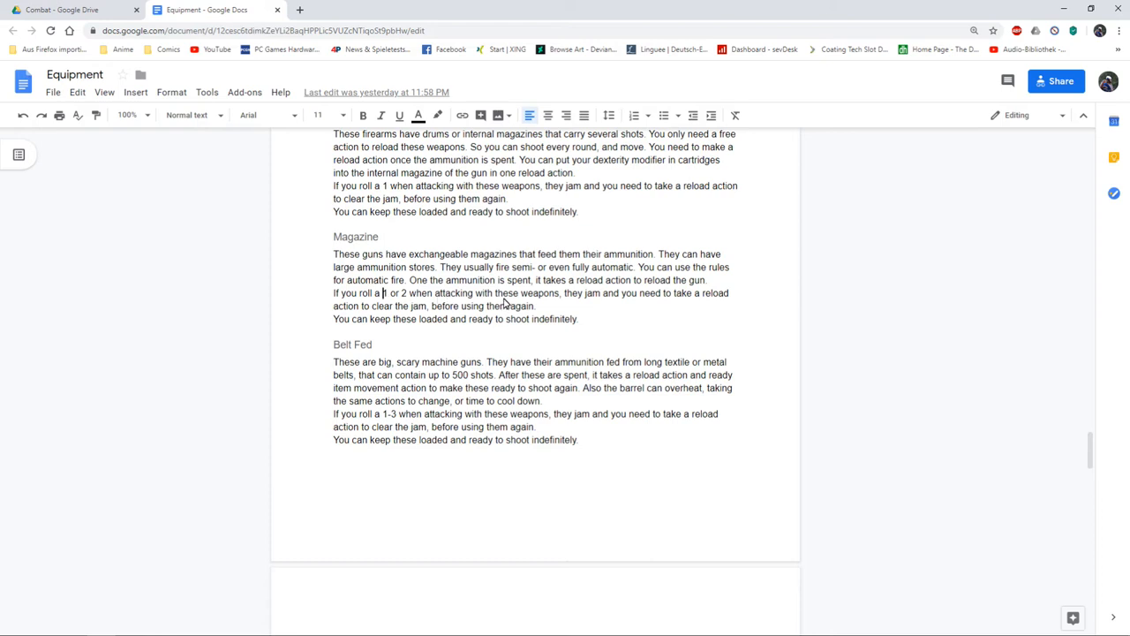
{"action": "mouse_move", "coordinate": [503, 307]}
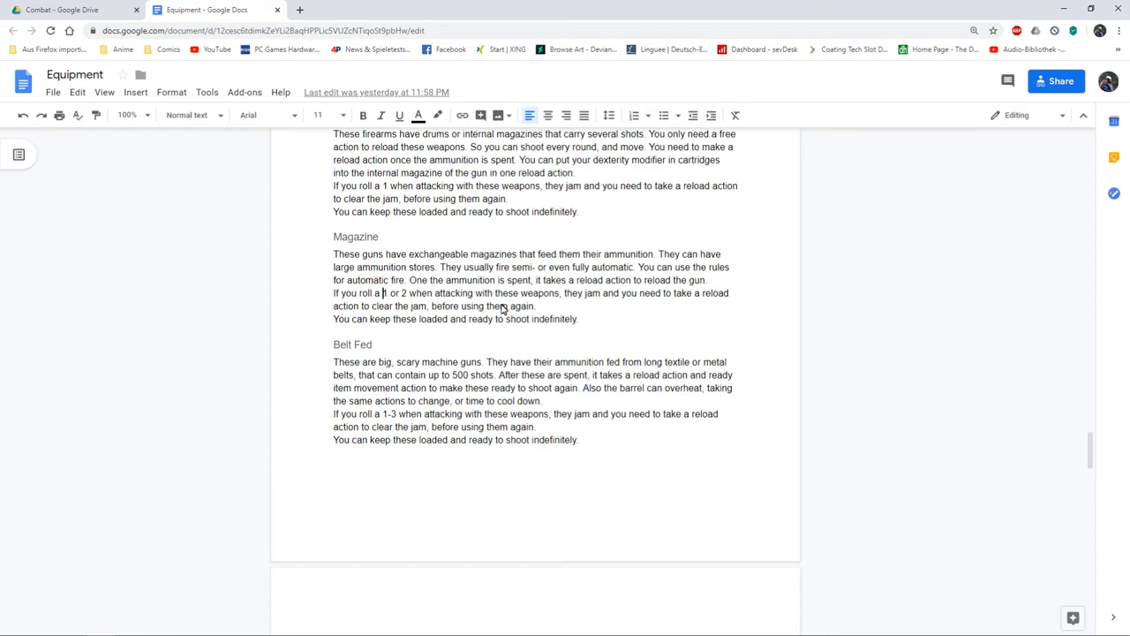
{"action": "mouse_move", "coordinate": [510, 299]}
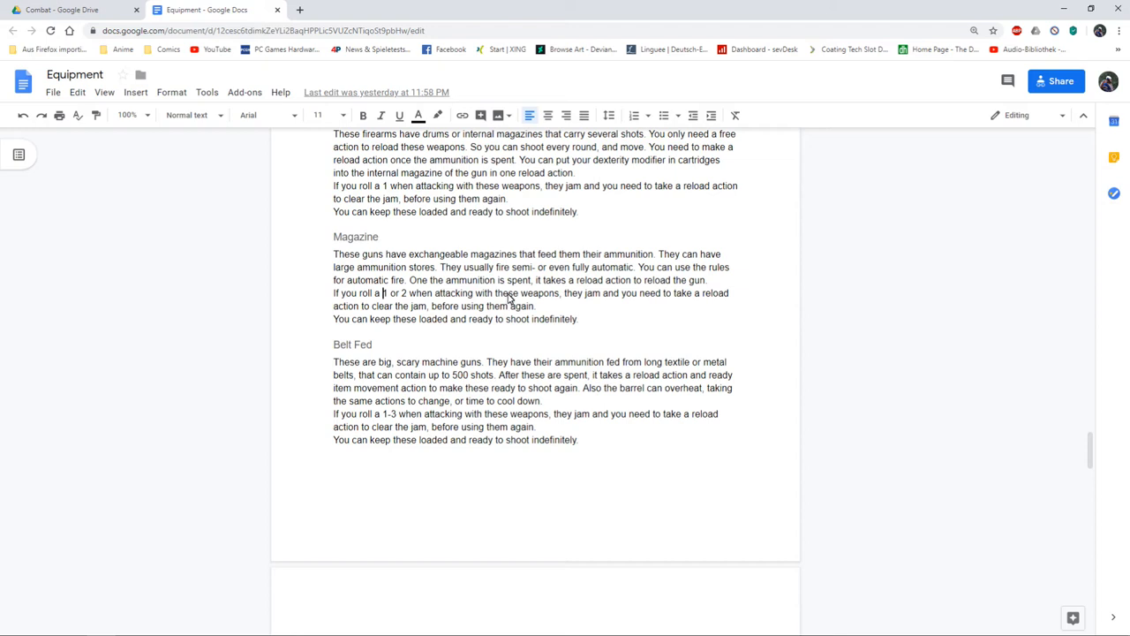
{"action": "mouse_move", "coordinate": [459, 314]}
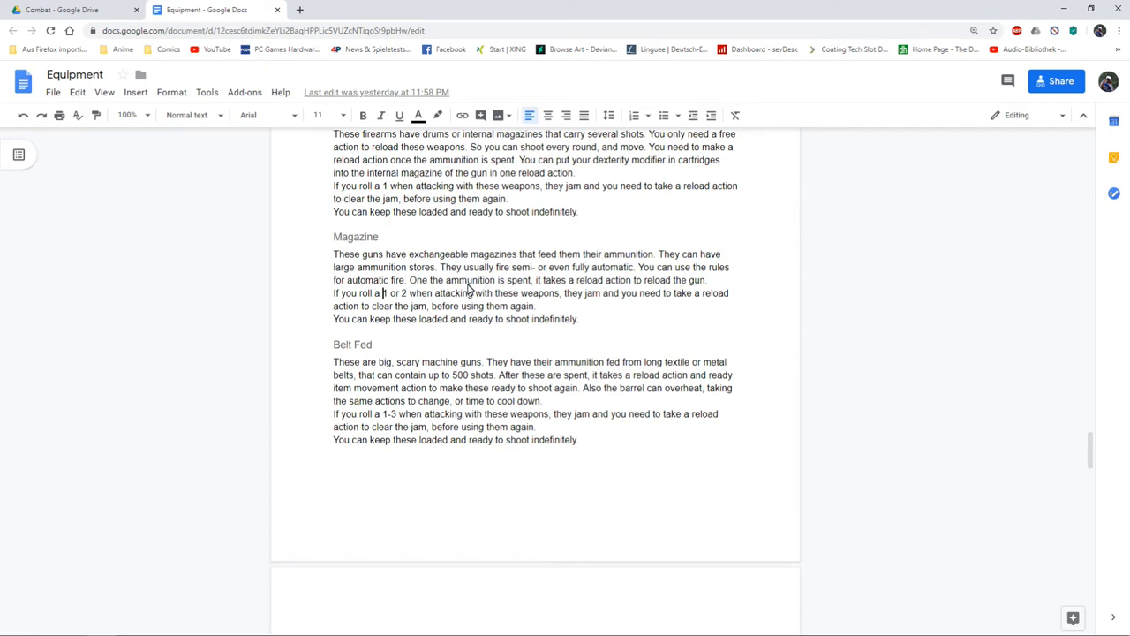
{"action": "scroll", "scroll_direction": "down", "scroll_amount": 3}
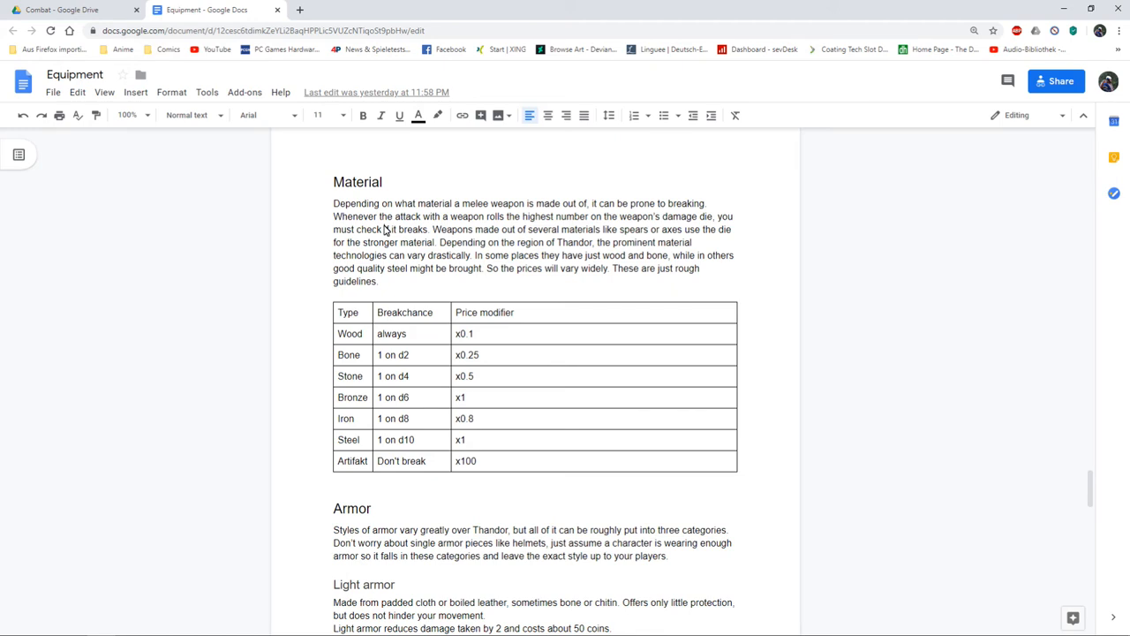
{"action": "mouse_move", "coordinate": [473, 236]}
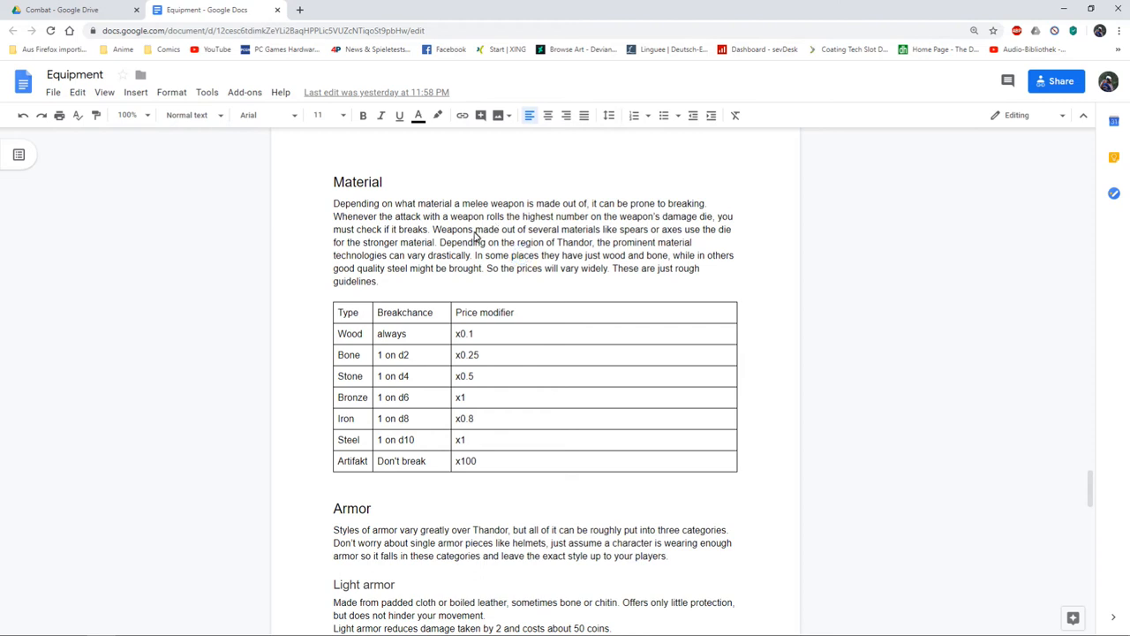
{"action": "mouse_move", "coordinate": [445, 220]}
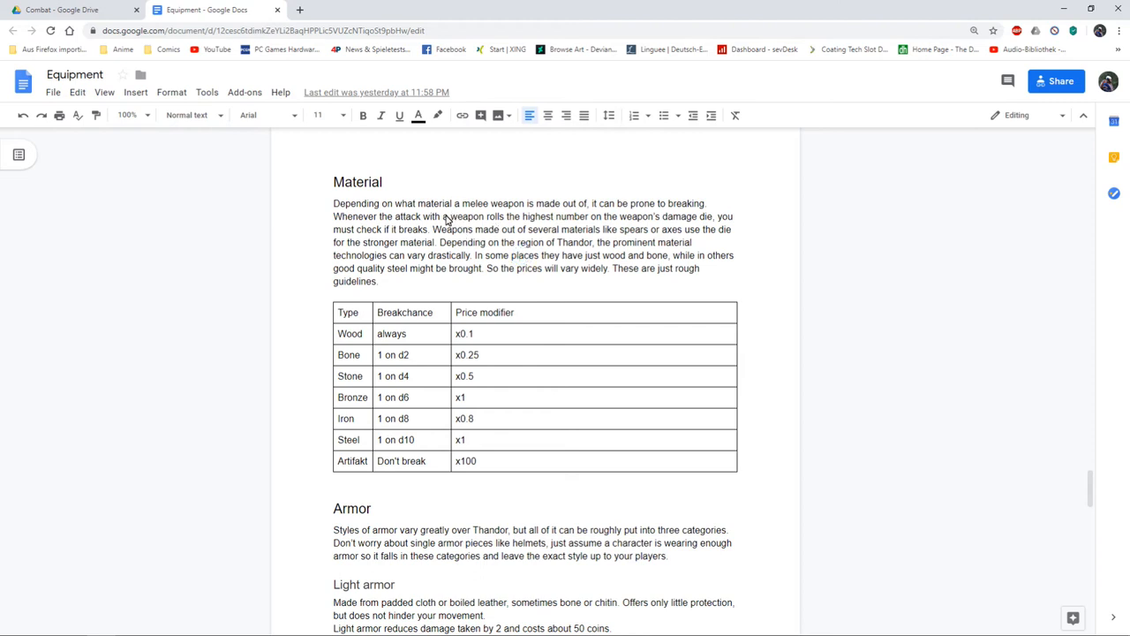
{"action": "mouse_move", "coordinate": [349, 360]}
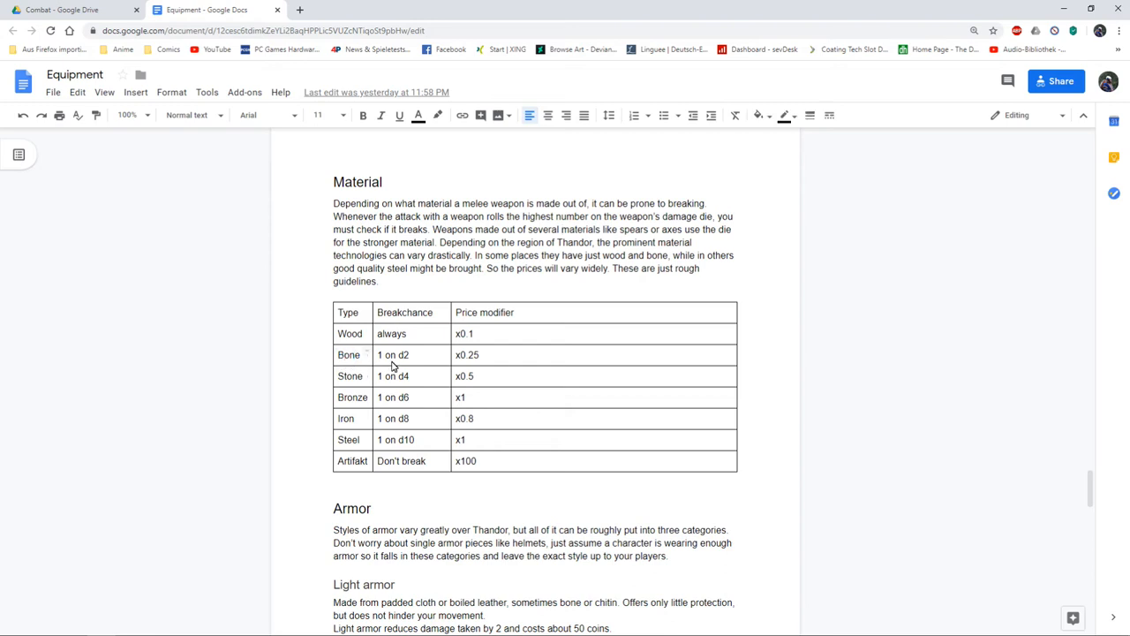
{"action": "mouse_move", "coordinate": [405, 363]}
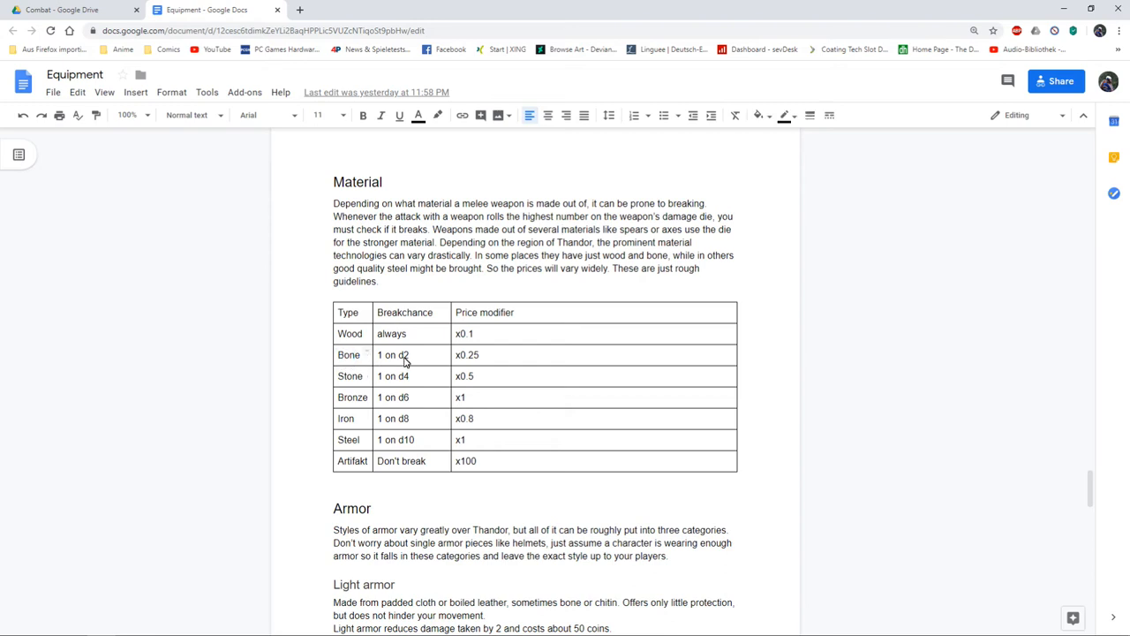
{"action": "mouse_move", "coordinate": [404, 356]}
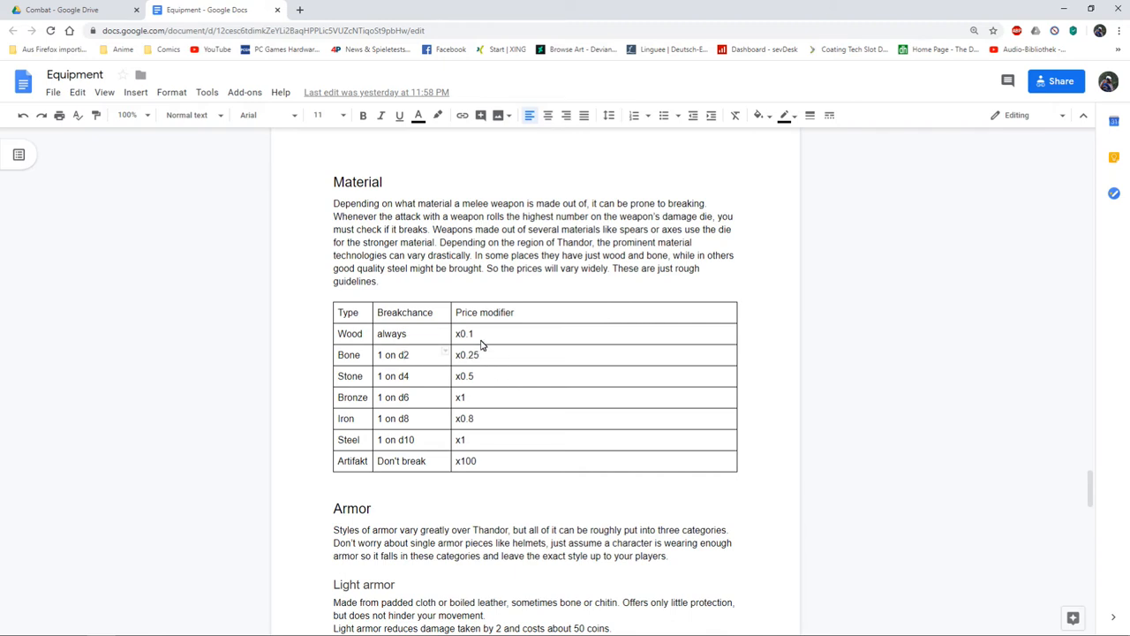
Read the Material table of breakchance and price modifiers down to the Armor sections.
{"action": "scroll", "scroll_direction": "down", "scroll_amount": 3}
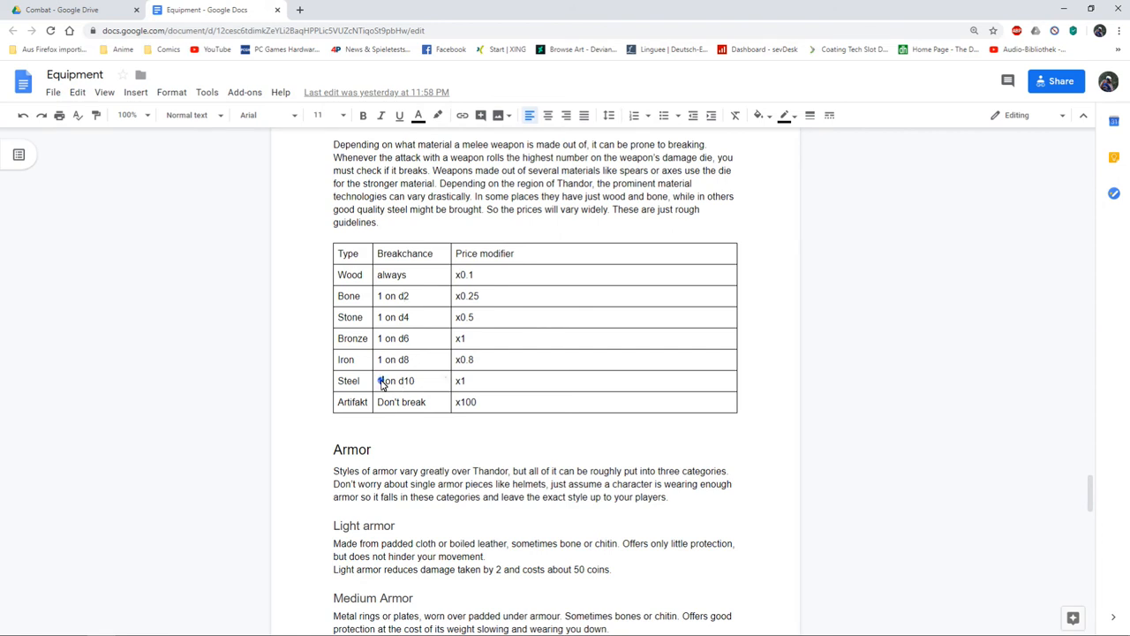
{"action": "left_click", "coordinate": [380, 381]}
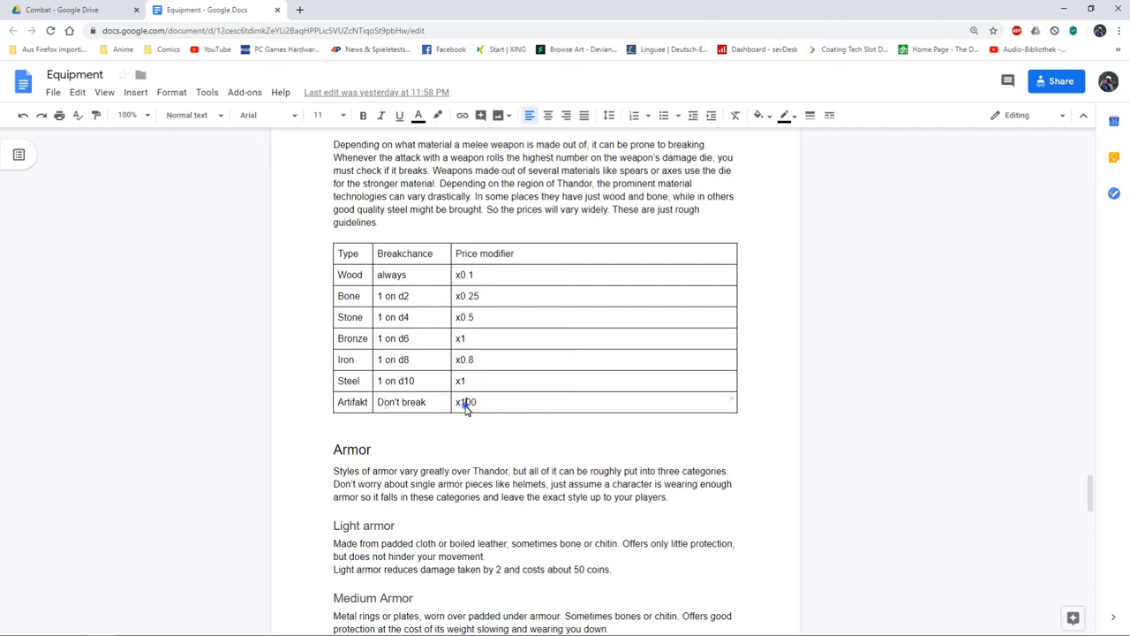
{"action": "scroll", "scroll_direction": "down", "scroll_amount": 3}
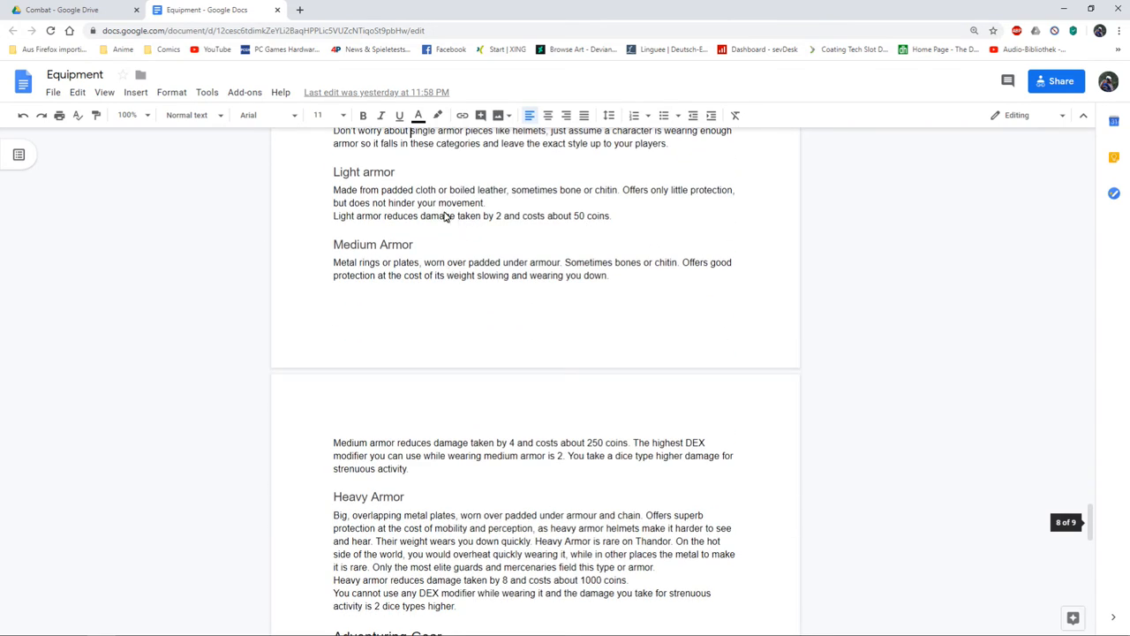
Read the Heavy Armor section and Adventuring Gear table to the Chemicals heading, then close the Equipment doc.
{"action": "scroll", "scroll_direction": "down", "scroll_amount": 3}
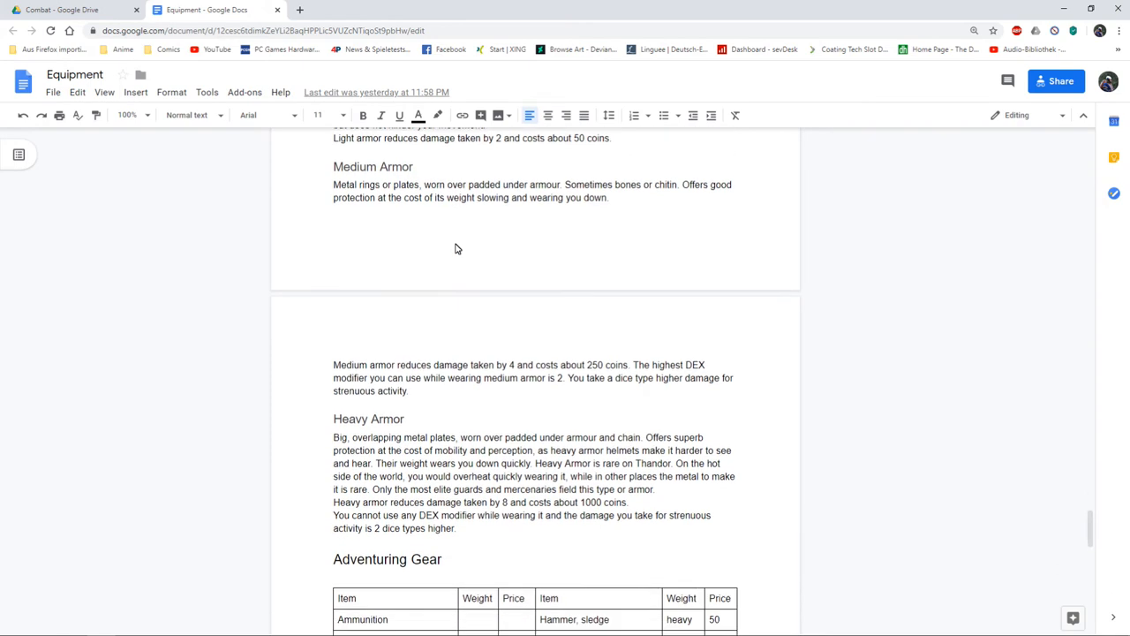
{"action": "scroll", "scroll_direction": "down", "scroll_amount": 3}
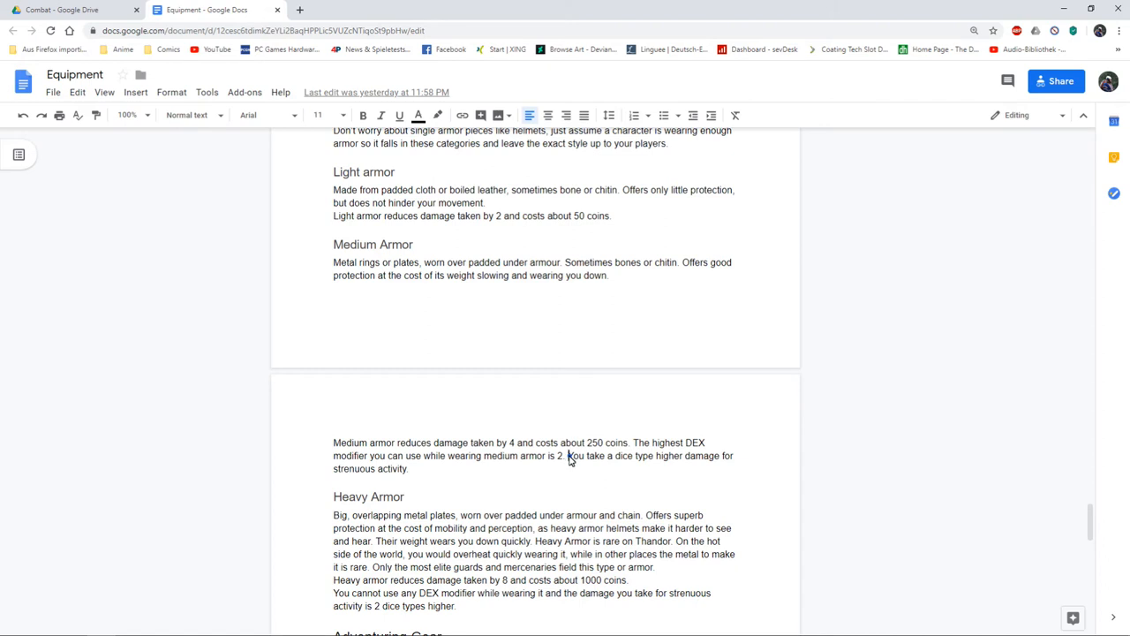
{"action": "scroll", "scroll_direction": "down", "scroll_amount": 3}
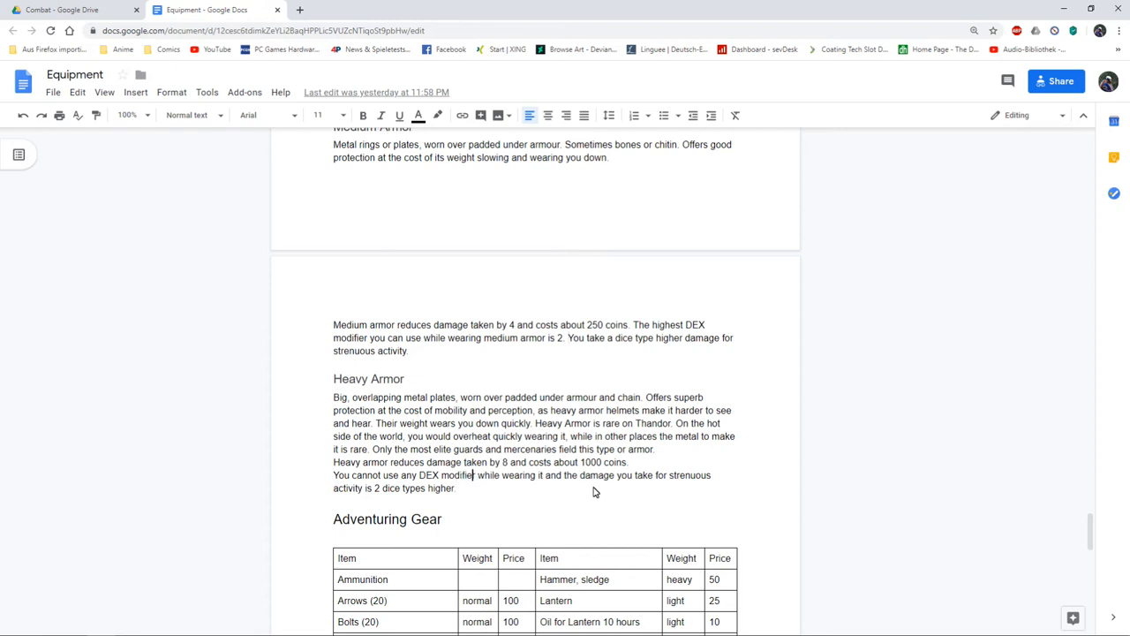
{"action": "mouse_move", "coordinate": [474, 434]}
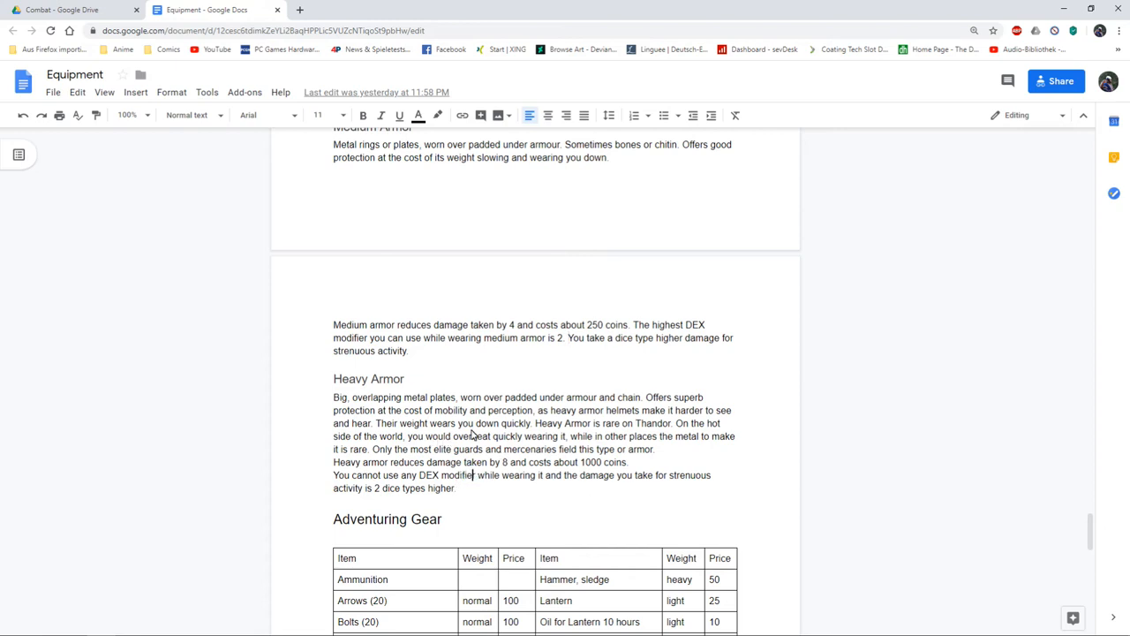
{"action": "scroll", "scroll_direction": "down", "scroll_amount": 3}
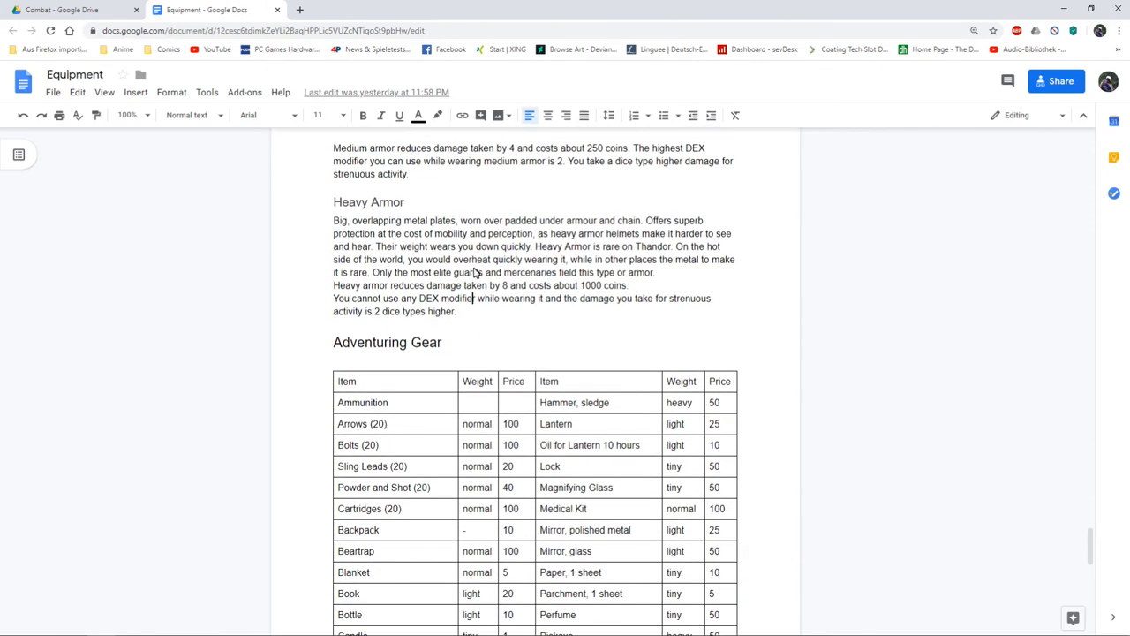
{"action": "scroll", "scroll_direction": "down", "scroll_amount": 3}
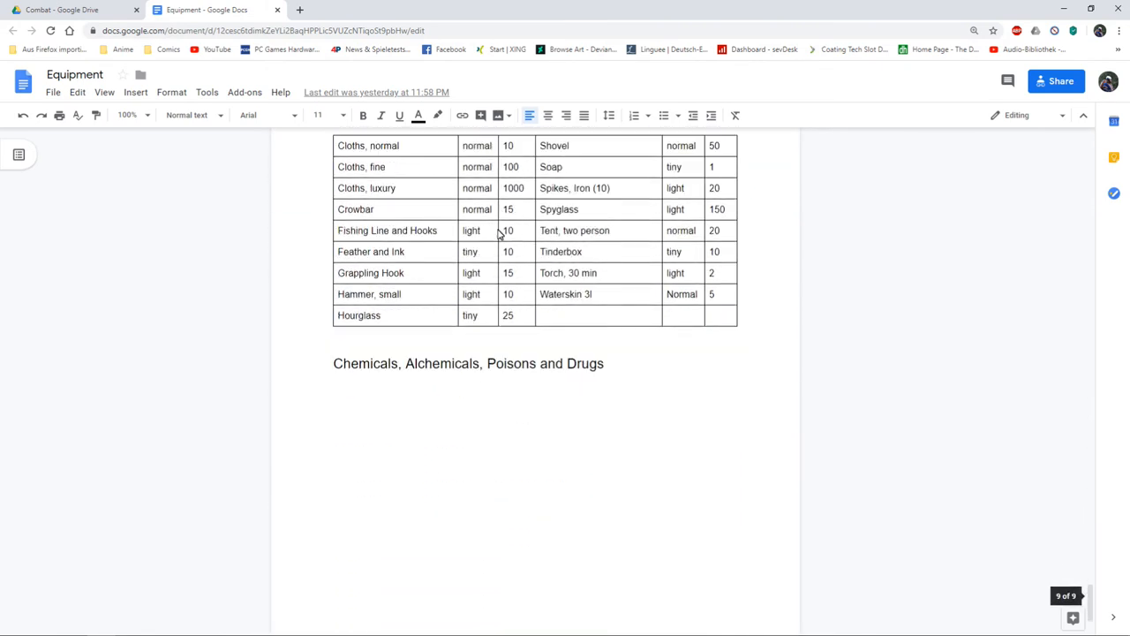
{"action": "scroll", "scroll_direction": "down", "scroll_amount": 3}
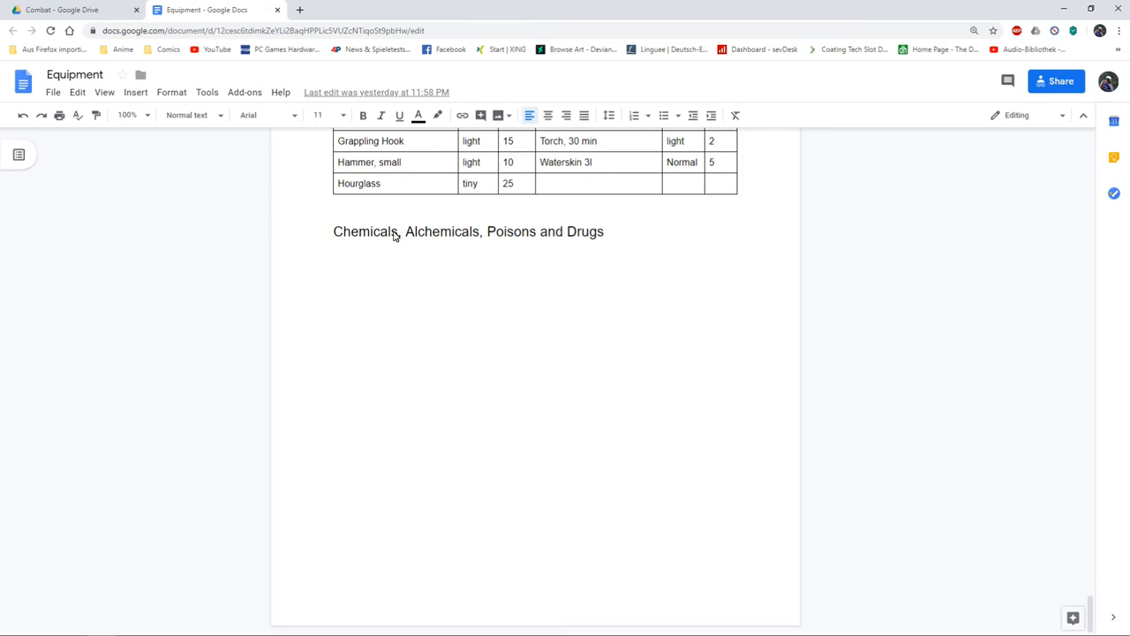
{"action": "left_click", "coordinate": [462, 231]}
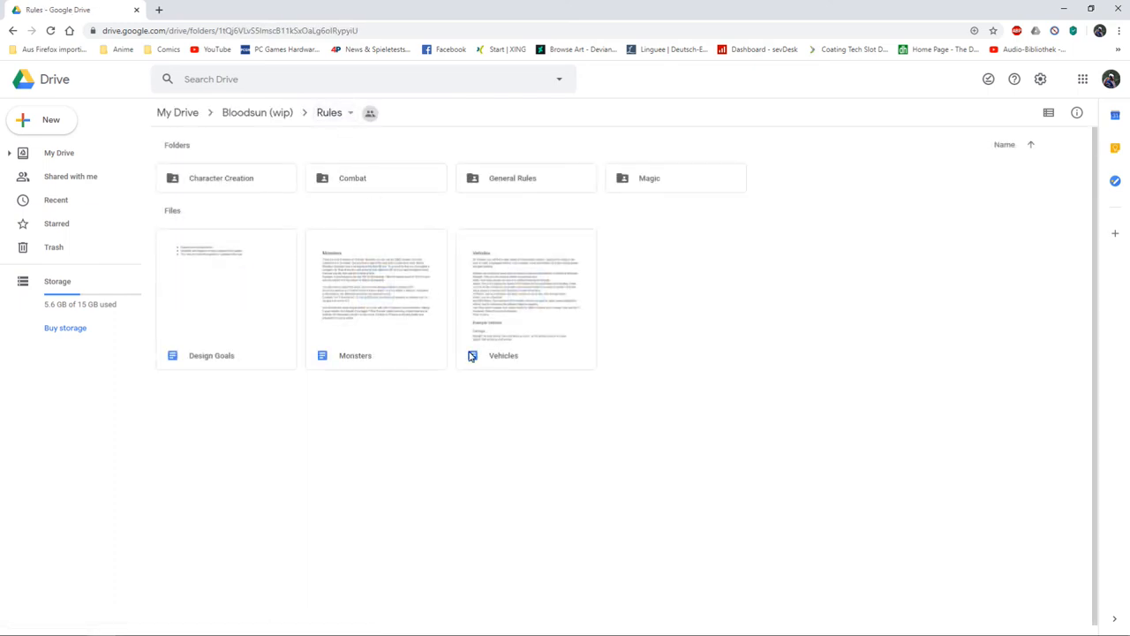
{"action": "mouse_move", "coordinate": [516, 350]}
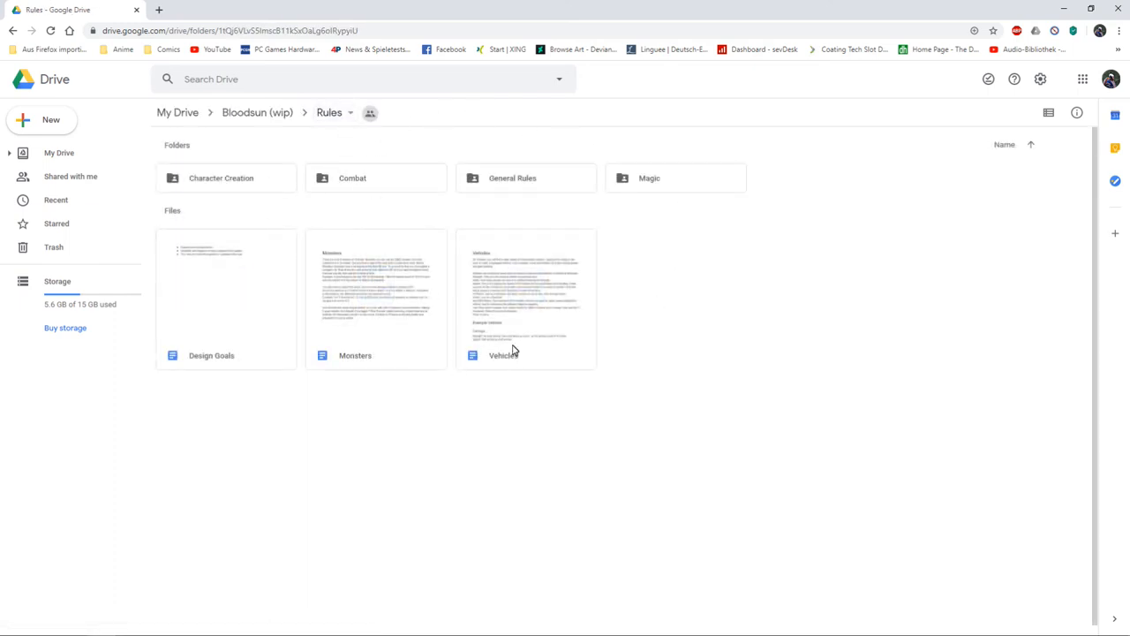
{"action": "mouse_move", "coordinate": [392, 278]}
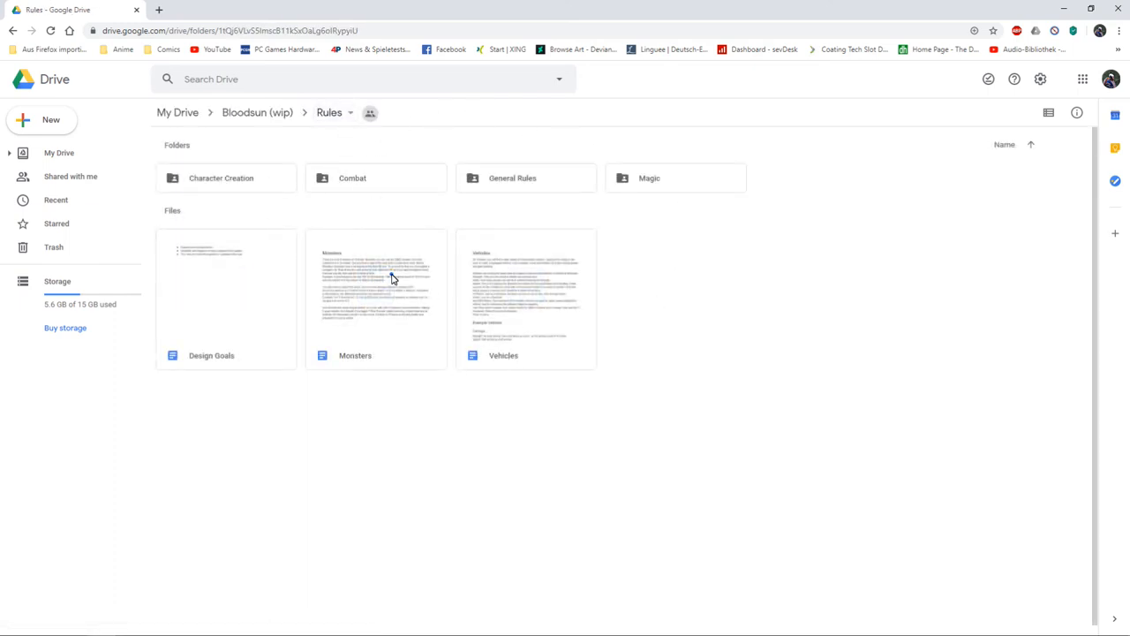
Open the Monsters document showing its hit point and armor adjustment rules.
{"action": "double_click", "coordinate": [374, 299]}
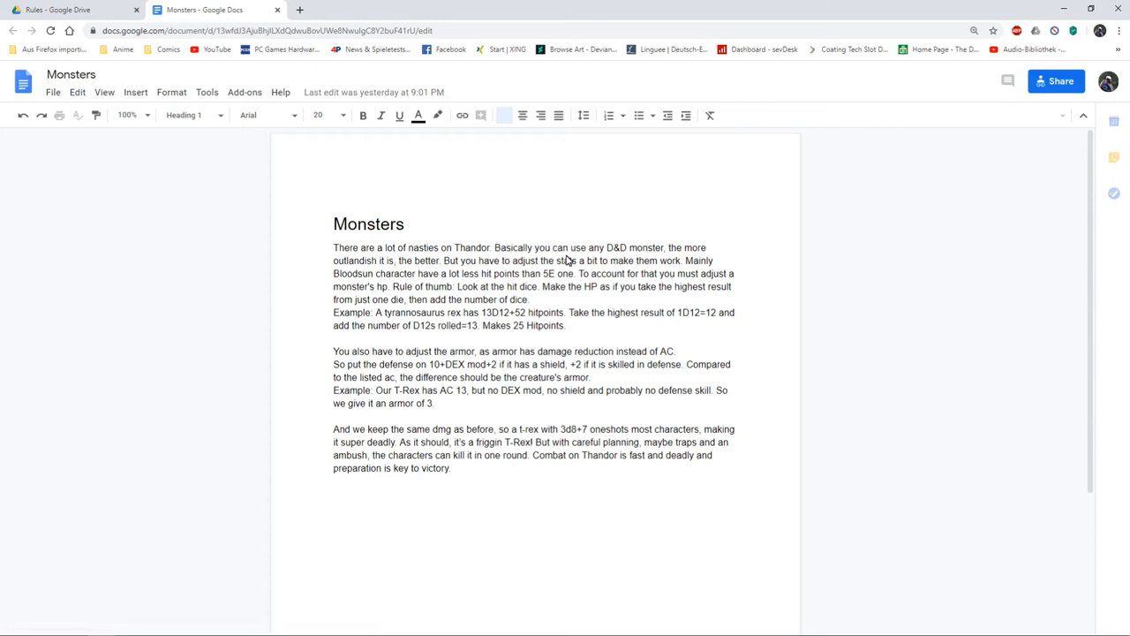
{"action": "left_click", "coordinate": [368, 223]}
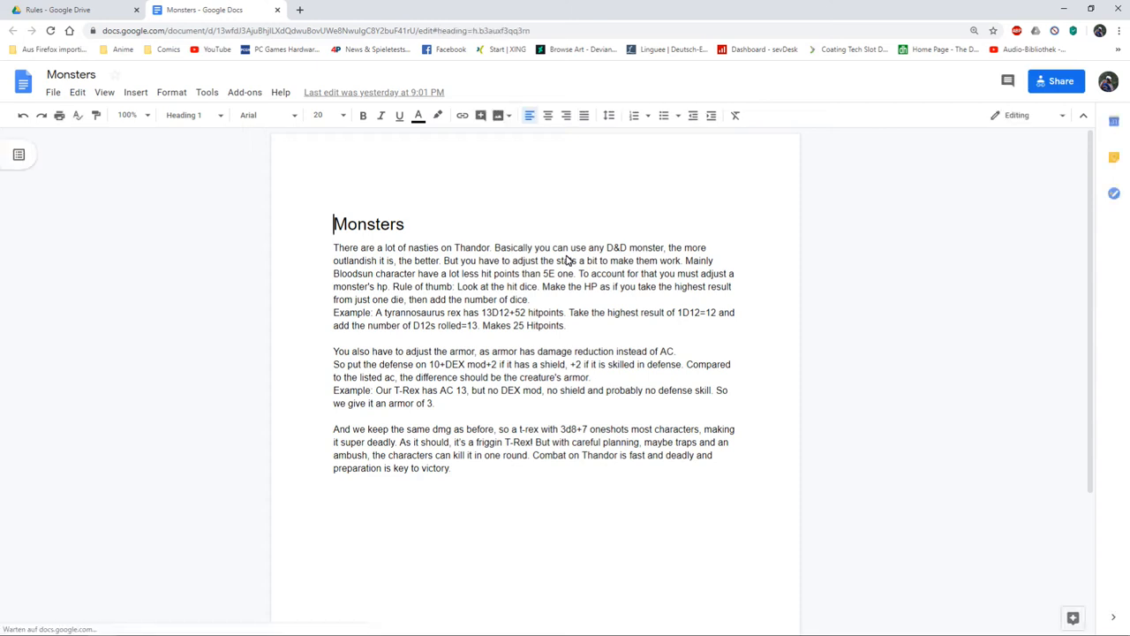
{"action": "left_click", "coordinate": [503, 261]}
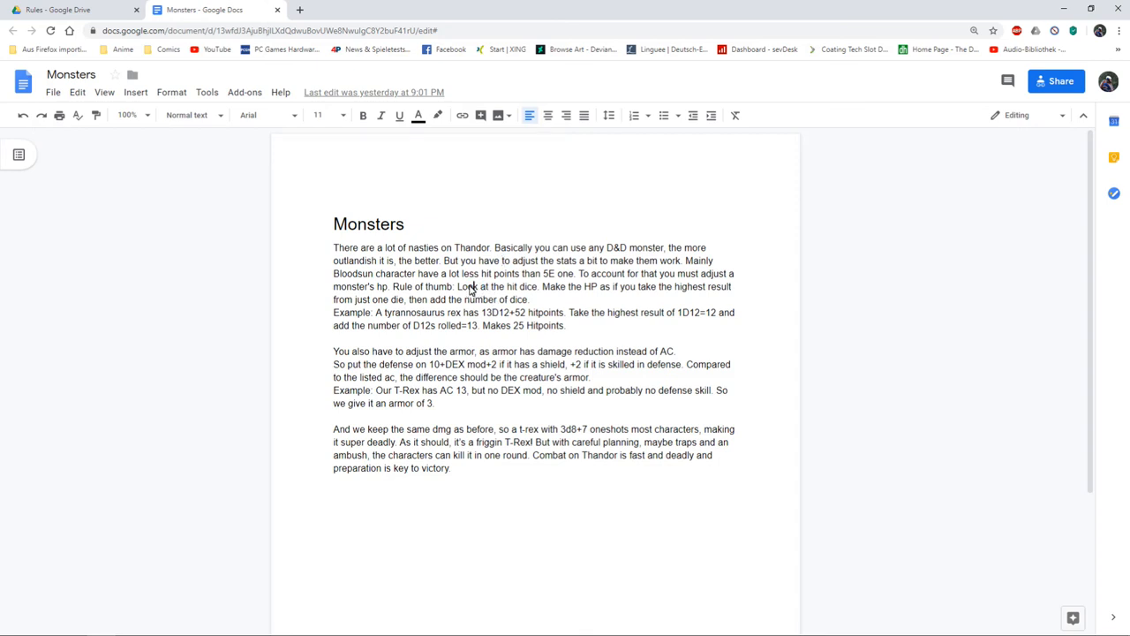
{"action": "mouse_move", "coordinate": [492, 291]}
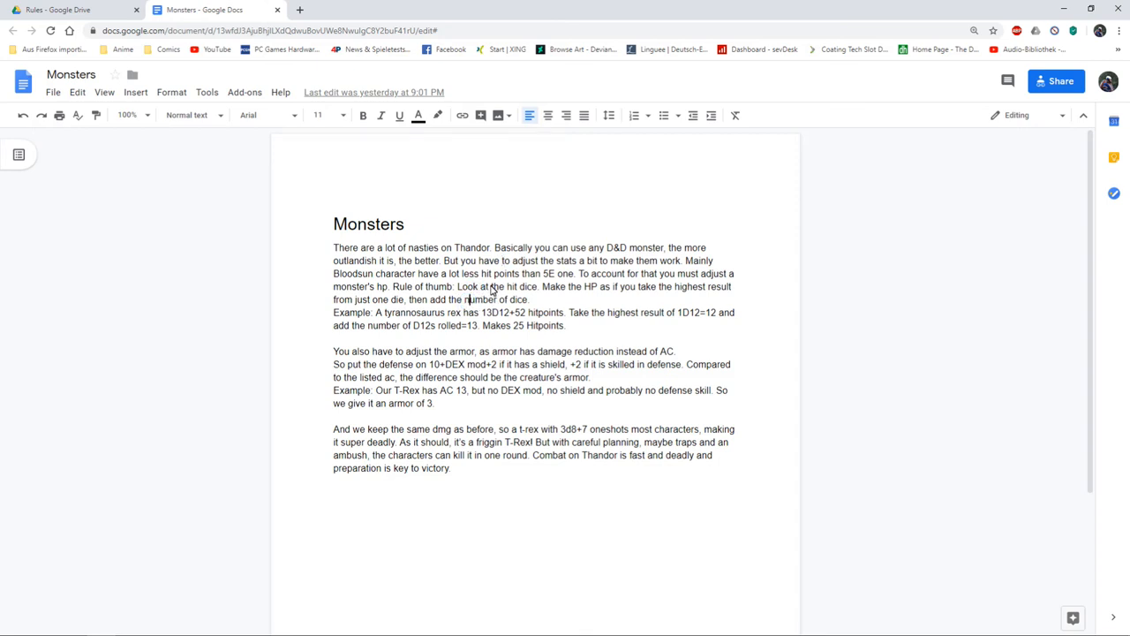
{"action": "mouse_move", "coordinate": [466, 293]}
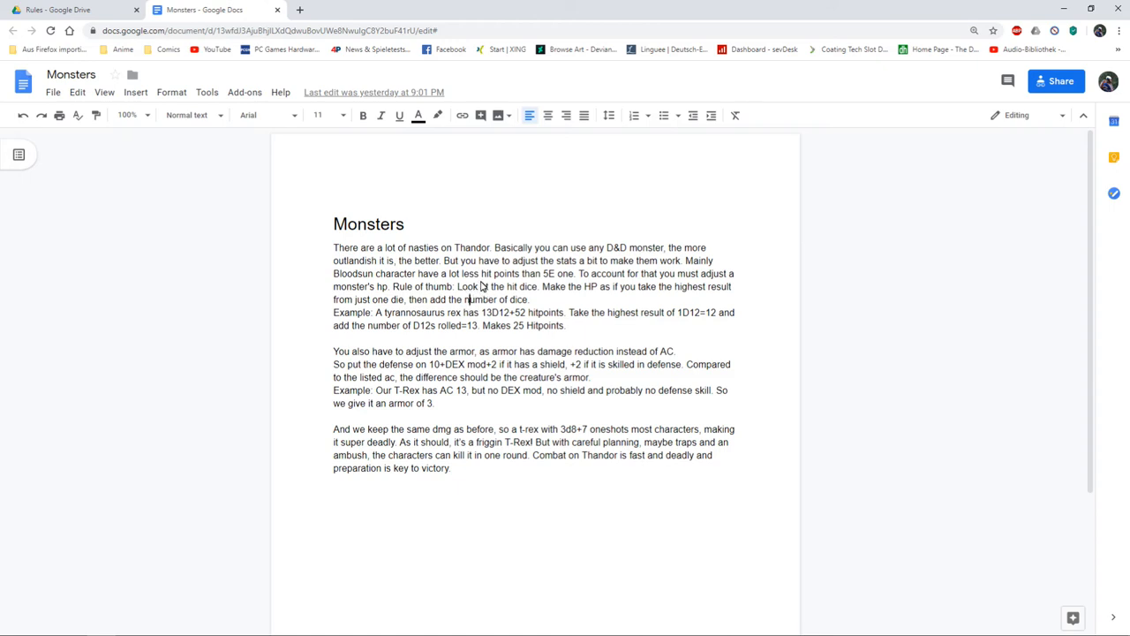
{"action": "mouse_move", "coordinate": [484, 285]}
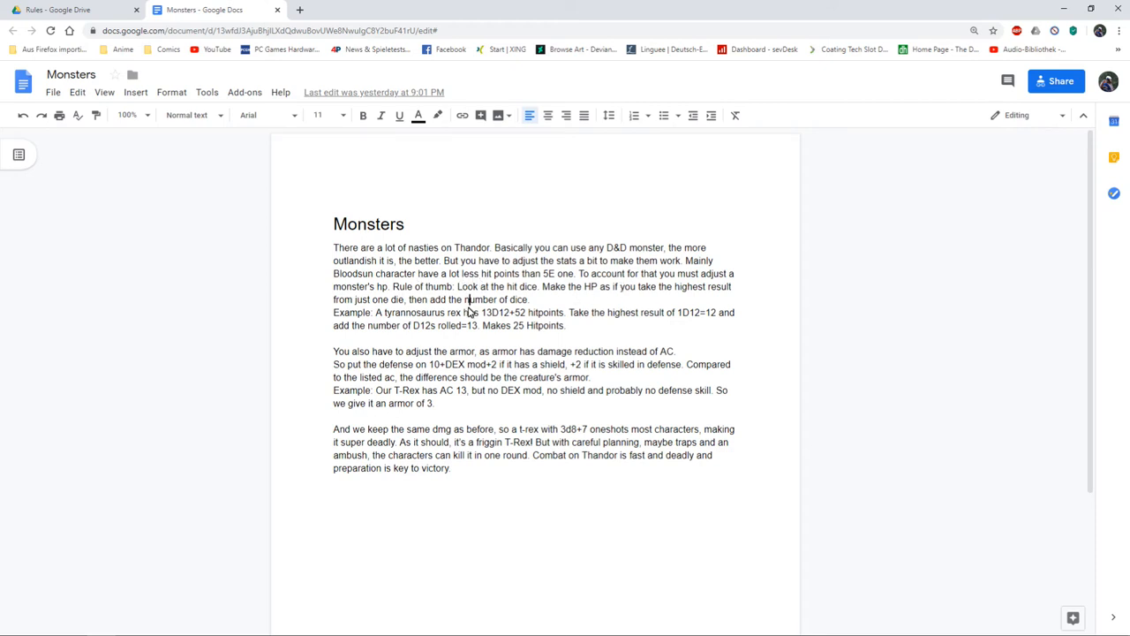
{"action": "mouse_move", "coordinate": [395, 318]}
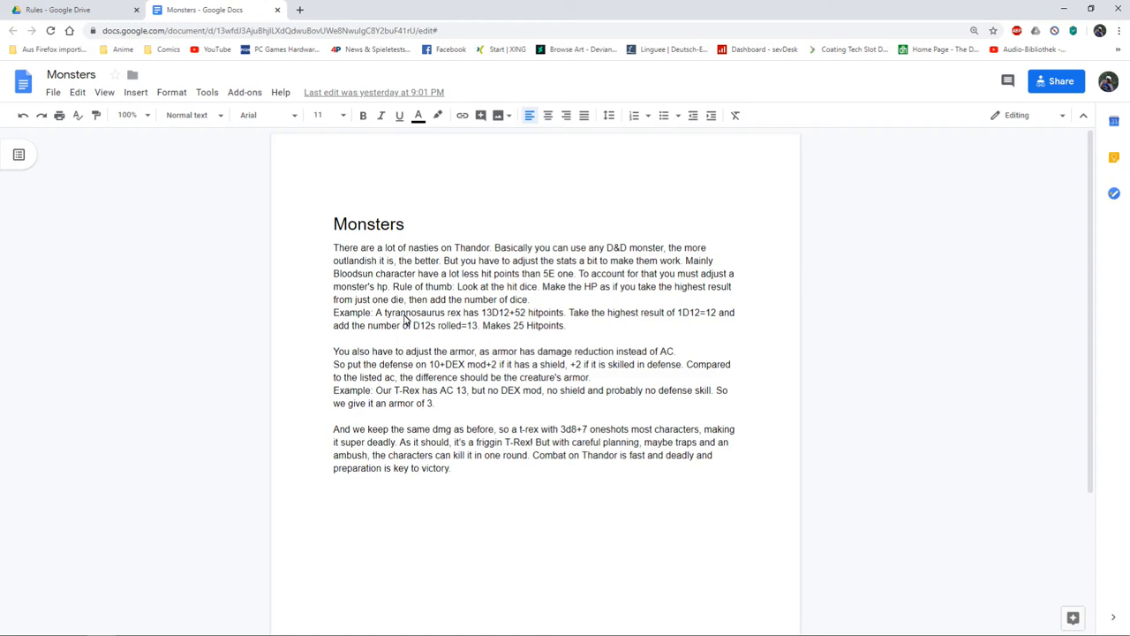
{"action": "mouse_move", "coordinate": [434, 318]}
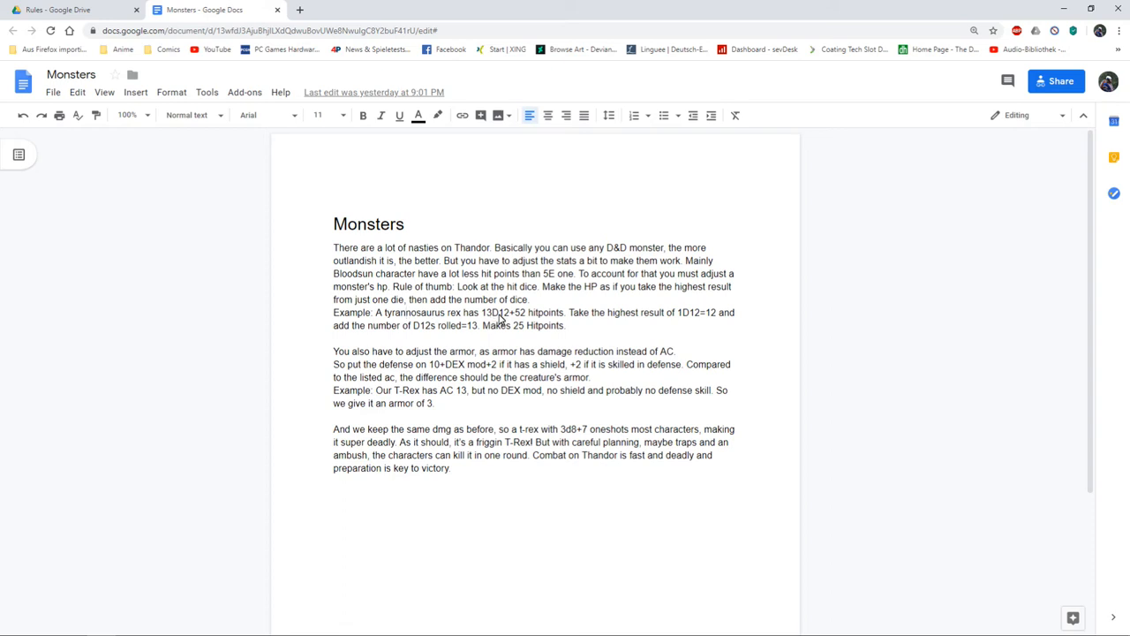
{"action": "mouse_move", "coordinate": [516, 316]}
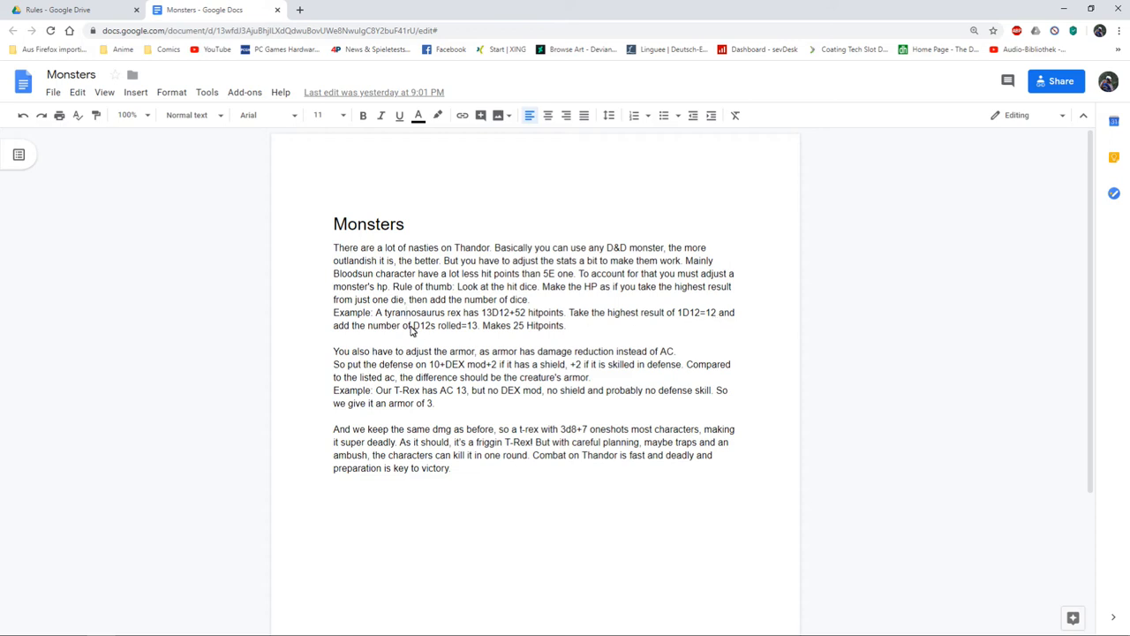
{"action": "mouse_move", "coordinate": [533, 330]}
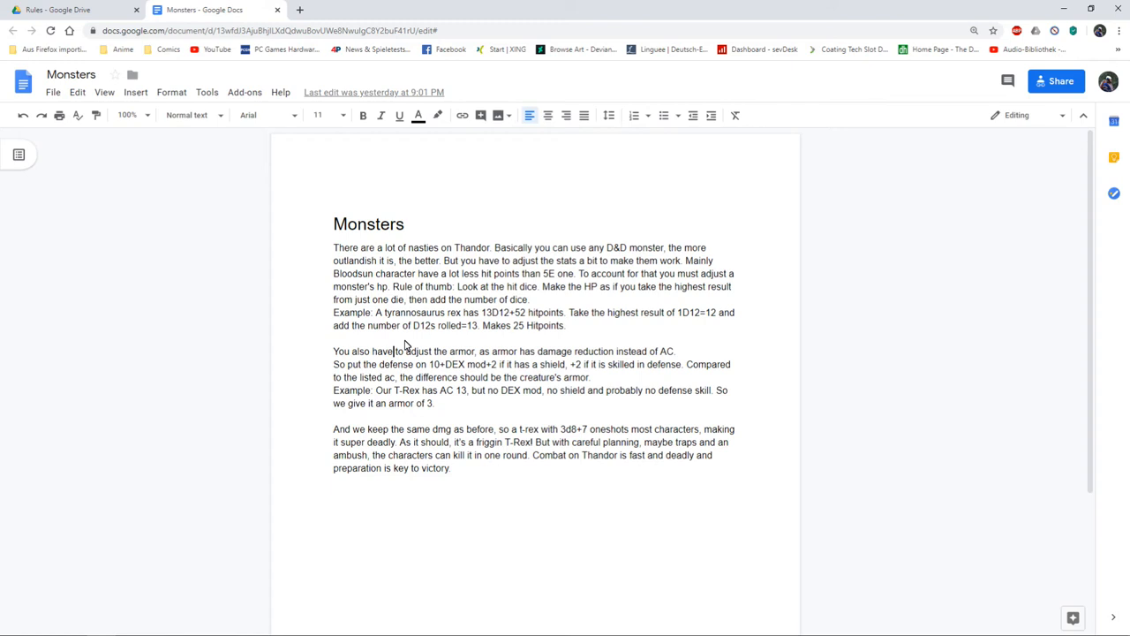
{"action": "mouse_move", "coordinate": [416, 349]}
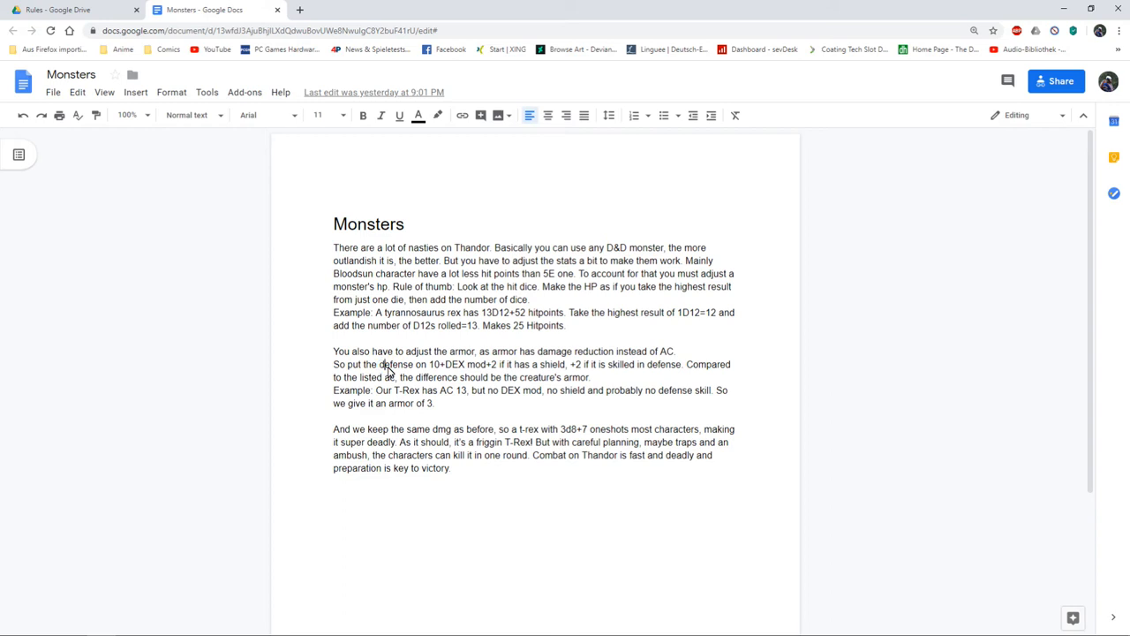
{"action": "mouse_move", "coordinate": [442, 373]}
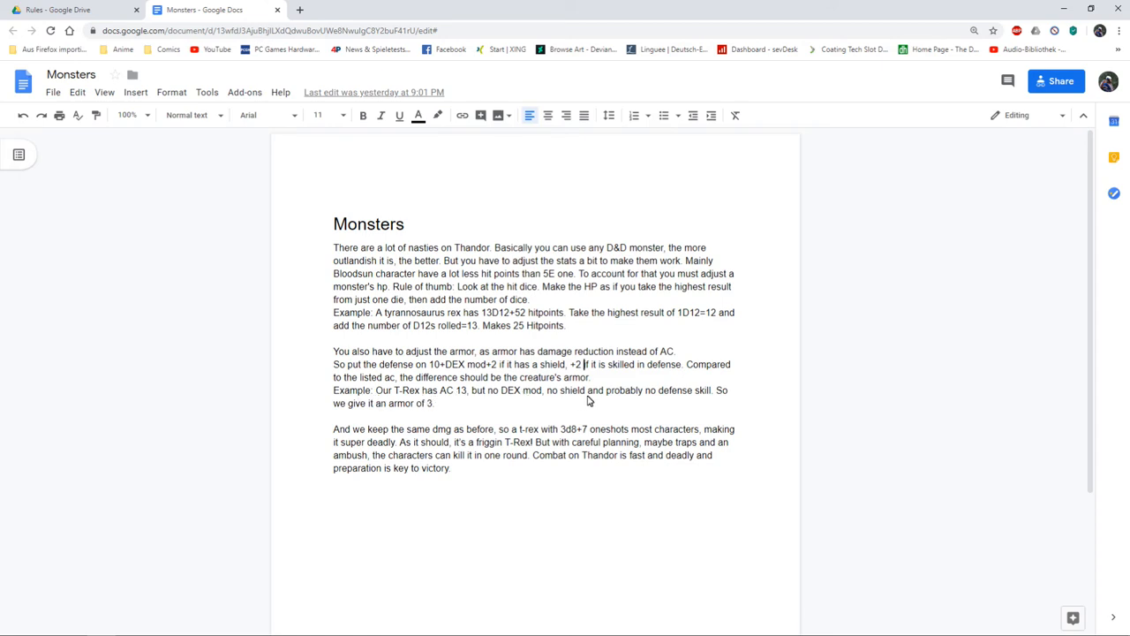
{"action": "mouse_move", "coordinate": [403, 402]}
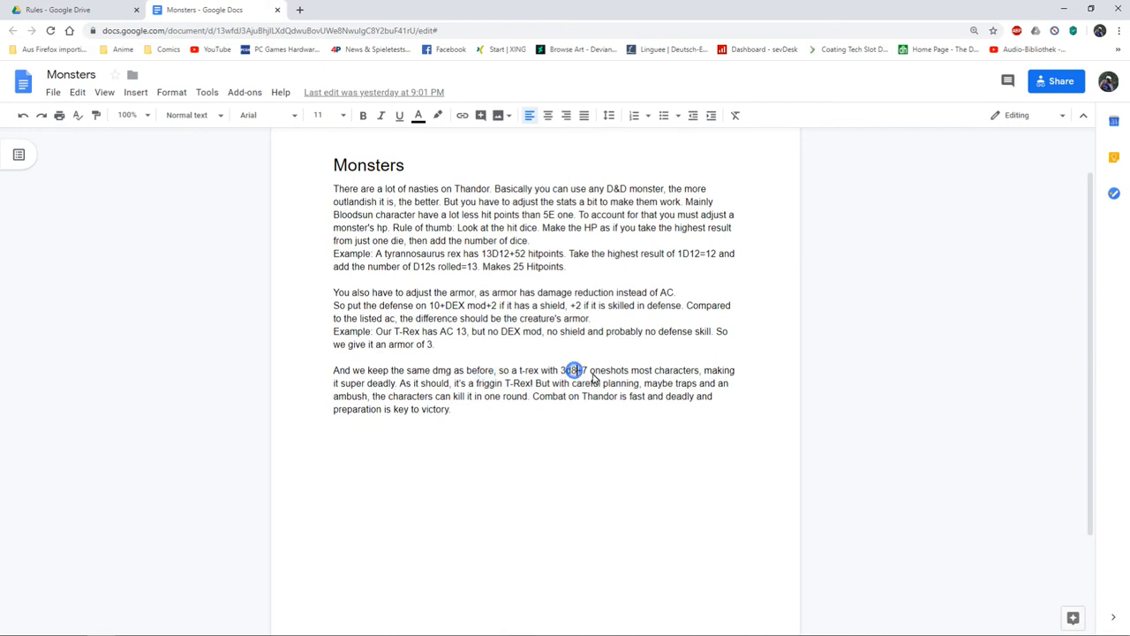
{"action": "left_click", "coordinate": [576, 371]}
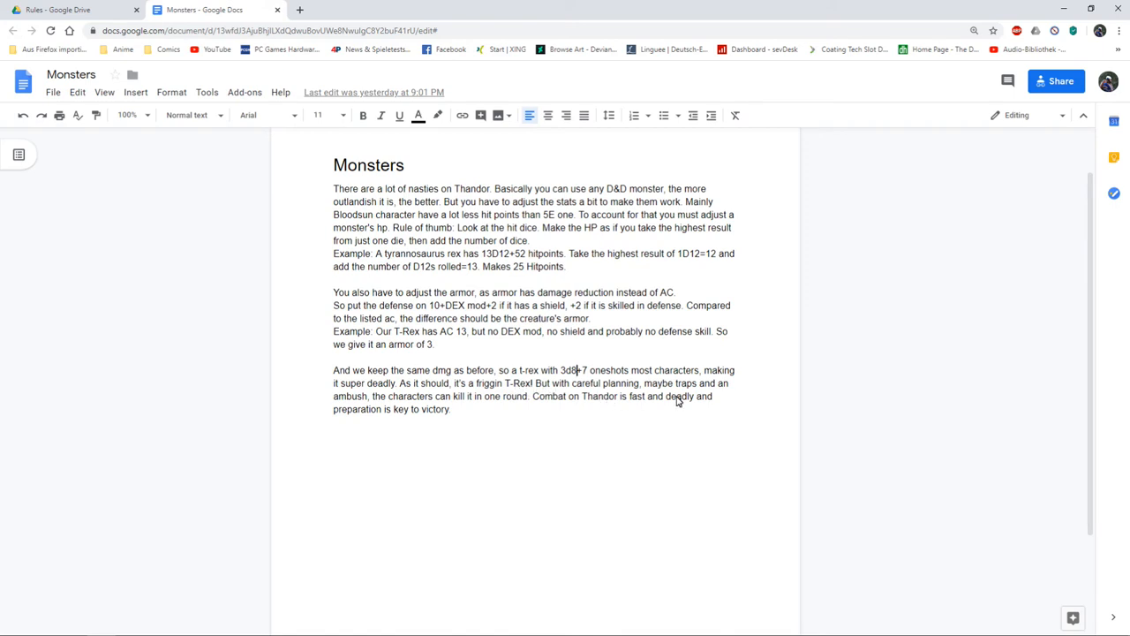
{"action": "mouse_move", "coordinate": [509, 395]}
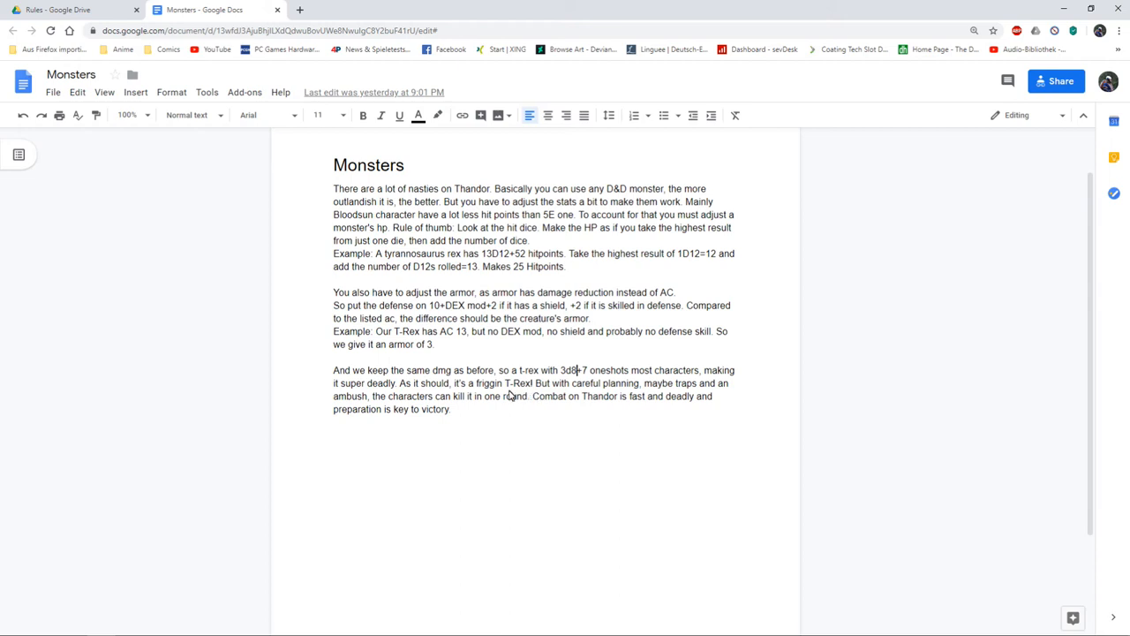
{"action": "mouse_move", "coordinate": [510, 394]}
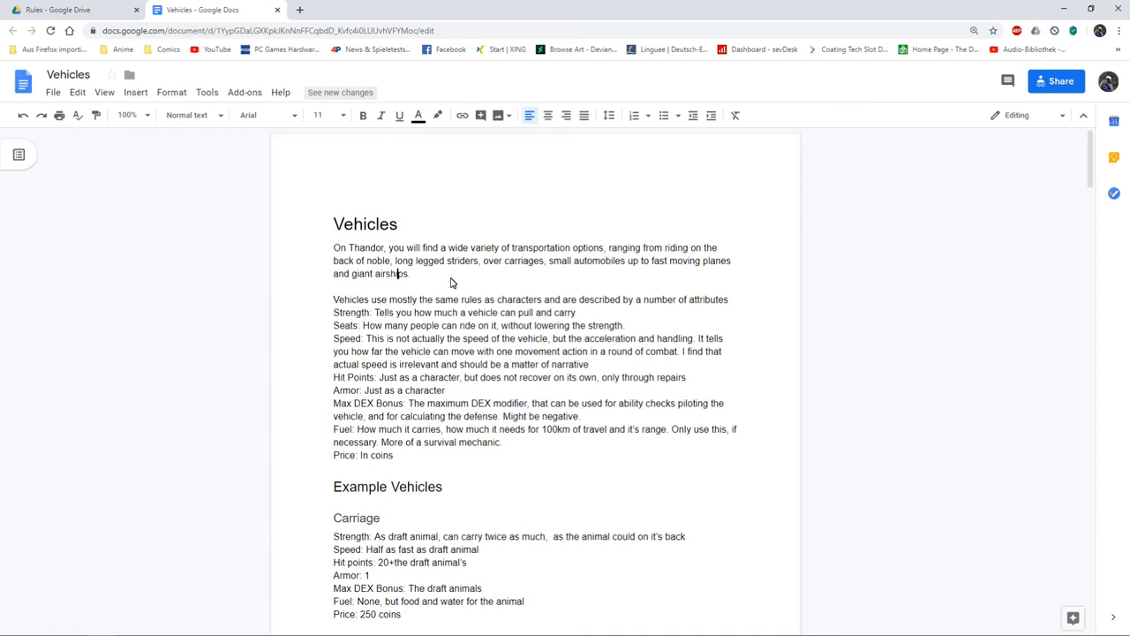
Read down through the truck, plane and airship stat blocks in Vehicles.
{"action": "scroll", "scroll_direction": "down", "scroll_amount": 3}
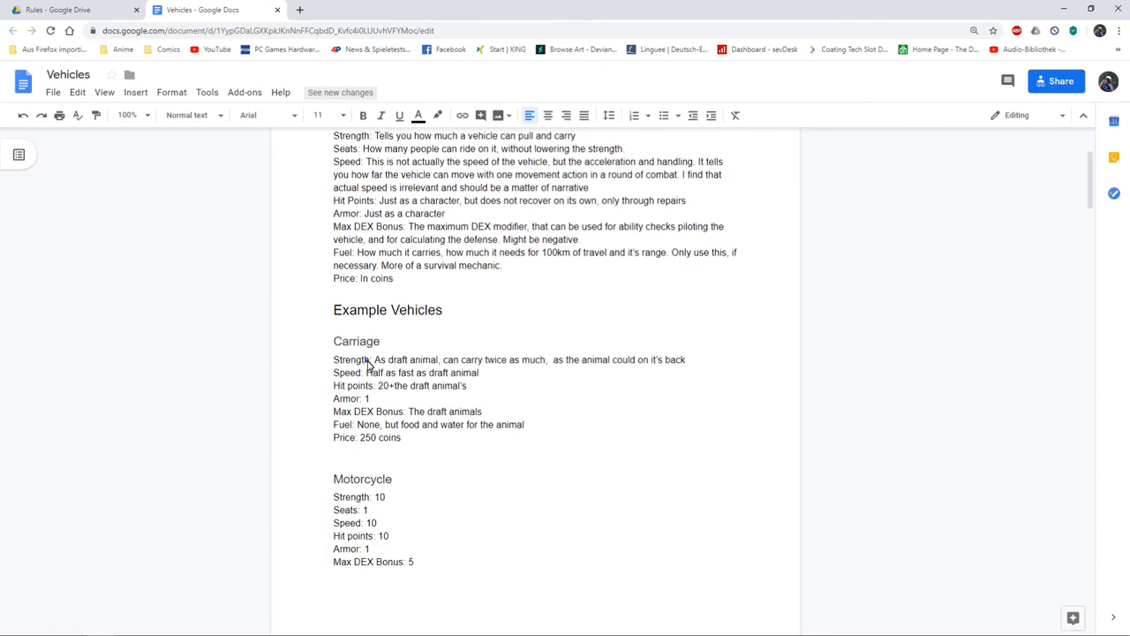
{"action": "mouse_move", "coordinate": [433, 363]}
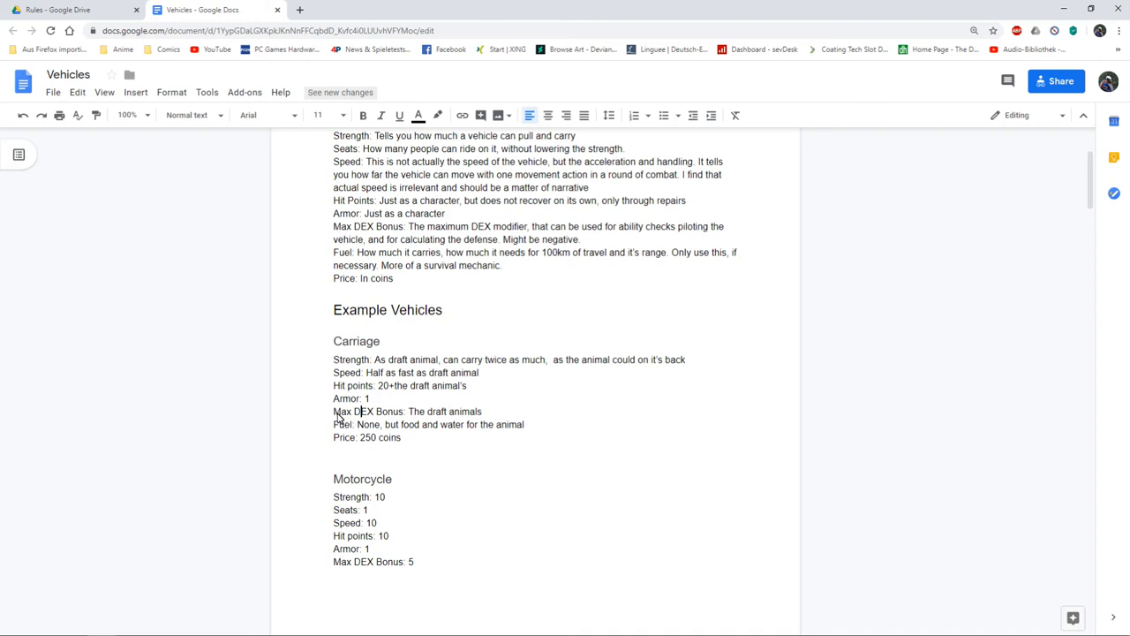
{"action": "mouse_move", "coordinate": [379, 418]}
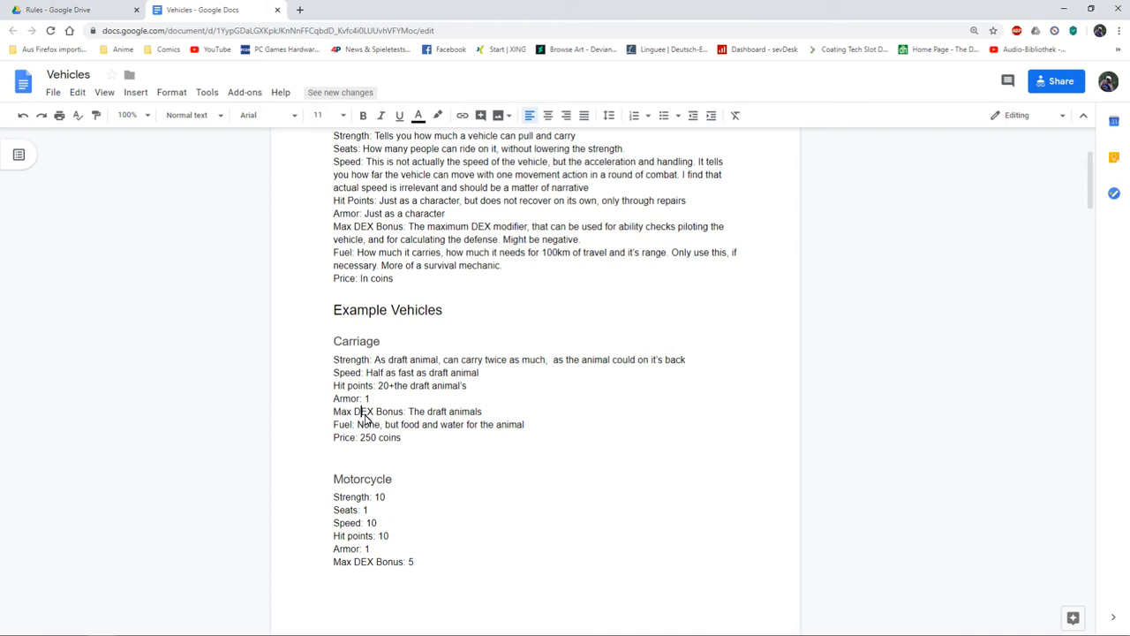
{"action": "scroll", "scroll_direction": "down", "scroll_amount": 3}
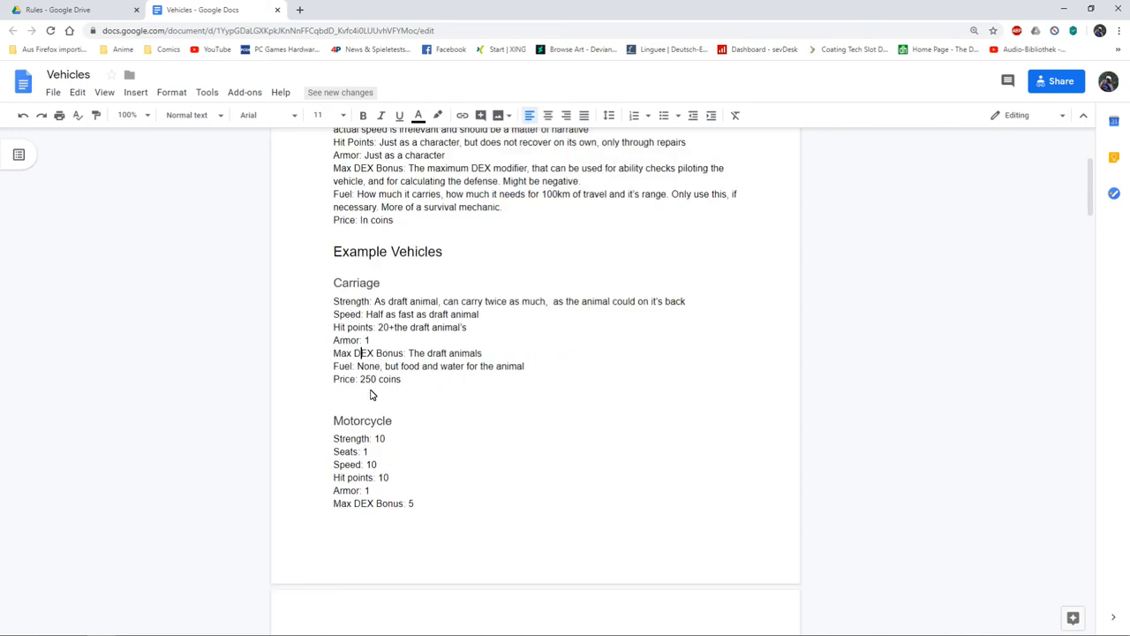
{"action": "scroll", "scroll_direction": "down", "scroll_amount": 3}
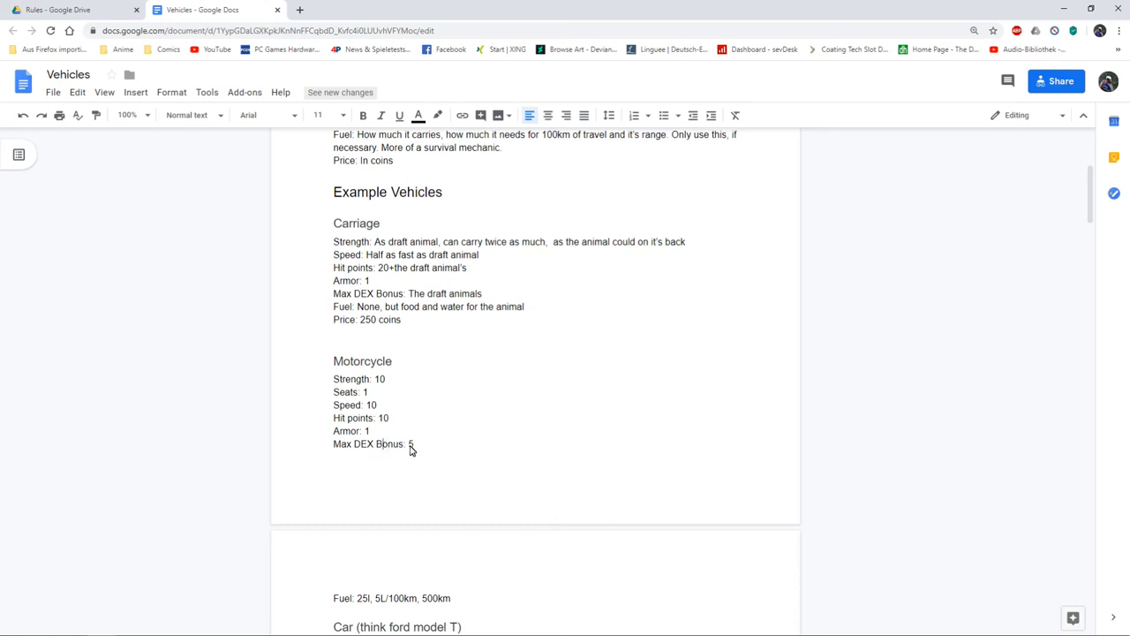
{"action": "scroll", "scroll_direction": "down", "scroll_amount": 3}
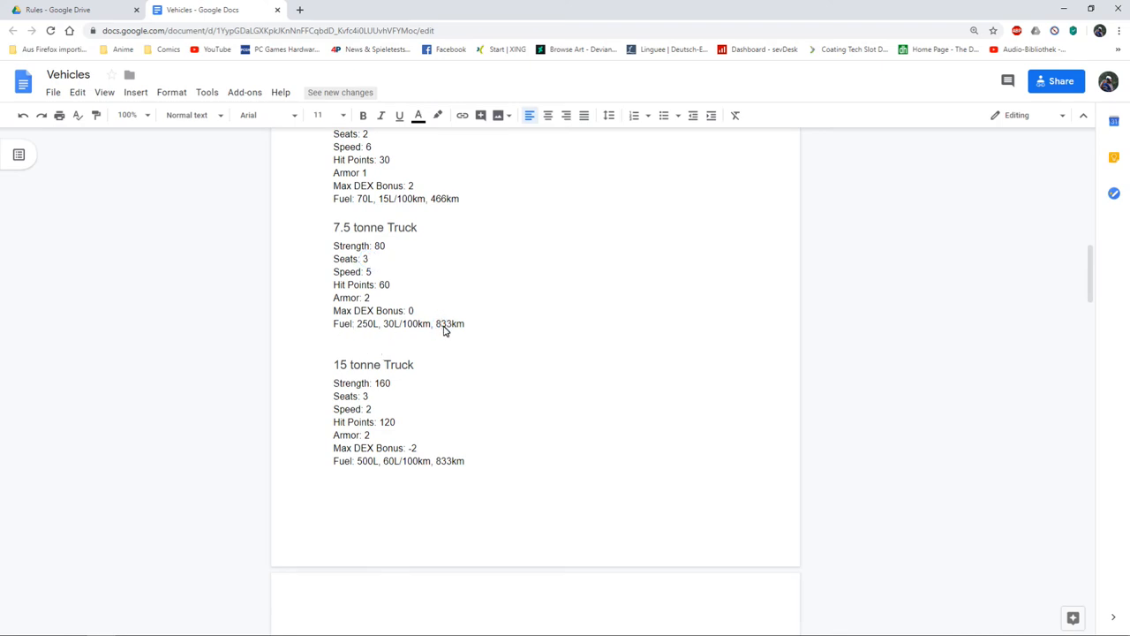
{"action": "mouse_move", "coordinate": [396, 332]}
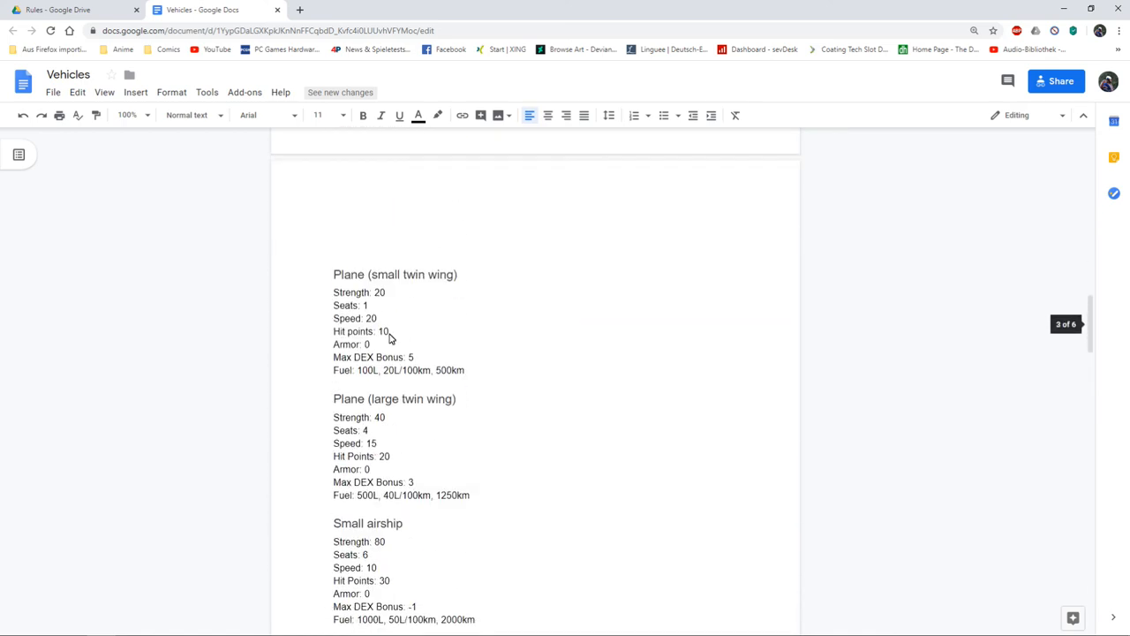
Continue past the boat and ship stats to the Travel Speed and Vehicle Combat sections.
{"action": "scroll", "scroll_direction": "down", "scroll_amount": 3}
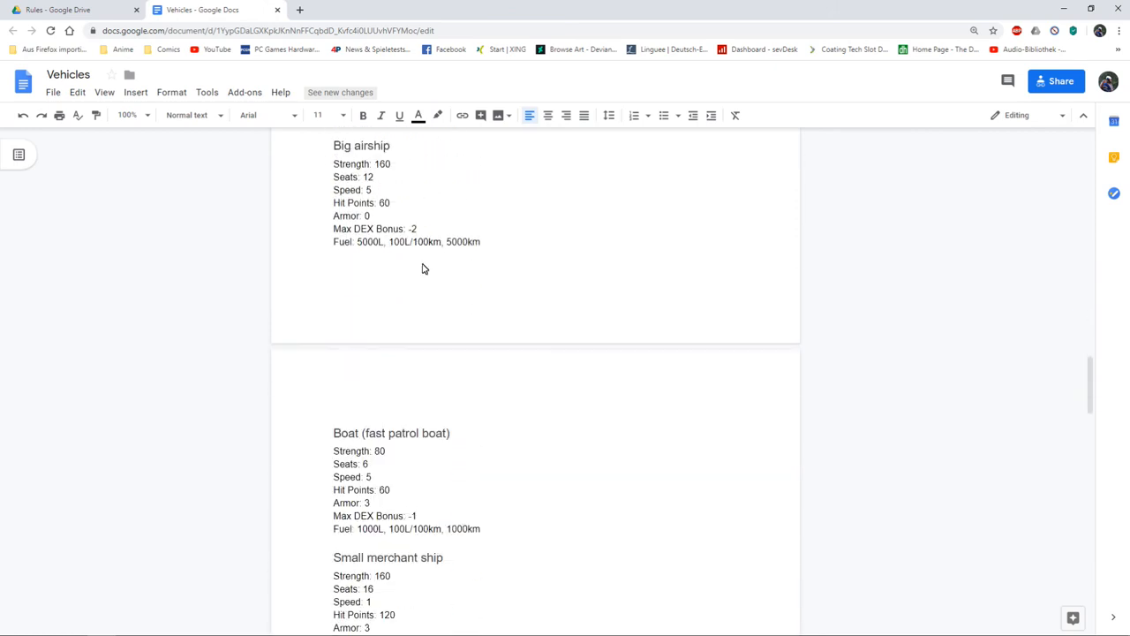
{"action": "scroll", "scroll_direction": "down", "scroll_amount": 3}
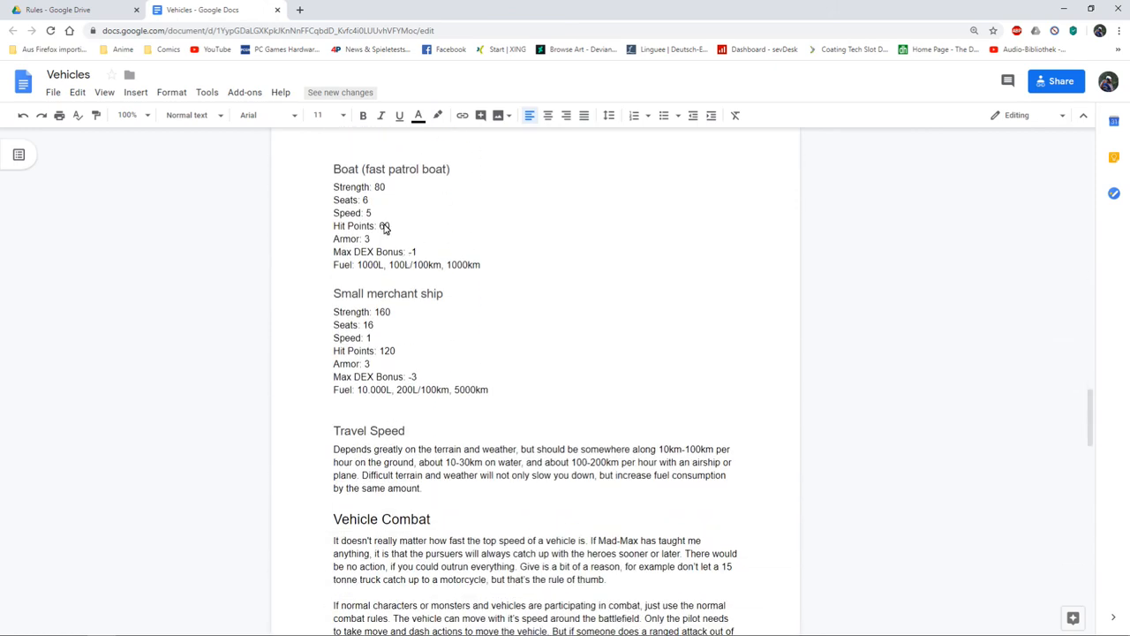
{"action": "scroll", "scroll_direction": "down", "scroll_amount": 3}
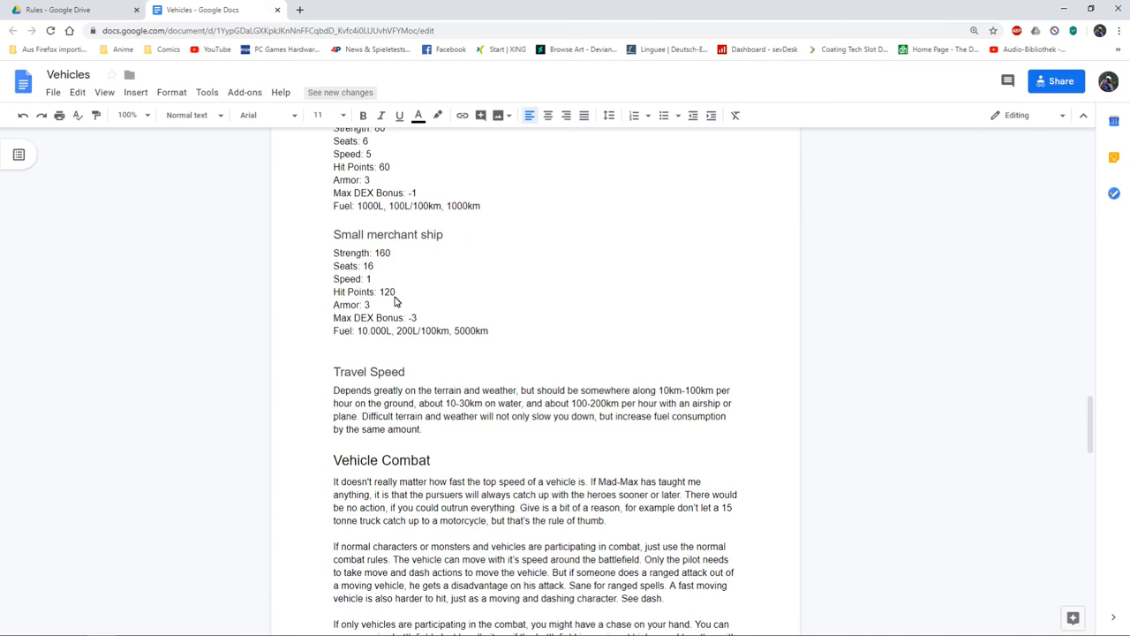
{"action": "scroll", "scroll_direction": "down", "scroll_amount": 3}
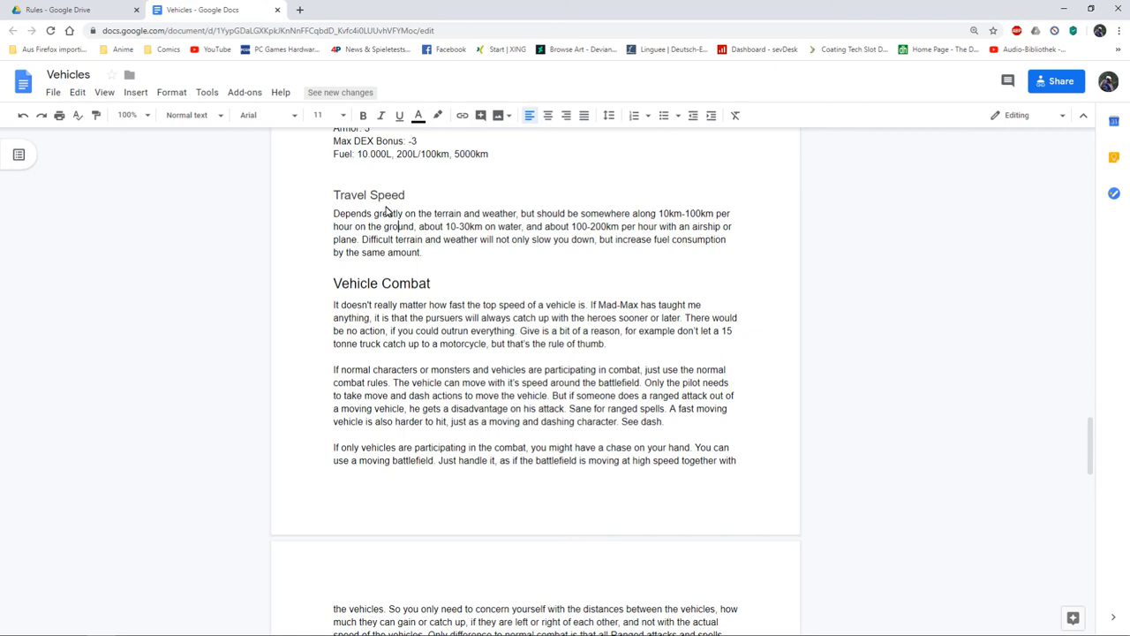
{"action": "mouse_move", "coordinate": [505, 230]}
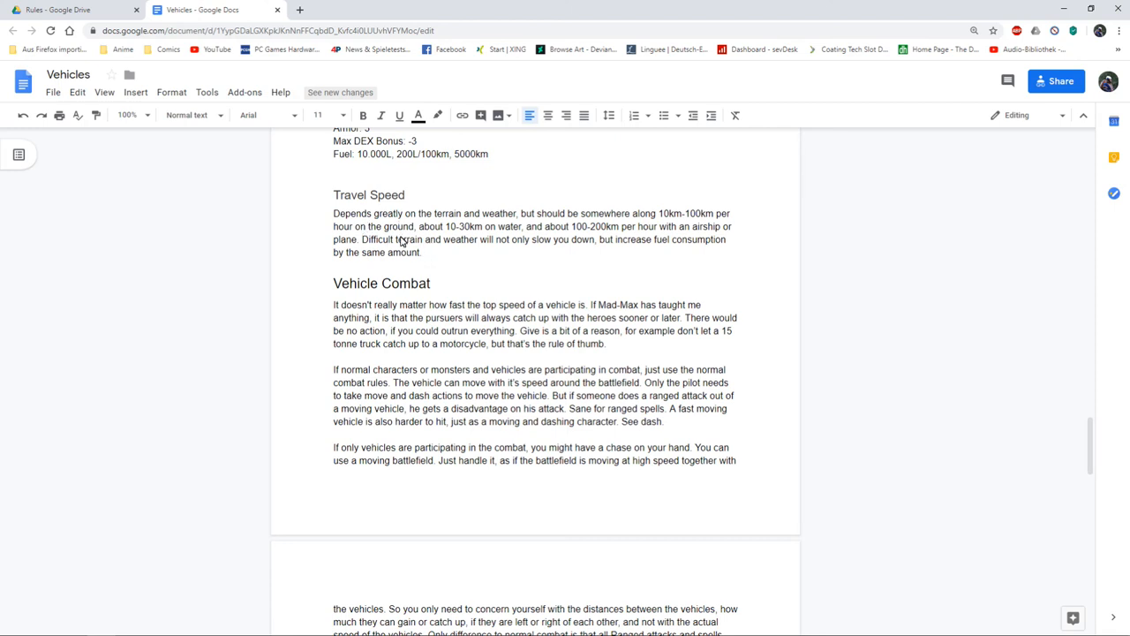
{"action": "left_click", "coordinate": [399, 226]}
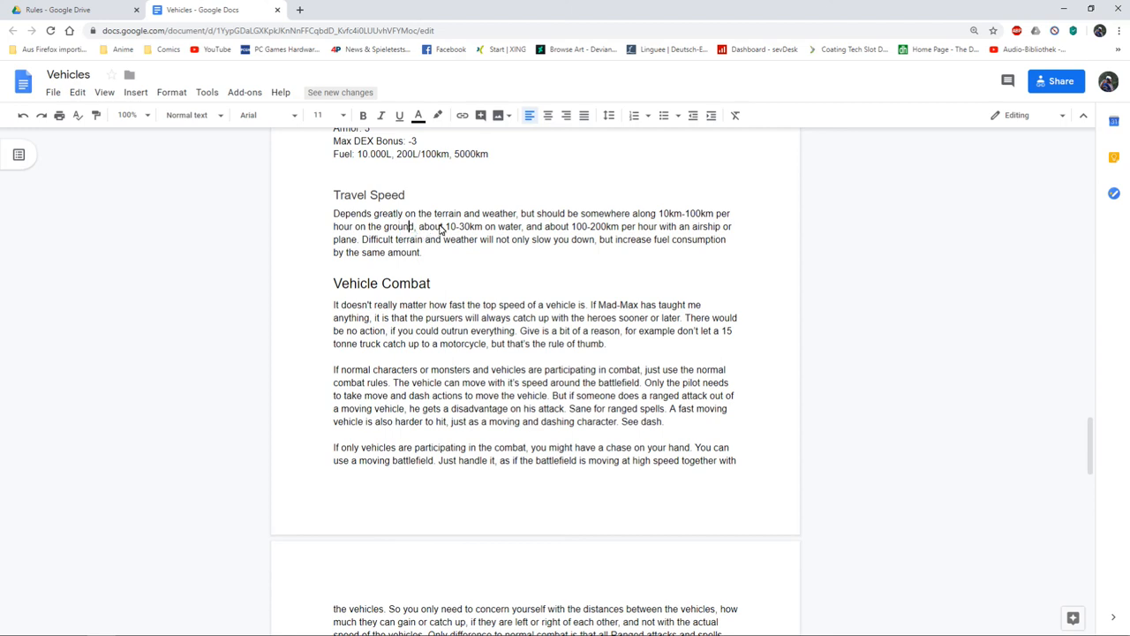
Read the Vehicle Combat rules down to the Ramming and Full Defense pilot actions.
{"action": "scroll", "scroll_direction": "down", "scroll_amount": 3}
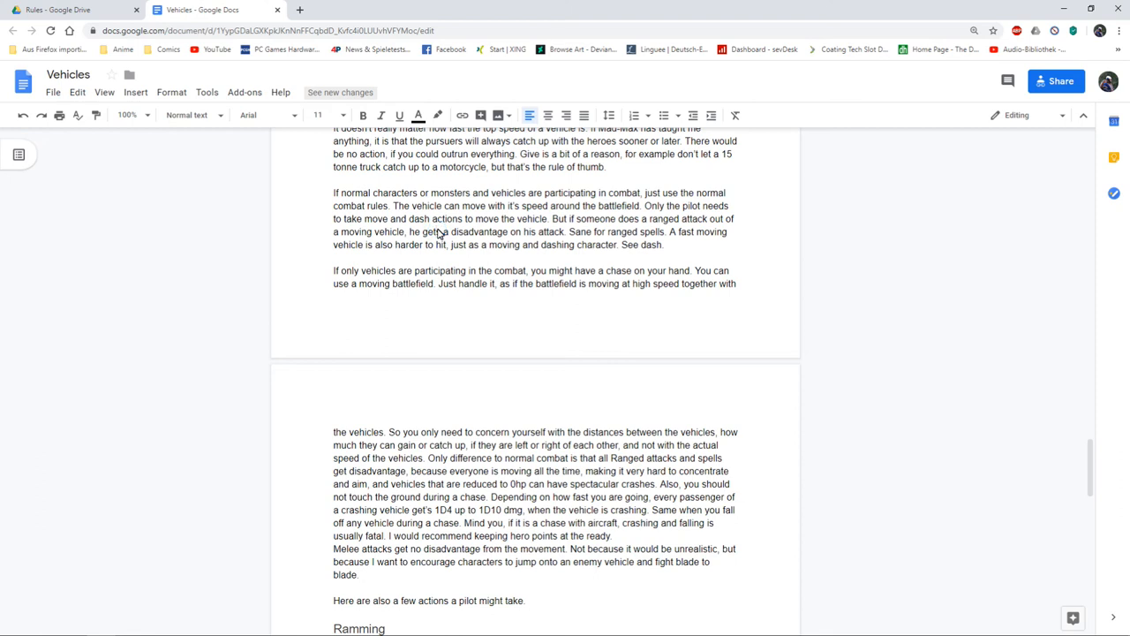
{"action": "mouse_move", "coordinate": [445, 236]}
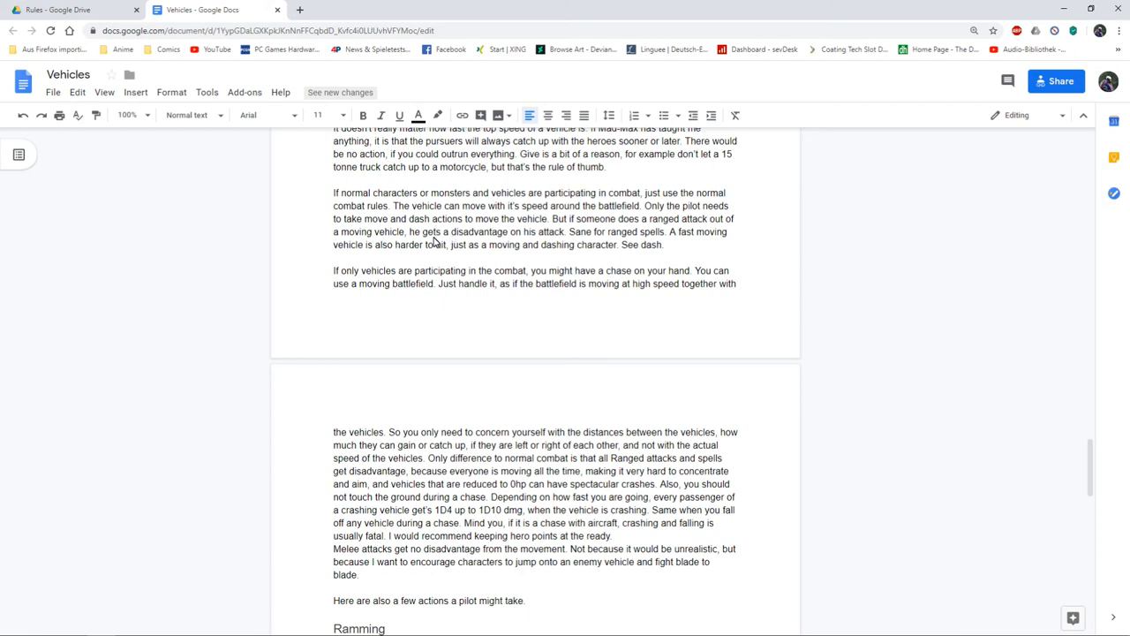
{"action": "mouse_move", "coordinate": [456, 242]}
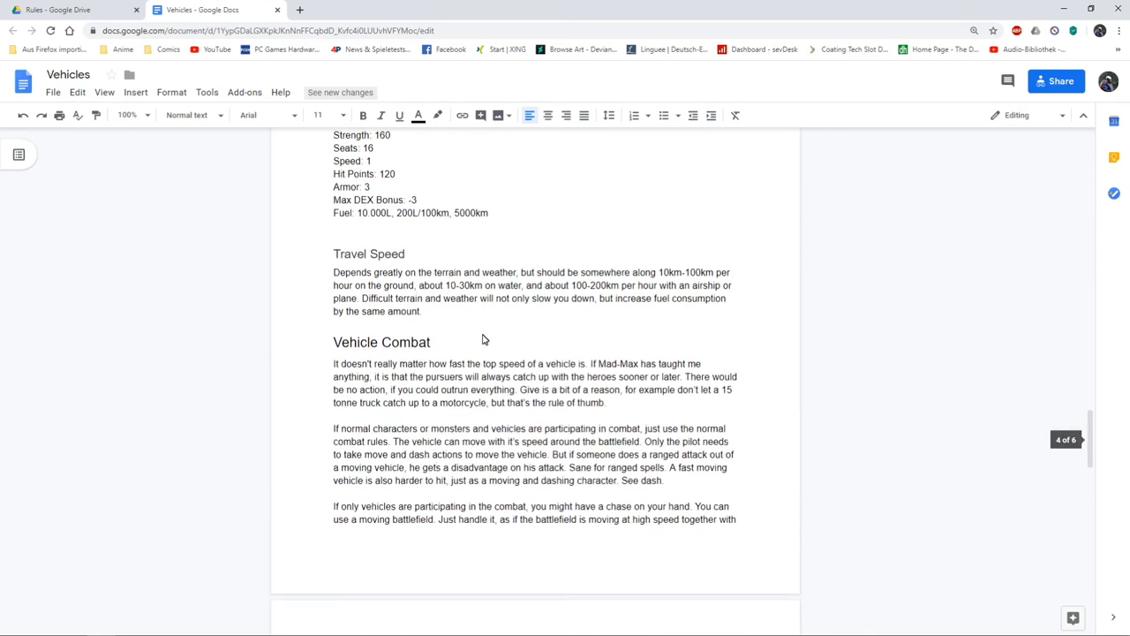
{"action": "scroll", "scroll_direction": "down", "scroll_amount": 3}
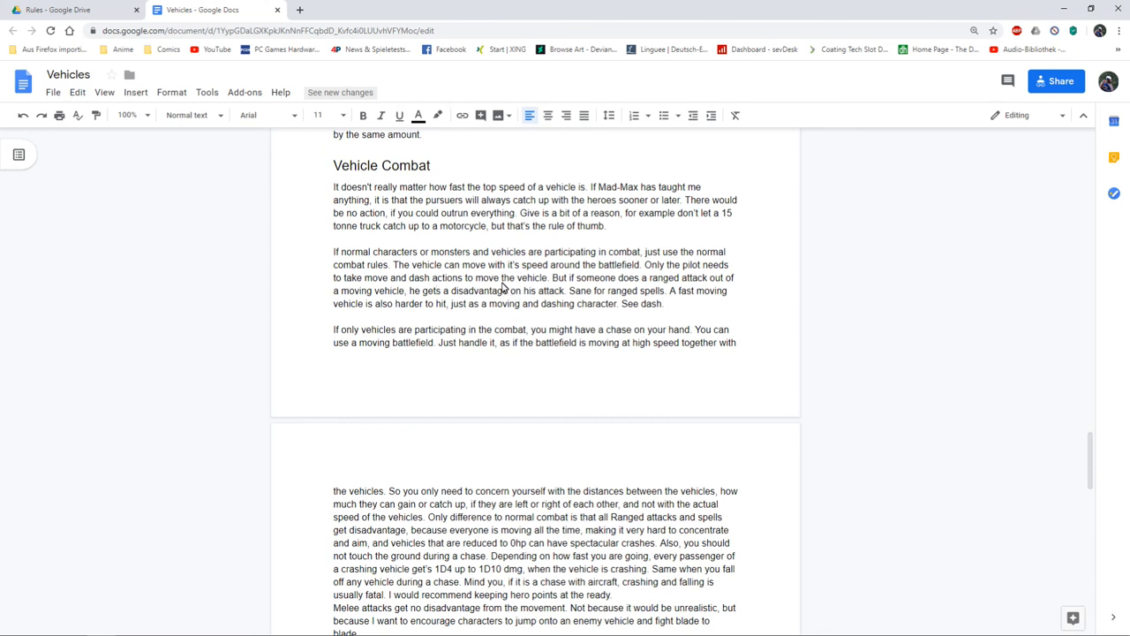
{"action": "mouse_move", "coordinate": [496, 290]}
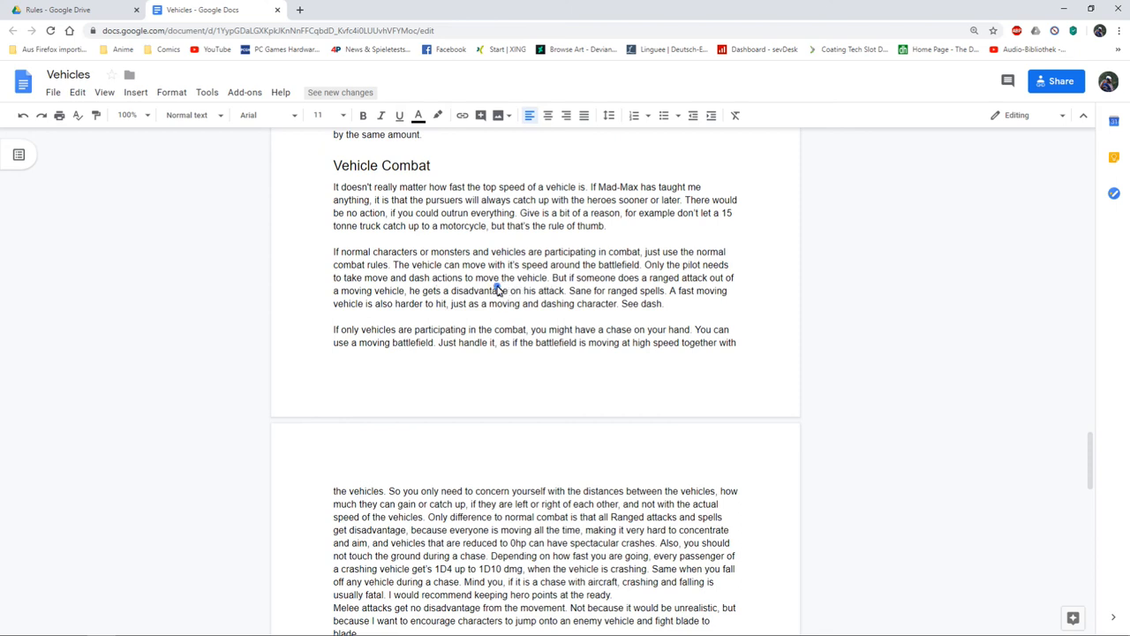
{"action": "scroll", "scroll_direction": "down", "scroll_amount": 3}
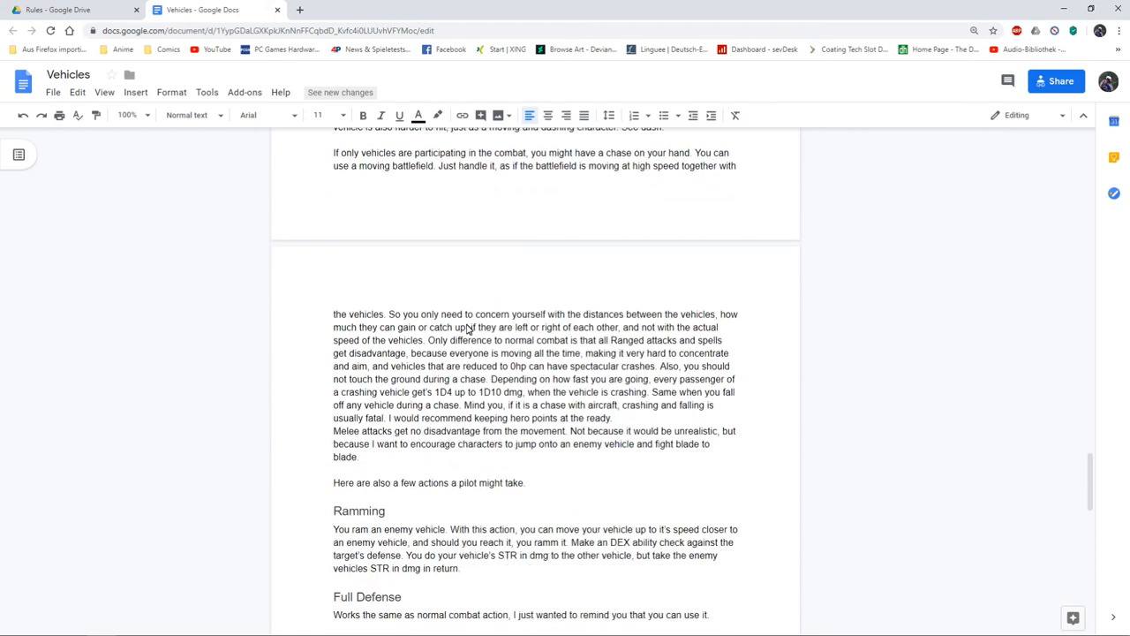
{"action": "mouse_move", "coordinate": [497, 304]}
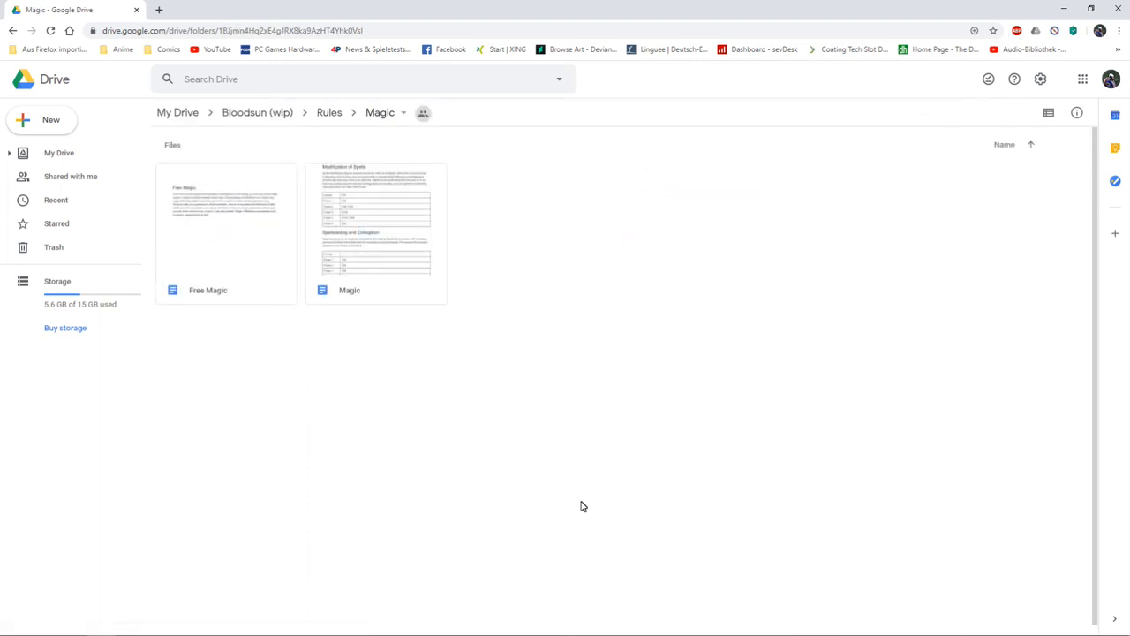
{"action": "mouse_move", "coordinate": [445, 426]}
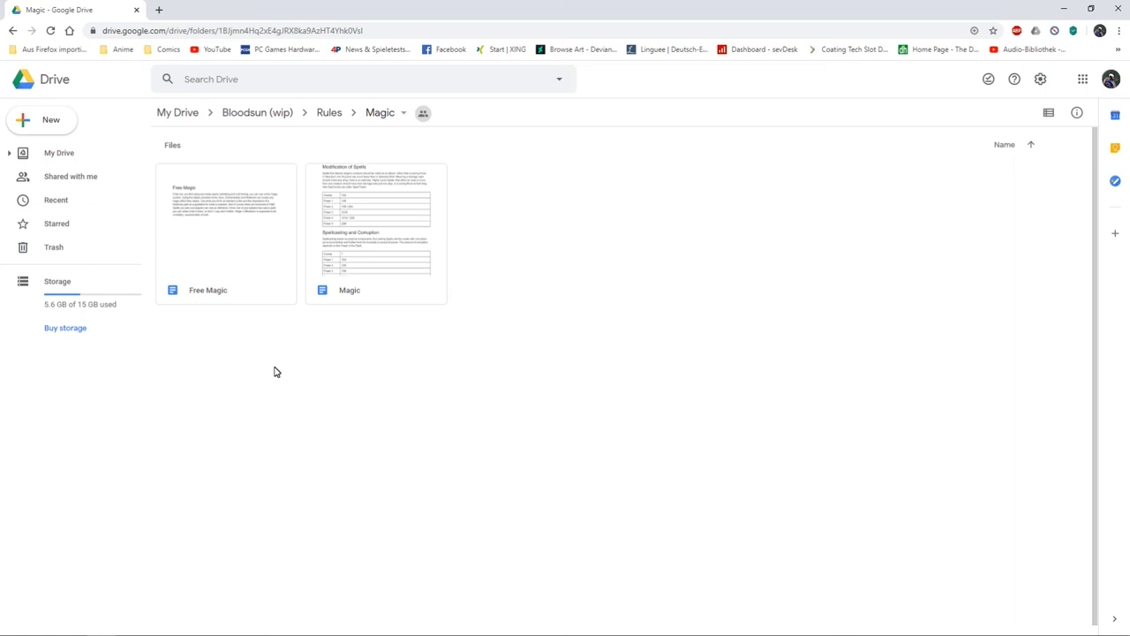
Open the Magic document on Modification of Spells and Spellcasting and Corruption.
{"action": "double_click", "coordinate": [376, 221]}
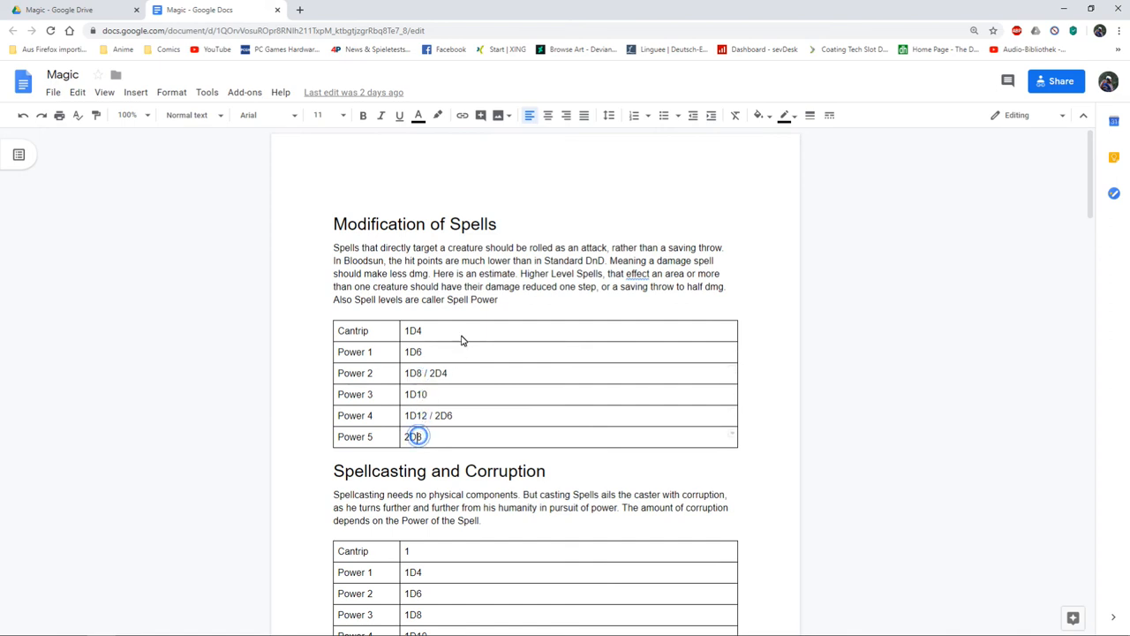
Read past the spell power tables and corruption rank table to Corruption gained not from spellcasting.
{"action": "scroll", "scroll_direction": "down", "scroll_amount": 3}
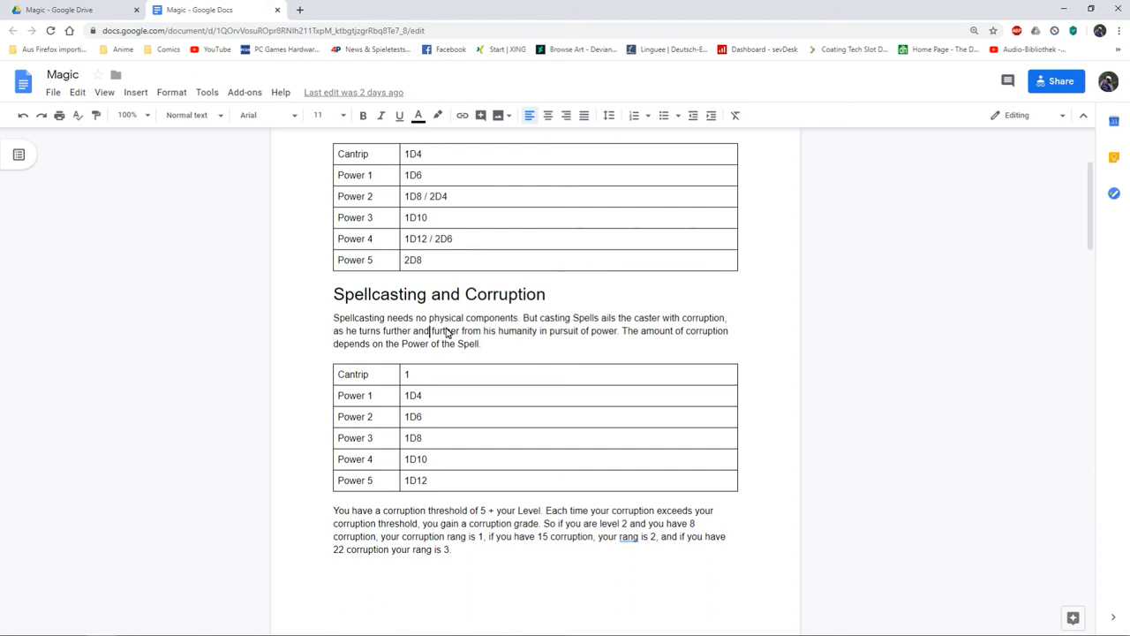
{"action": "mouse_move", "coordinate": [526, 350]}
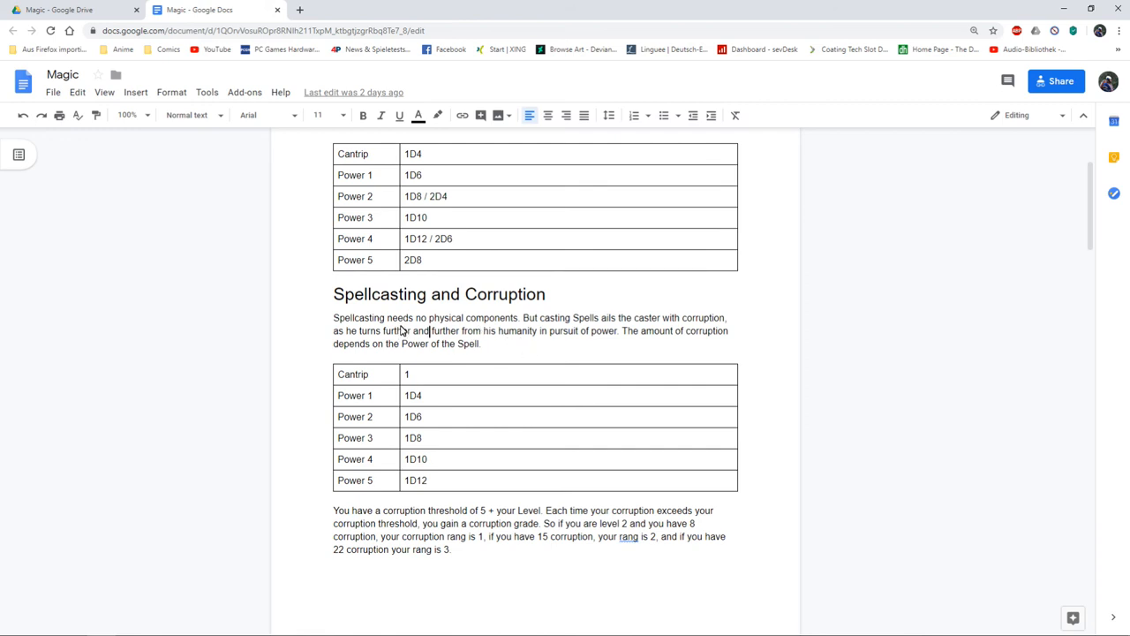
{"action": "mouse_move", "coordinate": [371, 382]}
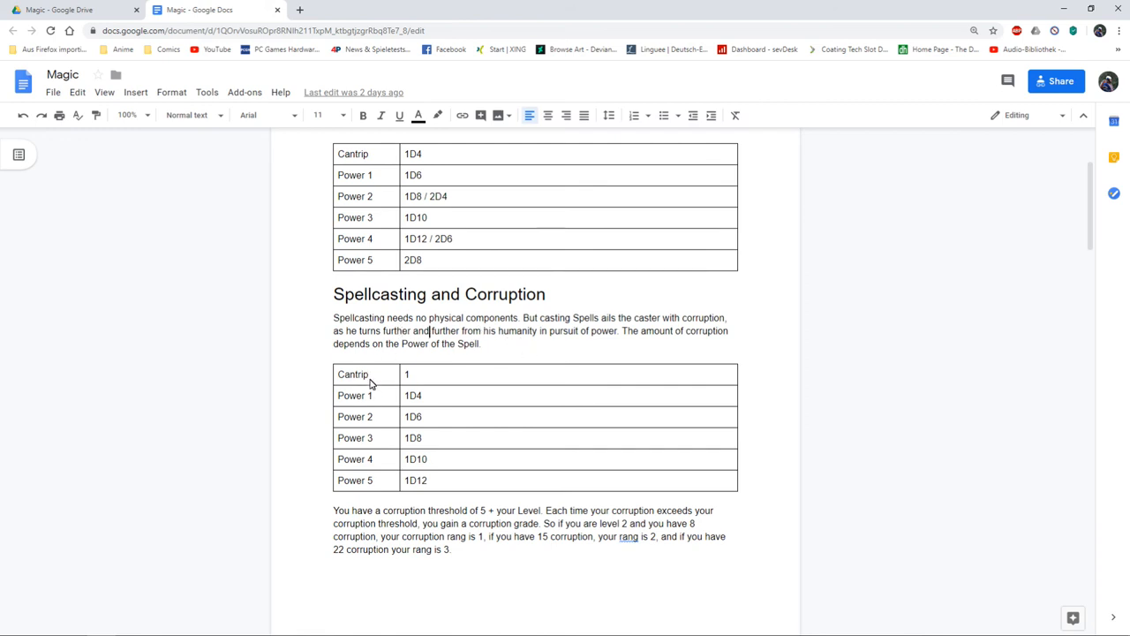
{"action": "mouse_move", "coordinate": [413, 378]}
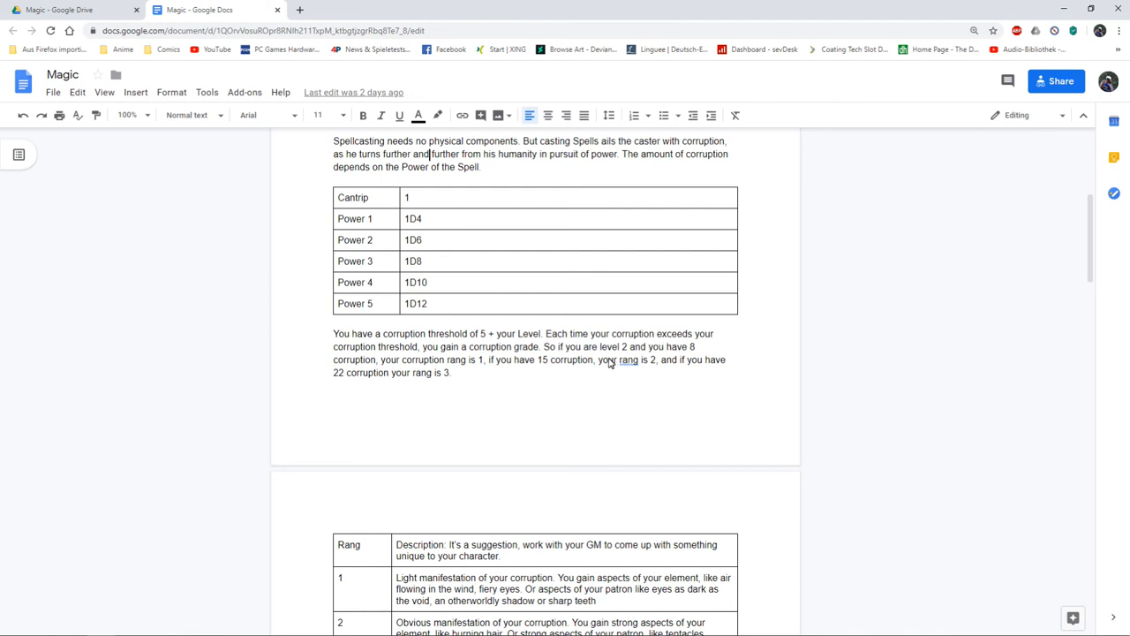
{"action": "scroll", "scroll_direction": "down", "scroll_amount": 3}
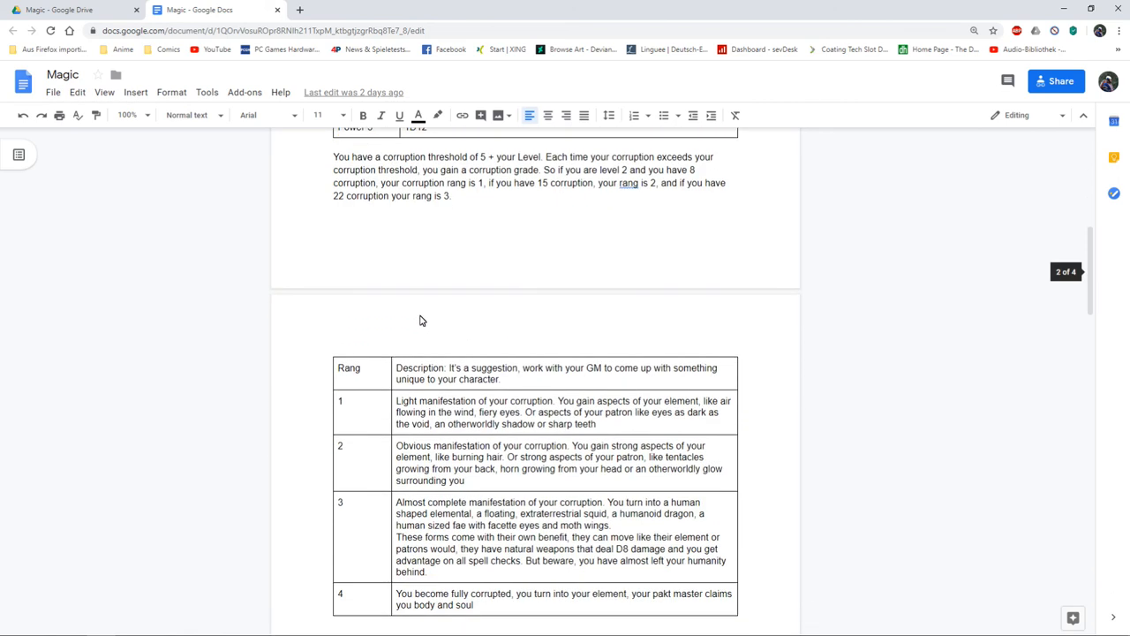
{"action": "scroll", "scroll_direction": "down", "scroll_amount": 3}
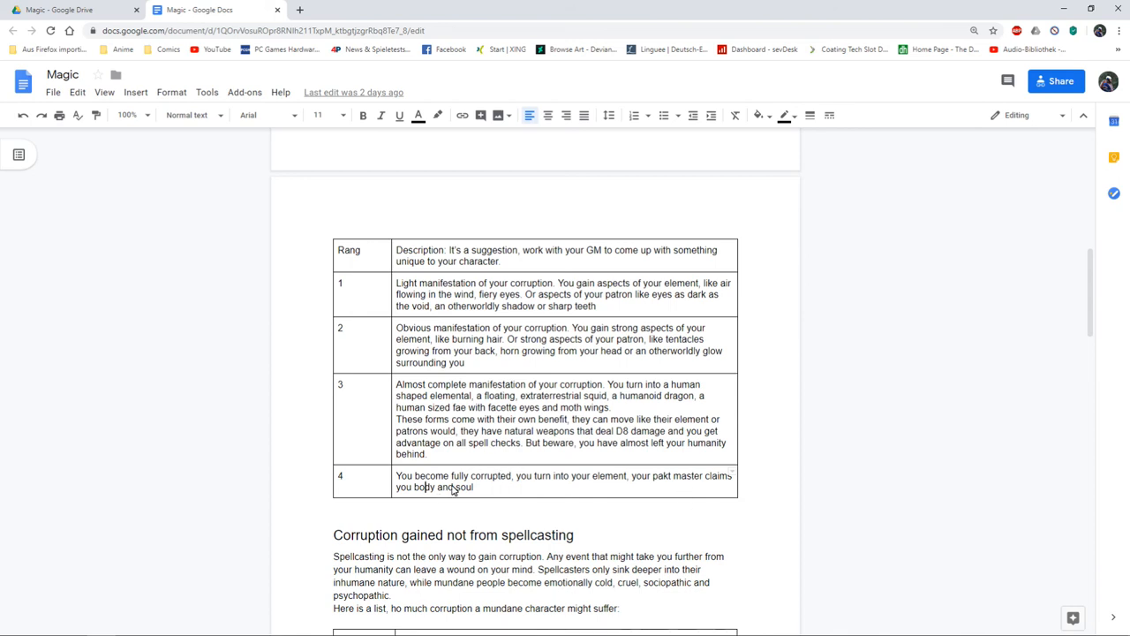
Read the mundane corruption dice table and rang descriptions to Lessening Corruption and New Spells.
{"action": "scroll", "scroll_direction": "down", "scroll_amount": 3}
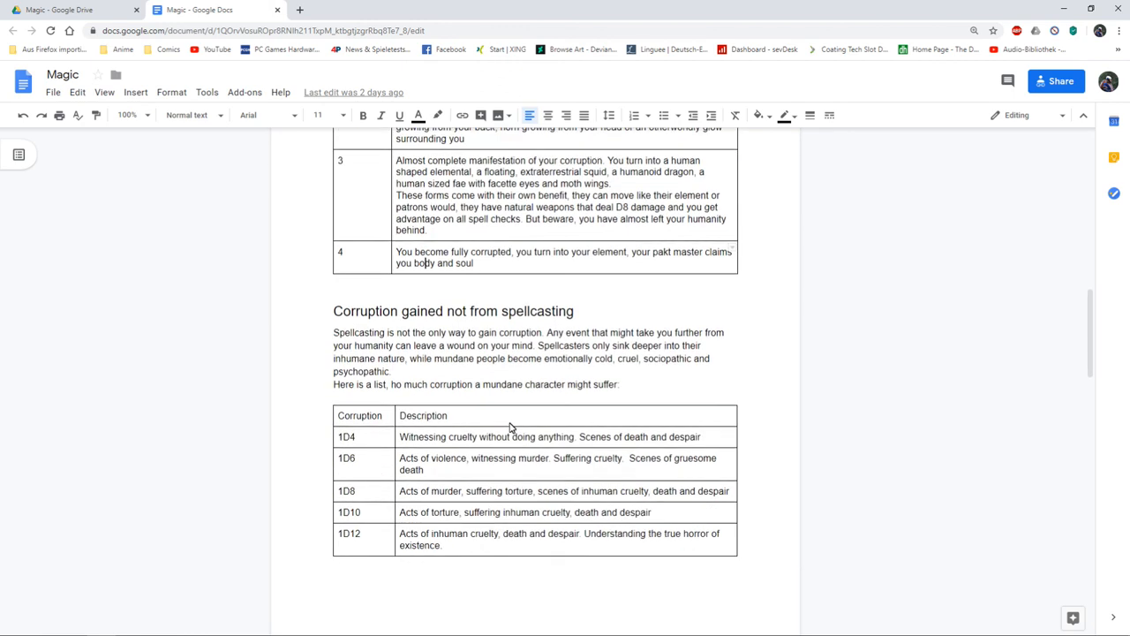
{"action": "scroll", "scroll_direction": "down", "scroll_amount": 3}
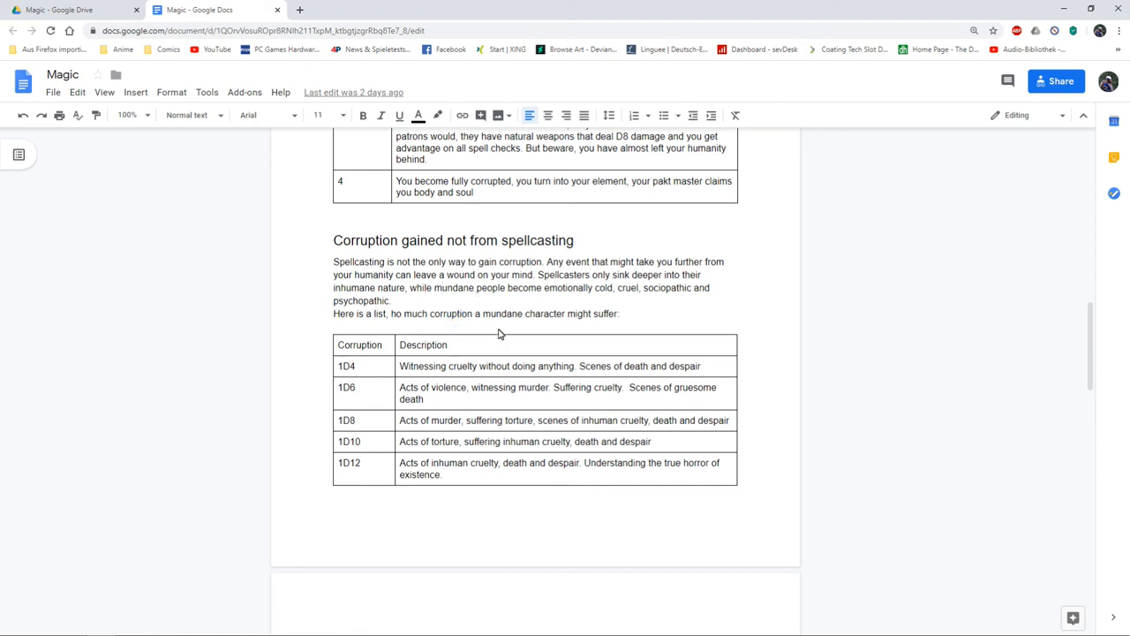
{"action": "mouse_move", "coordinate": [512, 315]}
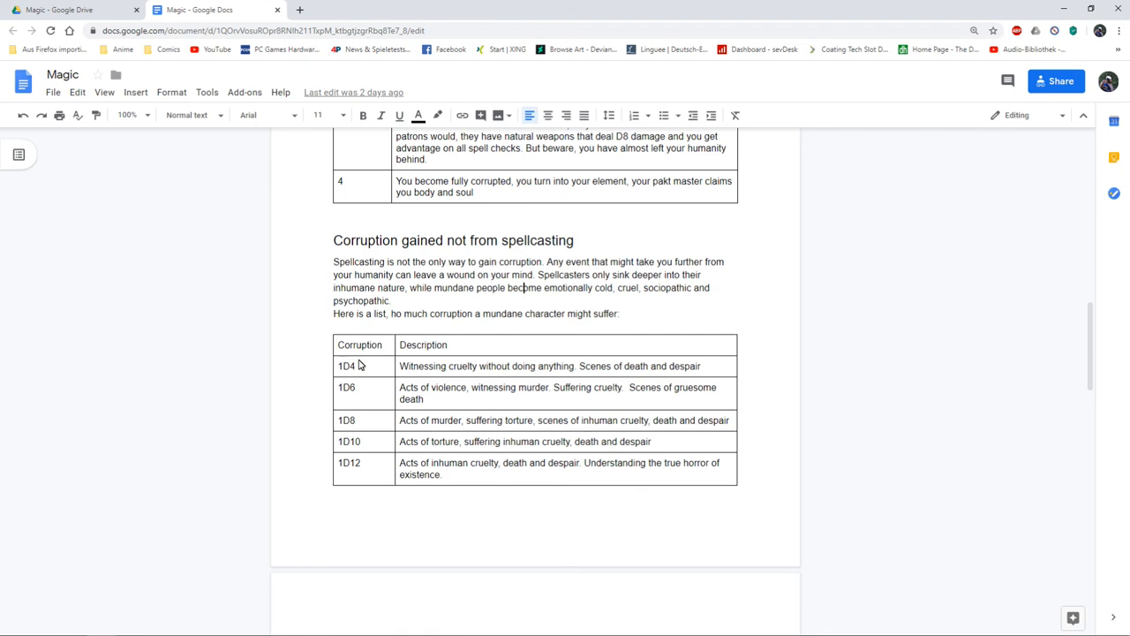
{"action": "mouse_move", "coordinate": [482, 371]}
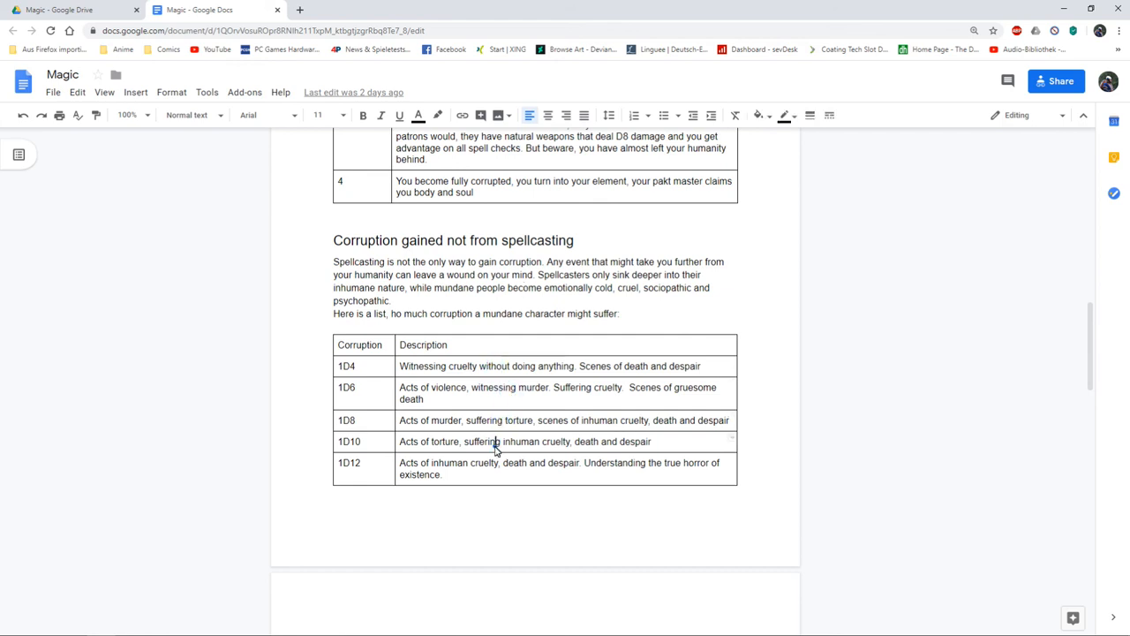
{"action": "scroll", "scroll_direction": "down", "scroll_amount": 3}
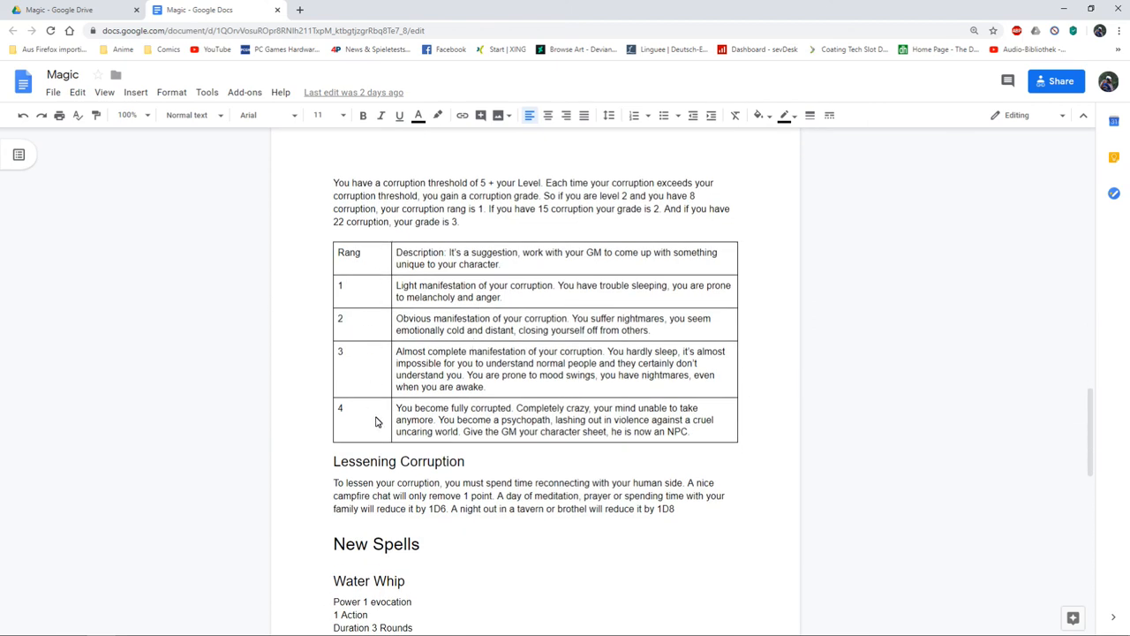
{"action": "mouse_move", "coordinate": [408, 425]}
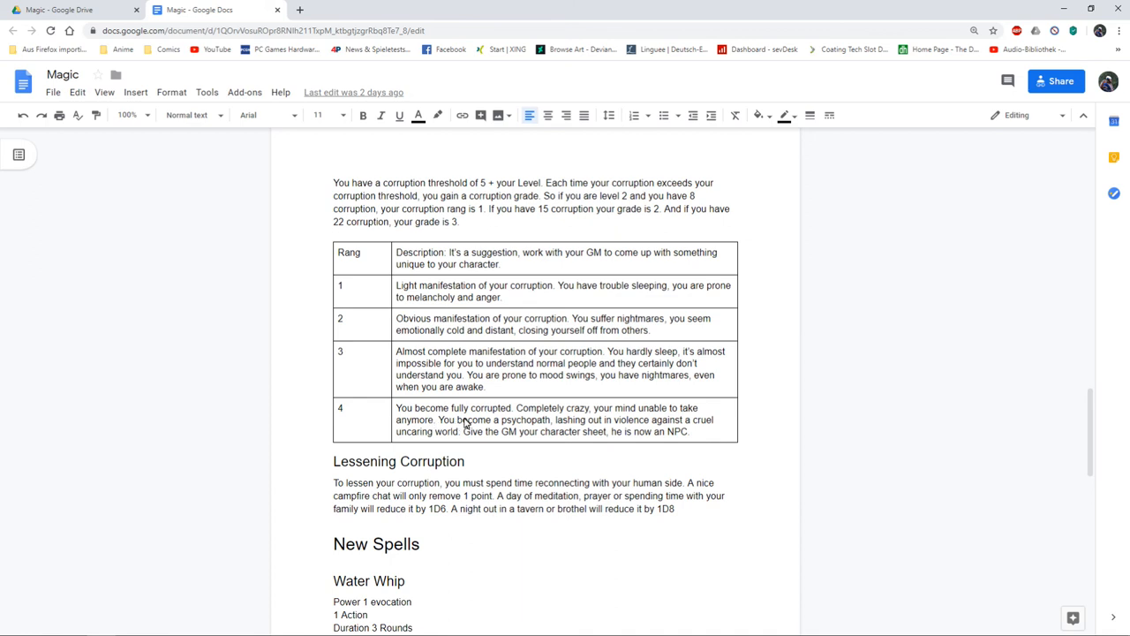
{"action": "mouse_move", "coordinate": [534, 426]}
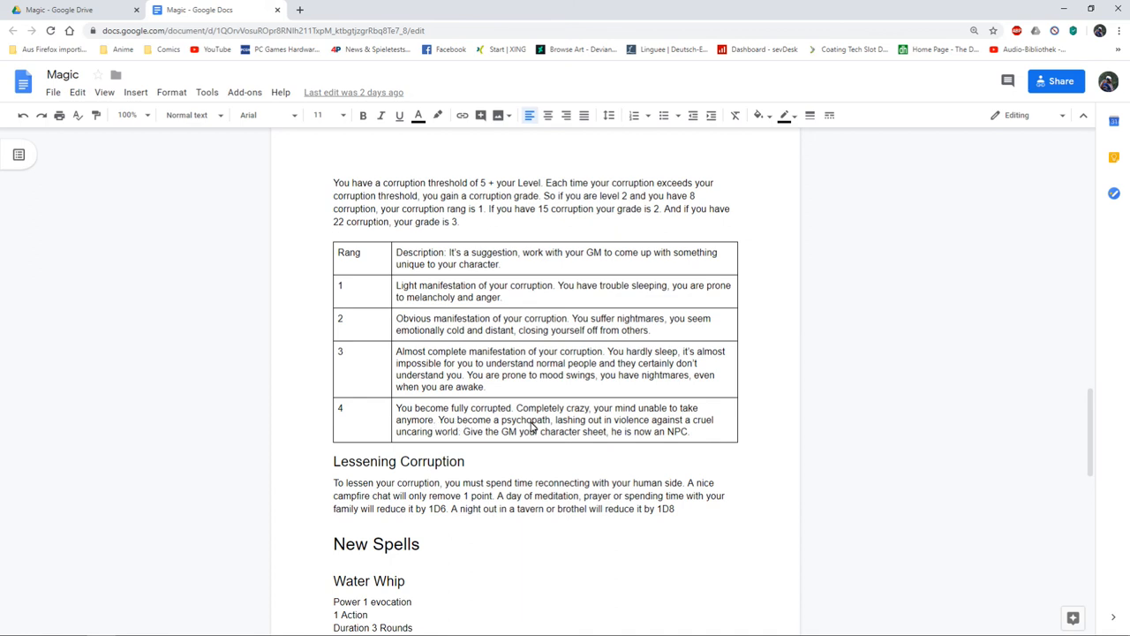
{"action": "mouse_move", "coordinate": [561, 425]}
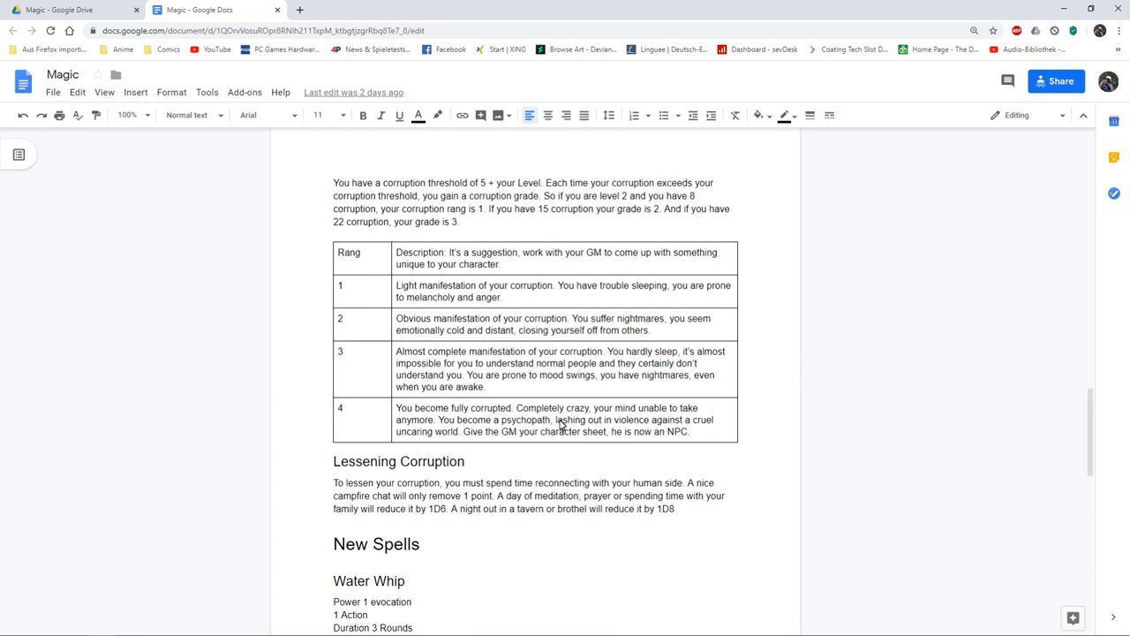
{"action": "mouse_move", "coordinate": [556, 425]}
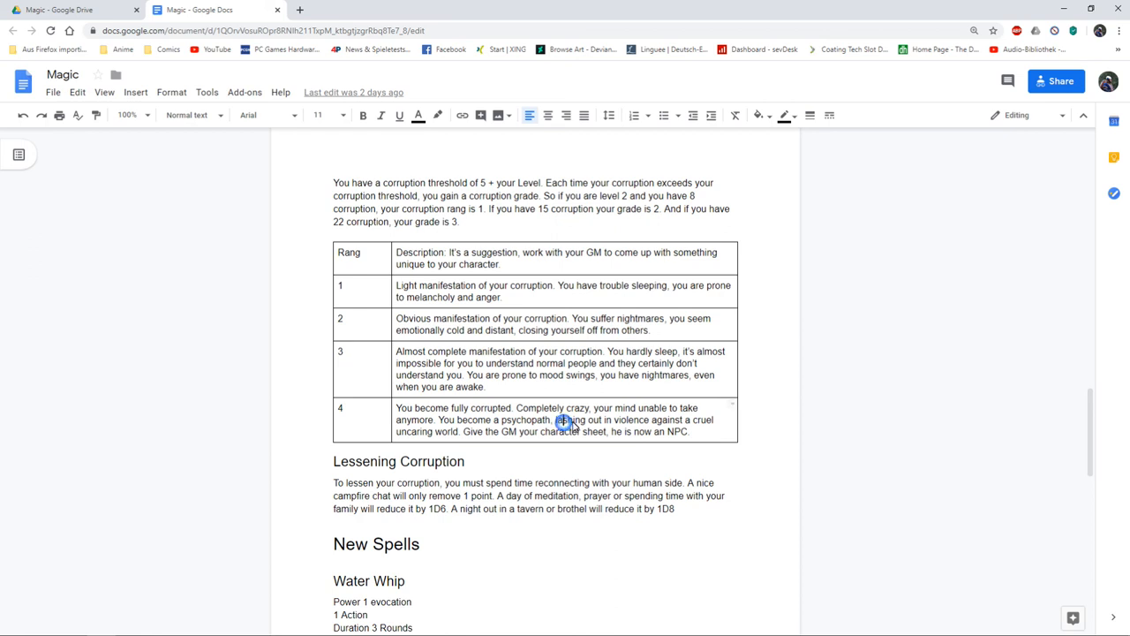
{"action": "left_click", "coordinate": [622, 420]}
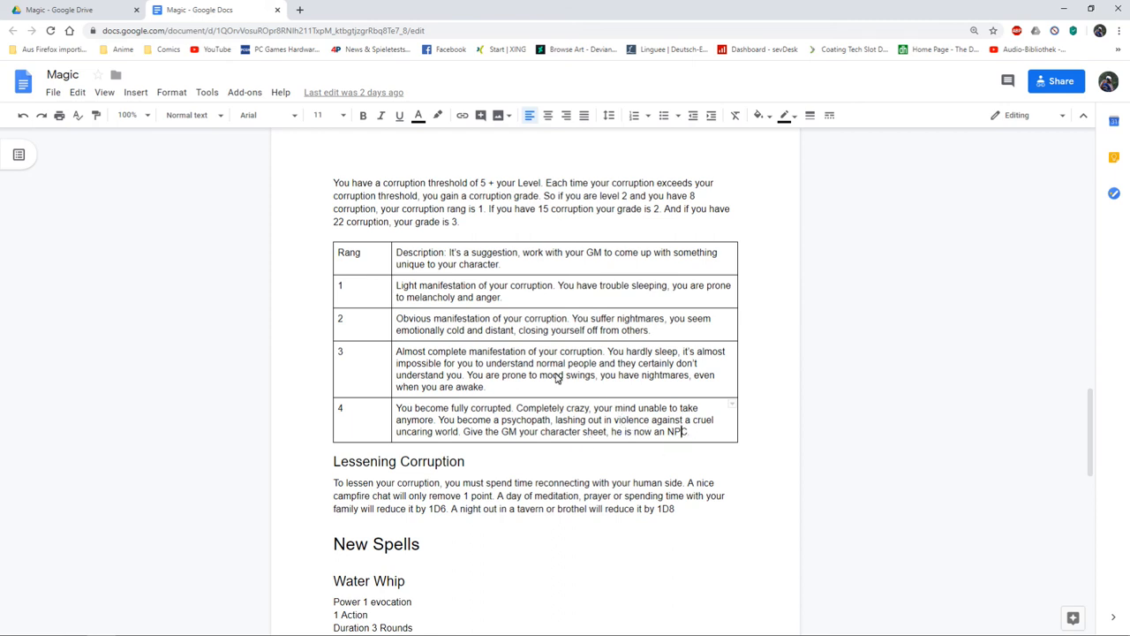
{"action": "scroll", "scroll_direction": "down", "scroll_amount": 3}
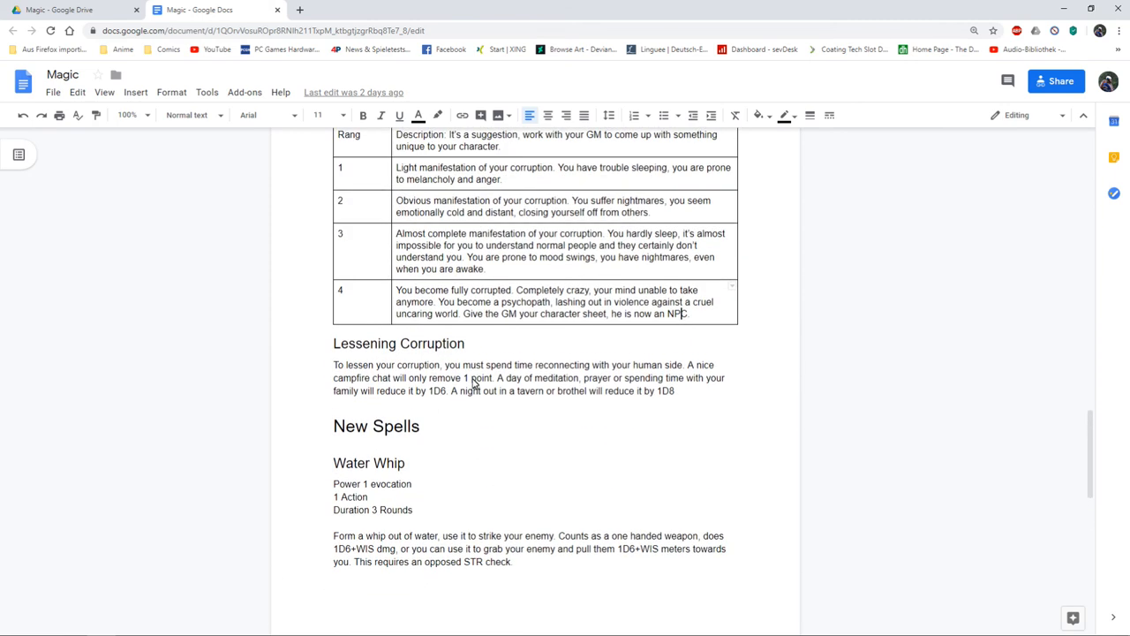
{"action": "mouse_move", "coordinate": [459, 378]}
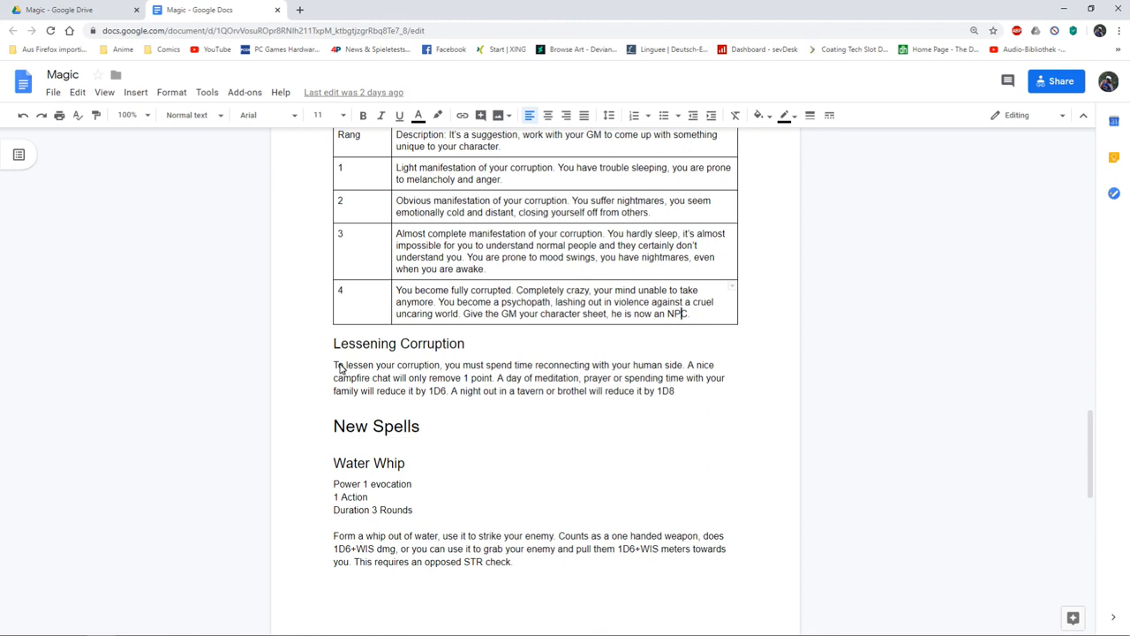
{"action": "mouse_move", "coordinate": [463, 389]}
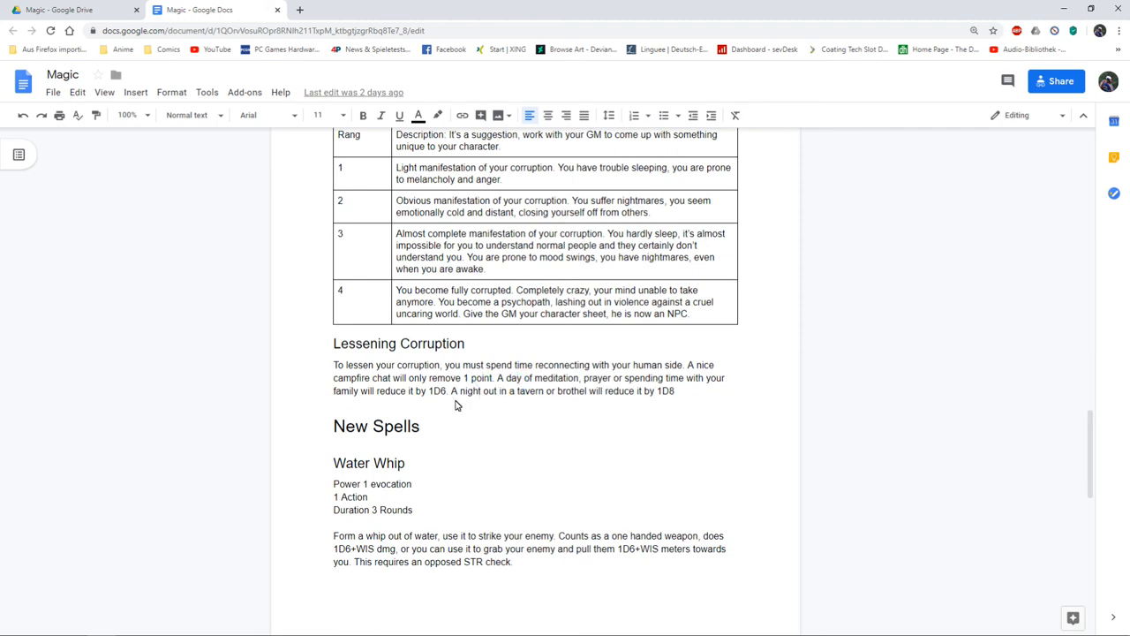
{"action": "mouse_move", "coordinate": [434, 396]}
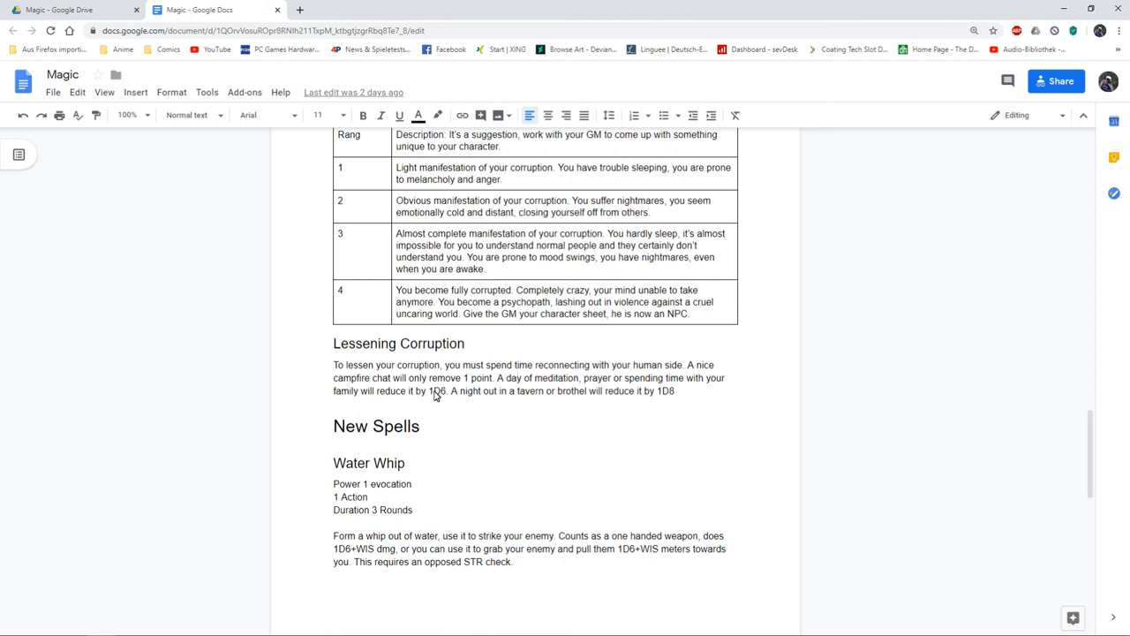
{"action": "mouse_move", "coordinate": [493, 392]}
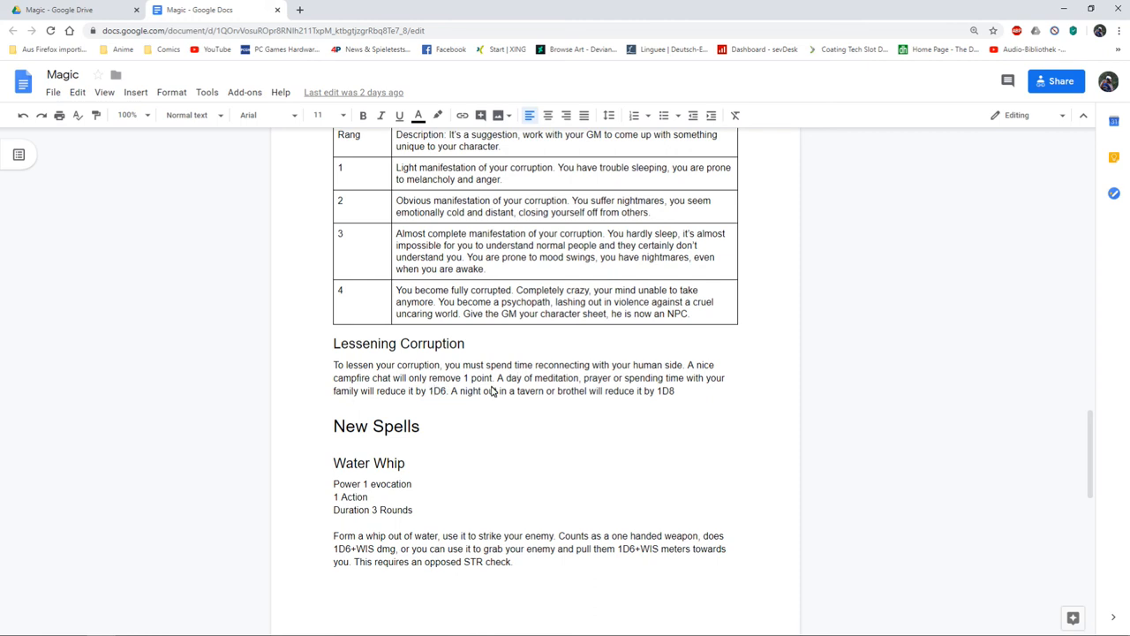
{"action": "mouse_move", "coordinate": [607, 399]}
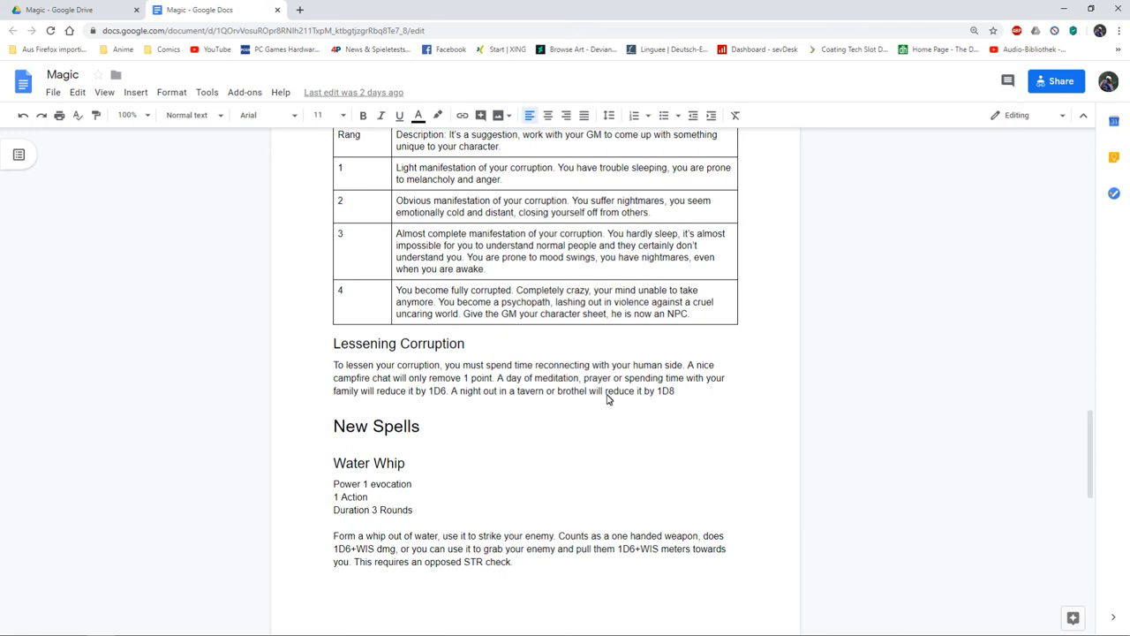
{"action": "mouse_move", "coordinate": [682, 372]}
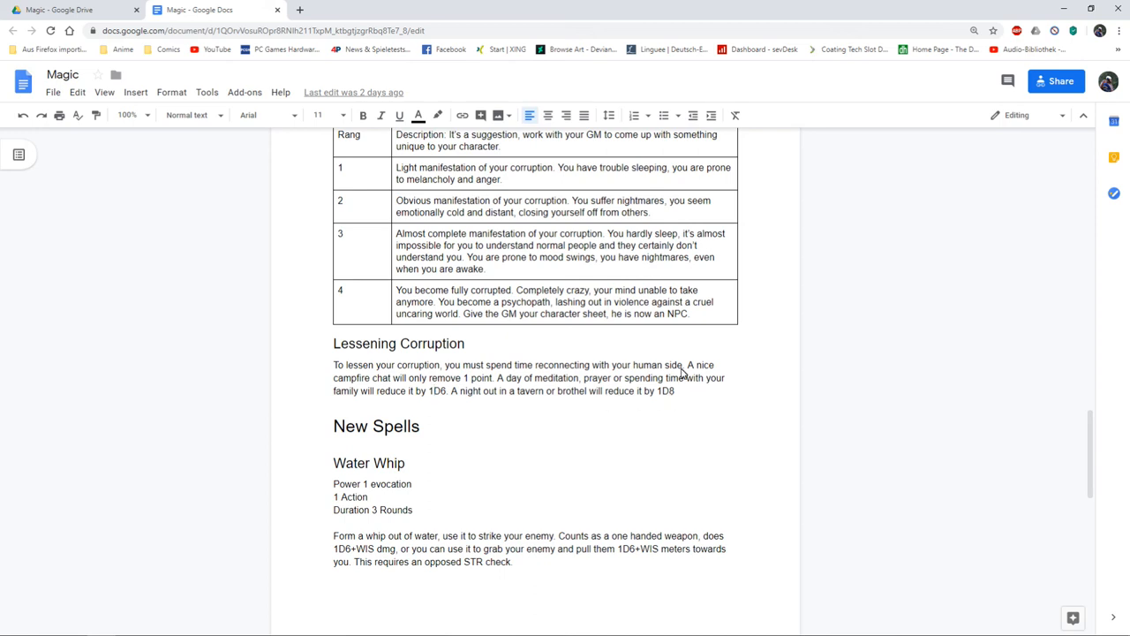
{"action": "mouse_move", "coordinate": [664, 392]}
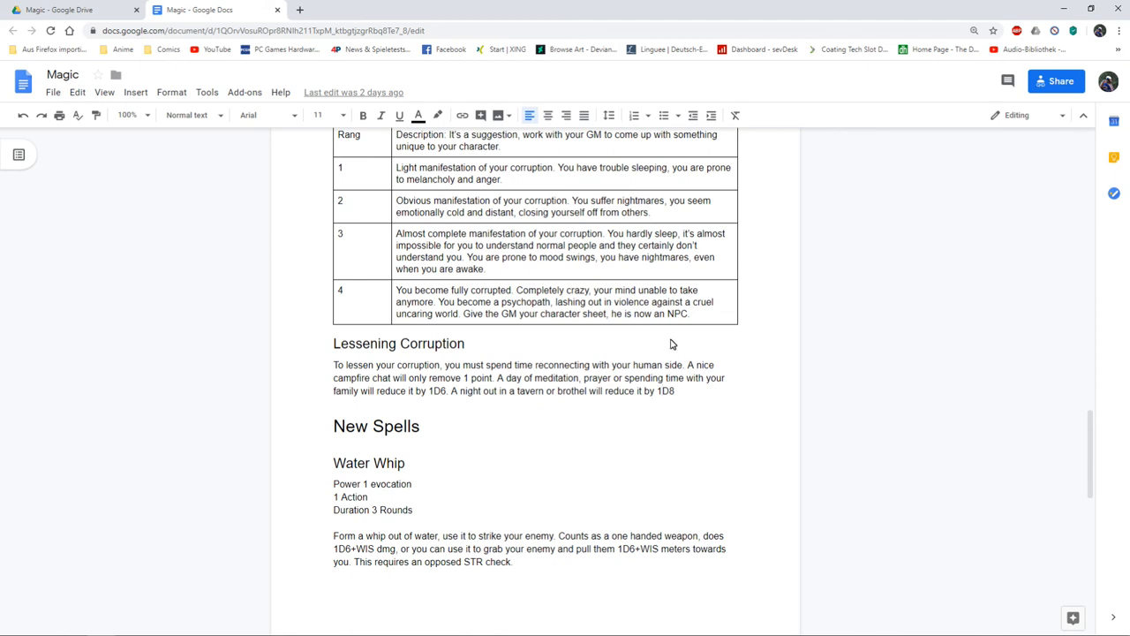
{"action": "mouse_move", "coordinate": [511, 383]}
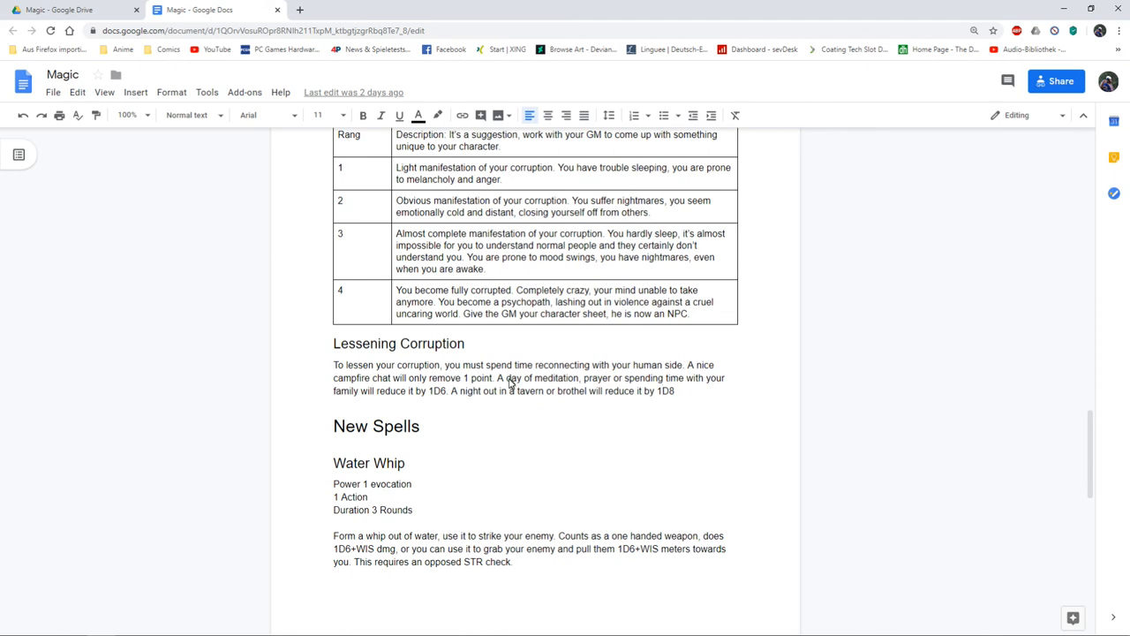
{"action": "mouse_move", "coordinate": [677, 392]}
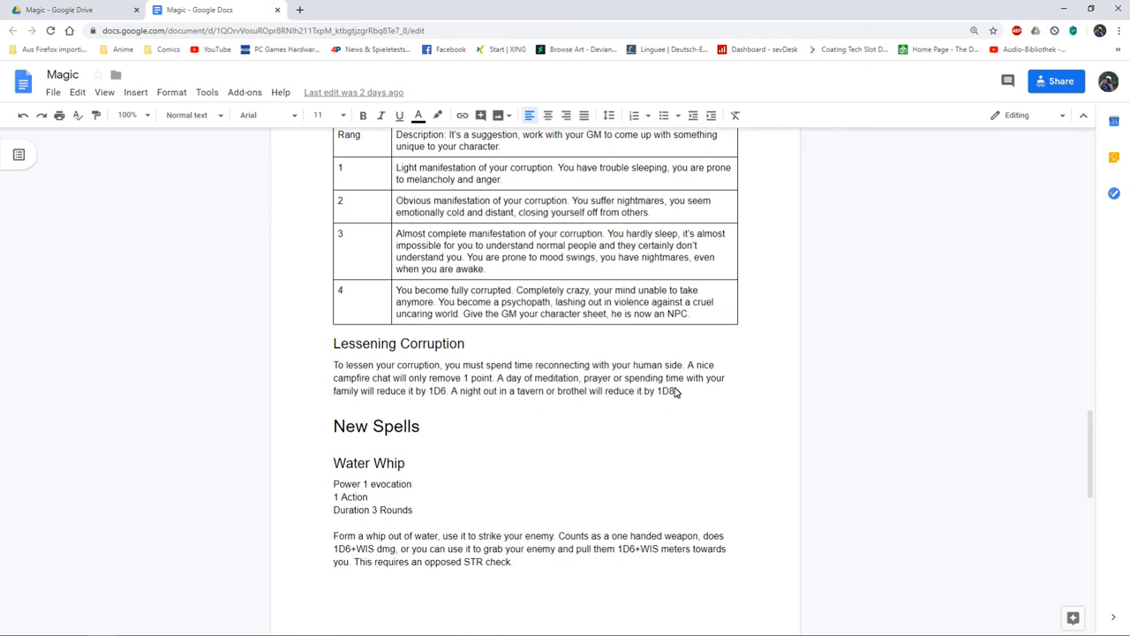
{"action": "mouse_move", "coordinate": [675, 398]}
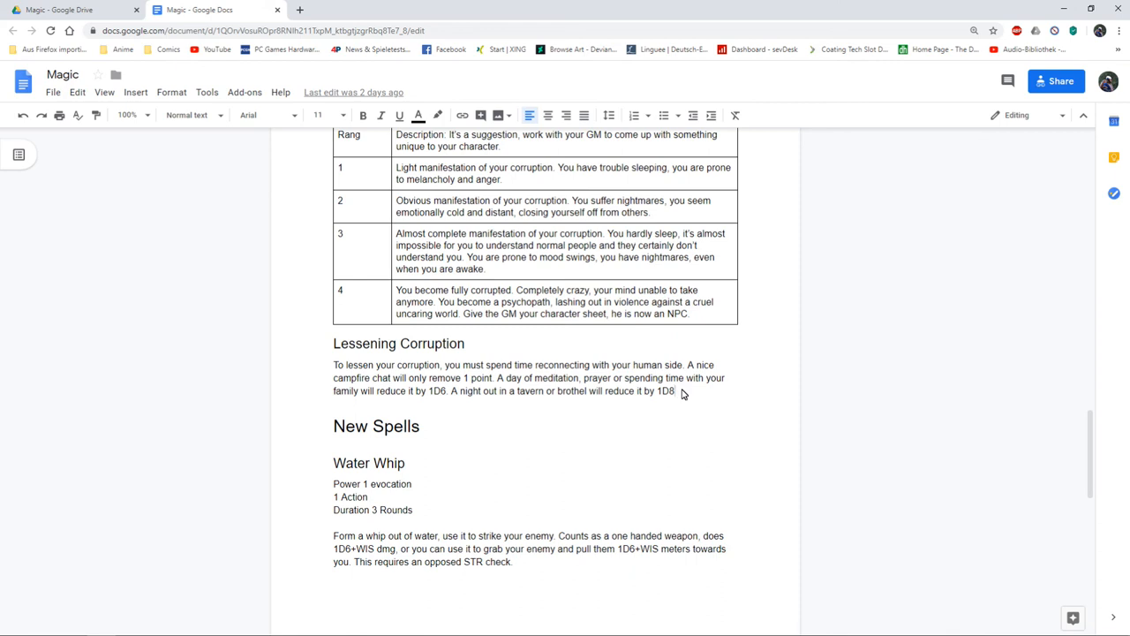
{"action": "mouse_move", "coordinate": [674, 385]}
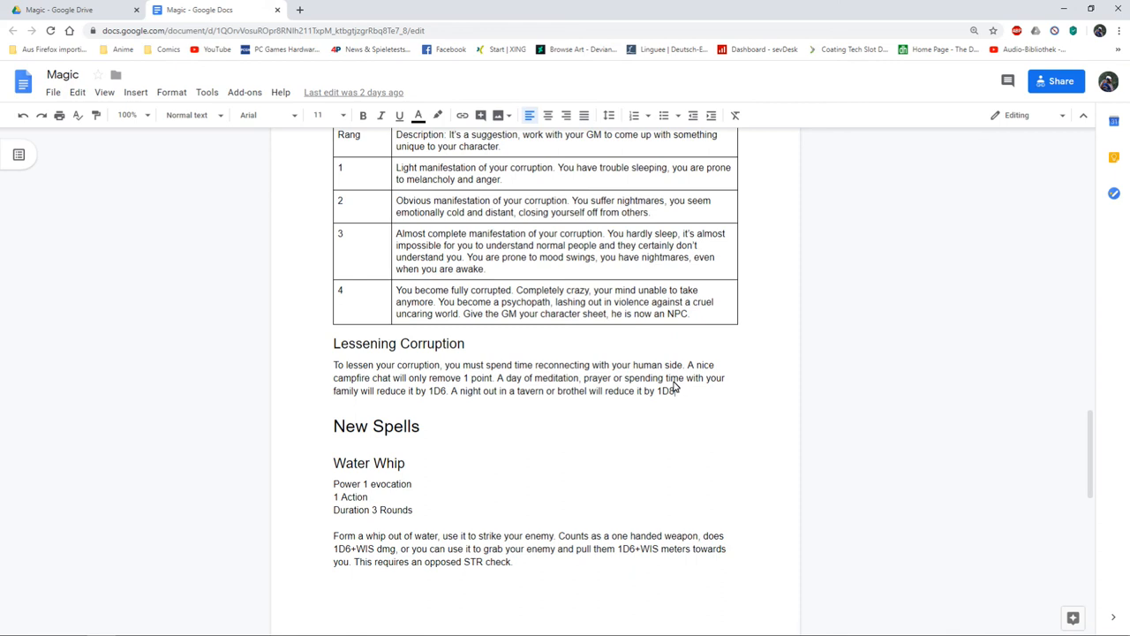
{"action": "scroll", "scroll_direction": "down", "scroll_amount": 3}
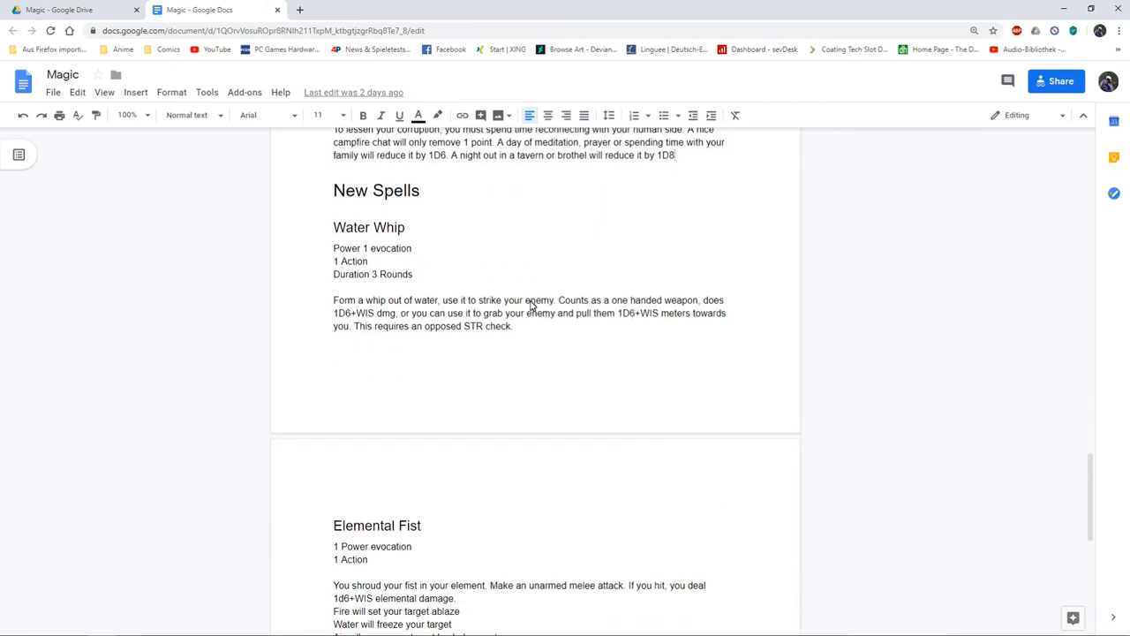
{"action": "mouse_move", "coordinate": [441, 311]}
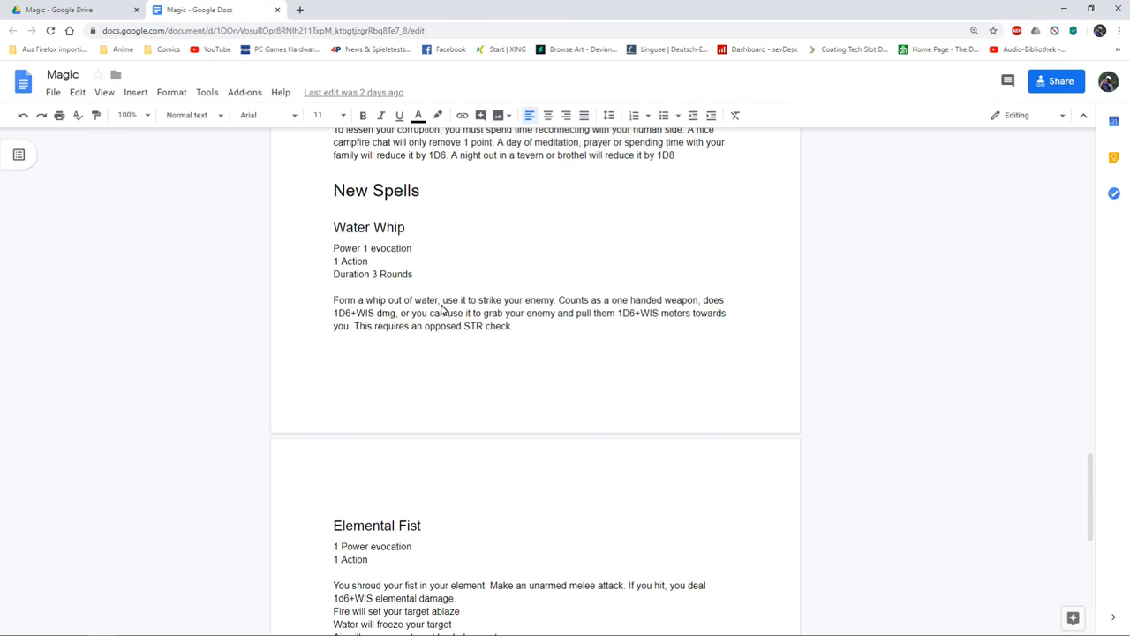
{"action": "scroll", "scroll_direction": "down", "scroll_amount": 3}
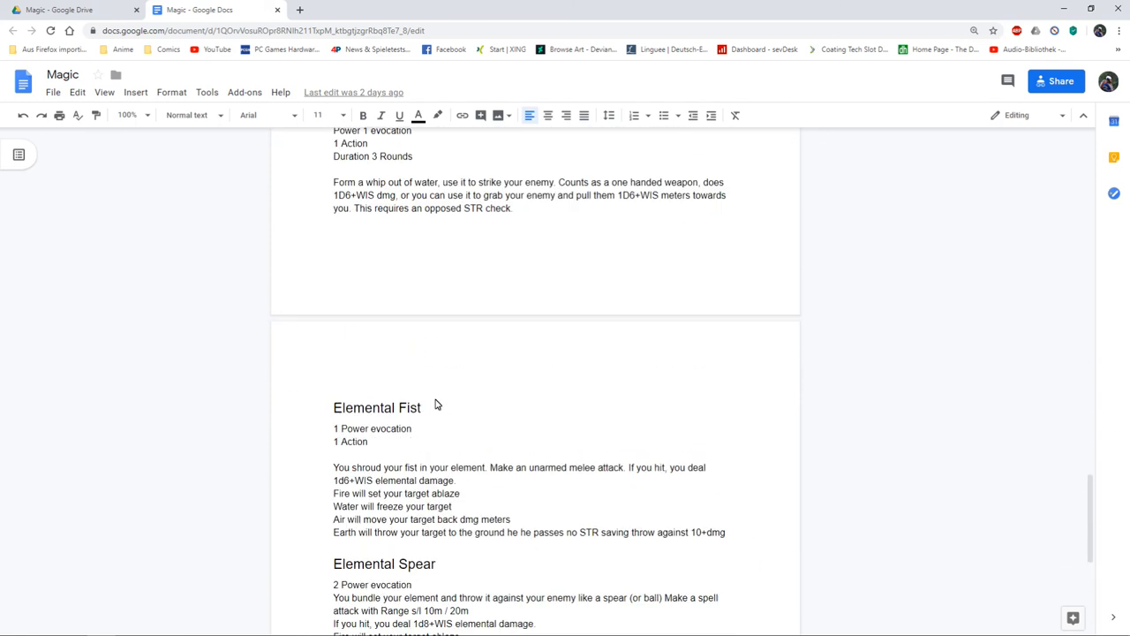
{"action": "scroll", "scroll_direction": "down", "scroll_amount": 3}
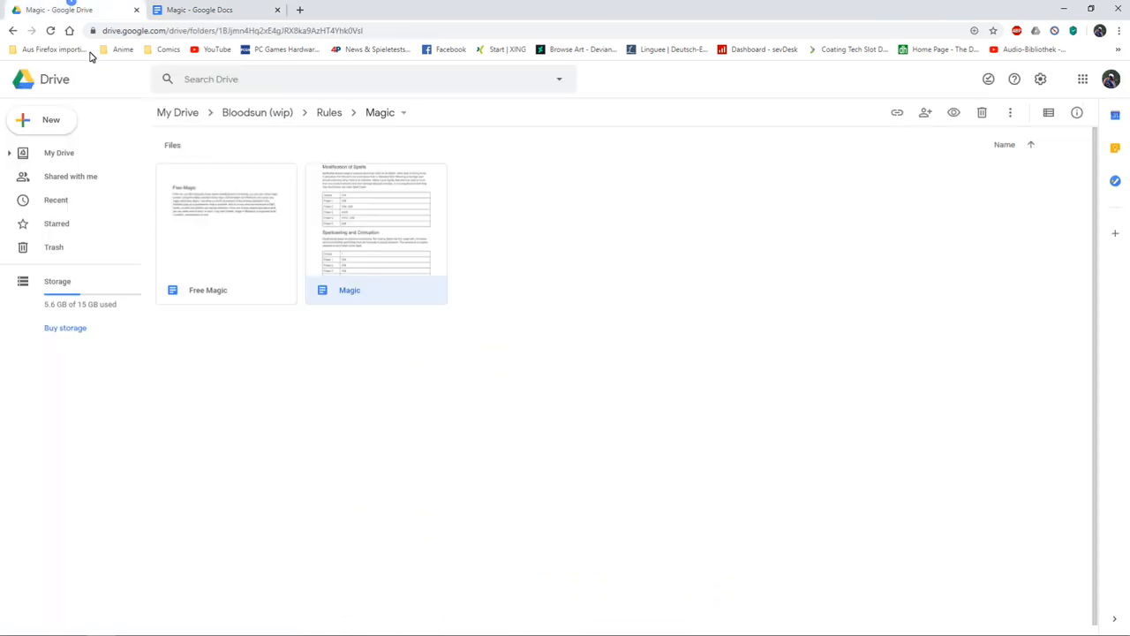
Open Free Magic, read its short paragraph, then close it back to the Magic folder.
{"action": "double_click", "coordinate": [374, 221]}
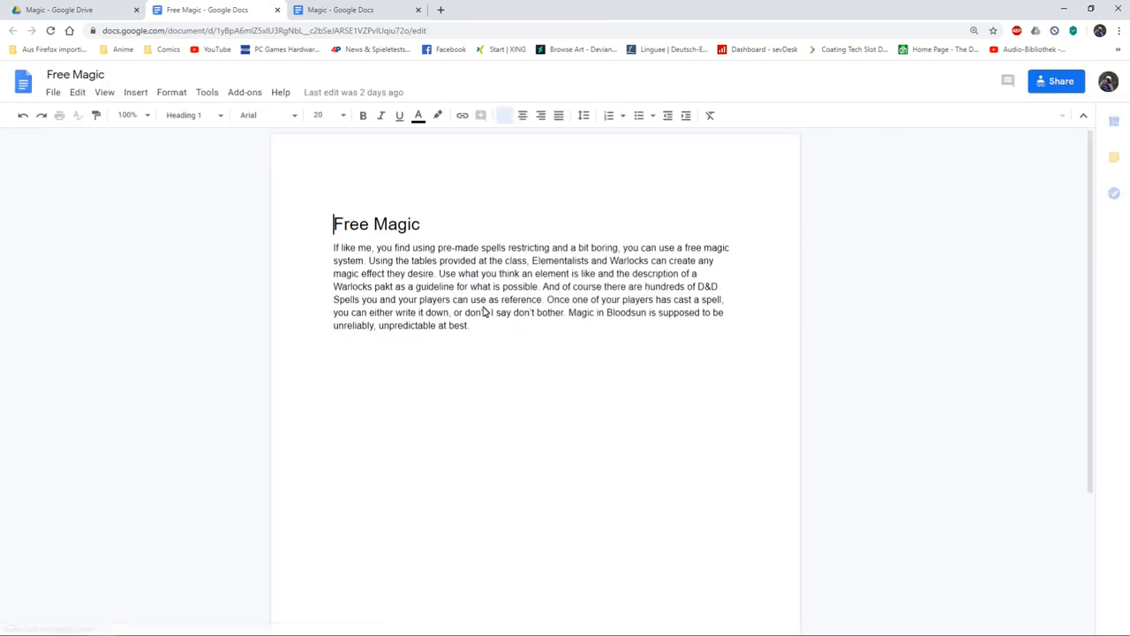
{"action": "left_click", "coordinate": [551, 279]}
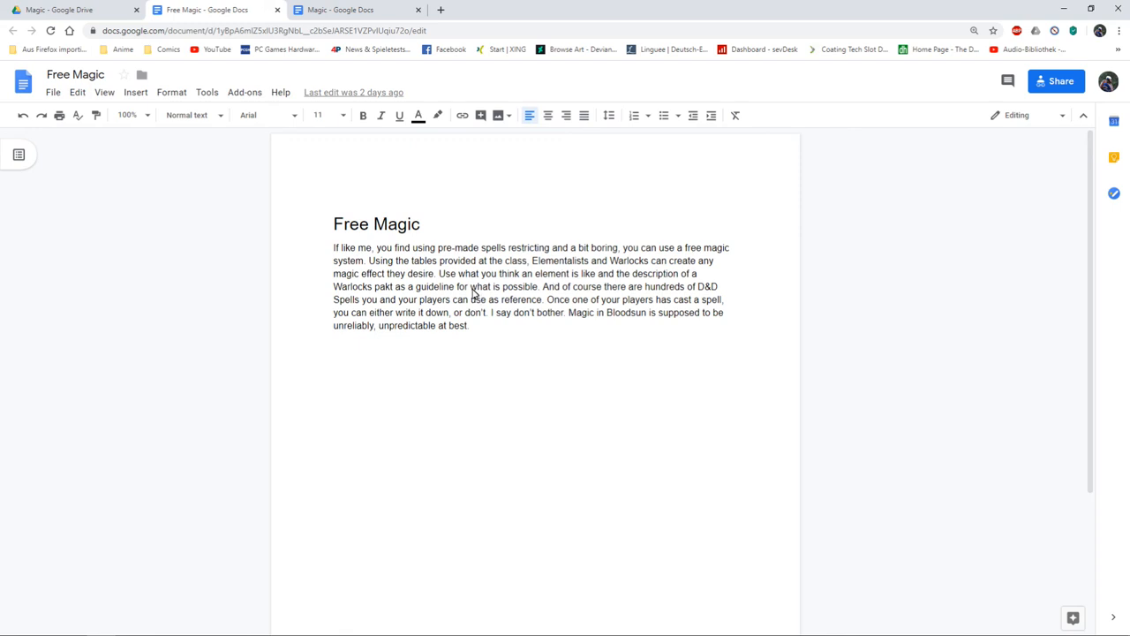
{"action": "mouse_move", "coordinate": [470, 325]}
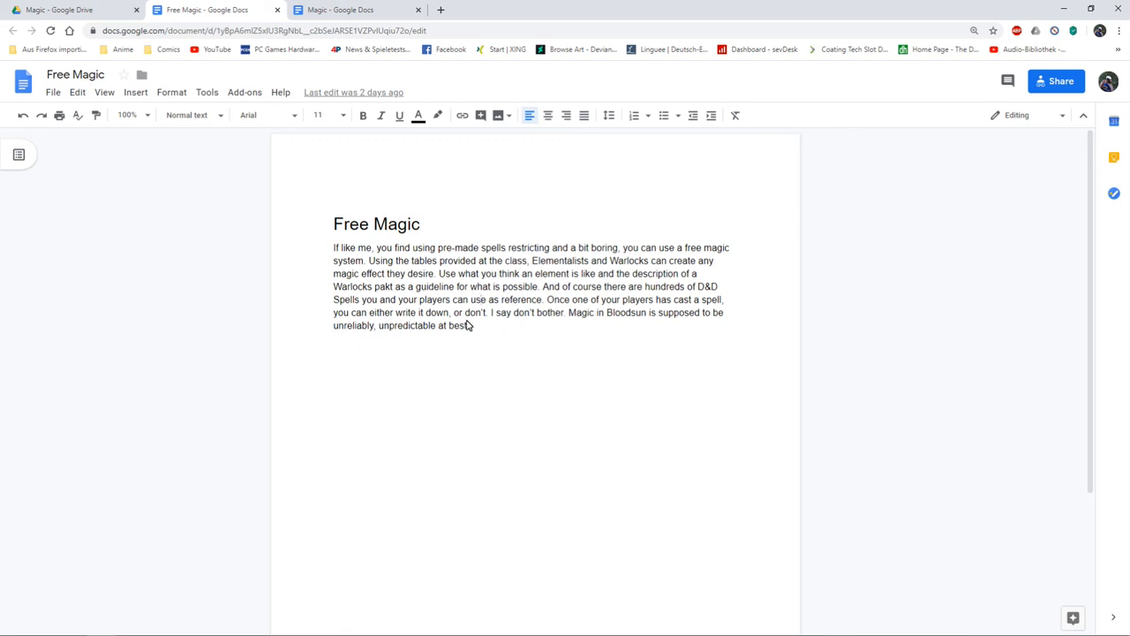
{"action": "mouse_move", "coordinate": [530, 304]}
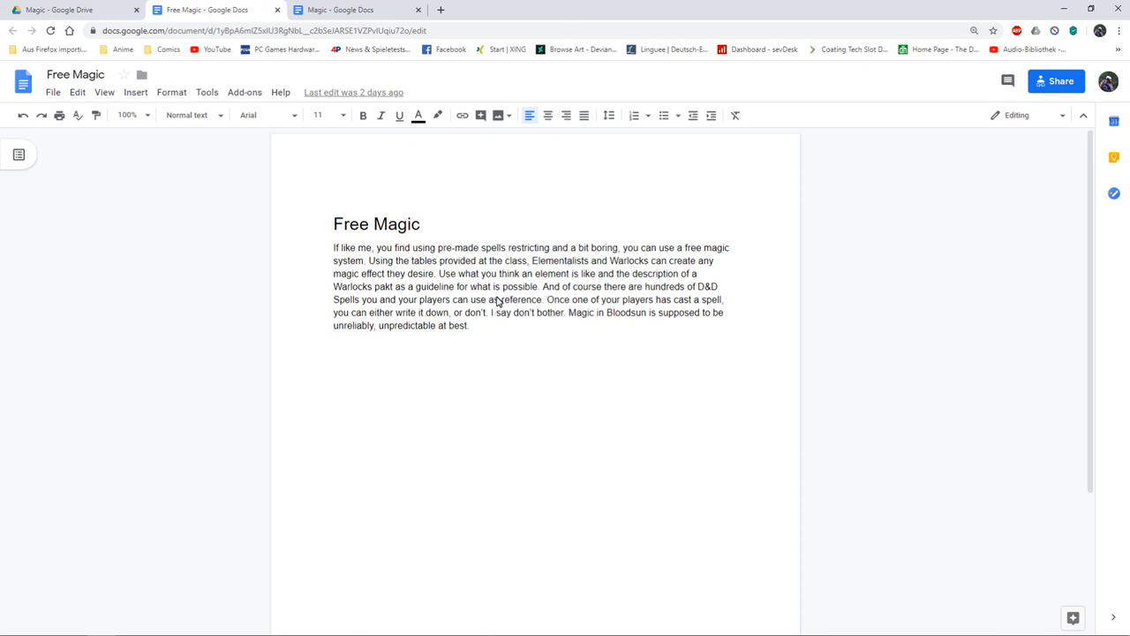
{"action": "mouse_move", "coordinate": [504, 304]}
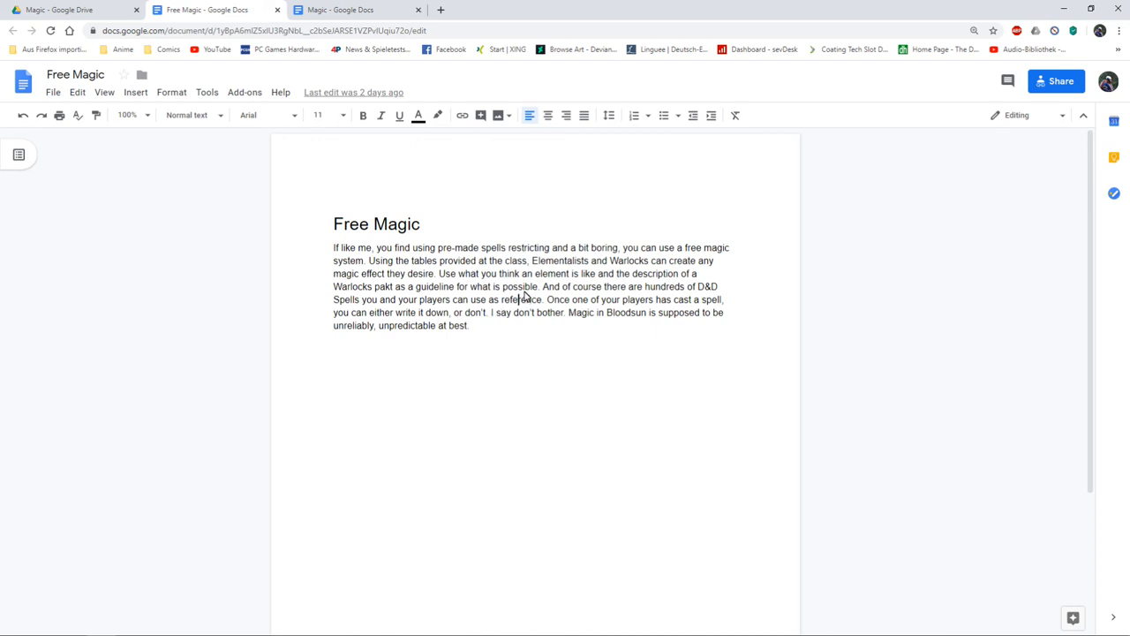
{"action": "scroll", "scroll_direction": "down", "scroll_amount": 3}
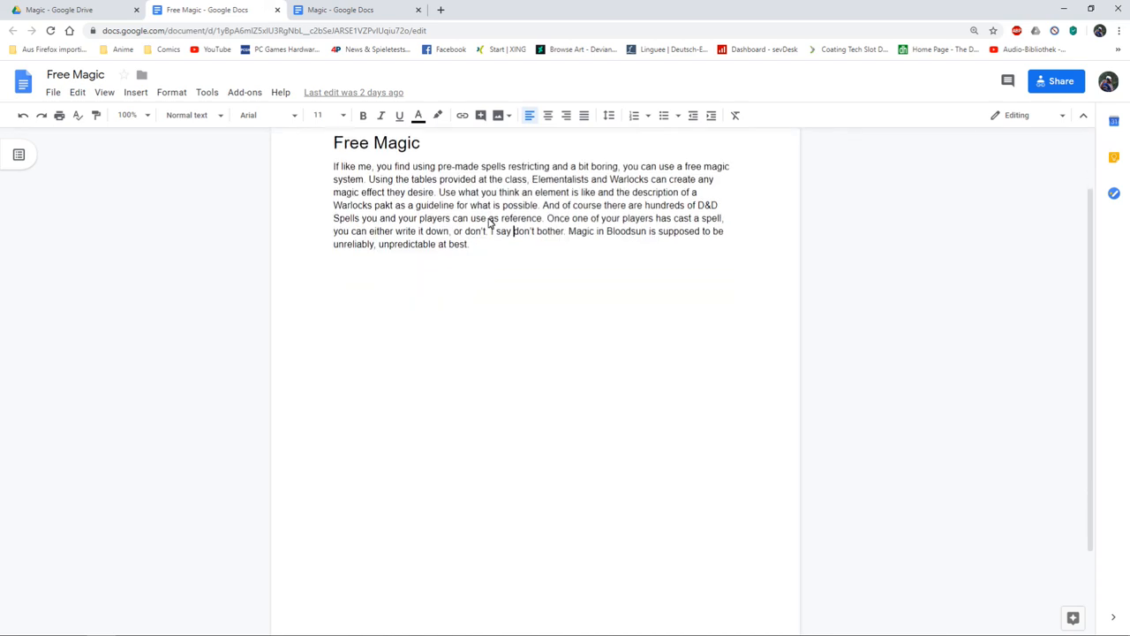
{"action": "left_click", "coordinate": [74, 11]}
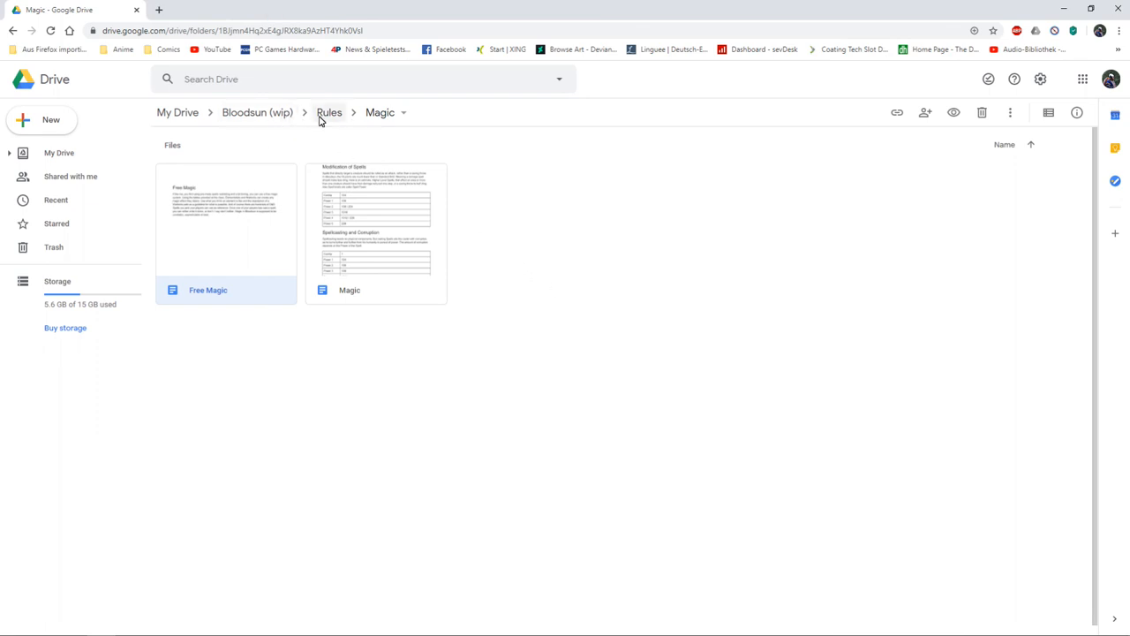
Look into the Character Creation folder and its document, then return to the Rules folder.
{"action": "left_click", "coordinate": [328, 113]}
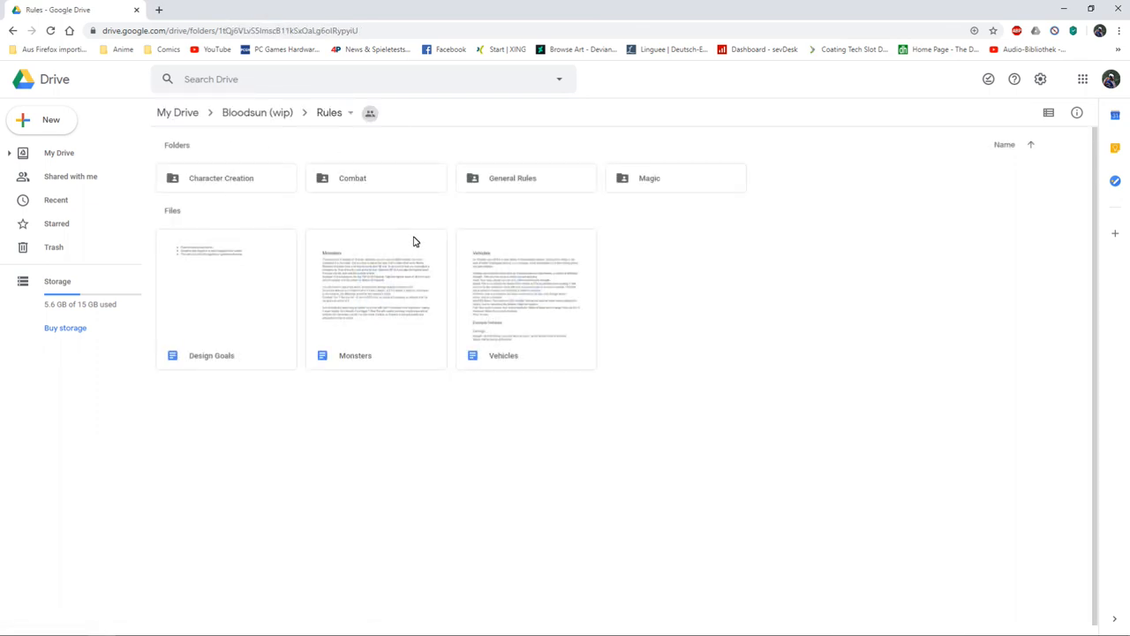
{"action": "left_click", "coordinate": [221, 177]}
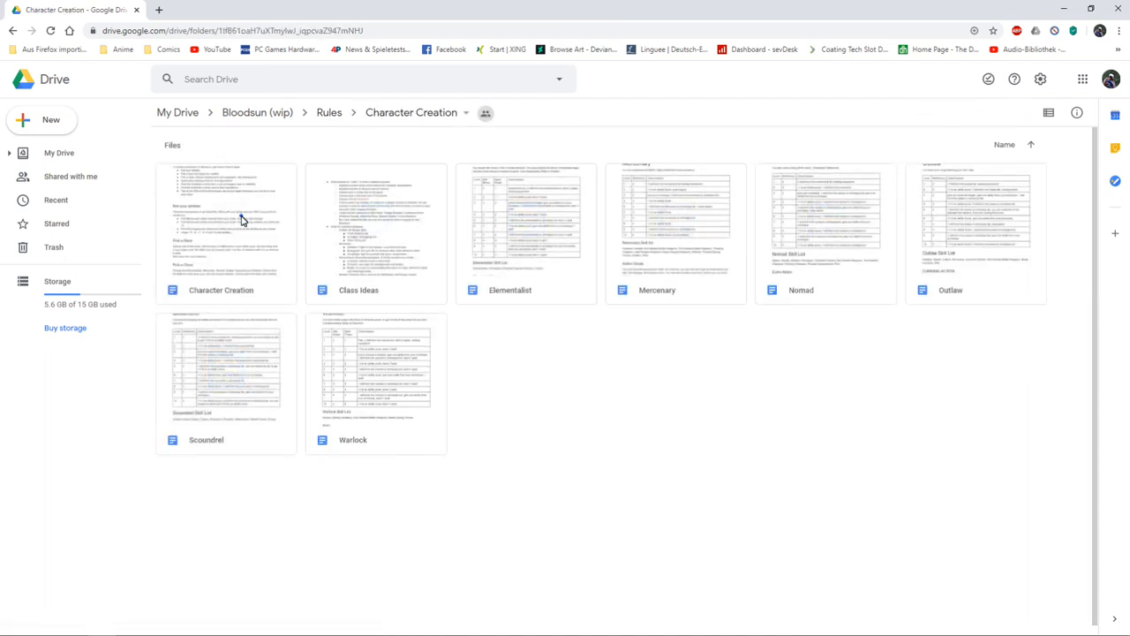
{"action": "left_click", "coordinate": [226, 234]}
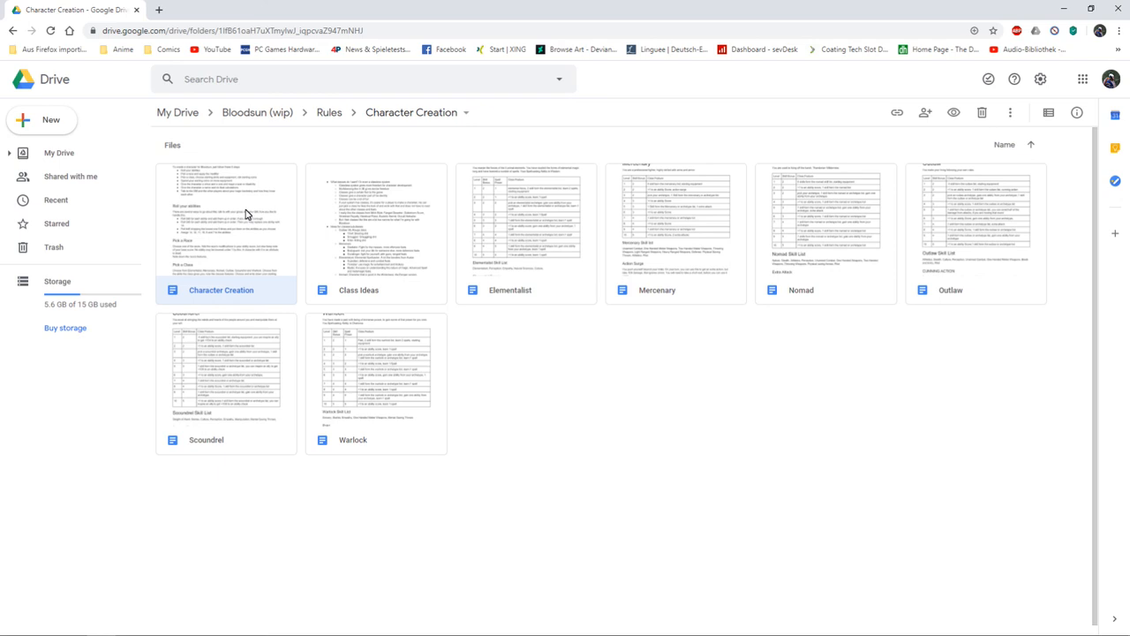
{"action": "mouse_move", "coordinate": [268, 202]}
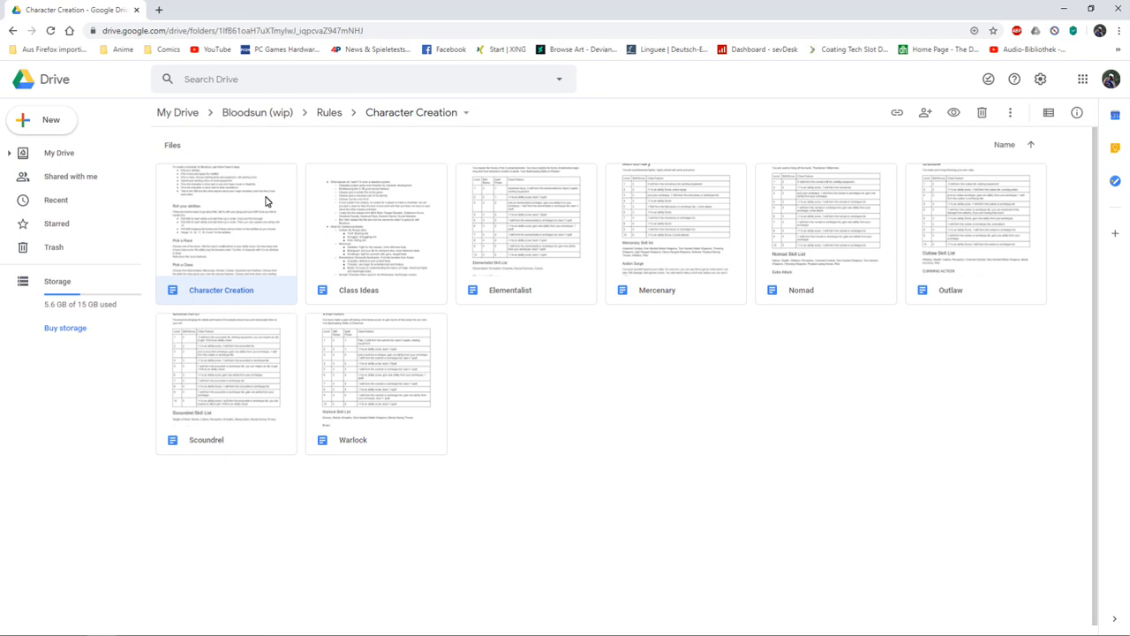
{"action": "mouse_move", "coordinate": [329, 113]}
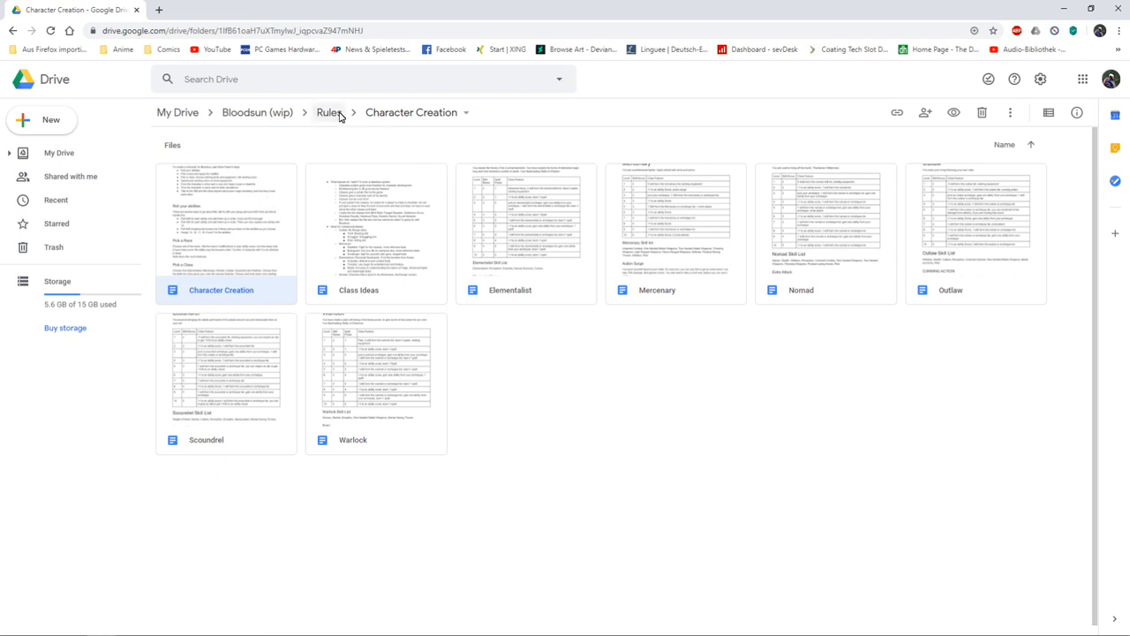
{"action": "left_click", "coordinate": [329, 113]}
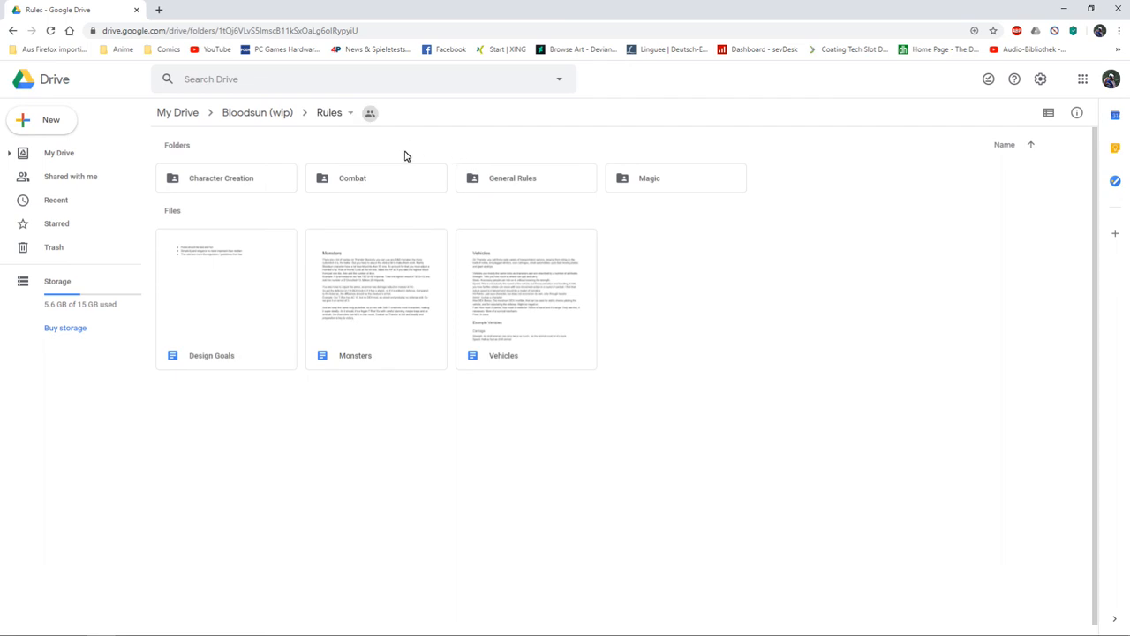
{"action": "mouse_move", "coordinate": [572, 374]}
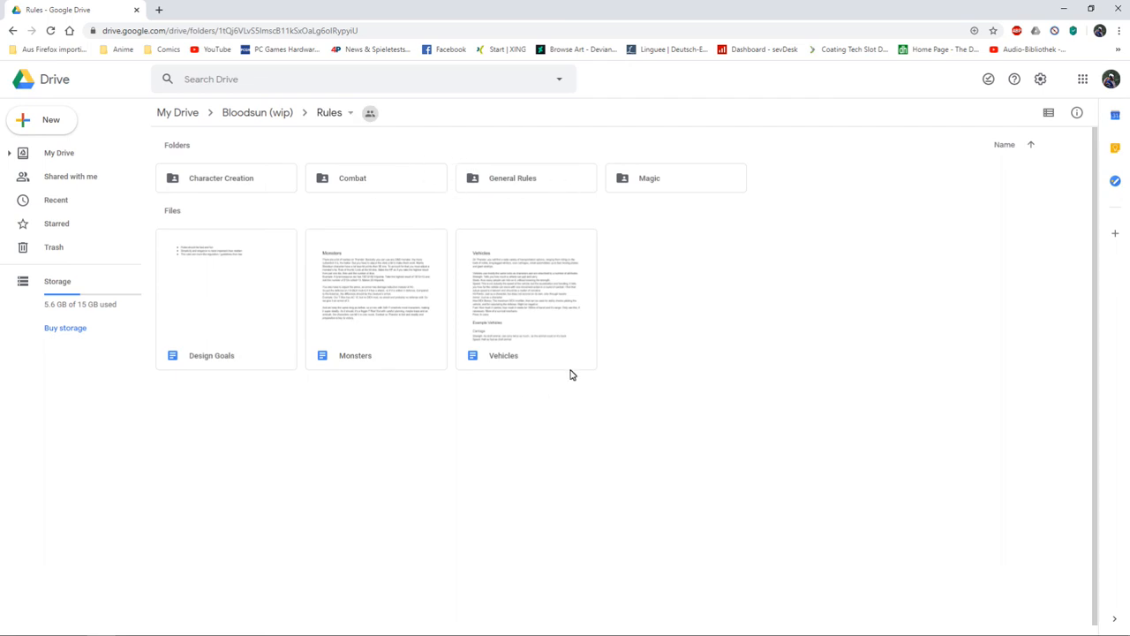
{"action": "mouse_move", "coordinate": [586, 421]}
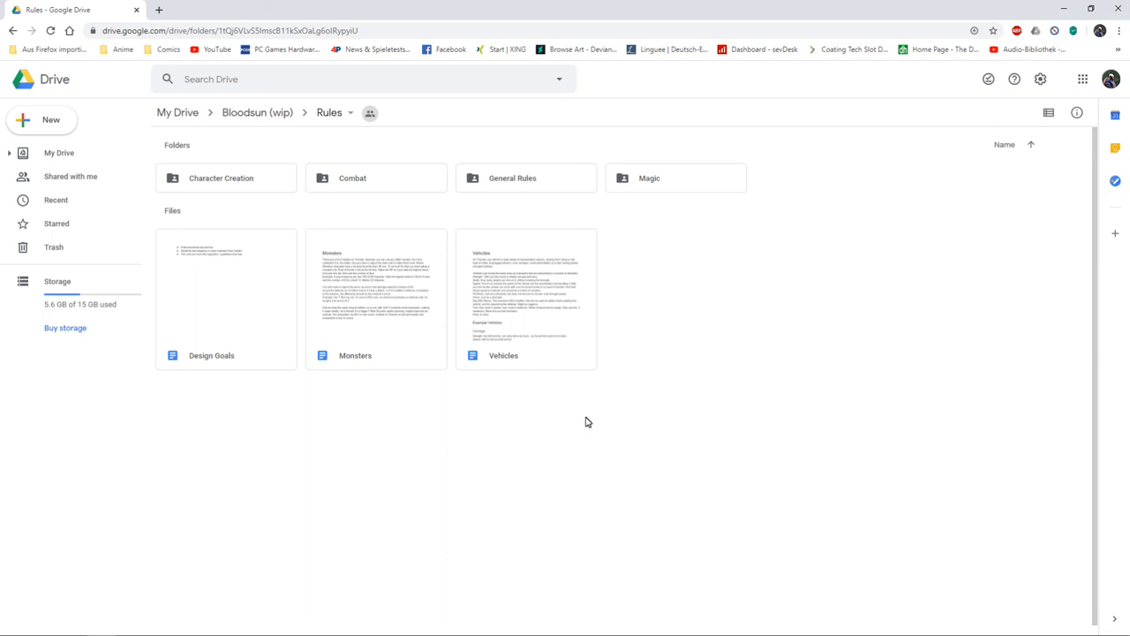
{"action": "mouse_move", "coordinate": [448, 489]}
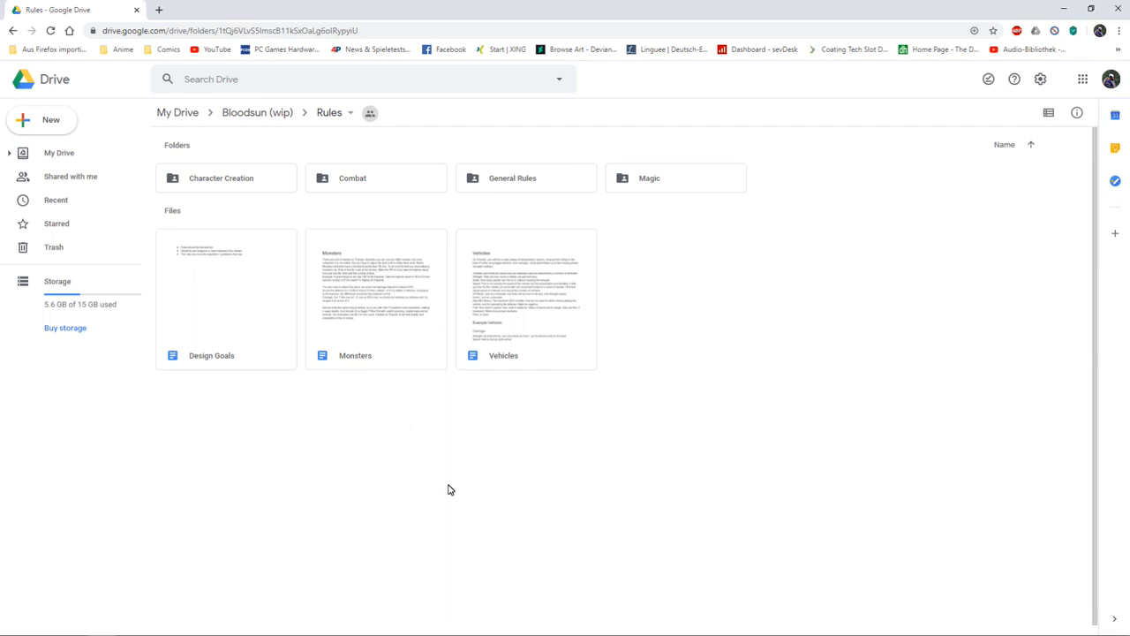
{"action": "mouse_move", "coordinate": [483, 406]}
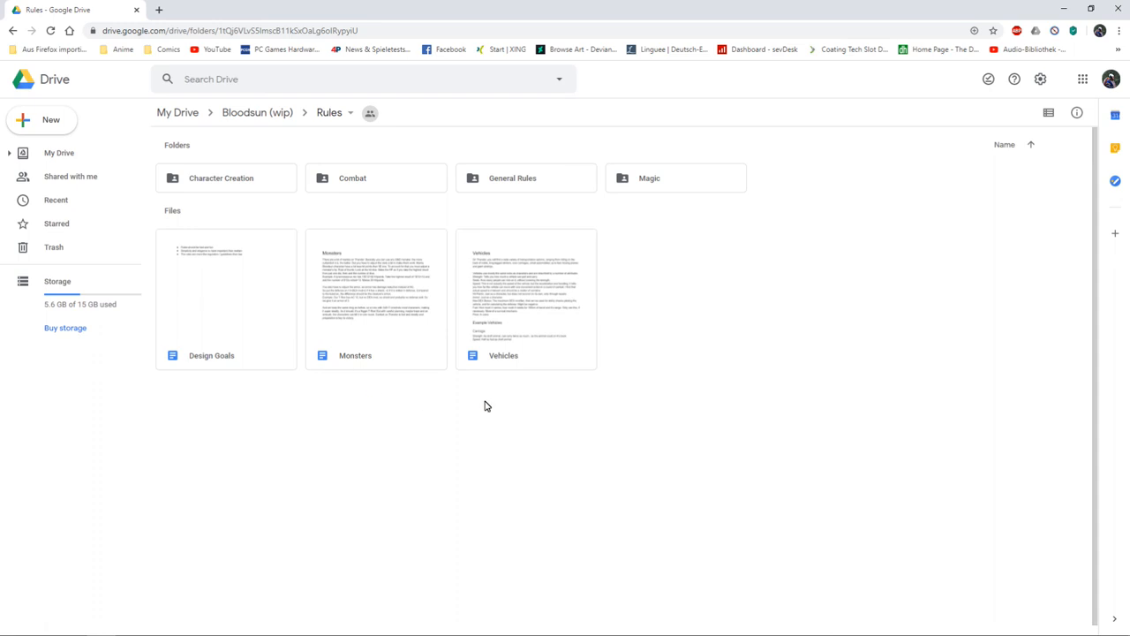
{"action": "mouse_move", "coordinate": [360, 334]}
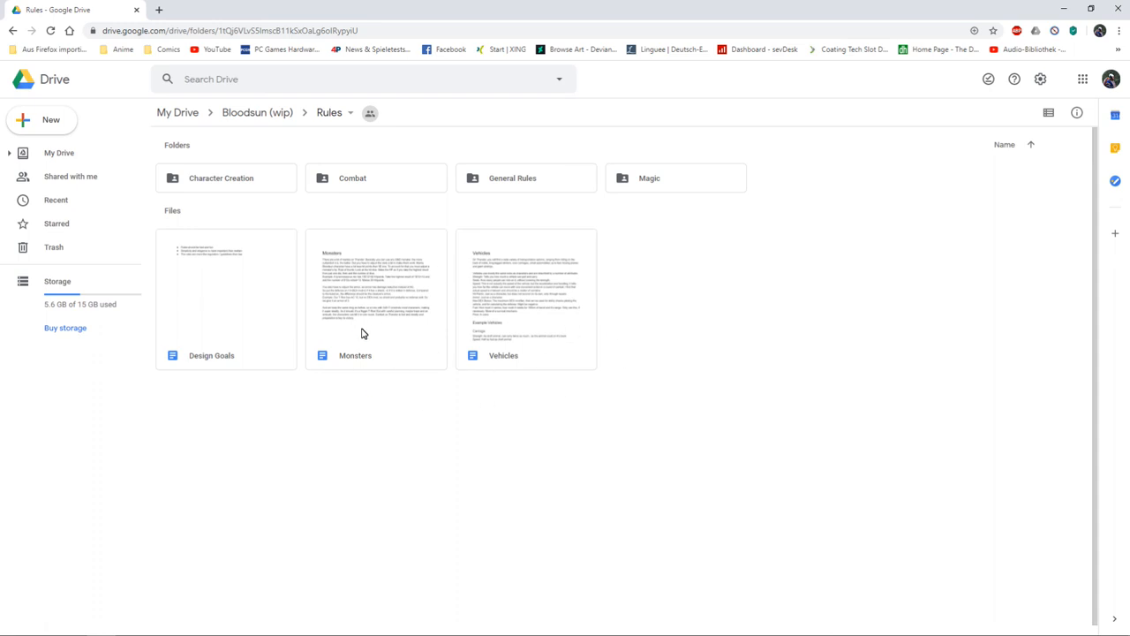
{"action": "mouse_move", "coordinate": [276, 326]}
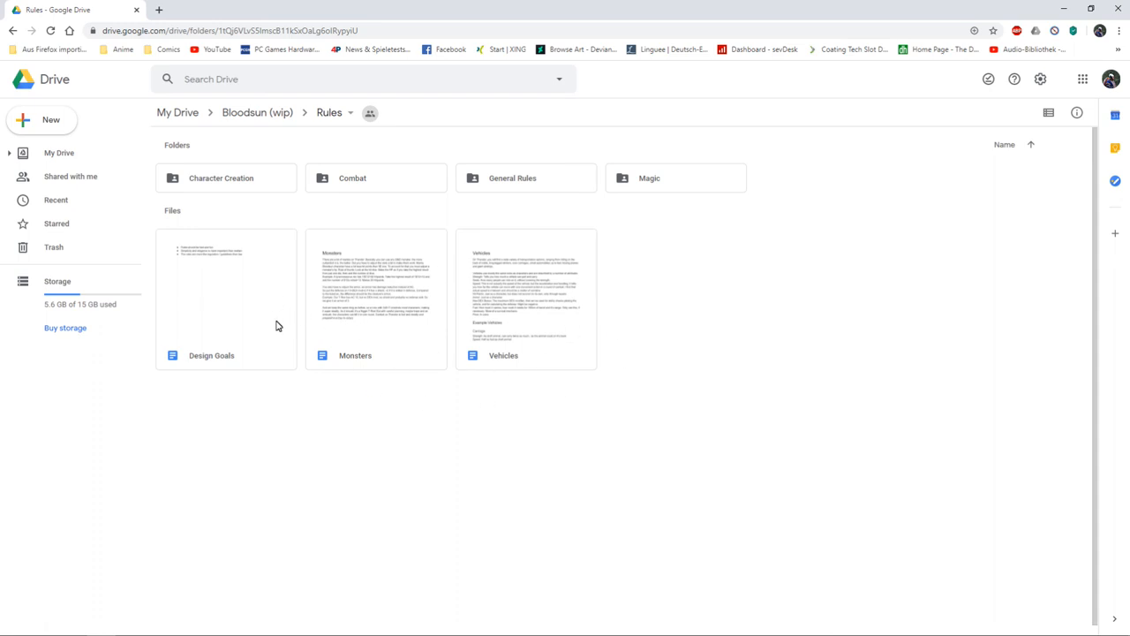
{"action": "mouse_move", "coordinate": [257, 113]}
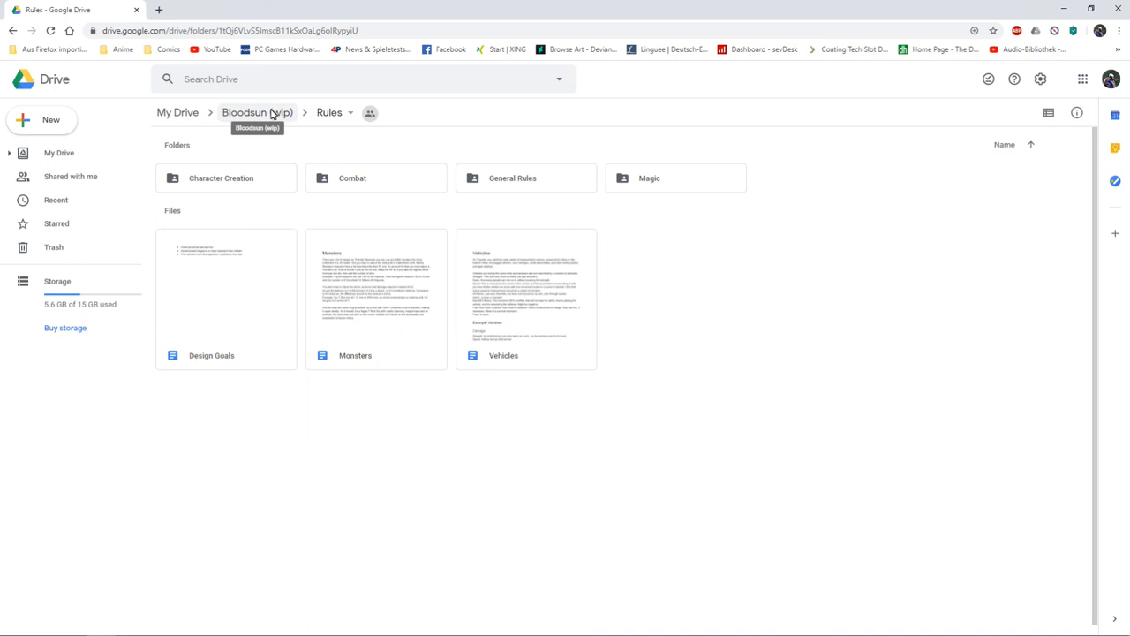
Go up to Bloodsun (wip), into the World folder, and preview the donjon world map image.
{"action": "left_click", "coordinate": [258, 113]}
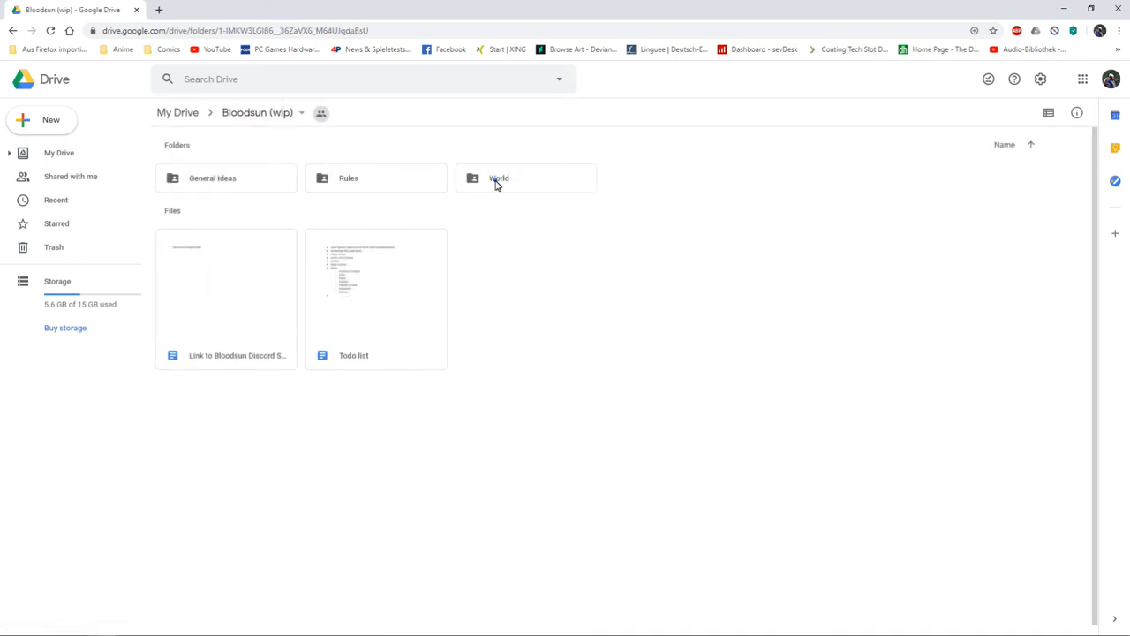
{"action": "double_click", "coordinate": [498, 177]}
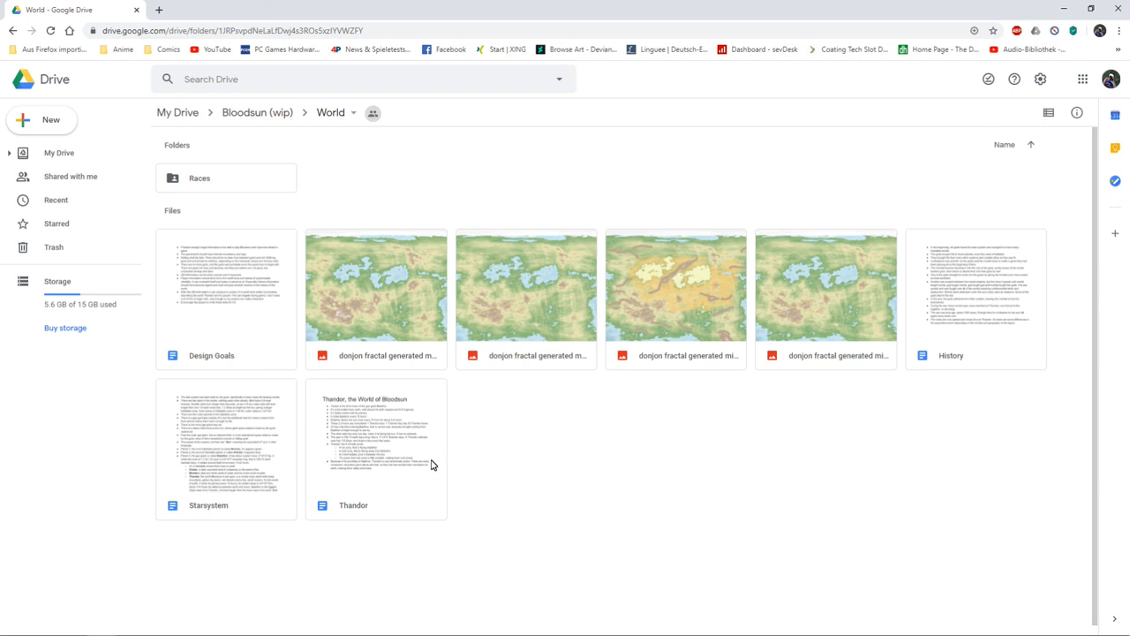
{"action": "mouse_move", "coordinate": [692, 326]}
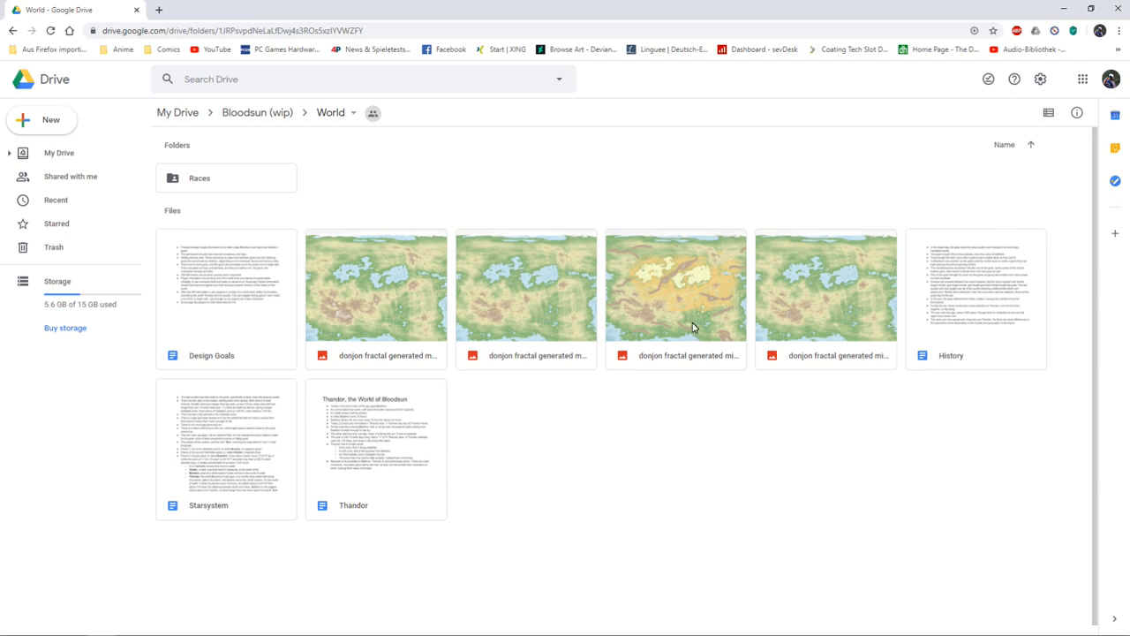
{"action": "double_click", "coordinate": [675, 286]}
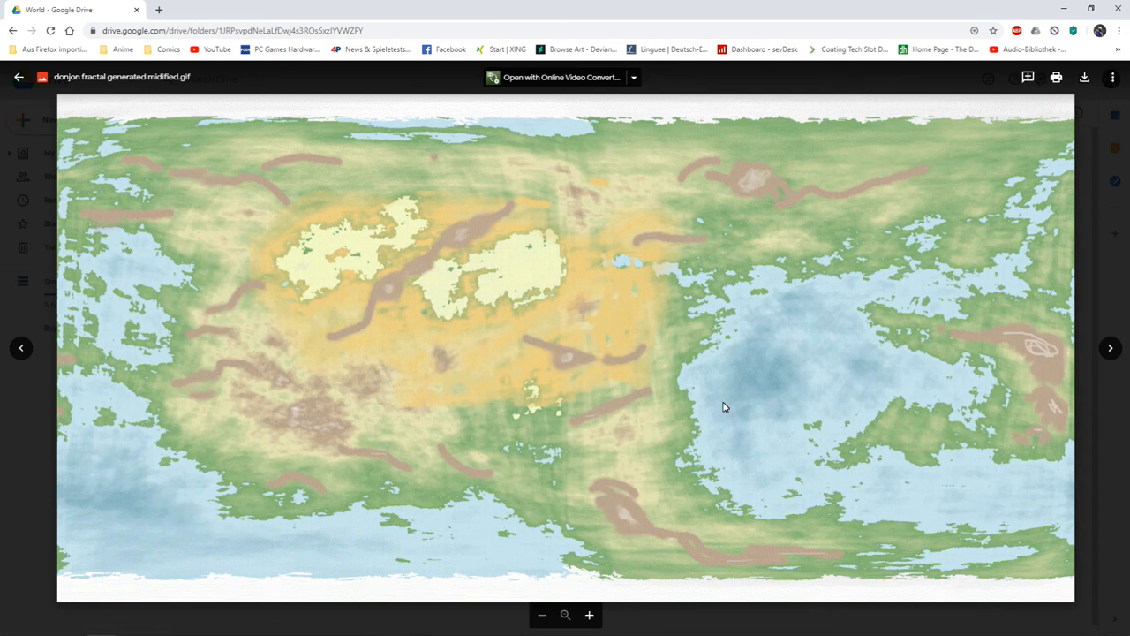
{"action": "mouse_move", "coordinate": [521, 321]}
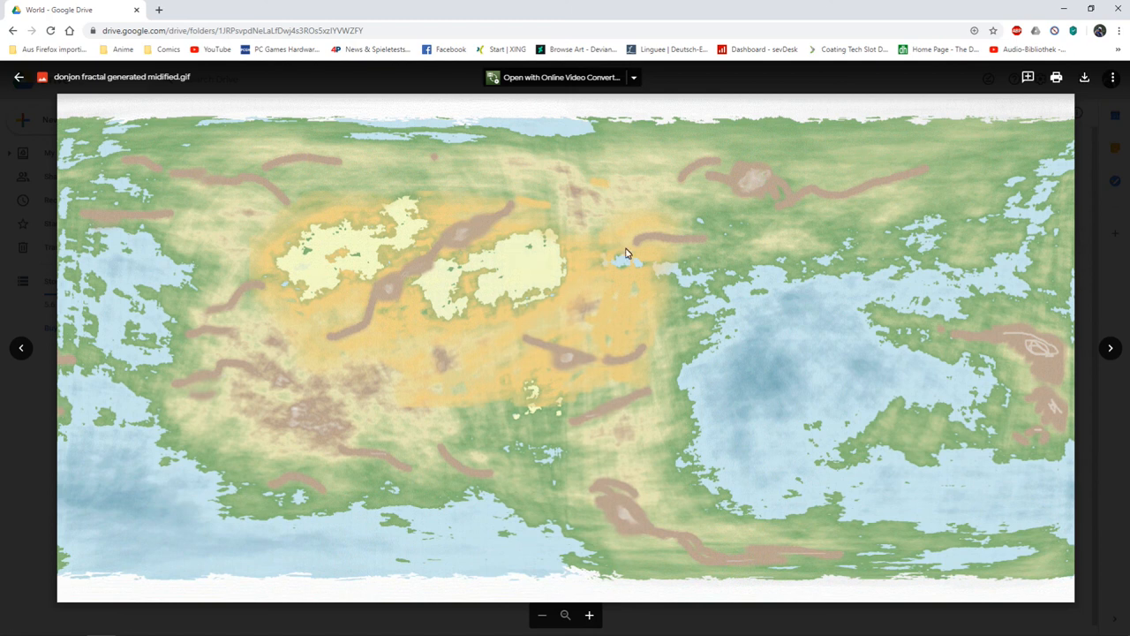
{"action": "mouse_move", "coordinate": [270, 244]}
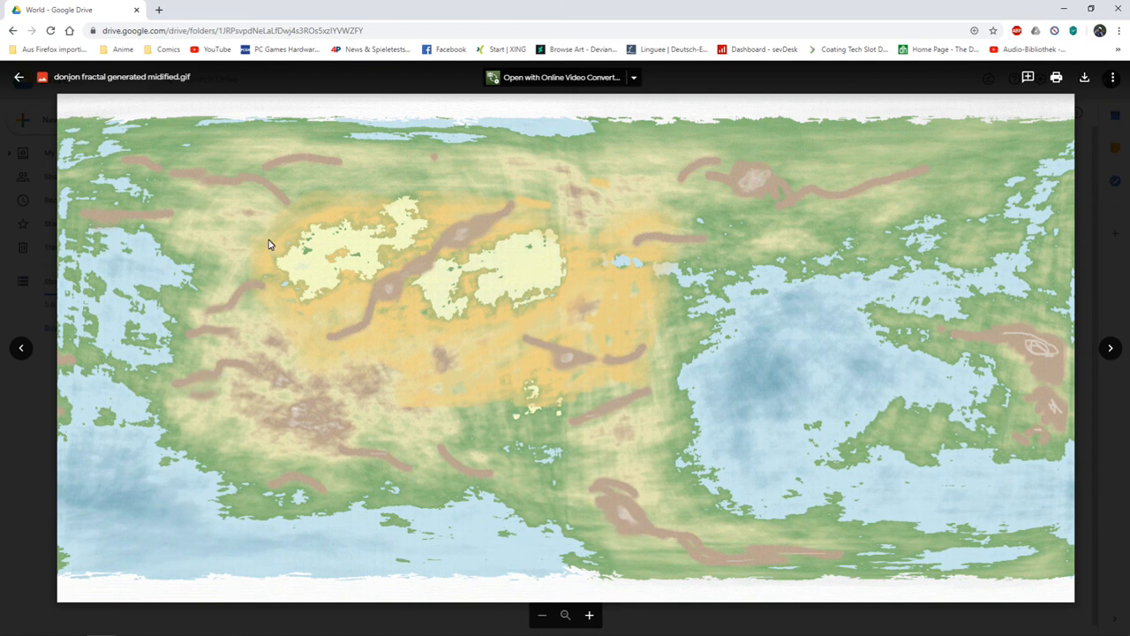
{"action": "mouse_move", "coordinate": [268, 332]}
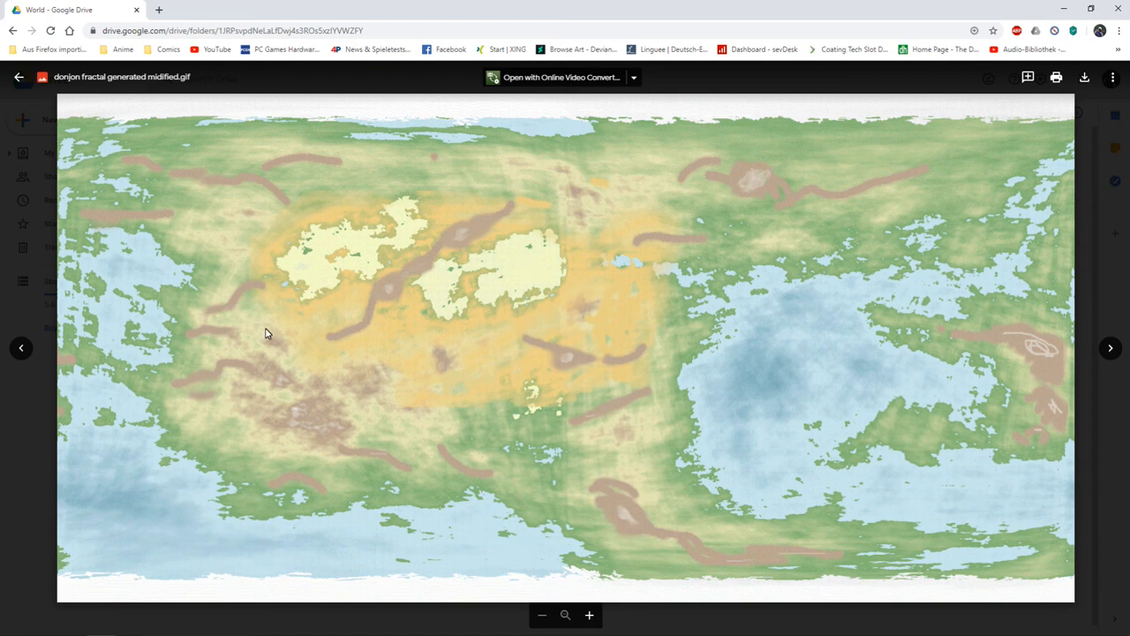
{"action": "mouse_move", "coordinate": [424, 400]}
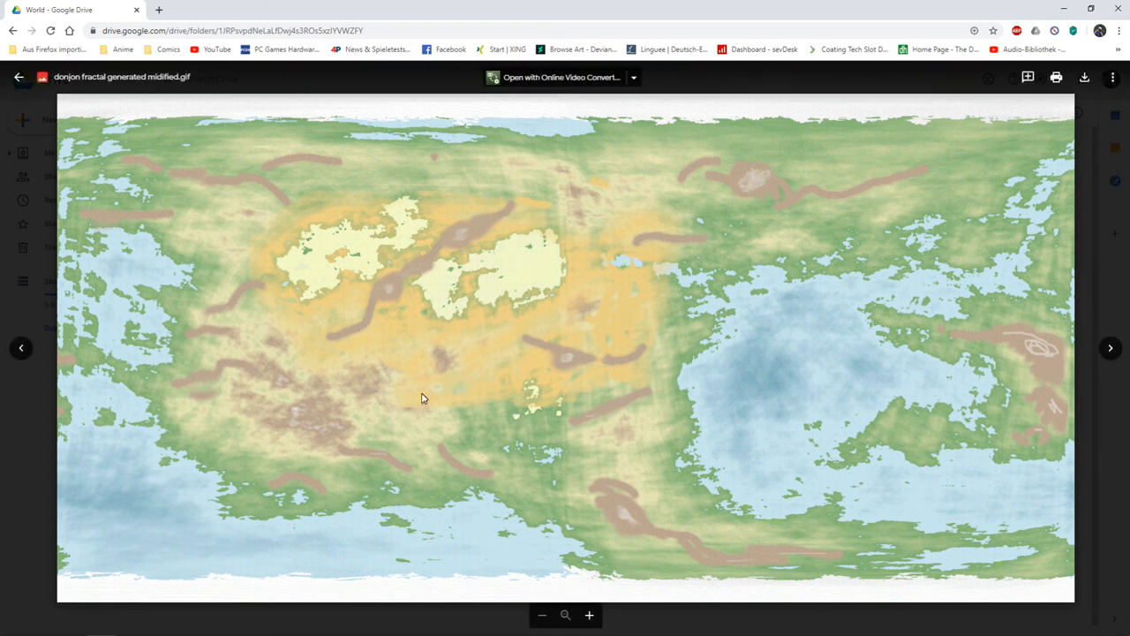
{"action": "mouse_move", "coordinate": [498, 307]}
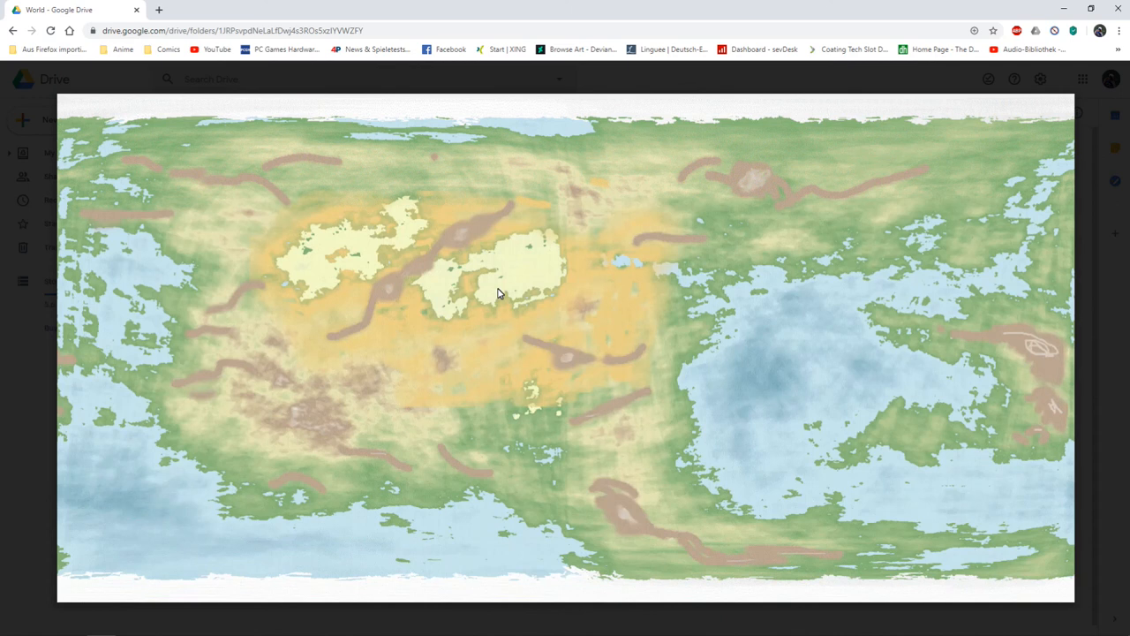
{"action": "mouse_move", "coordinate": [501, 288]}
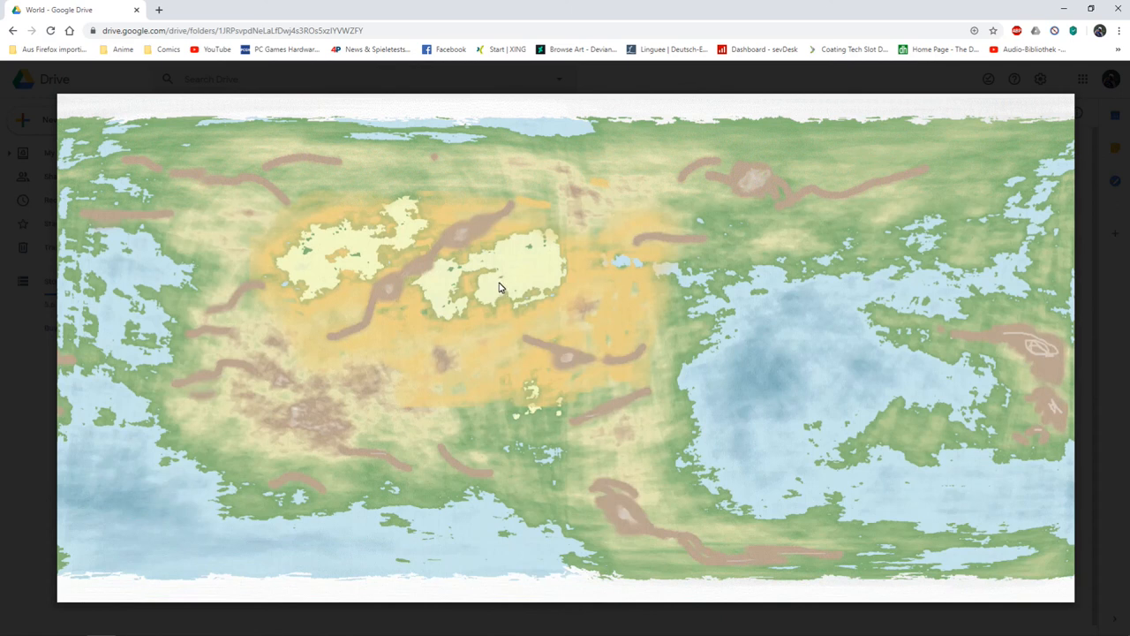
{"action": "mouse_move", "coordinate": [494, 293]}
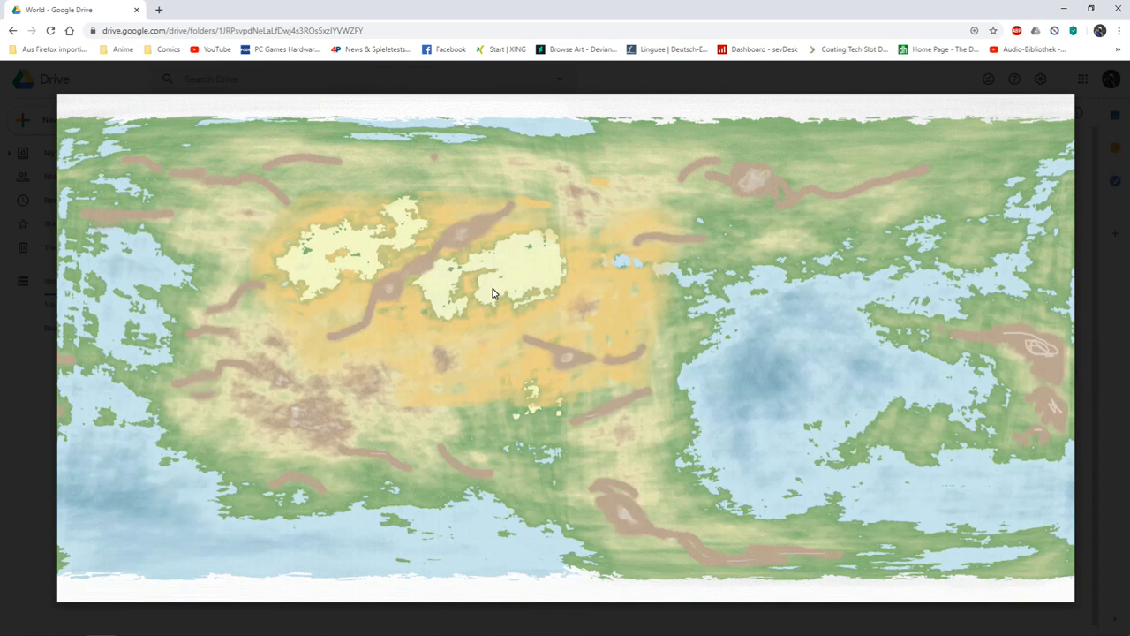
{"action": "mouse_move", "coordinate": [555, 281]}
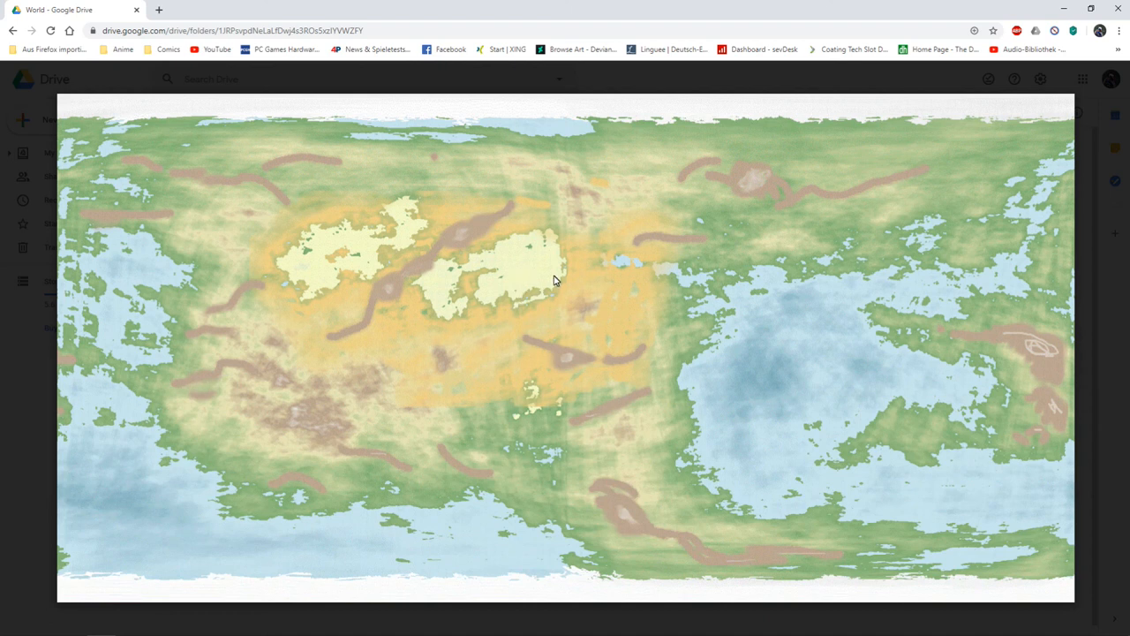
{"action": "mouse_move", "coordinate": [534, 282]}
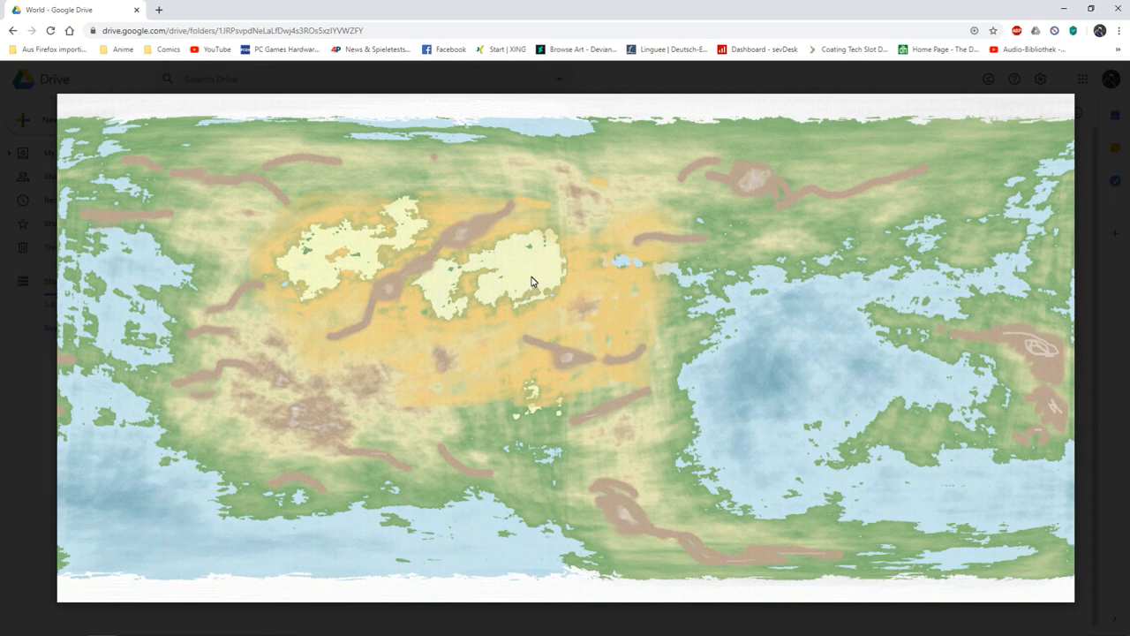
{"action": "mouse_move", "coordinate": [565, 249]}
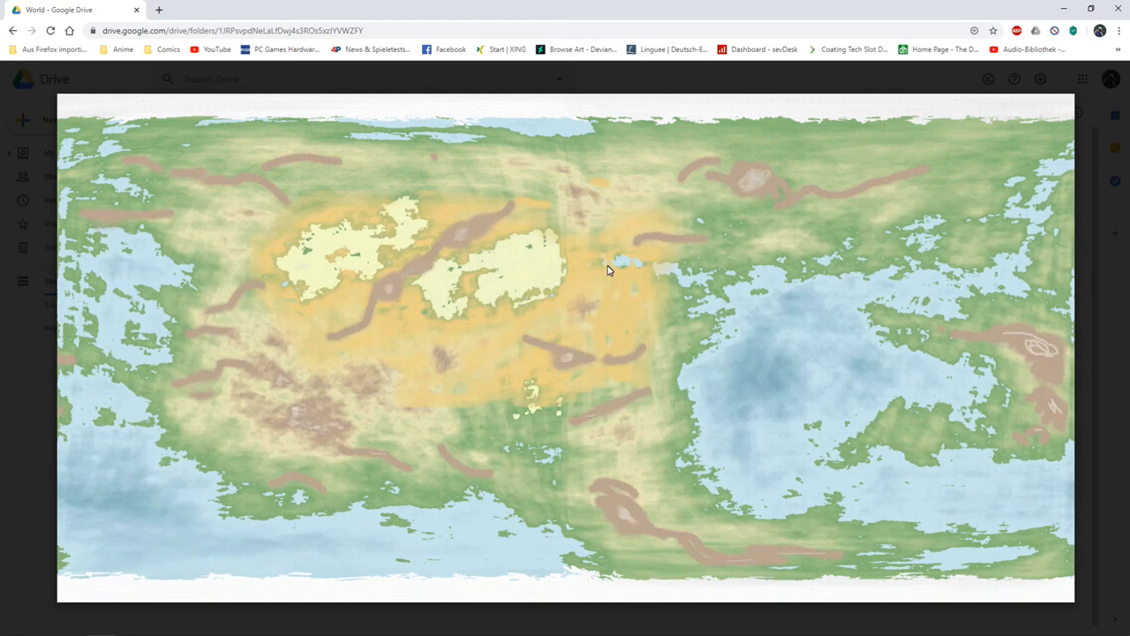
{"action": "mouse_move", "coordinate": [600, 284]}
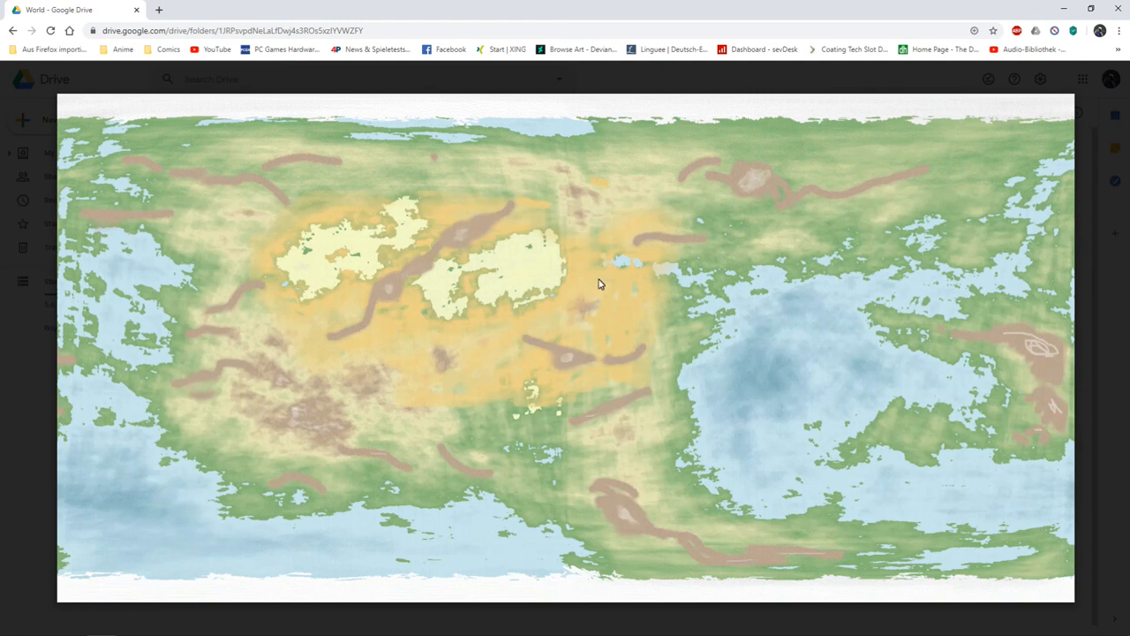
{"action": "mouse_move", "coordinate": [581, 261]}
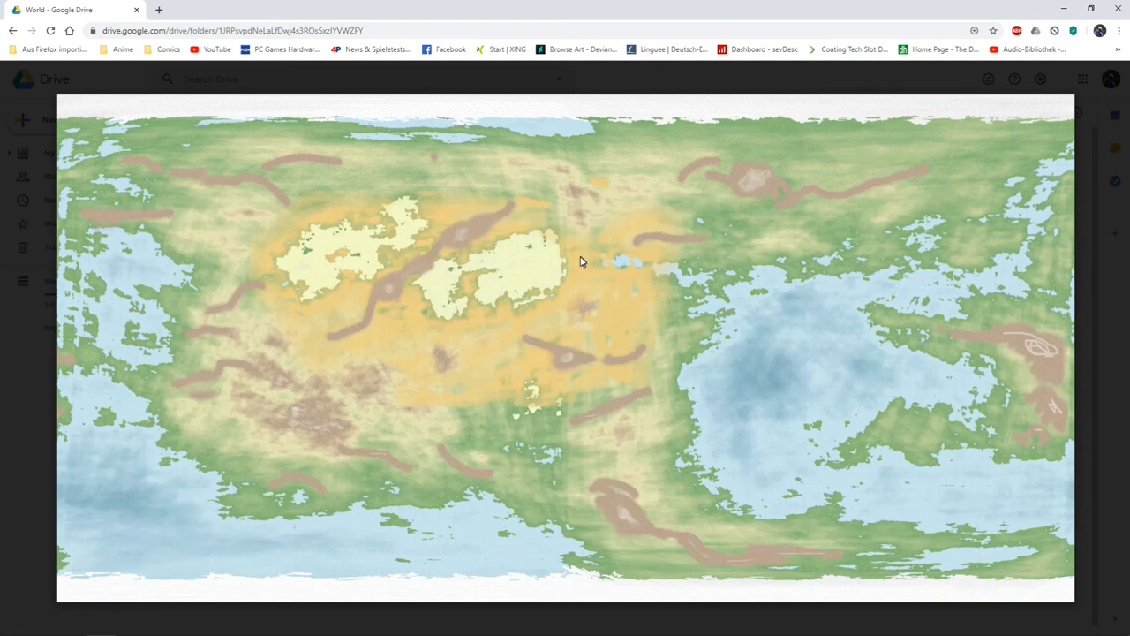
{"action": "mouse_move", "coordinate": [581, 281]}
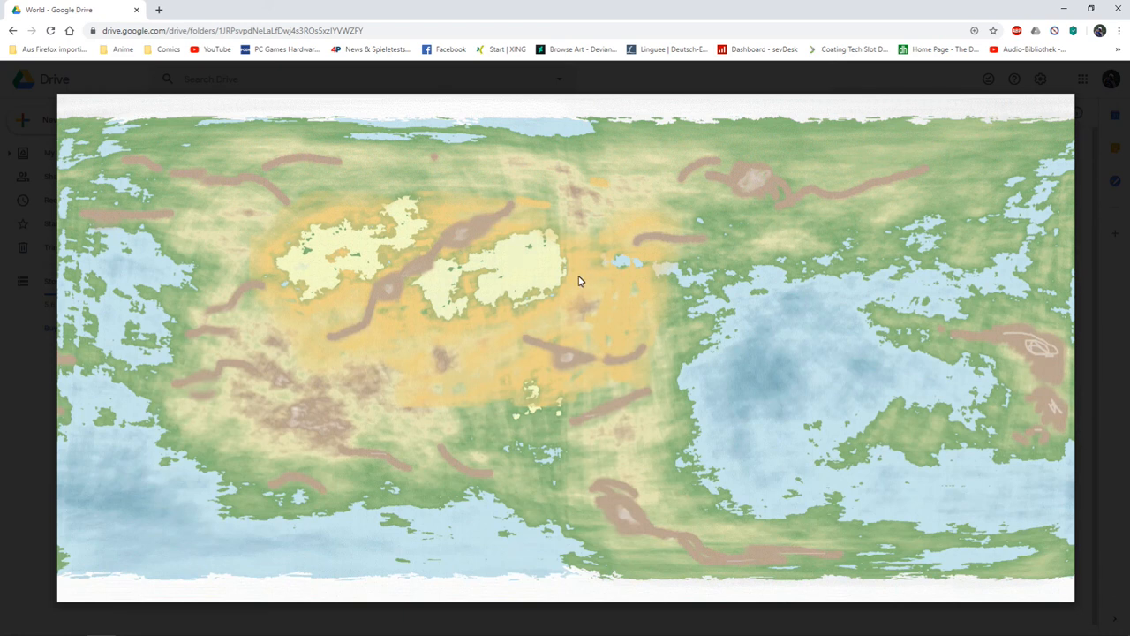
{"action": "mouse_move", "coordinate": [592, 267]}
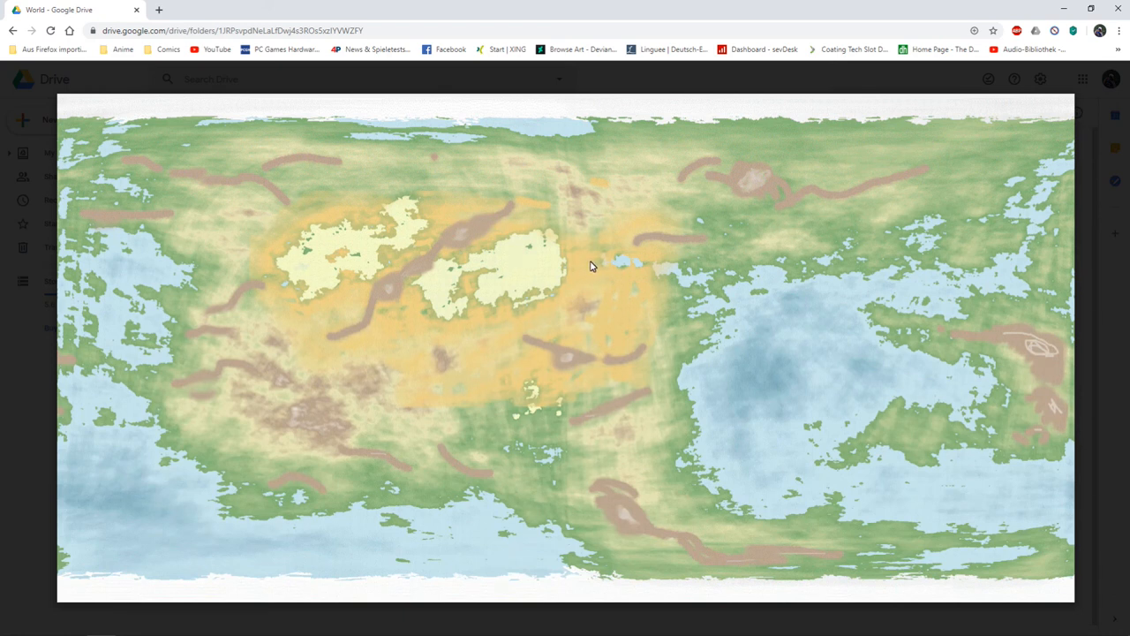
{"action": "mouse_move", "coordinate": [597, 270]}
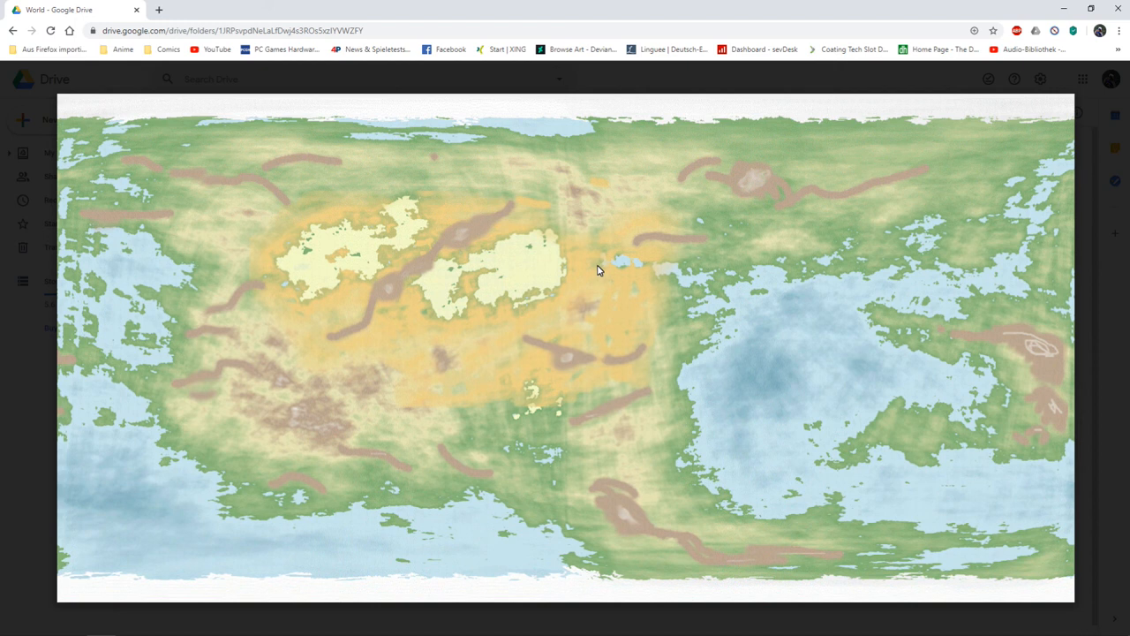
{"action": "mouse_move", "coordinate": [604, 266]}
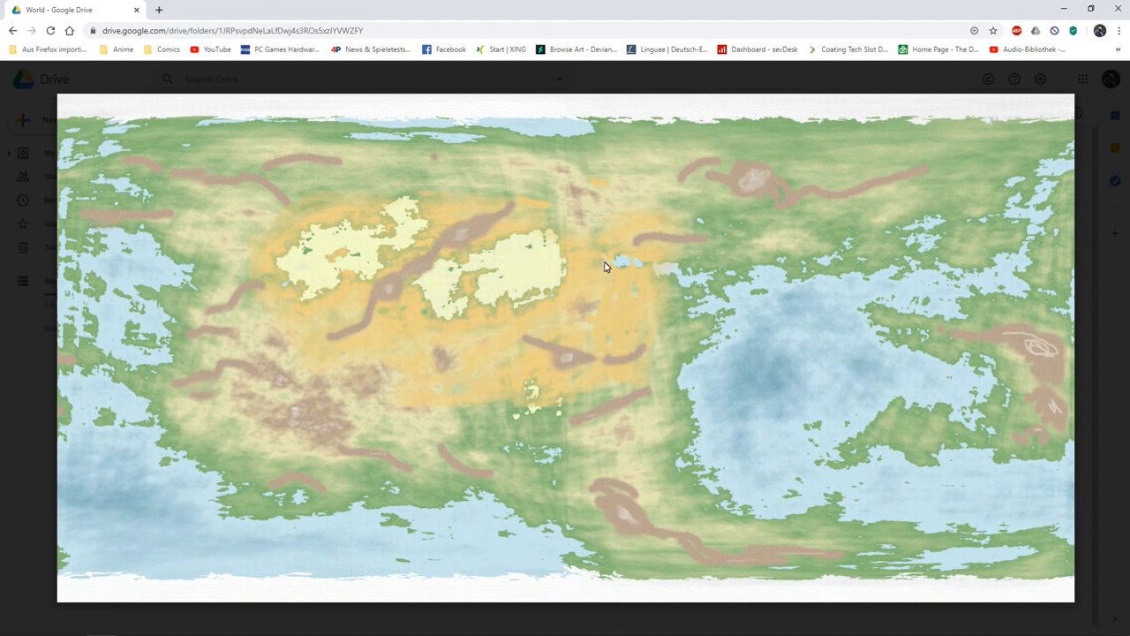
{"action": "mouse_move", "coordinate": [607, 283]}
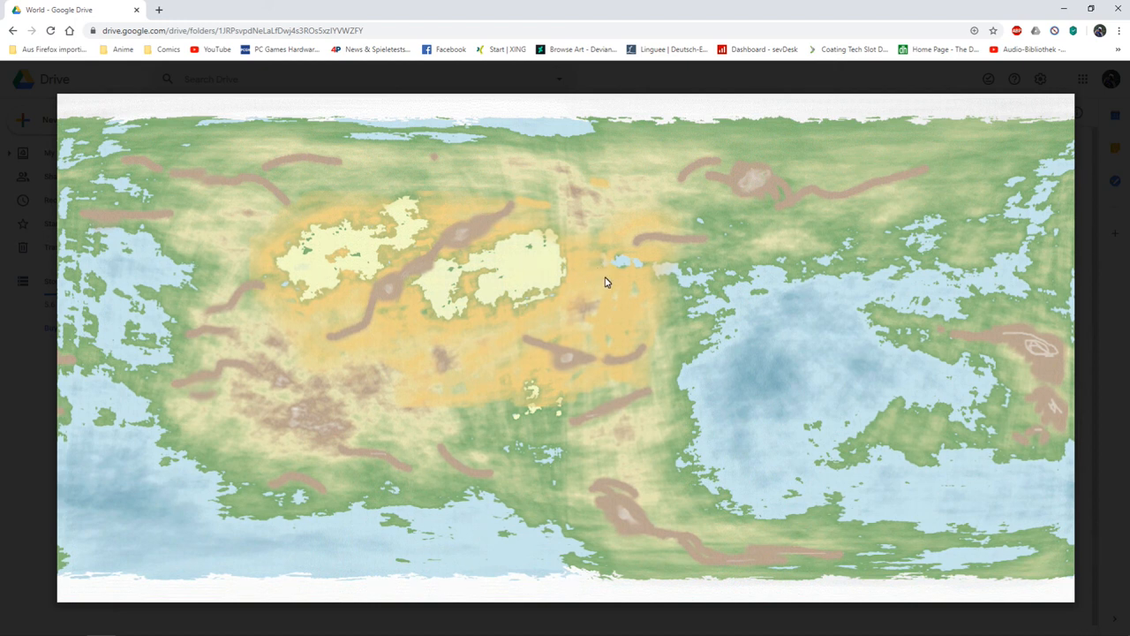
{"action": "mouse_move", "coordinate": [622, 279]}
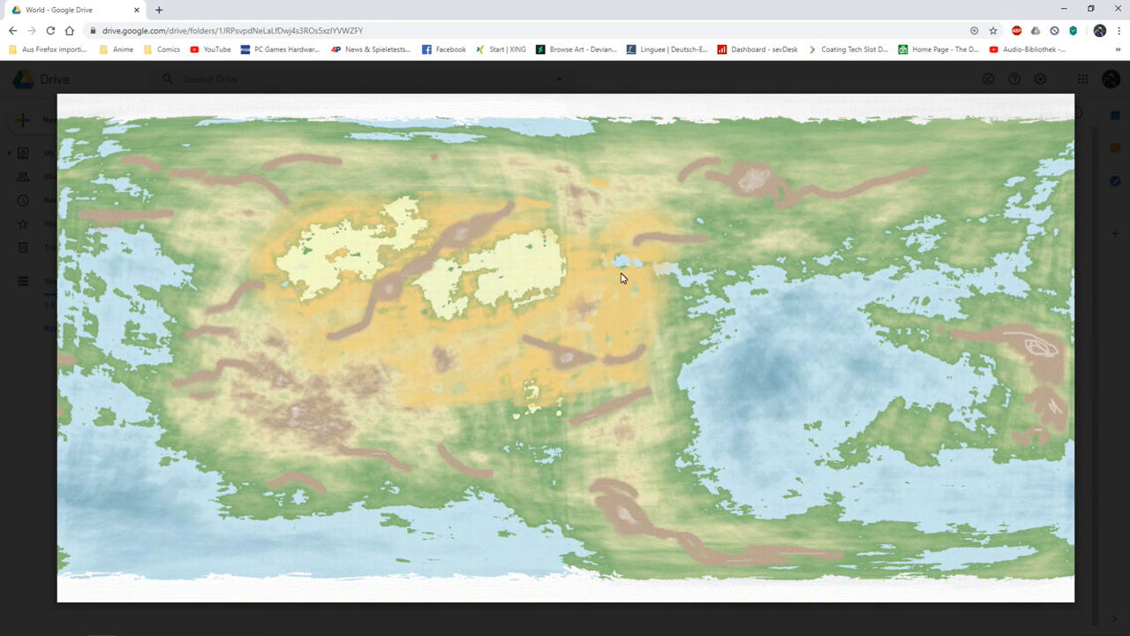
{"action": "mouse_move", "coordinate": [614, 256]}
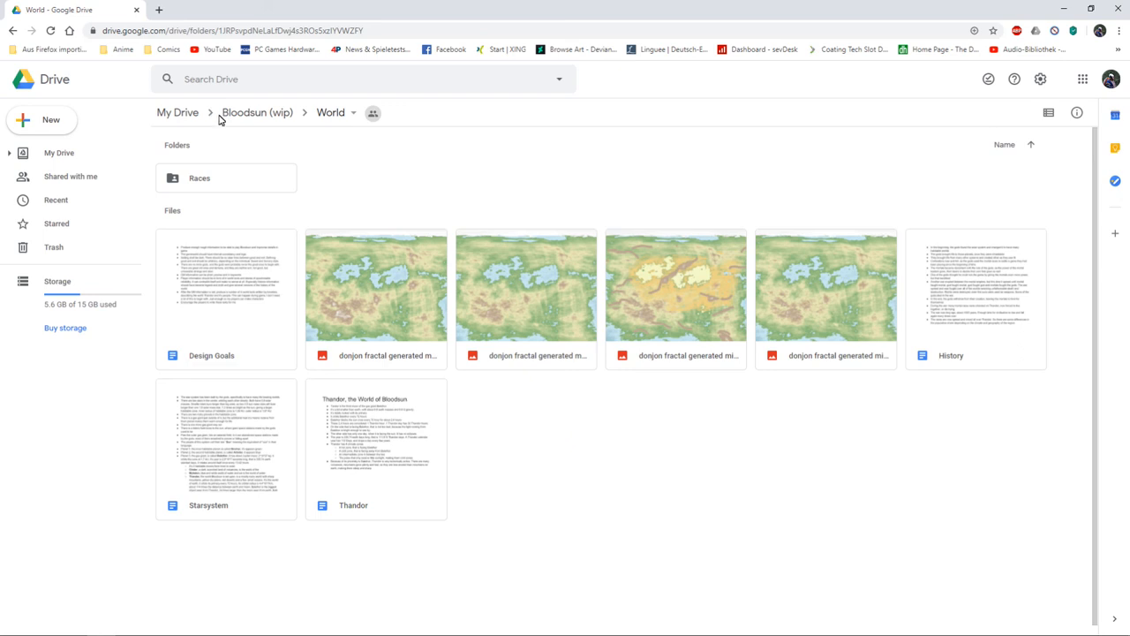
Return from the World folder up to the Bloodsun (wip) project folder via the breadcrumb.
{"action": "left_click", "coordinate": [258, 113]}
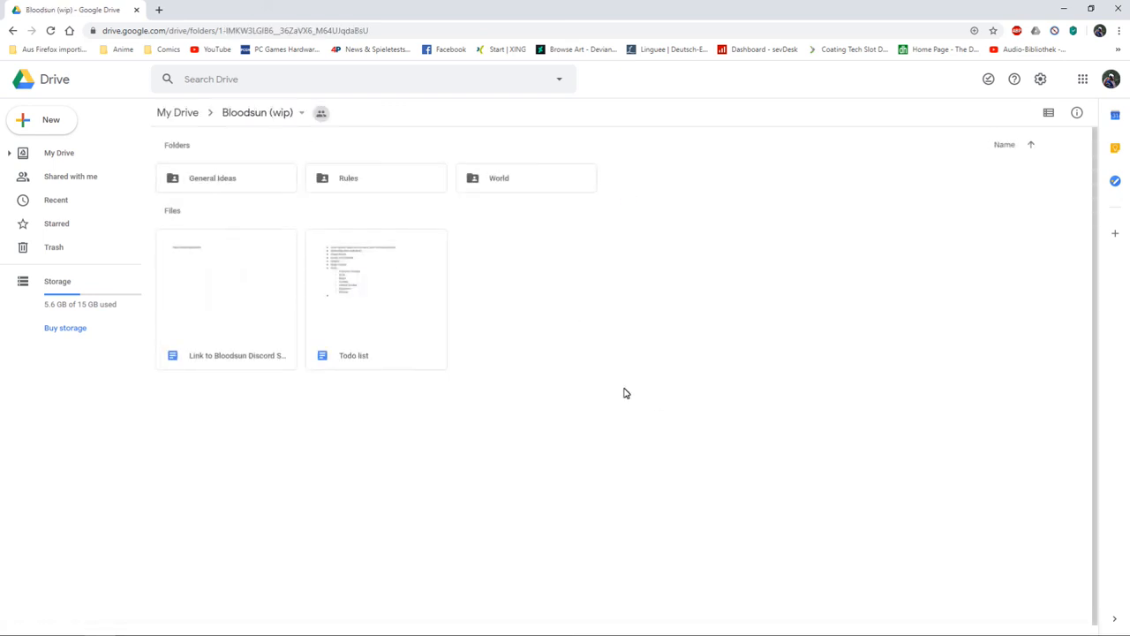